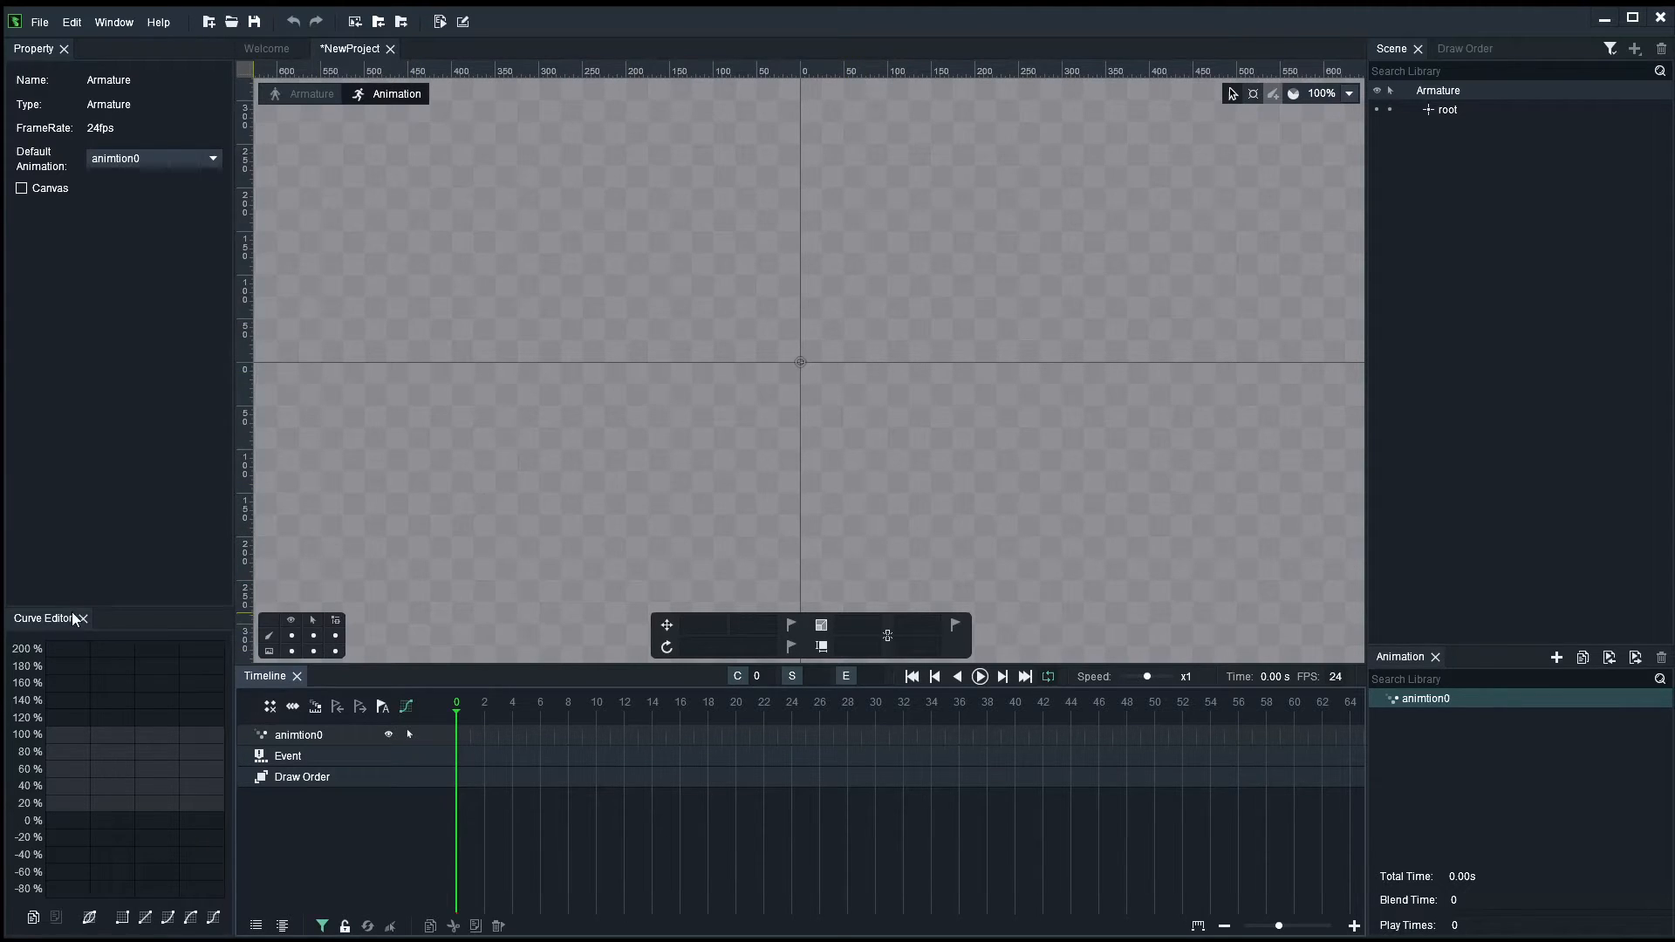
mouse_move(407, 707)
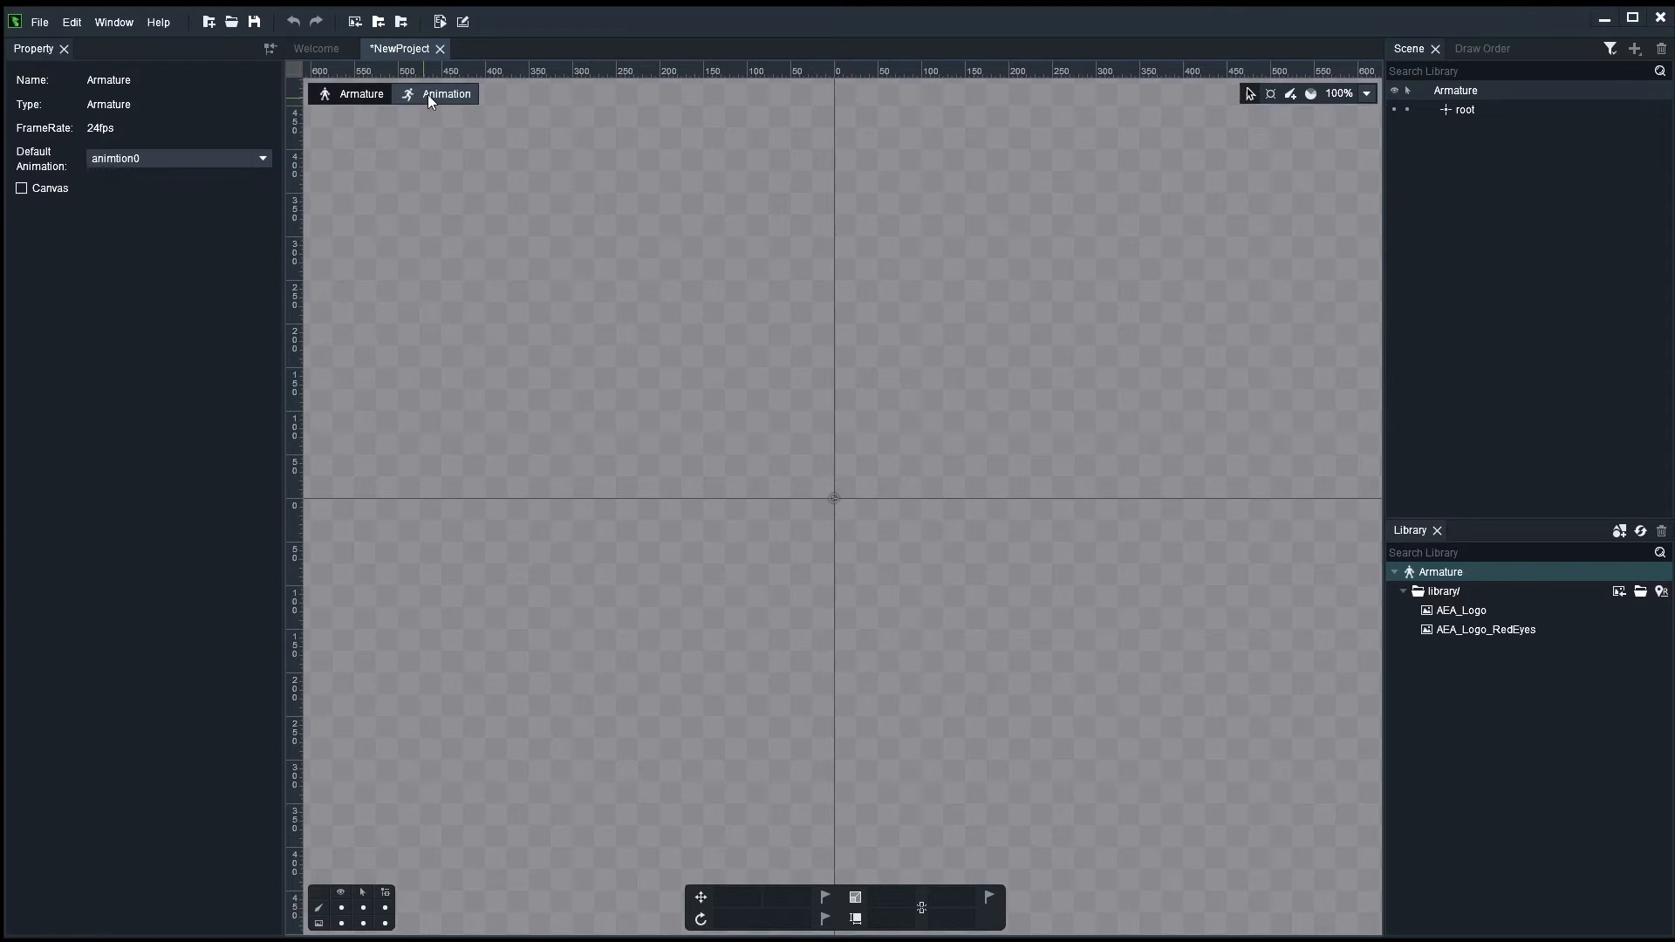
- Return to animation mode so the timeline and properties fill the workspace
click(445, 94)
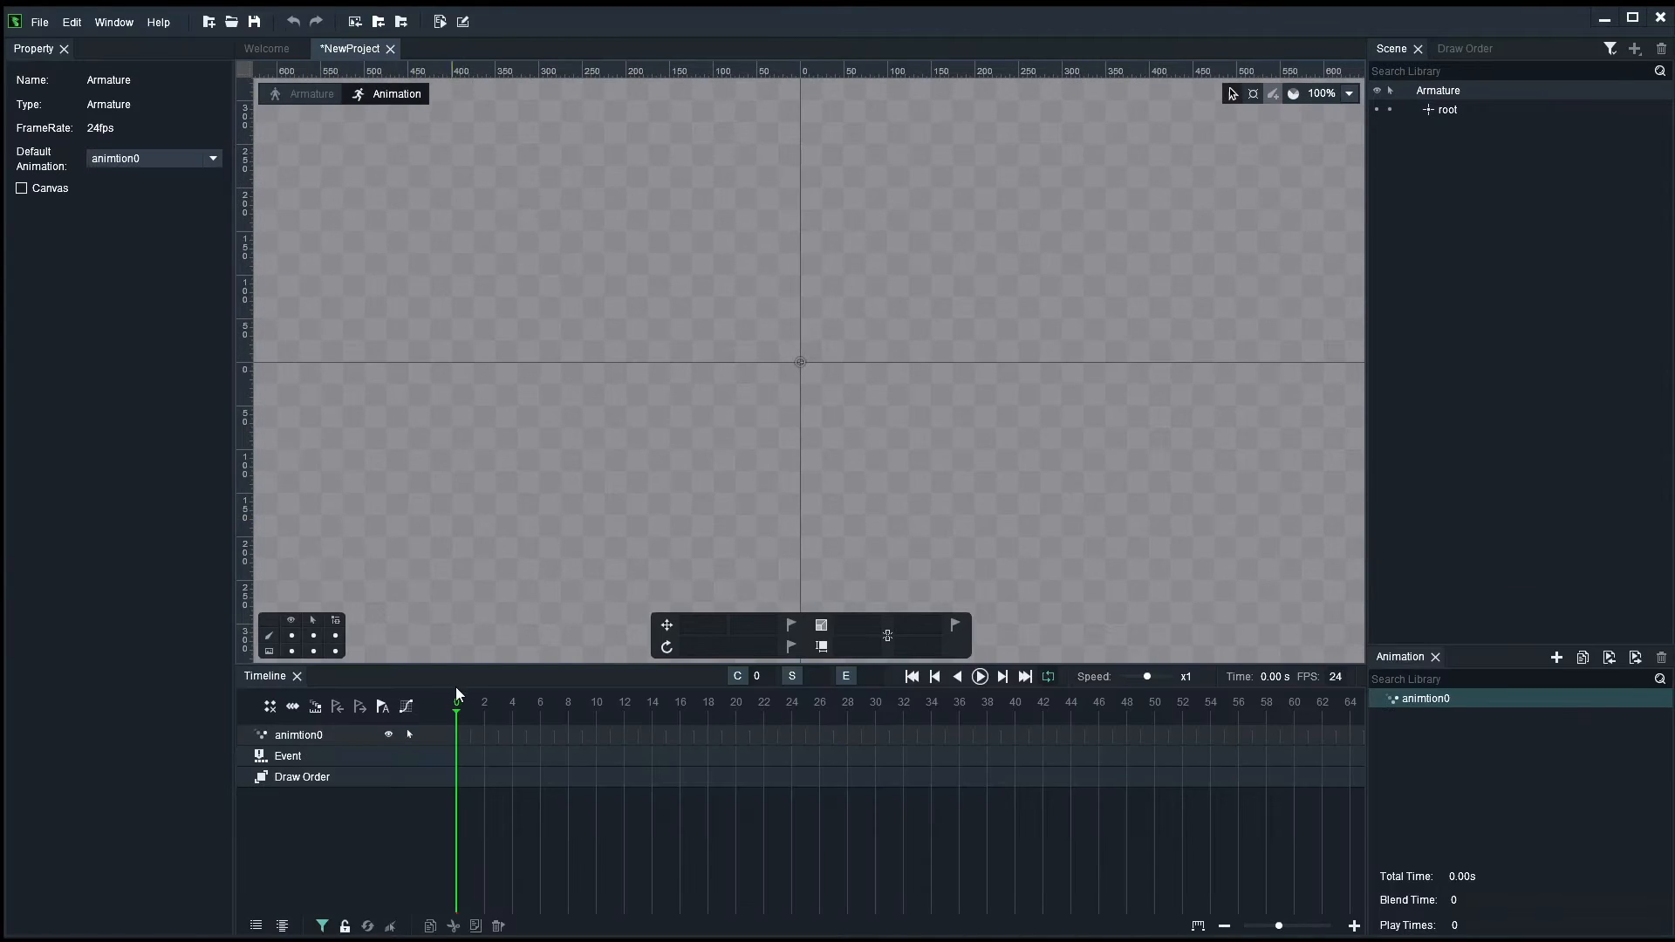
mouse_move(433, 696)
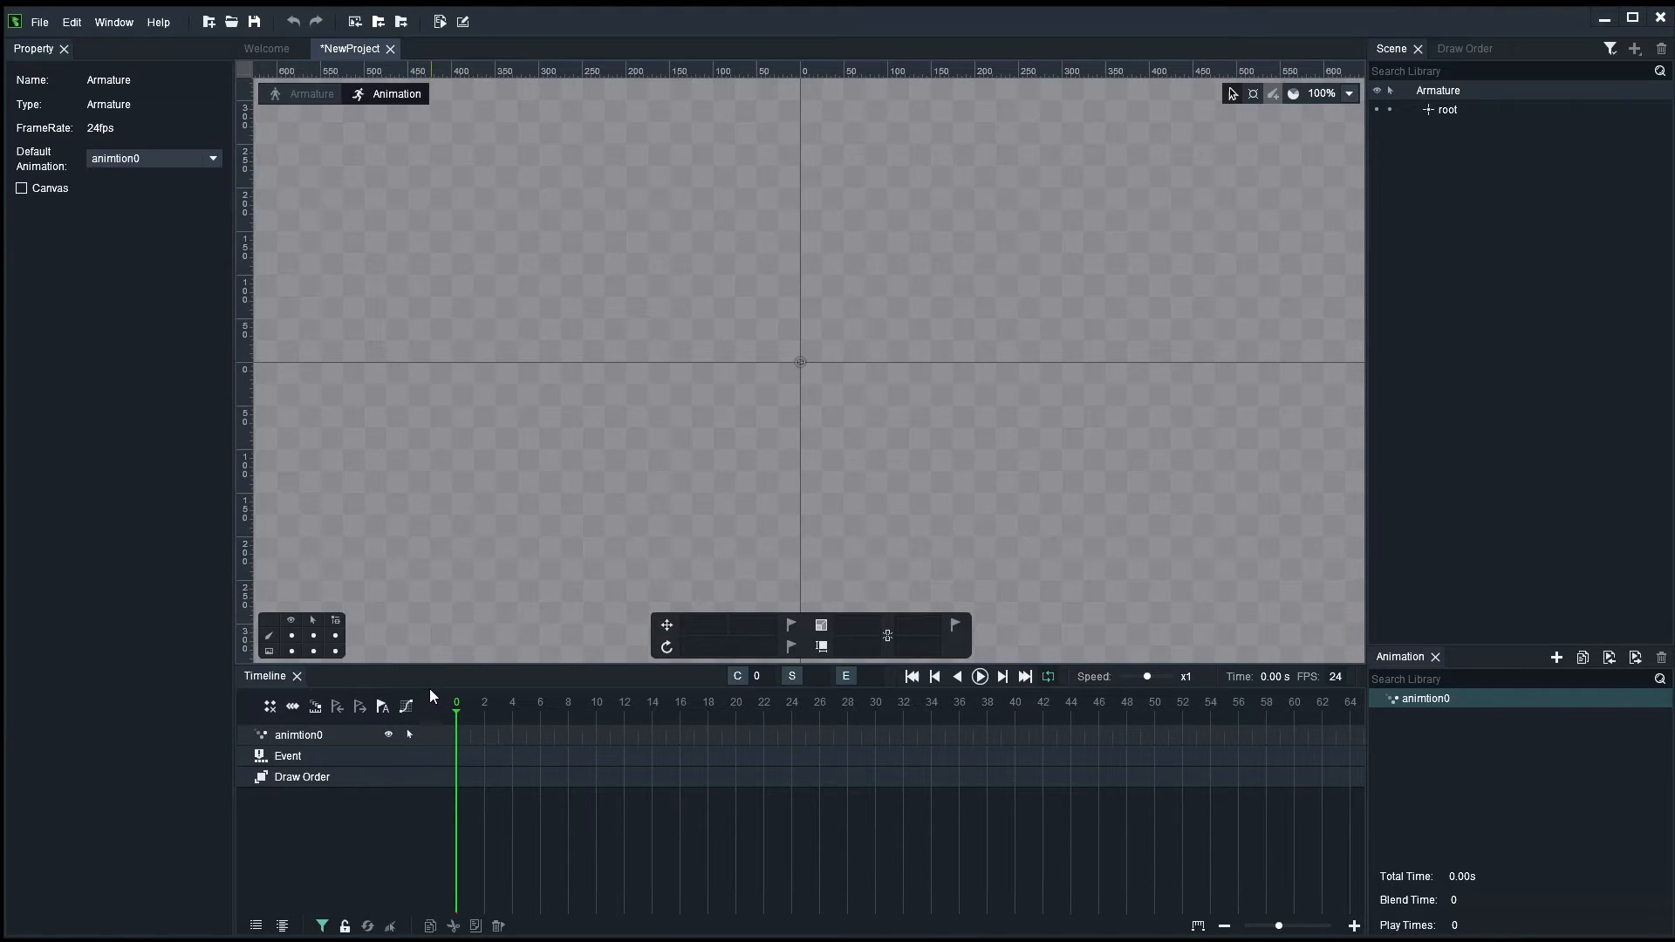
mouse_move(464, 618)
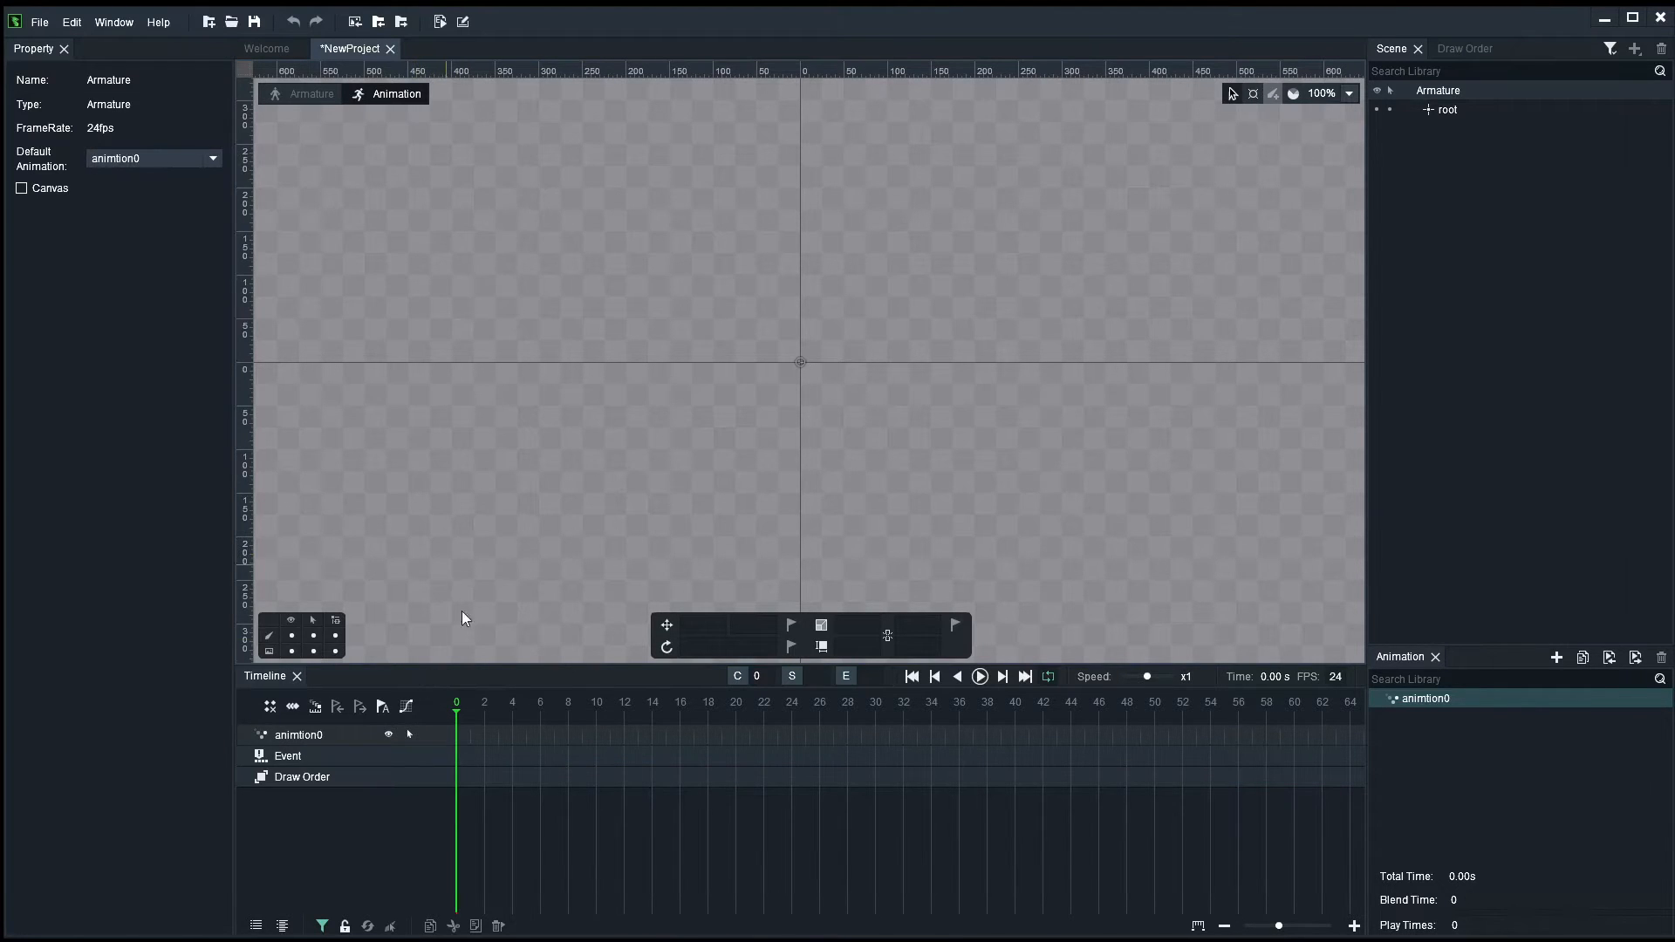
mouse_move(407, 706)
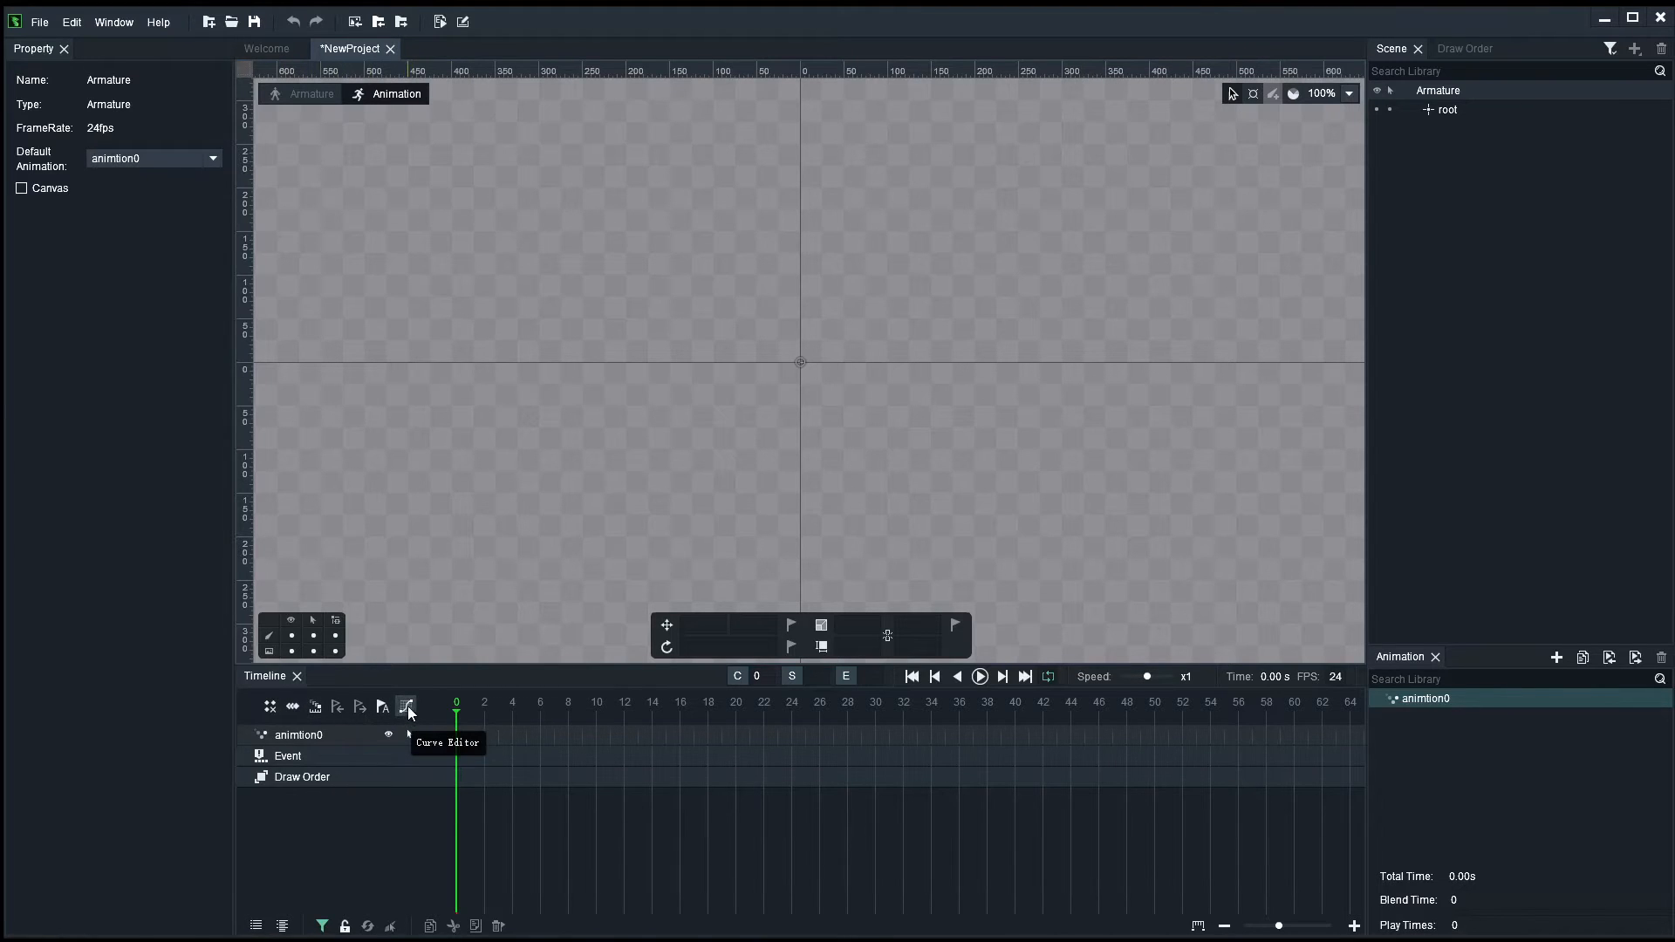
mouse_move(408, 714)
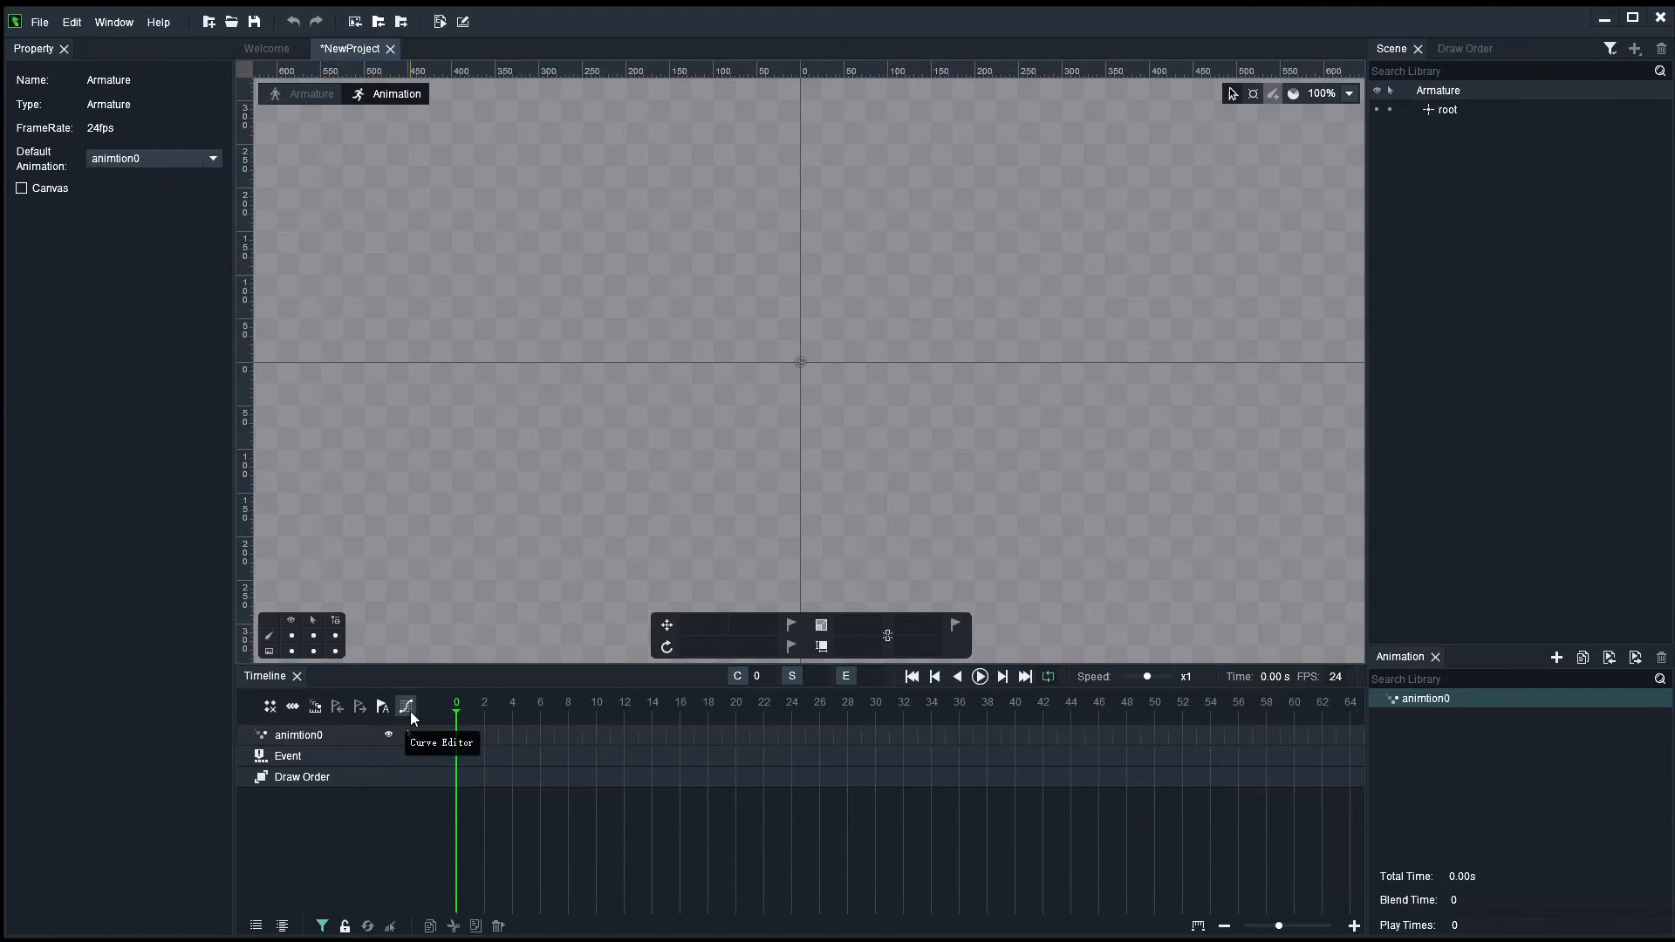
- Reopen the Curve Editor, expand it and dock it above the stage
click(407, 706)
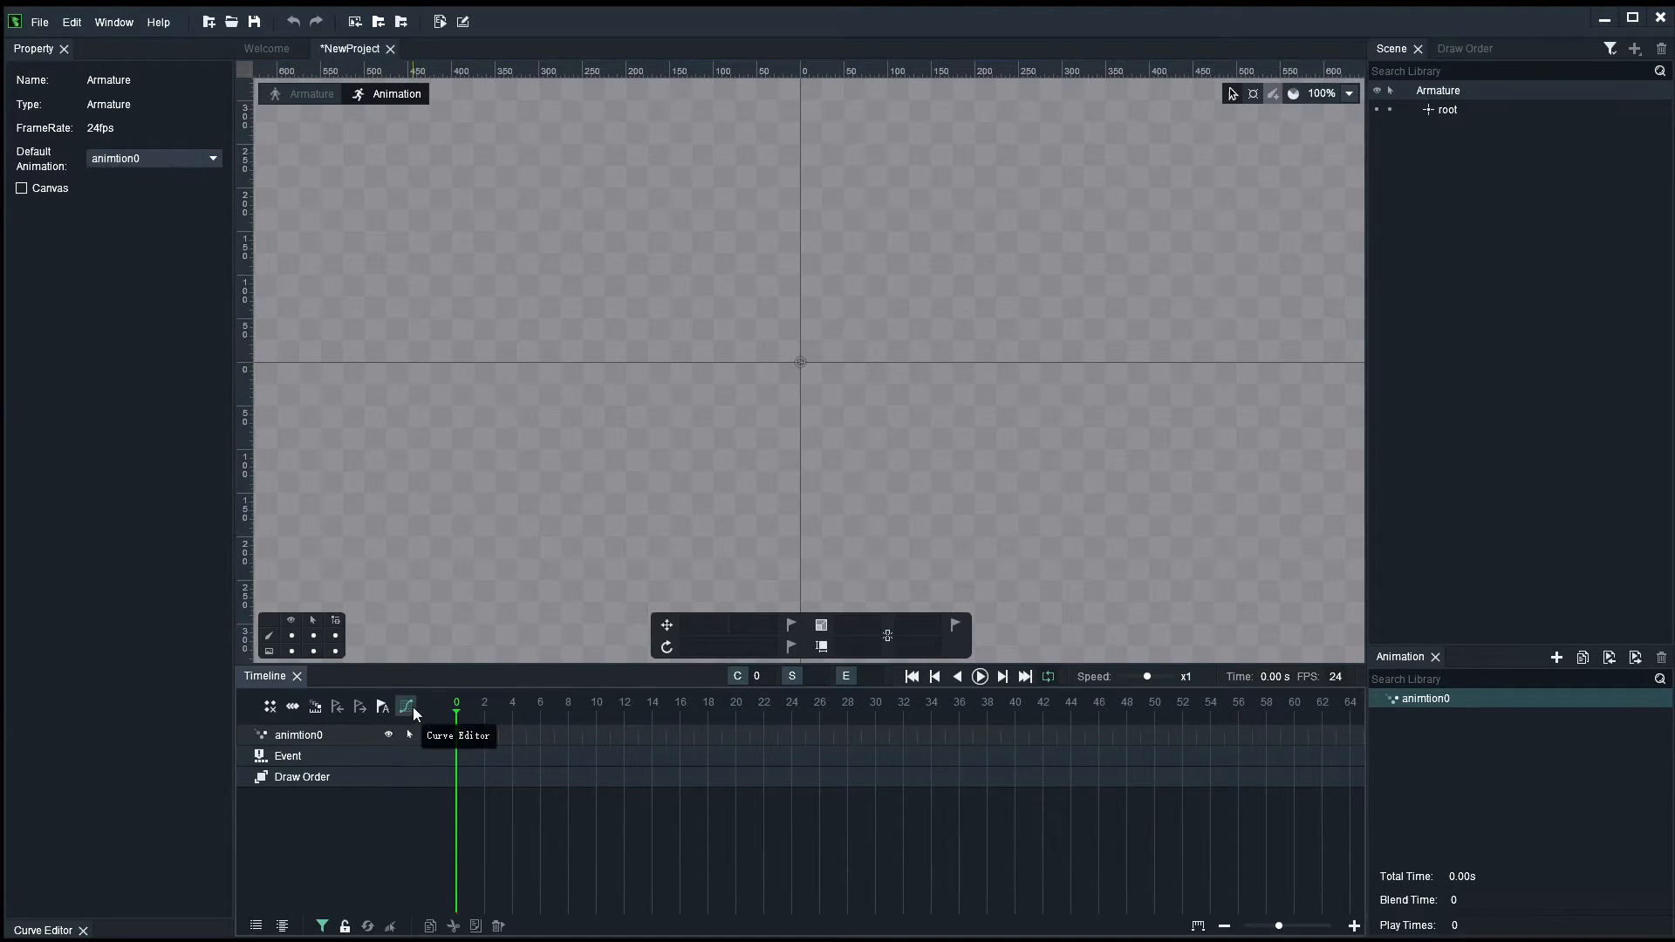
mouse_move(407, 713)
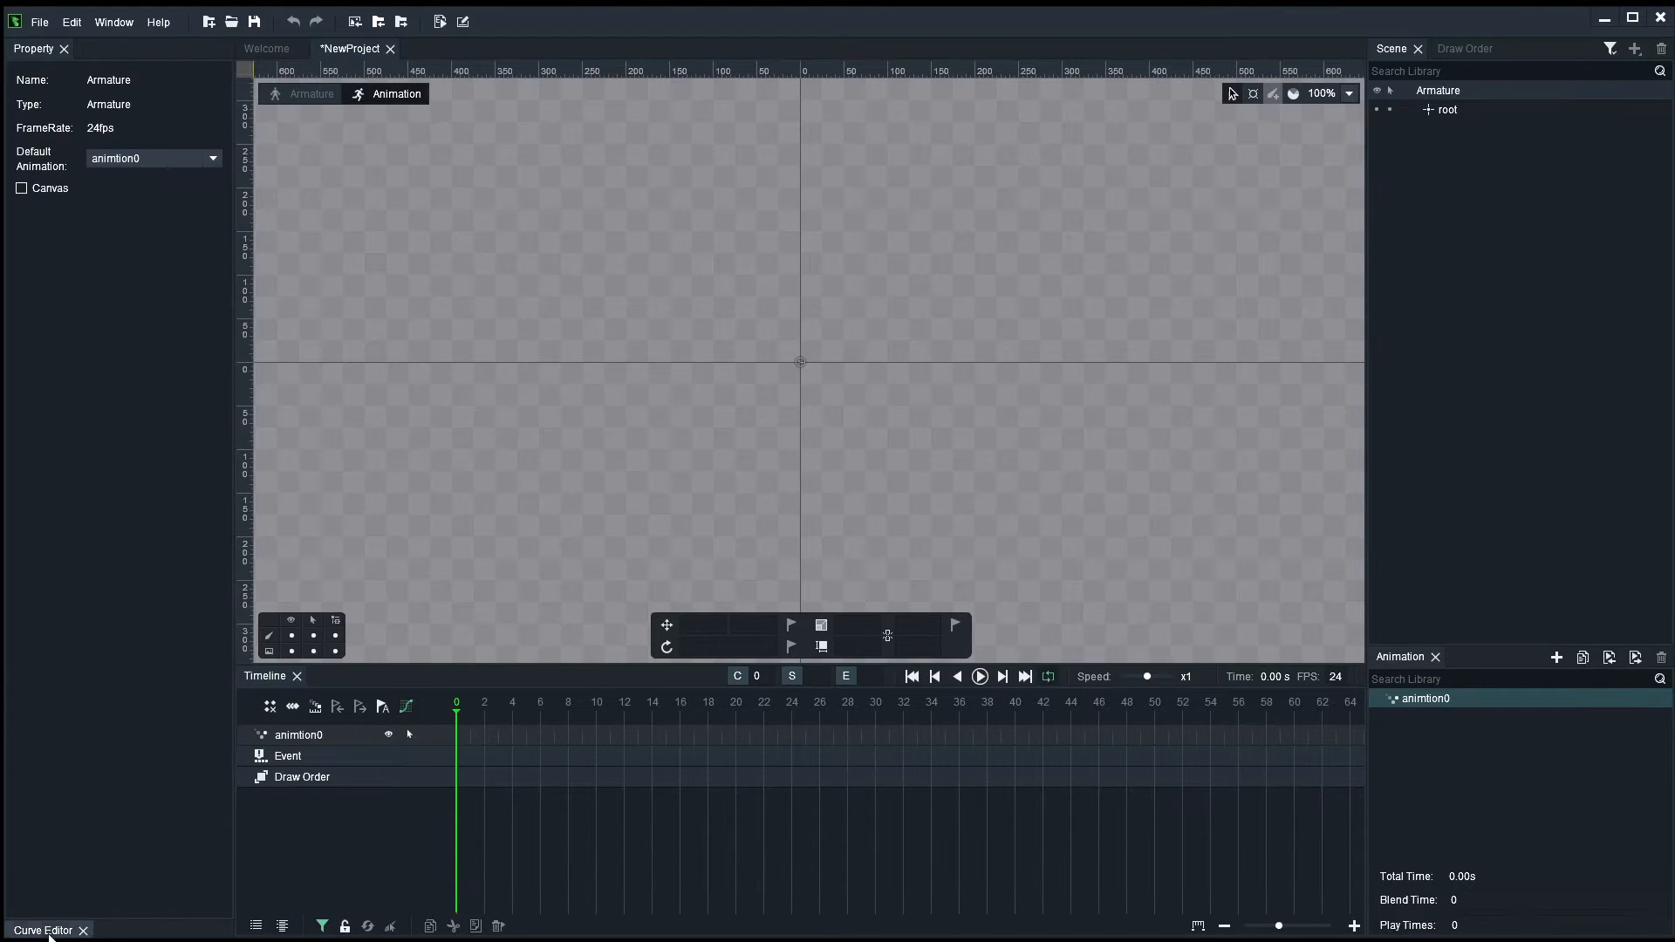
click(42, 930)
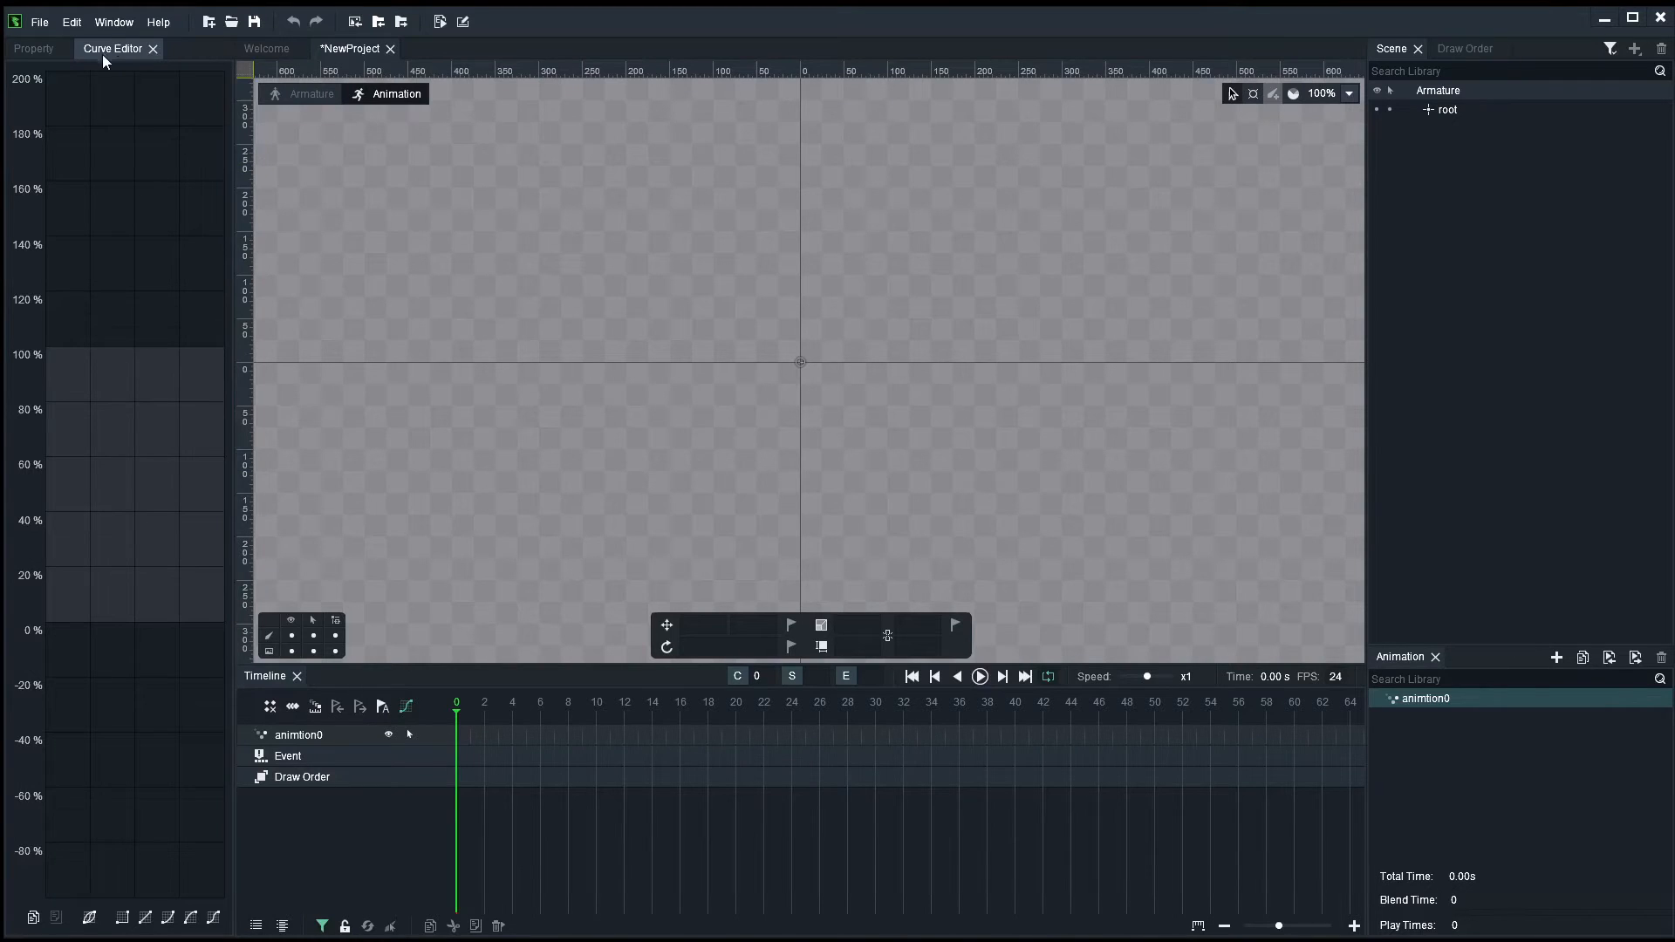
click(33, 49)
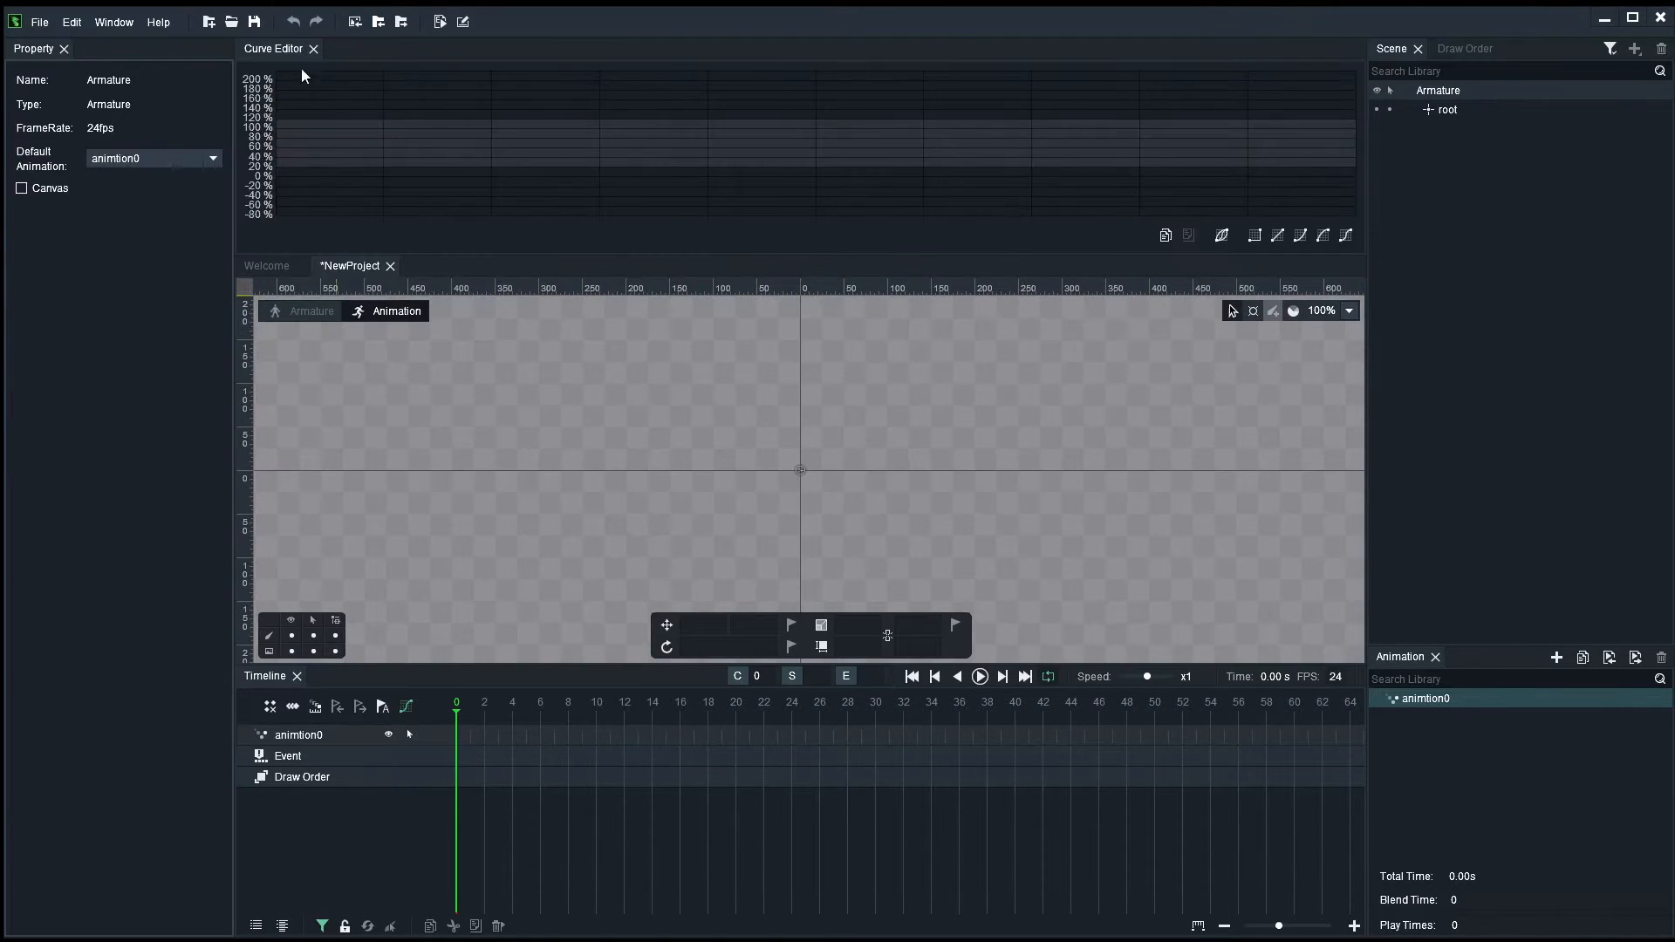
mouse_move(265, 66)
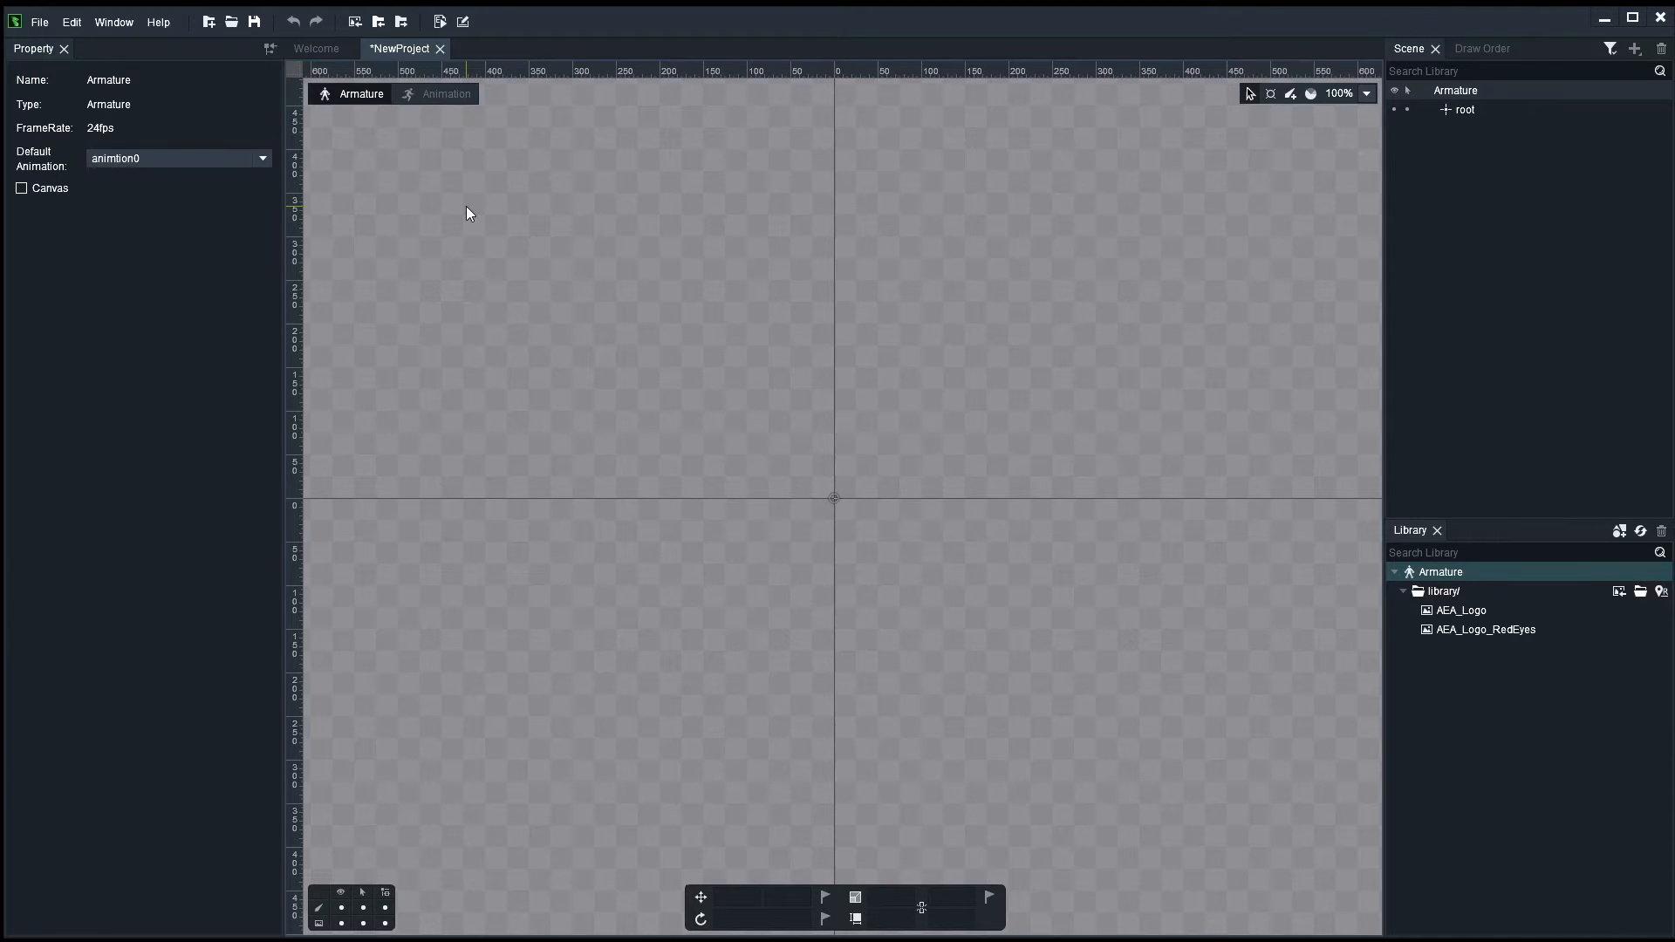
mouse_move(926, 359)
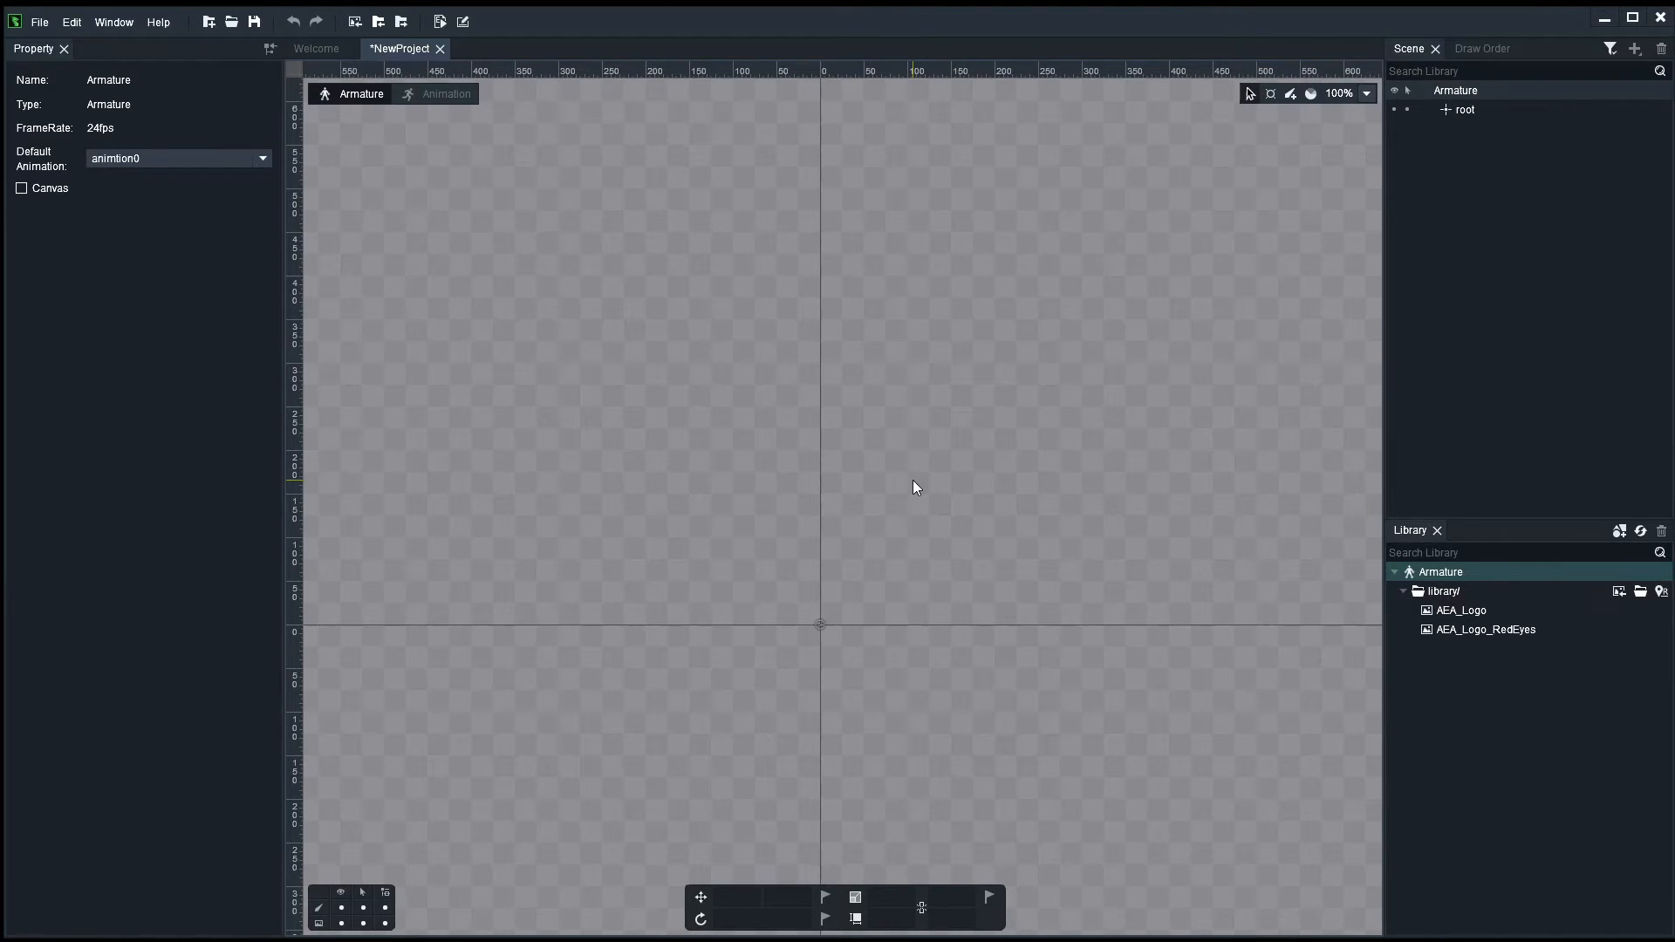
mouse_move(981, 389)
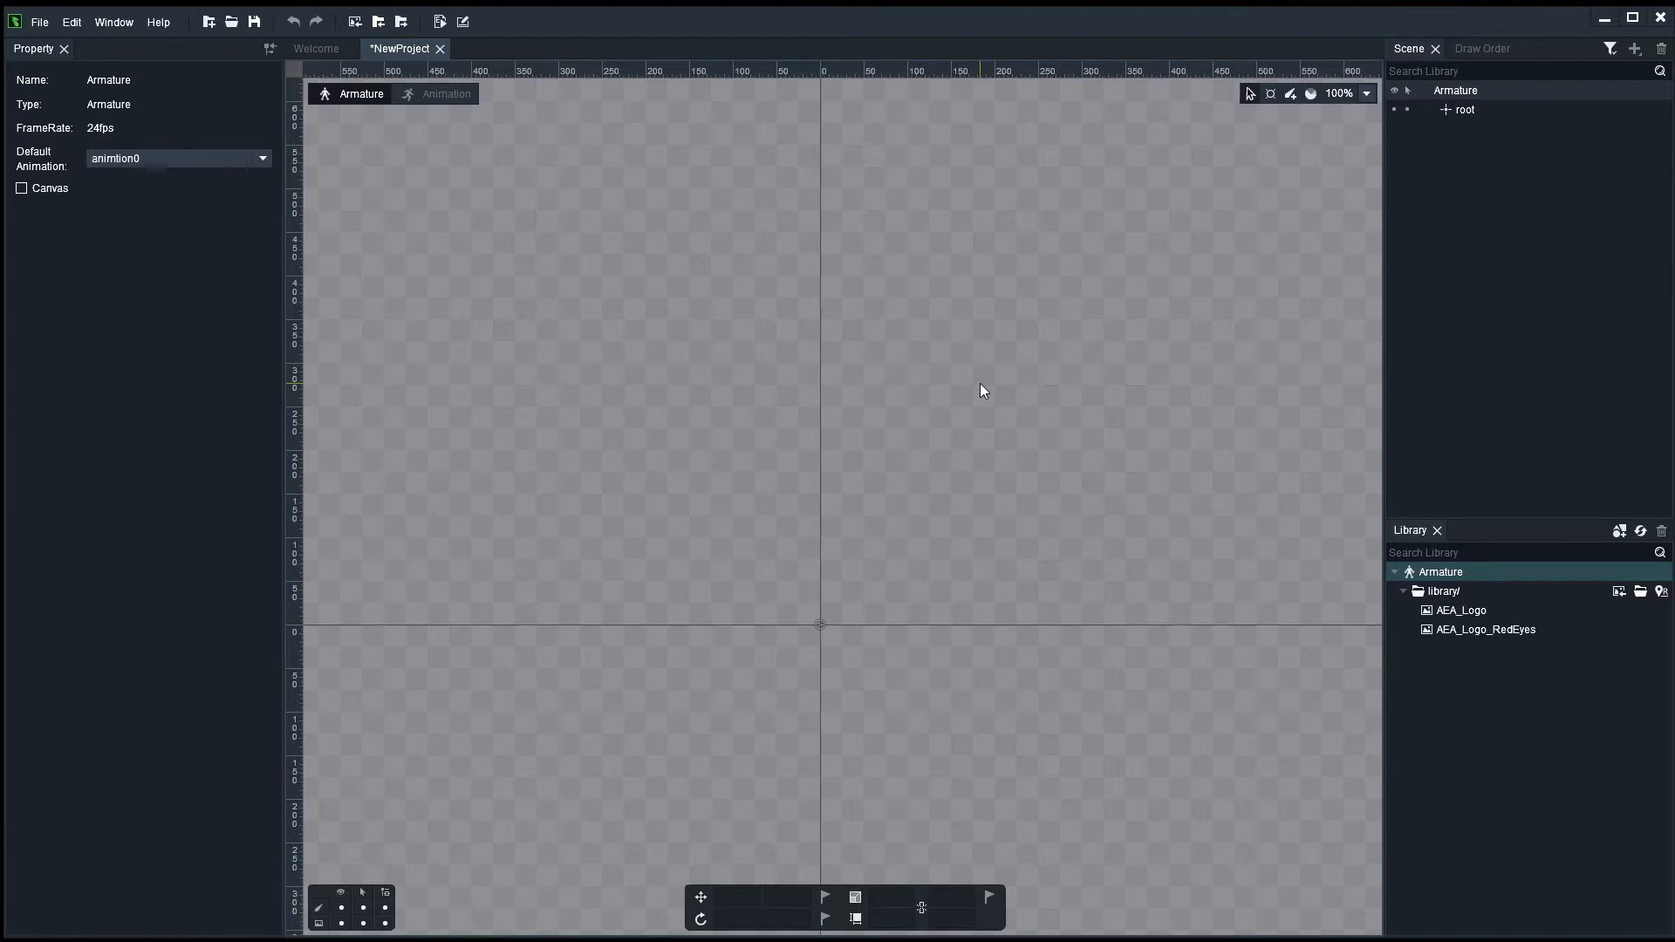
mouse_move(1499, 656)
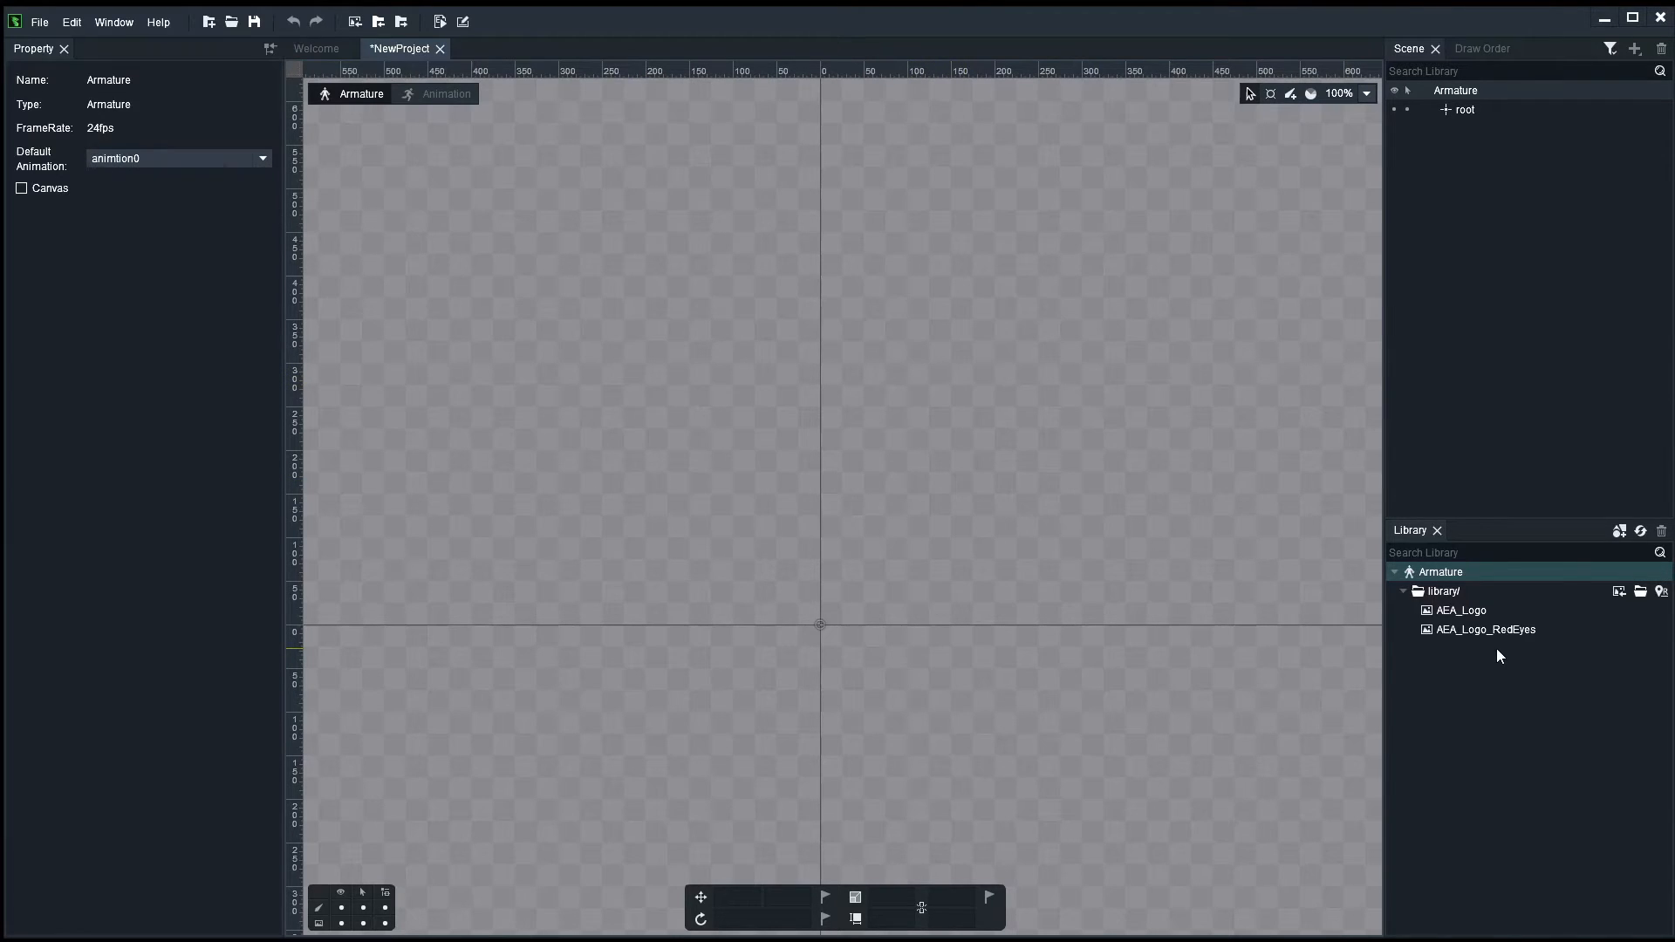
- Place AEA_Logo and AEA_Logo_RedEyes on the stage and align the red eyes over the logo's eyes
click(1459, 611)
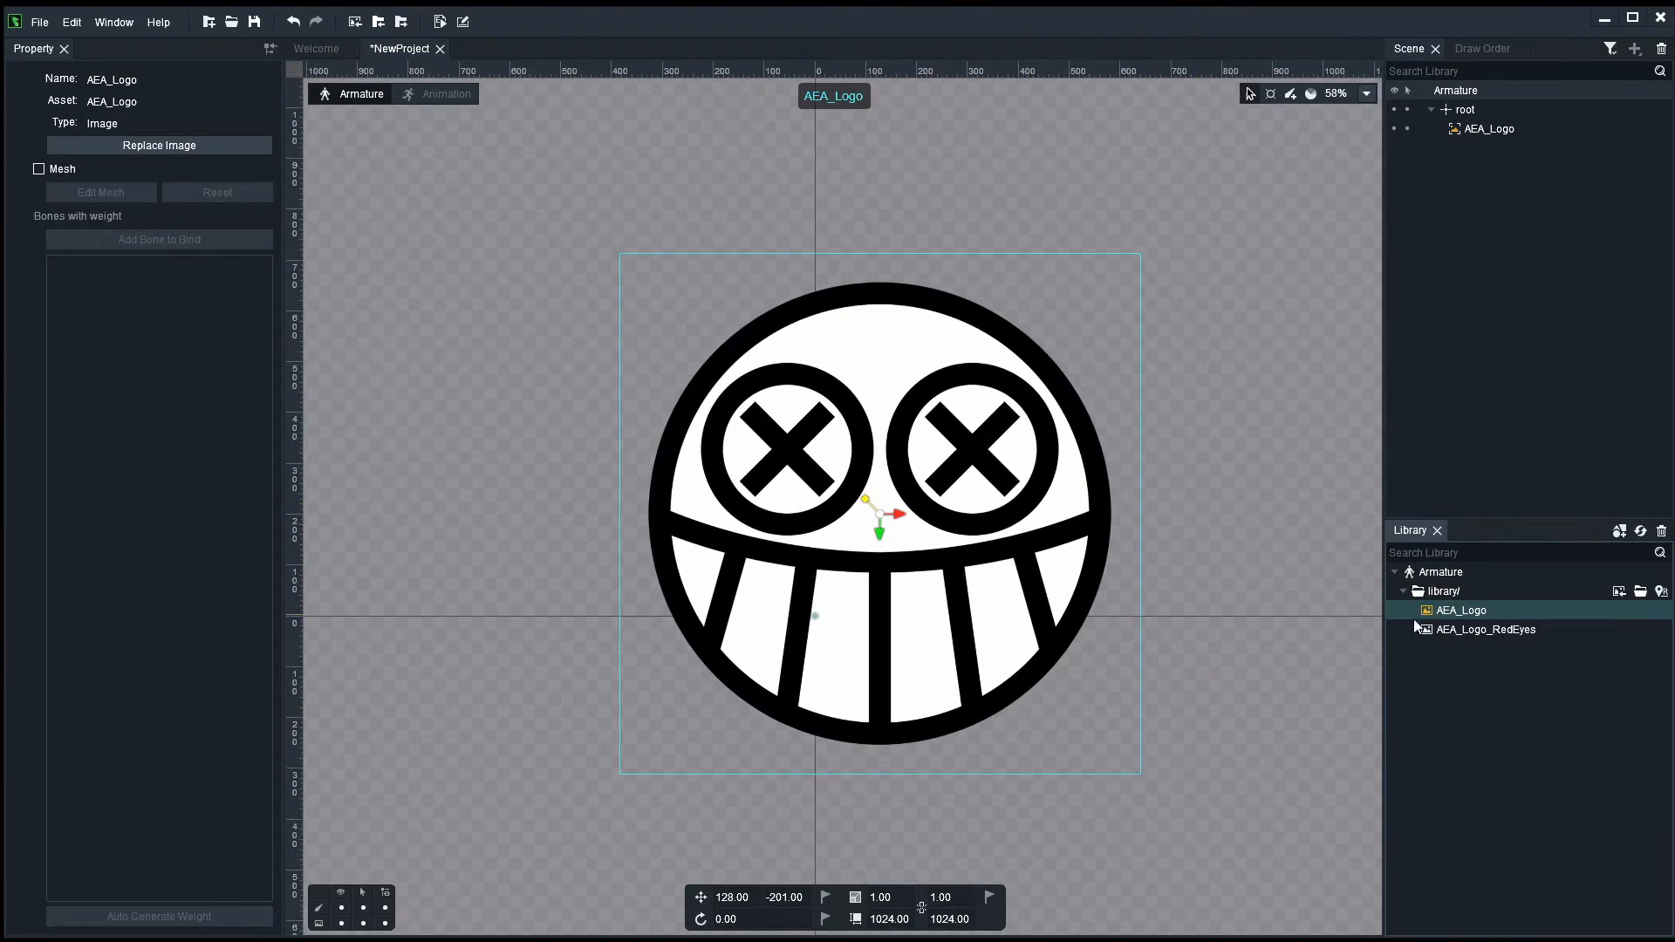
click(1484, 629)
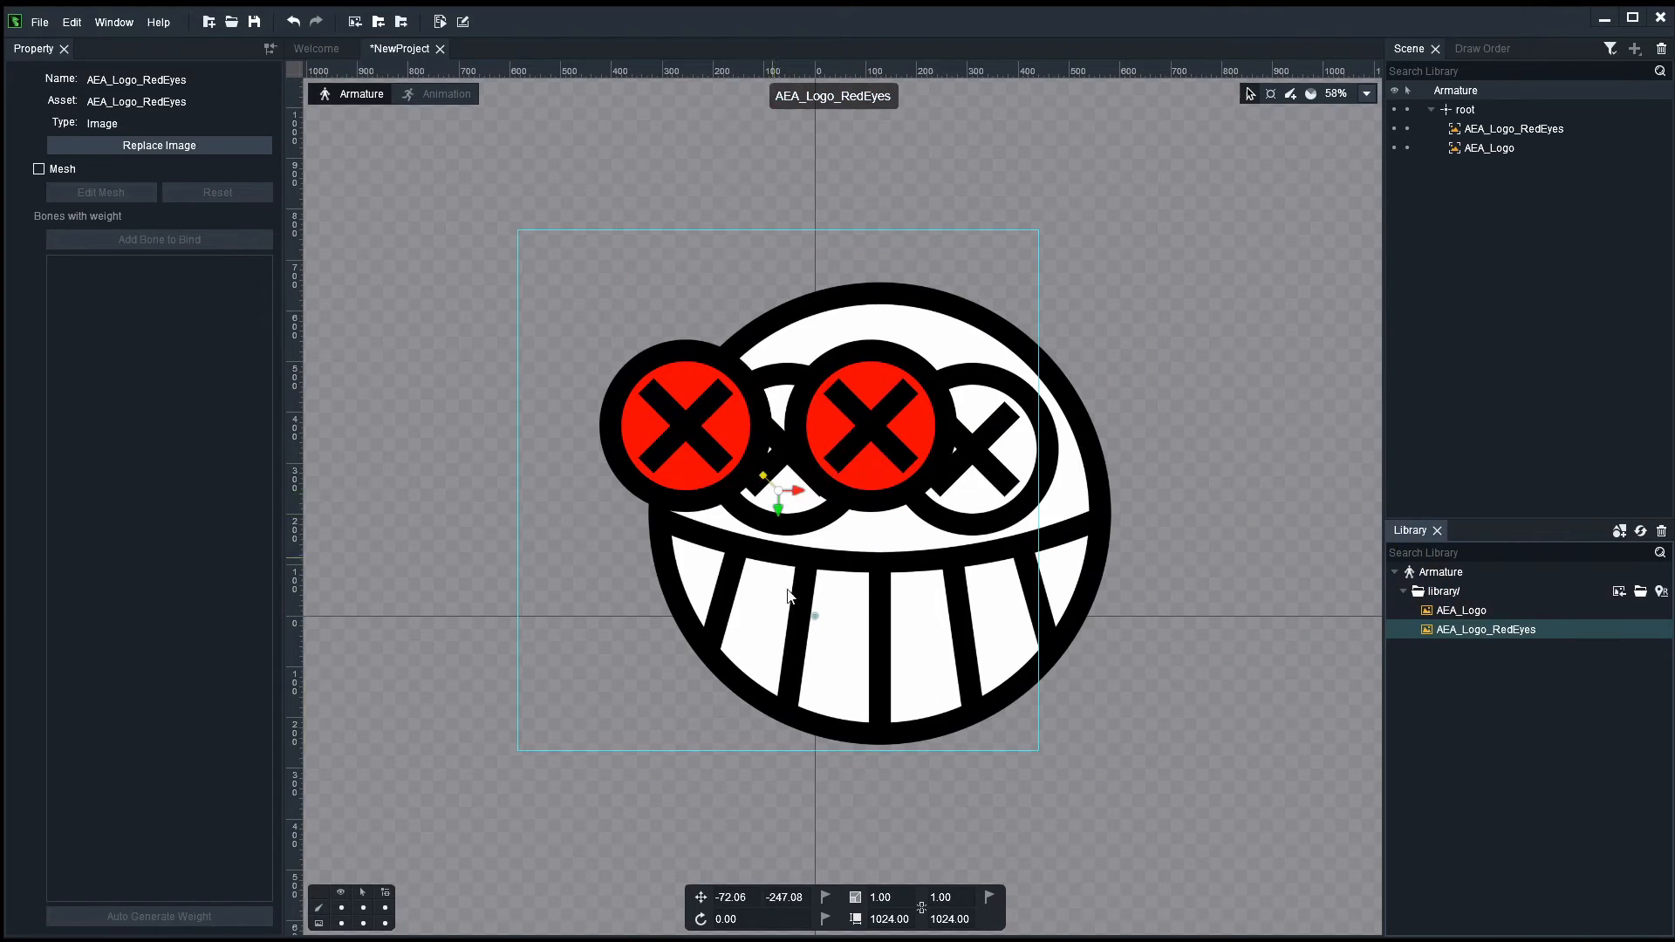
mouse_move(684, 374)
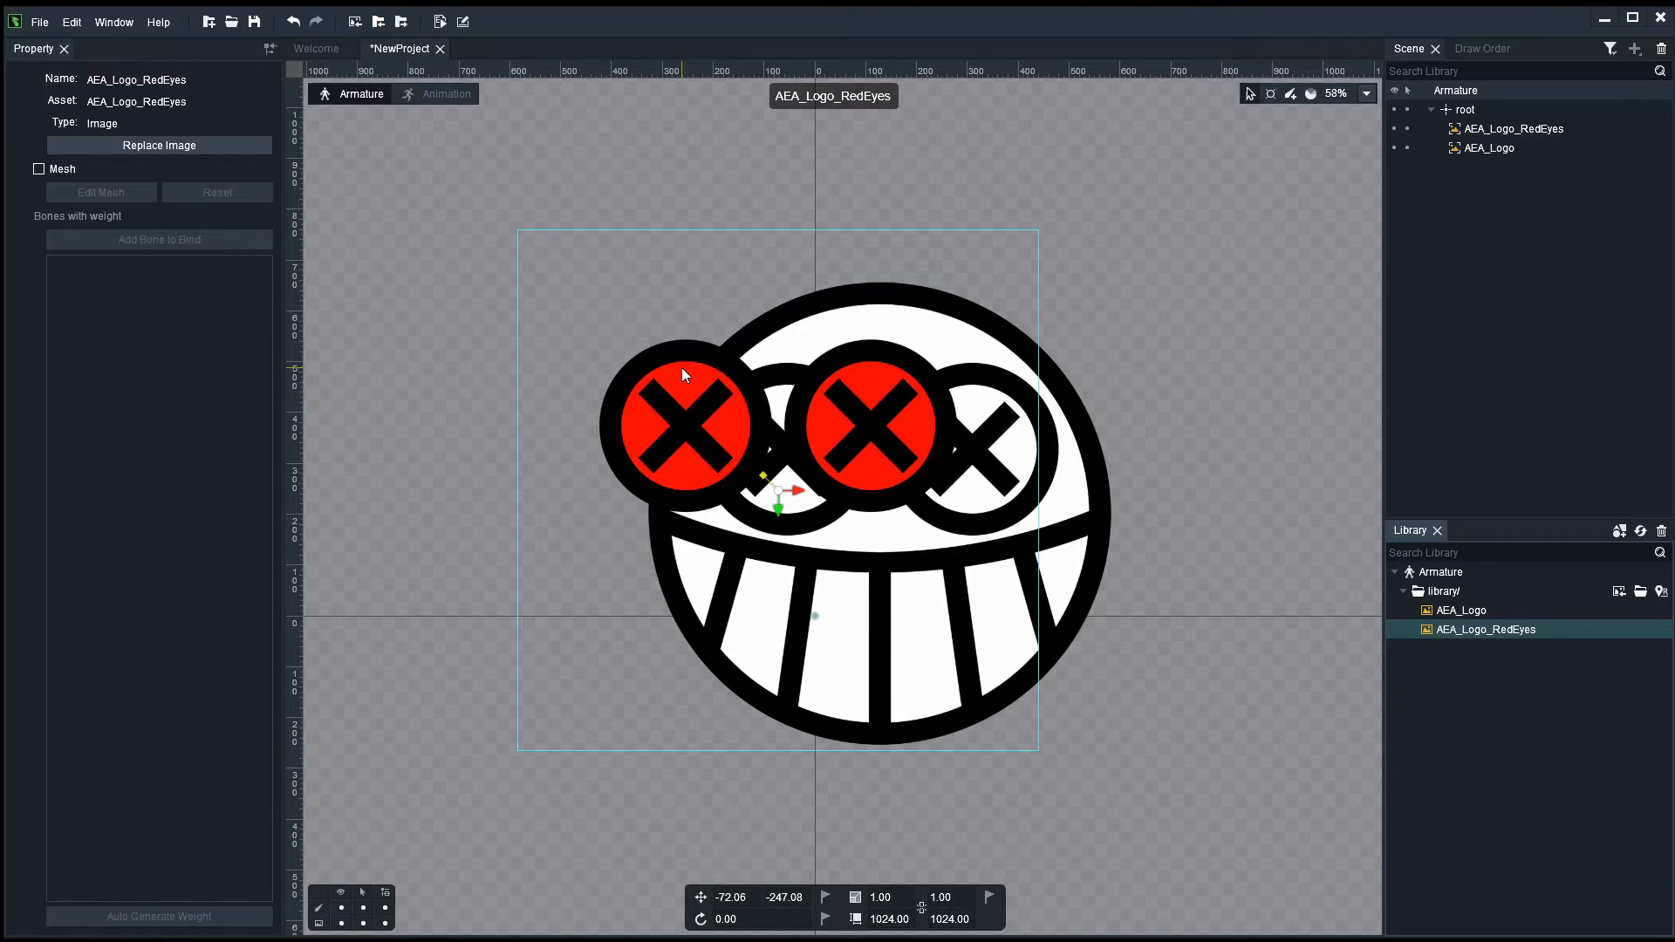
click(1515, 127)
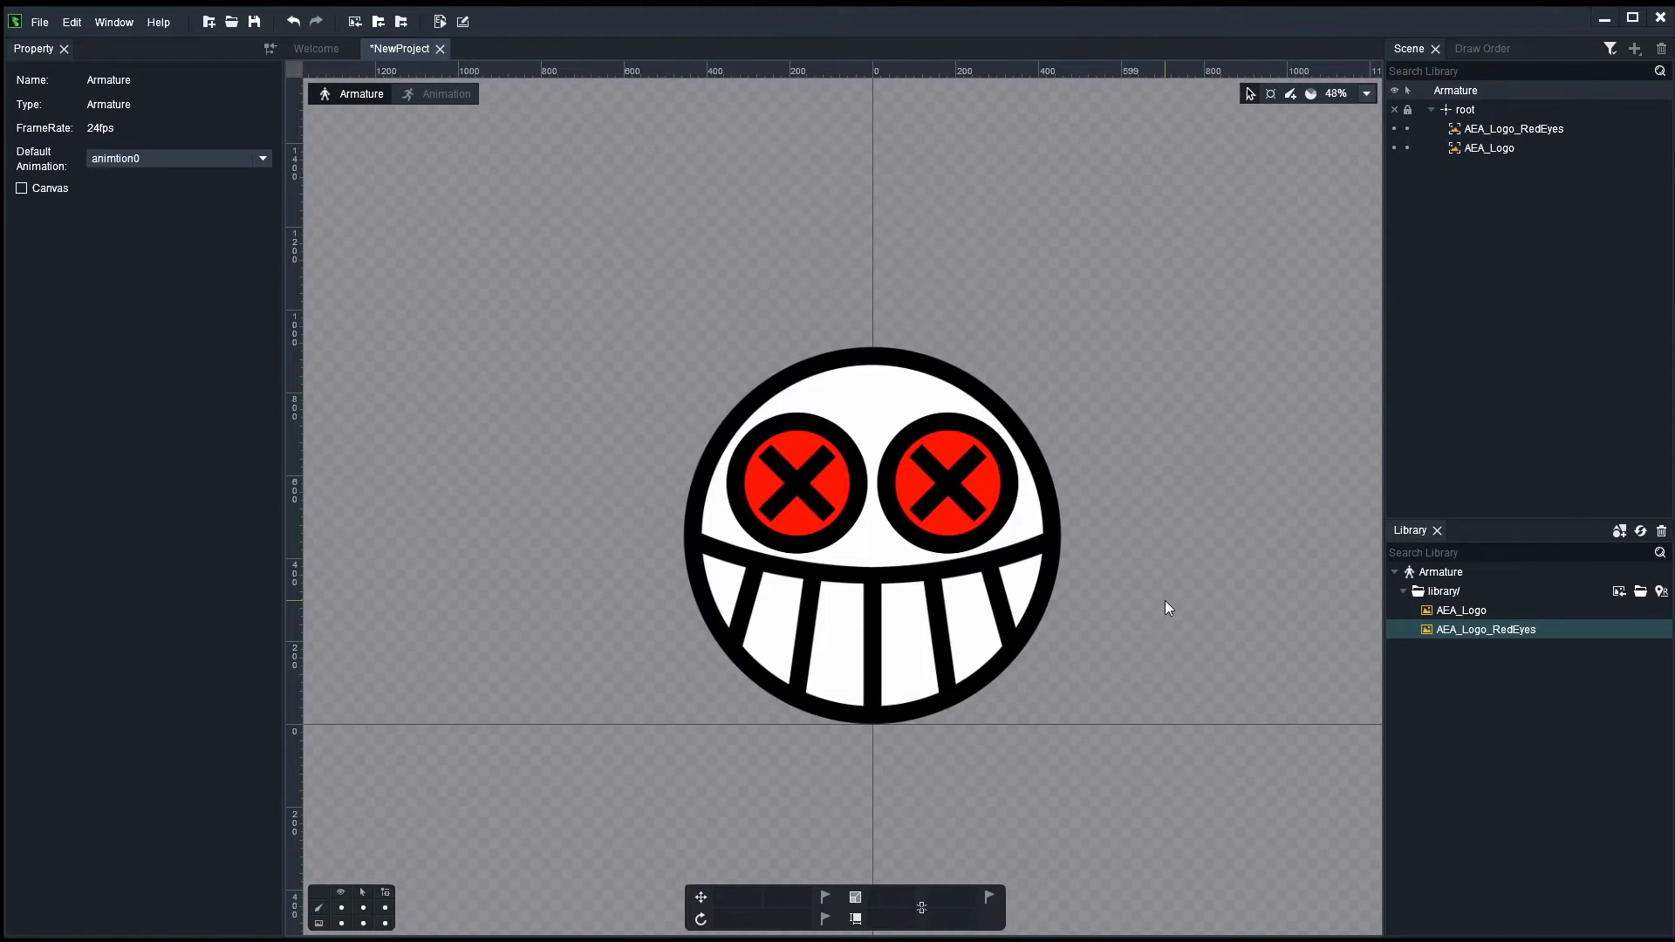
- Draw a vertical bone under root up through the centre of the logo
click(795, 560)
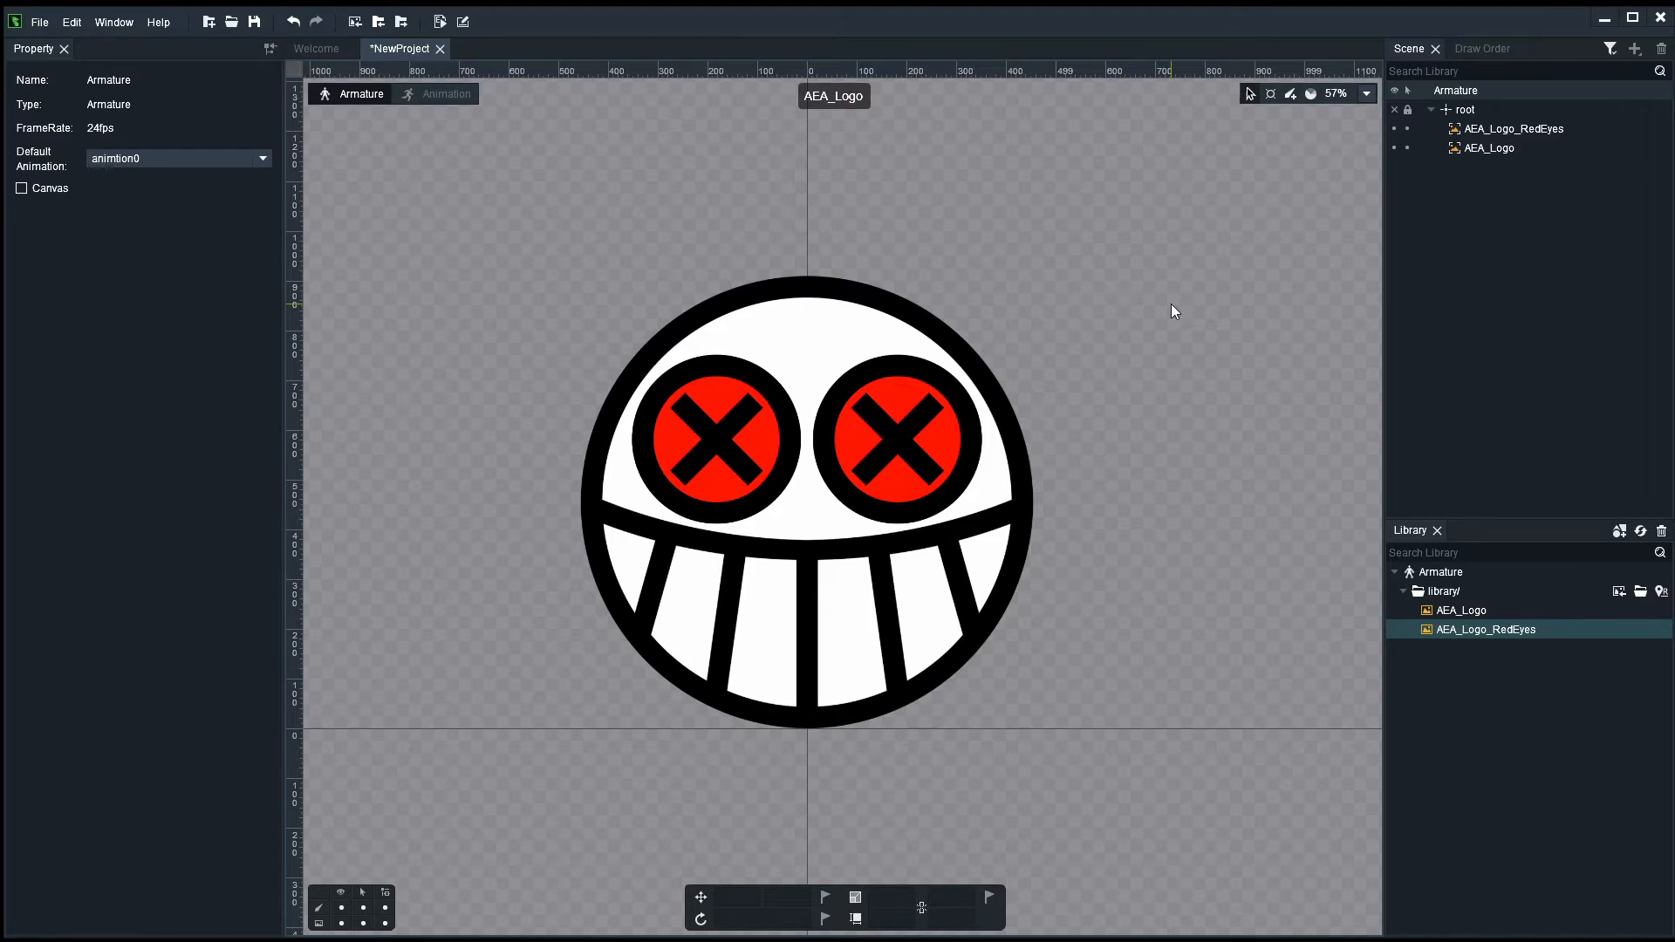
scroll(down, 3)
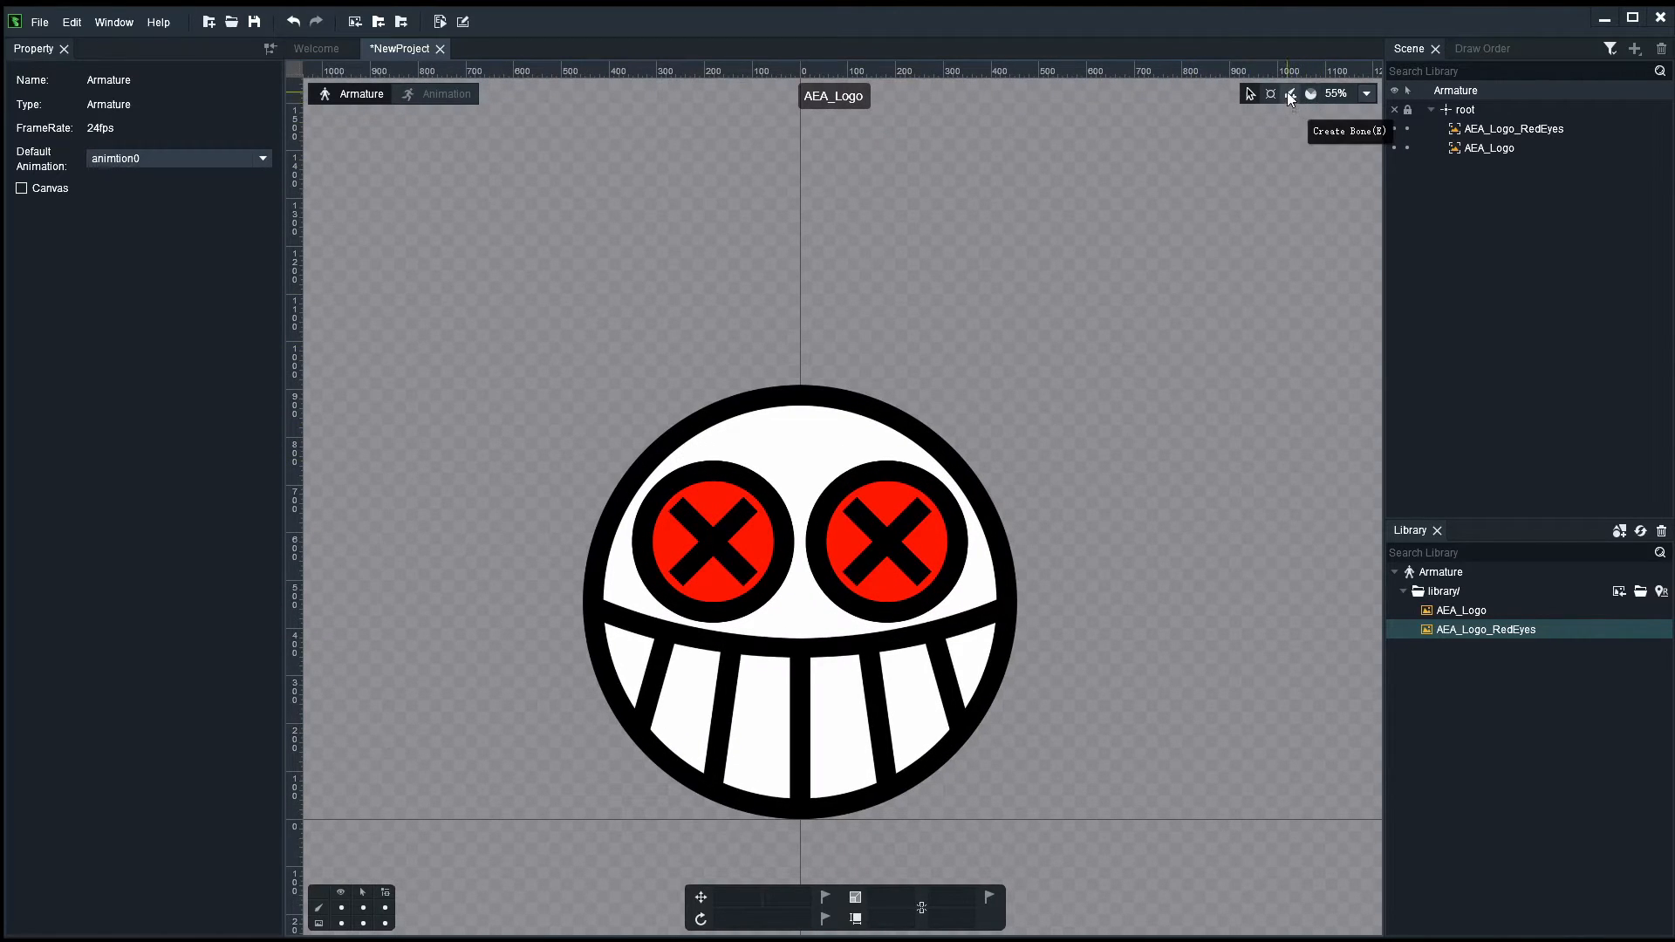
scroll(up, 3)
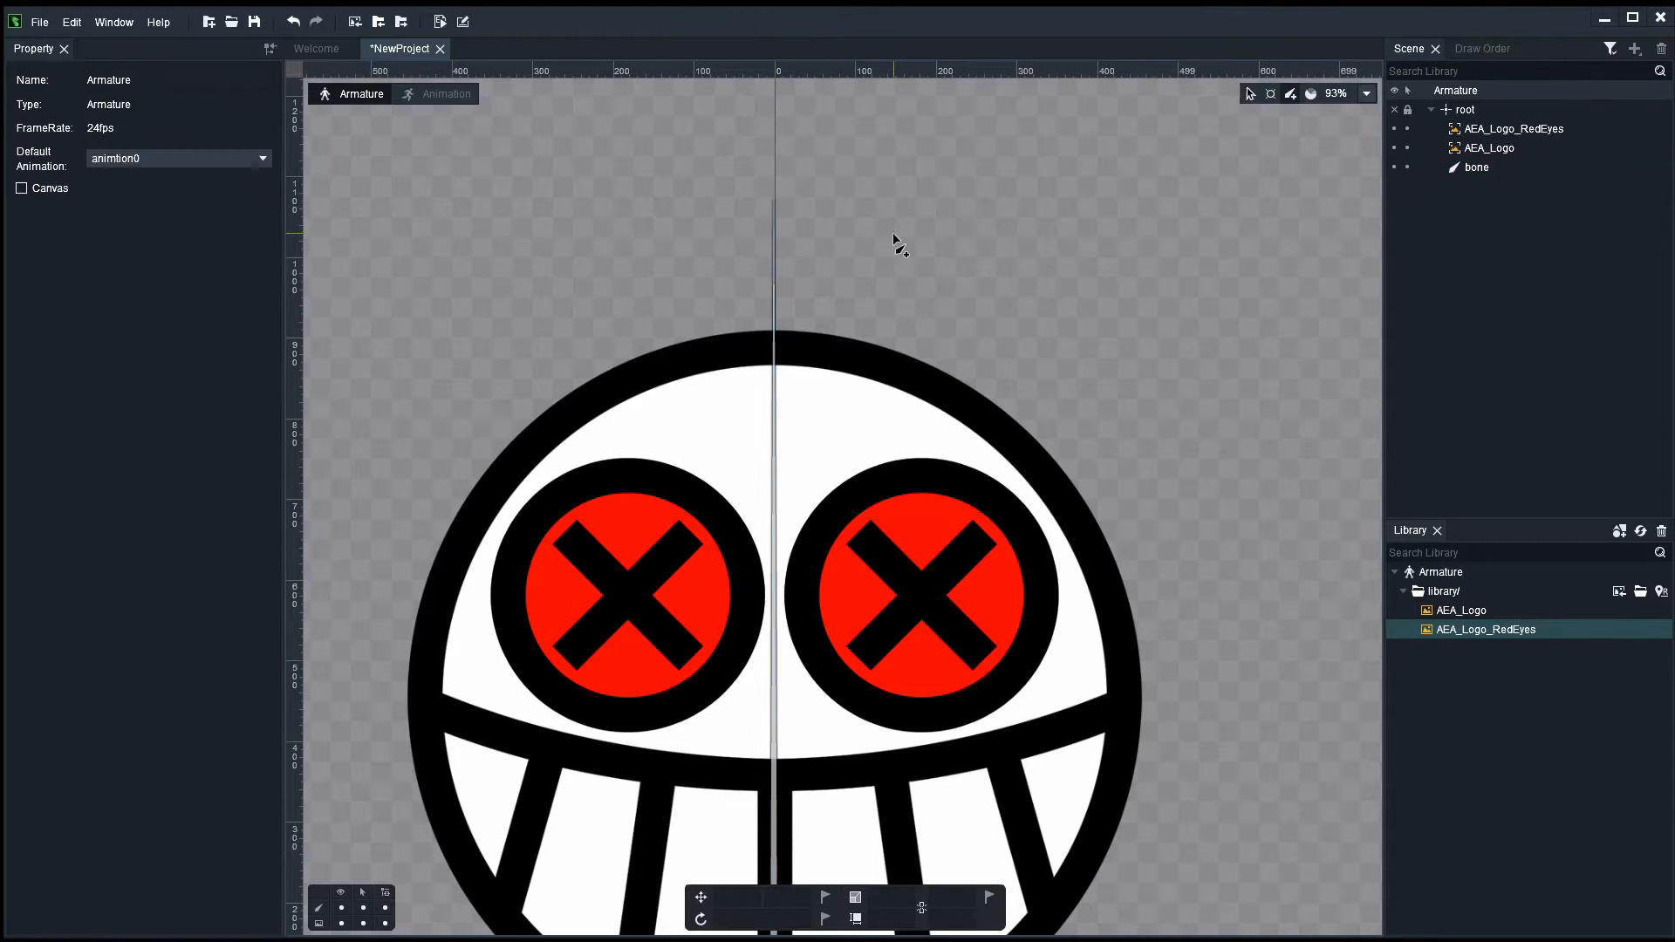
- Parent AEA_Logo and AEA_Logo_RedEyes to the new bone and inspect the bone's properties
scroll(down, 3)
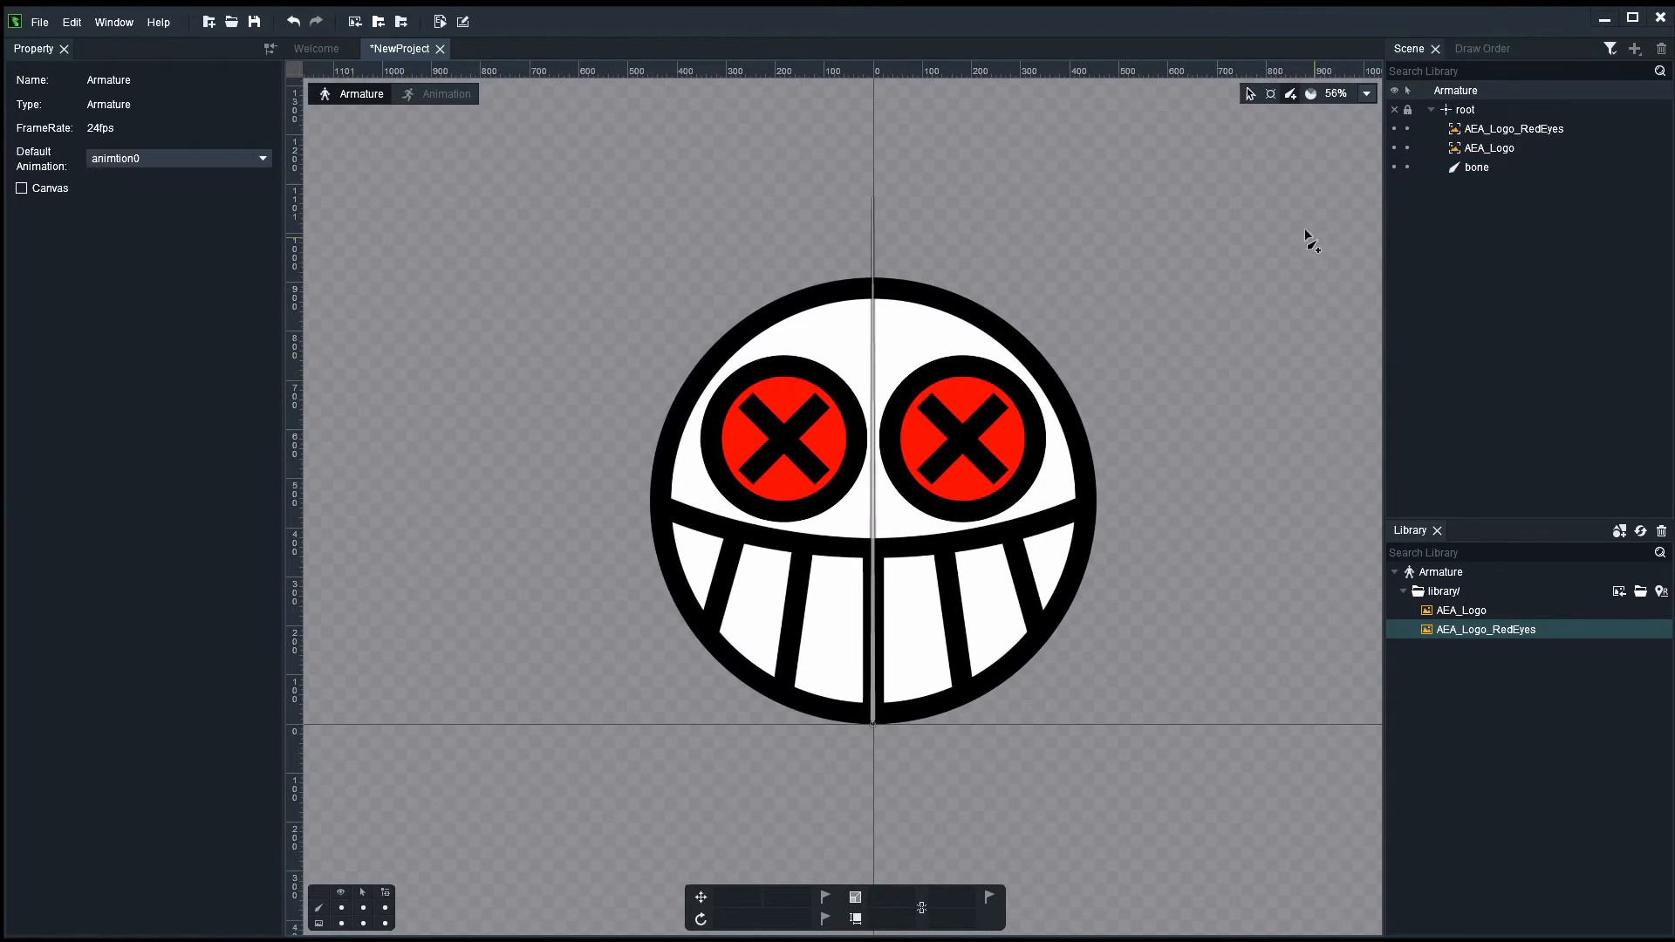
click(1487, 147)
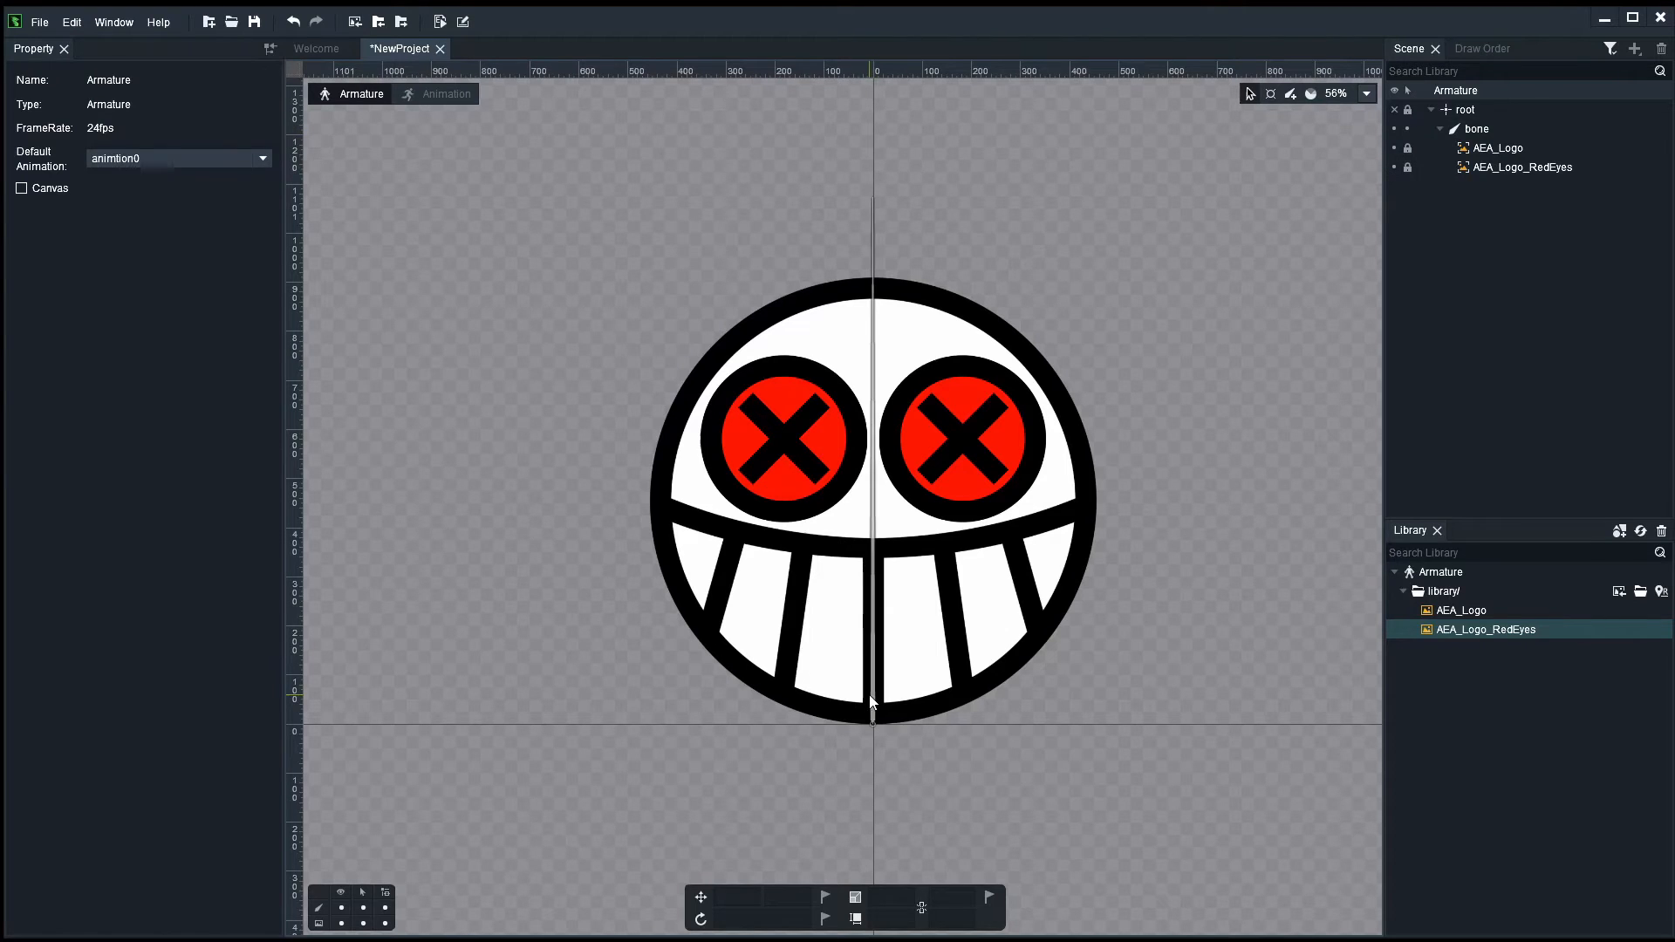
click(1476, 128)
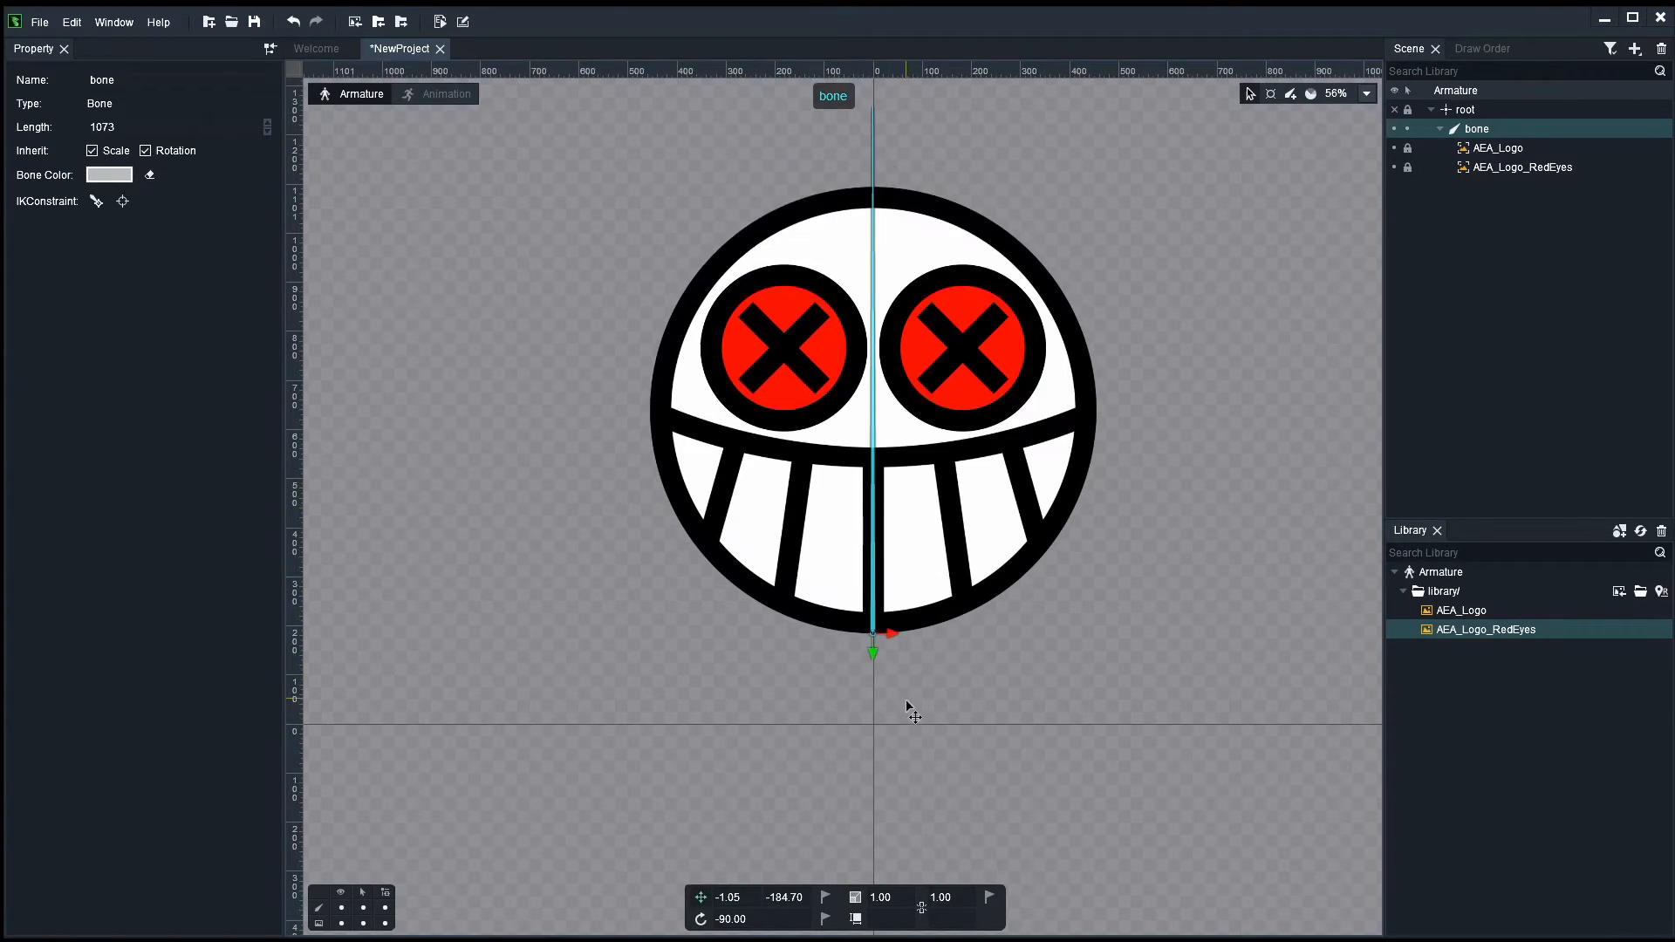
scroll(down, 3)
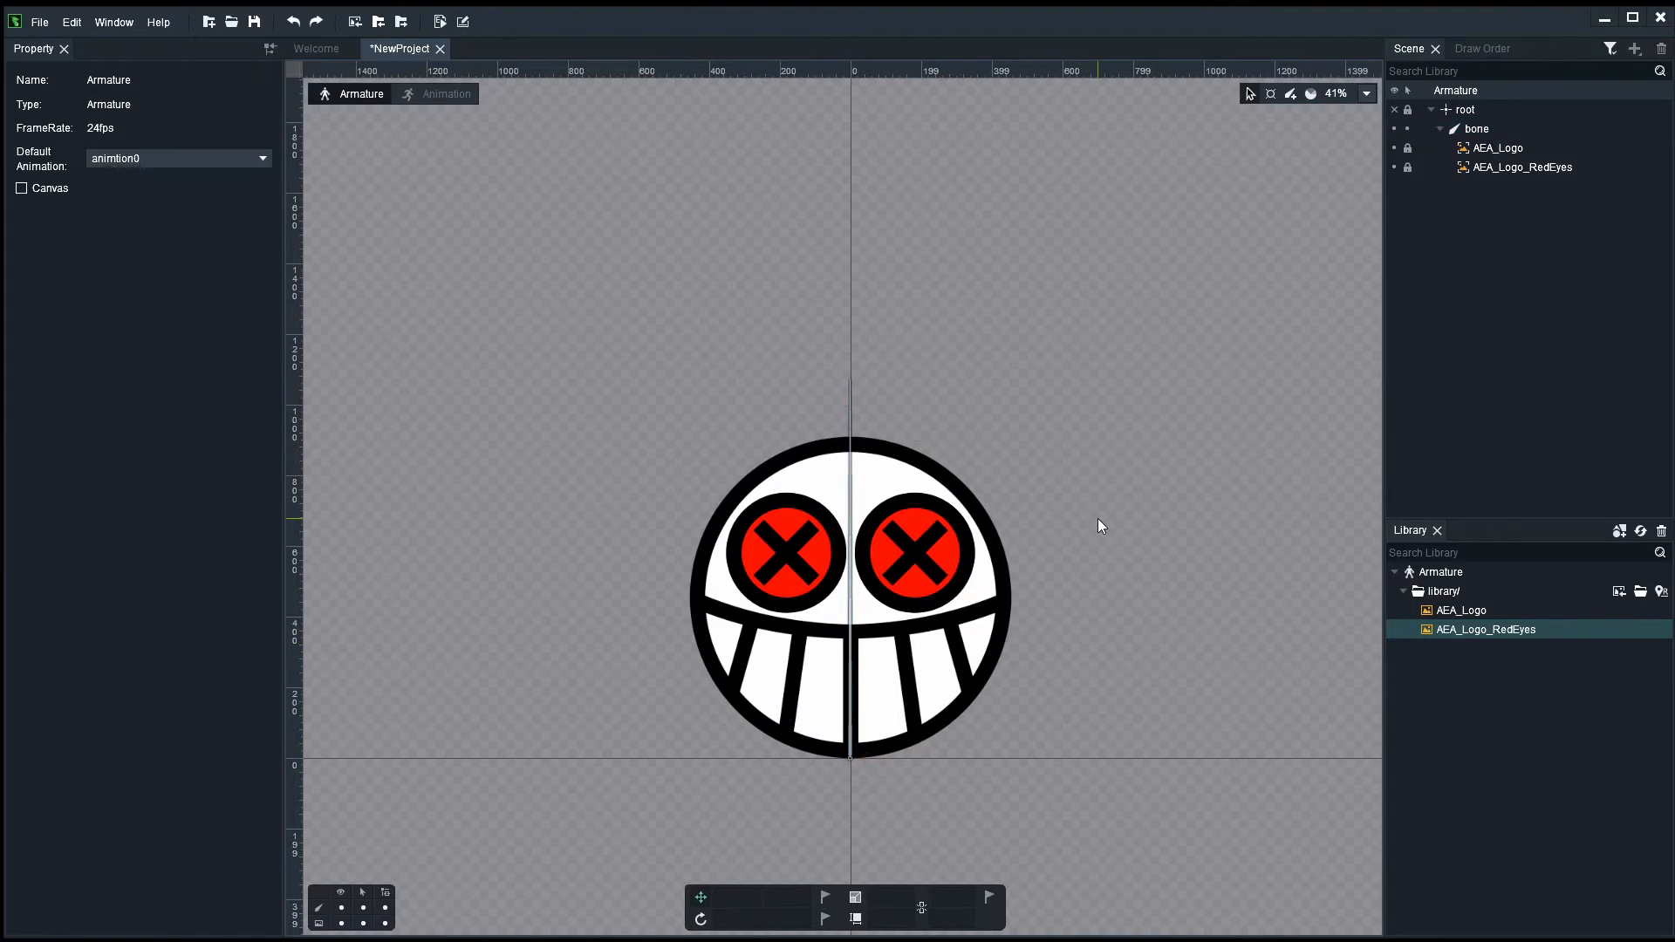
mouse_move(949, 668)
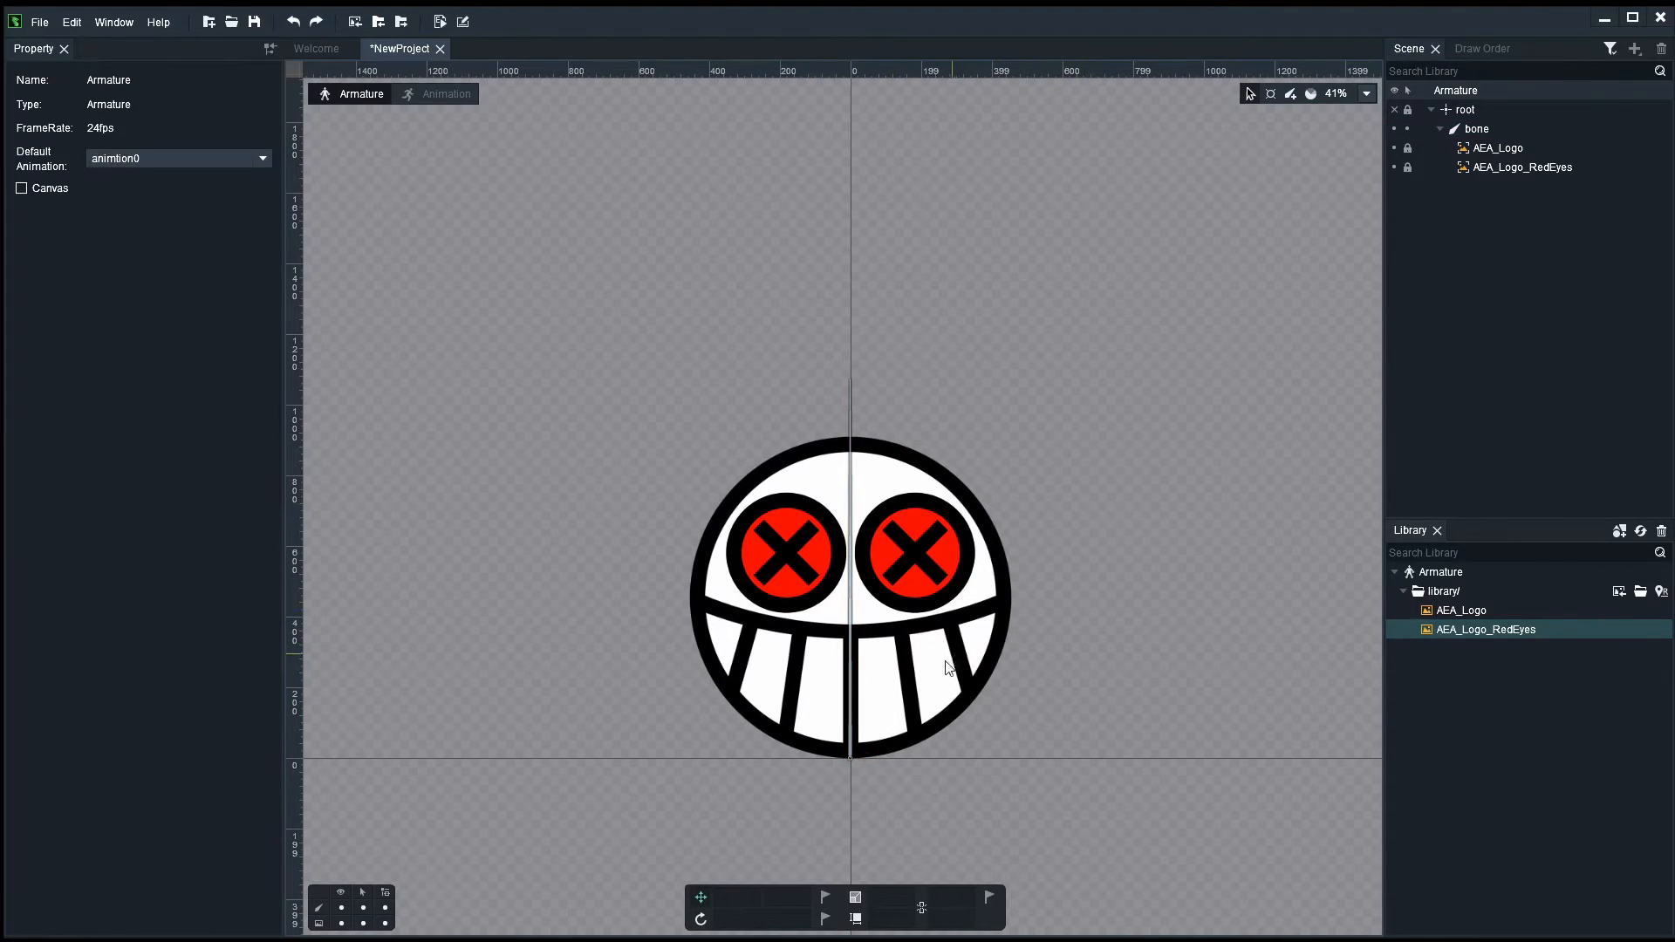
mouse_move(931, 675)
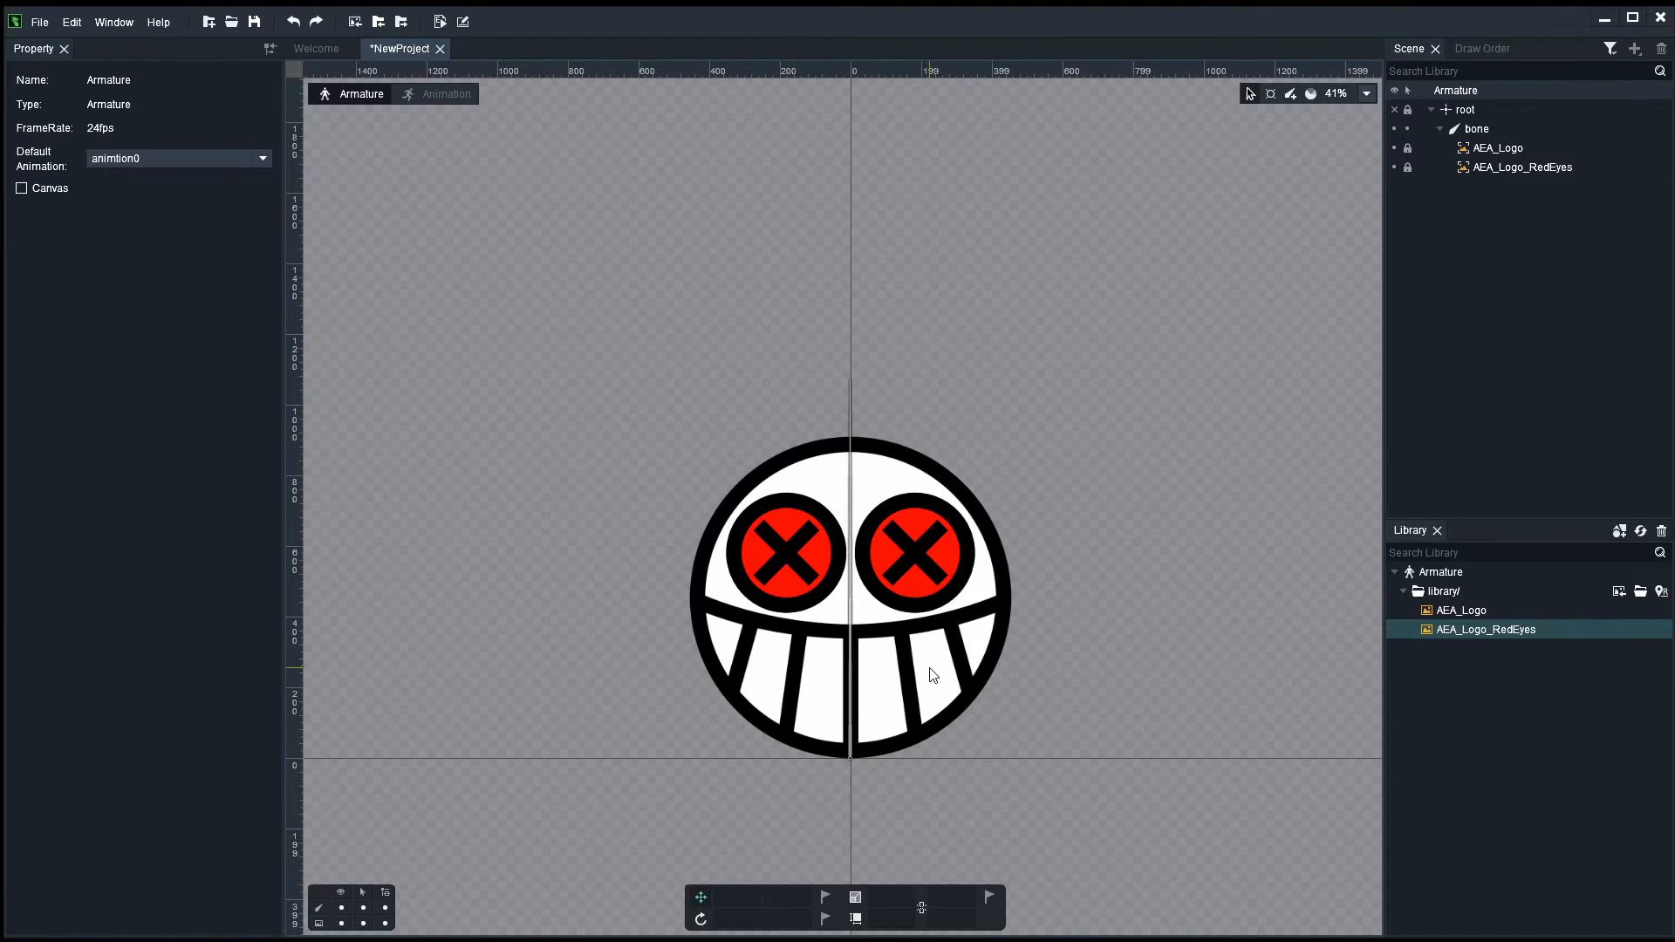
mouse_move(874, 747)
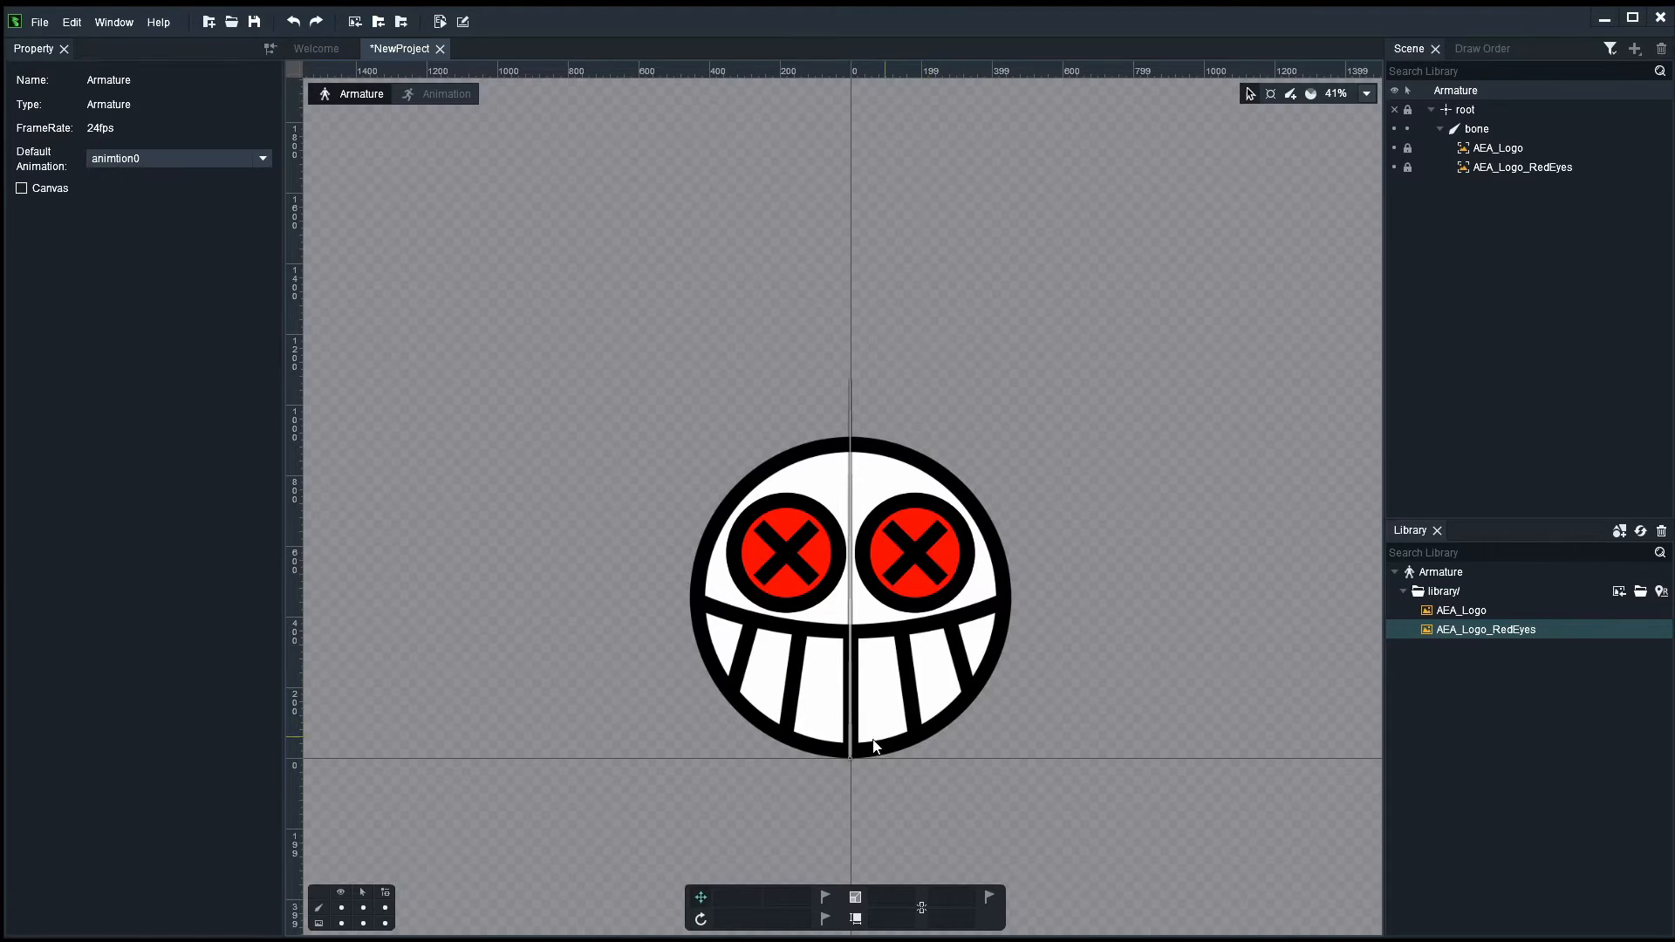
click(1478, 128)
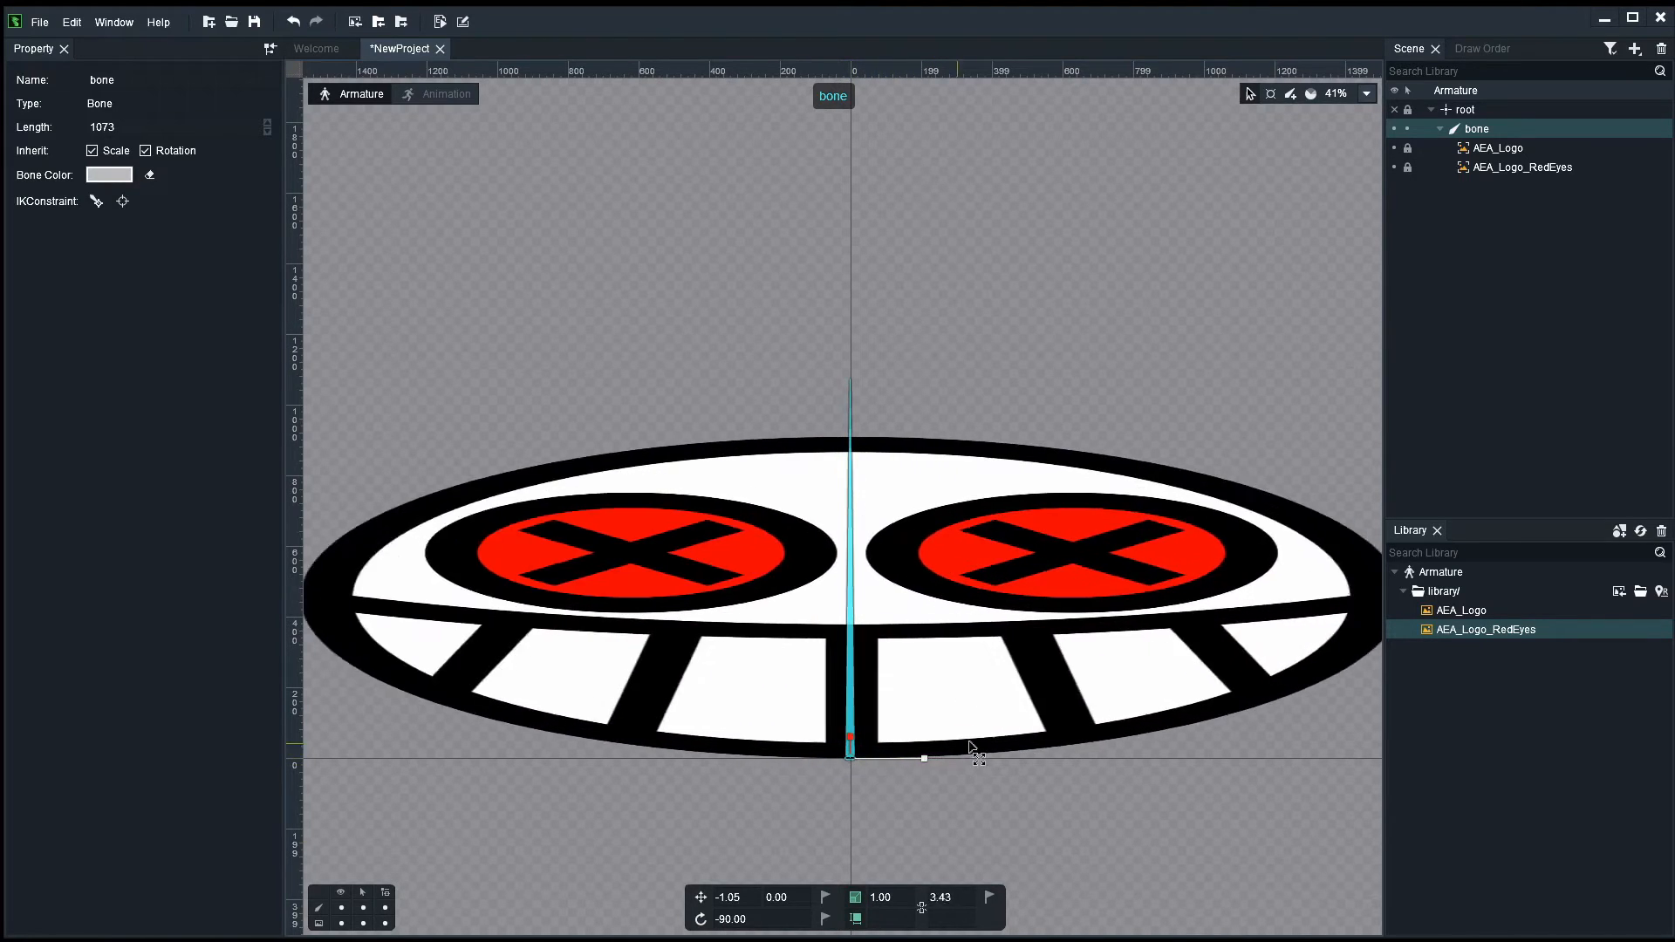
click(1456, 89)
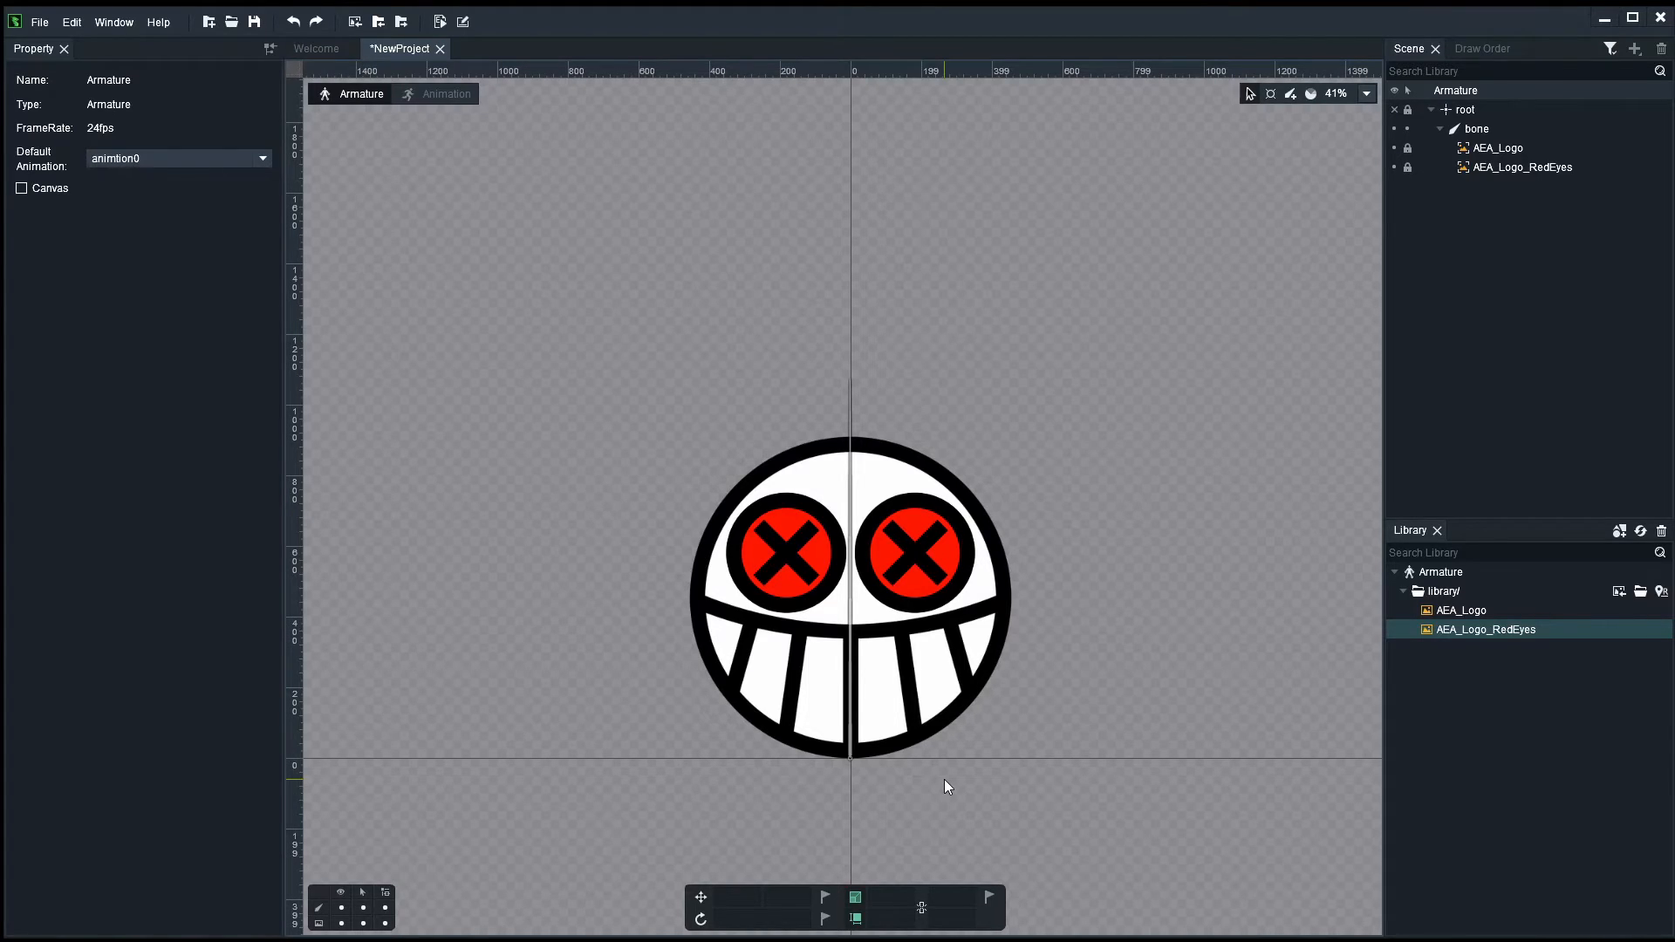
- In animation mode, clone the default animation and rename the copy to bounce
click(434, 94)
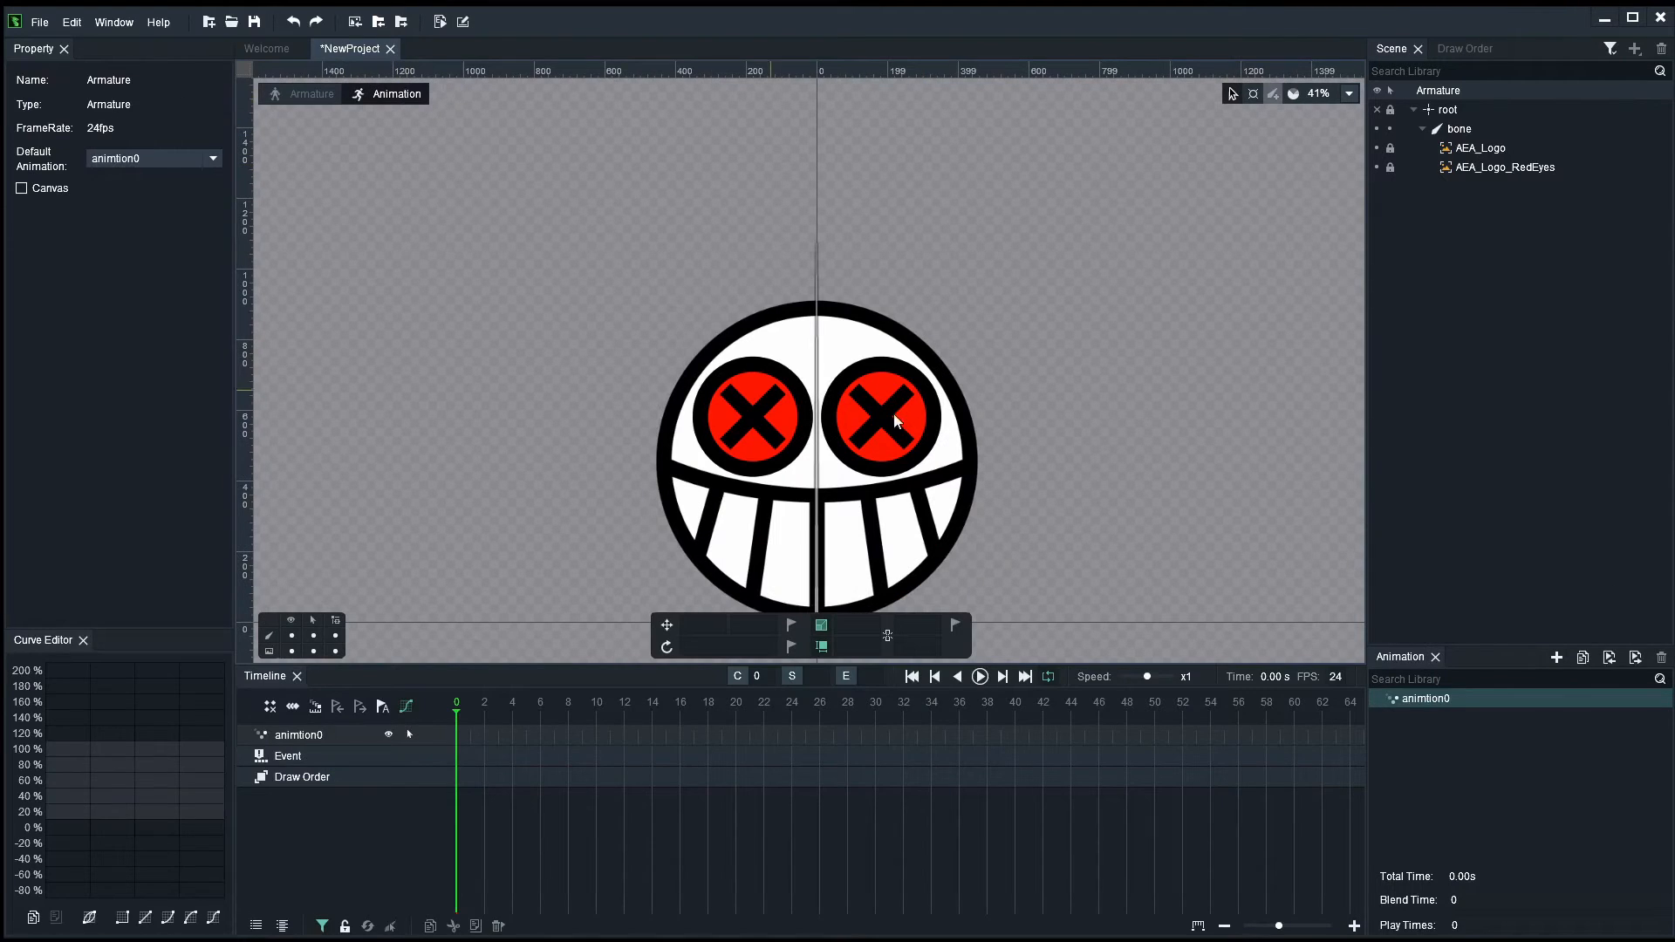
right_click(1420, 698)
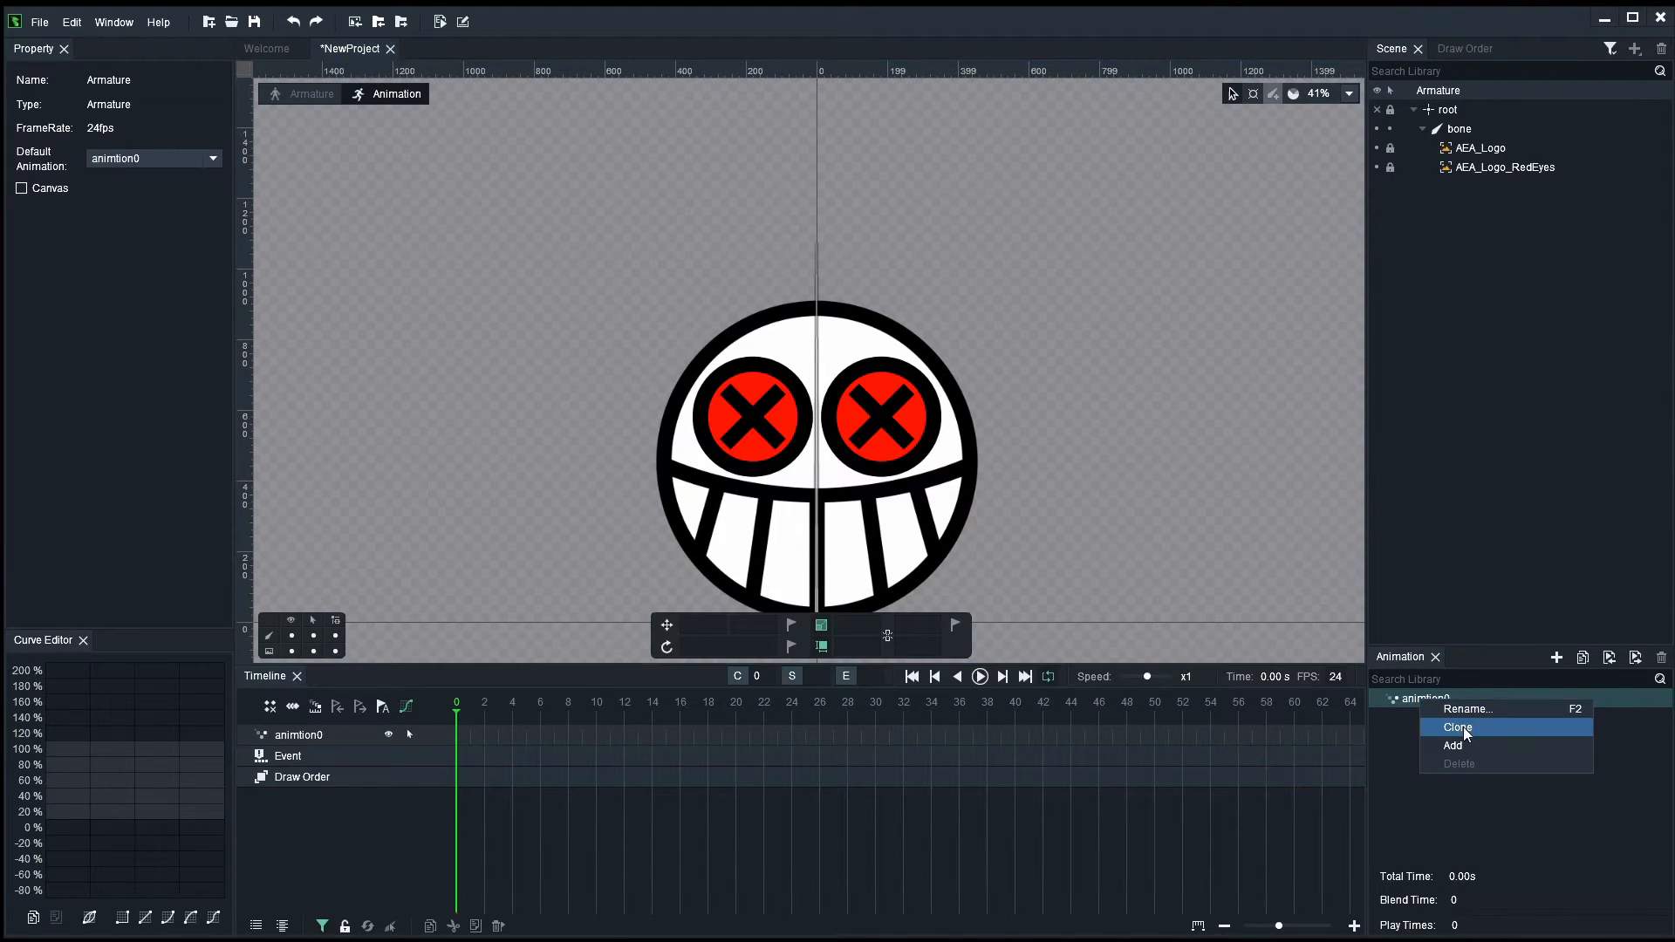
click(1455, 727)
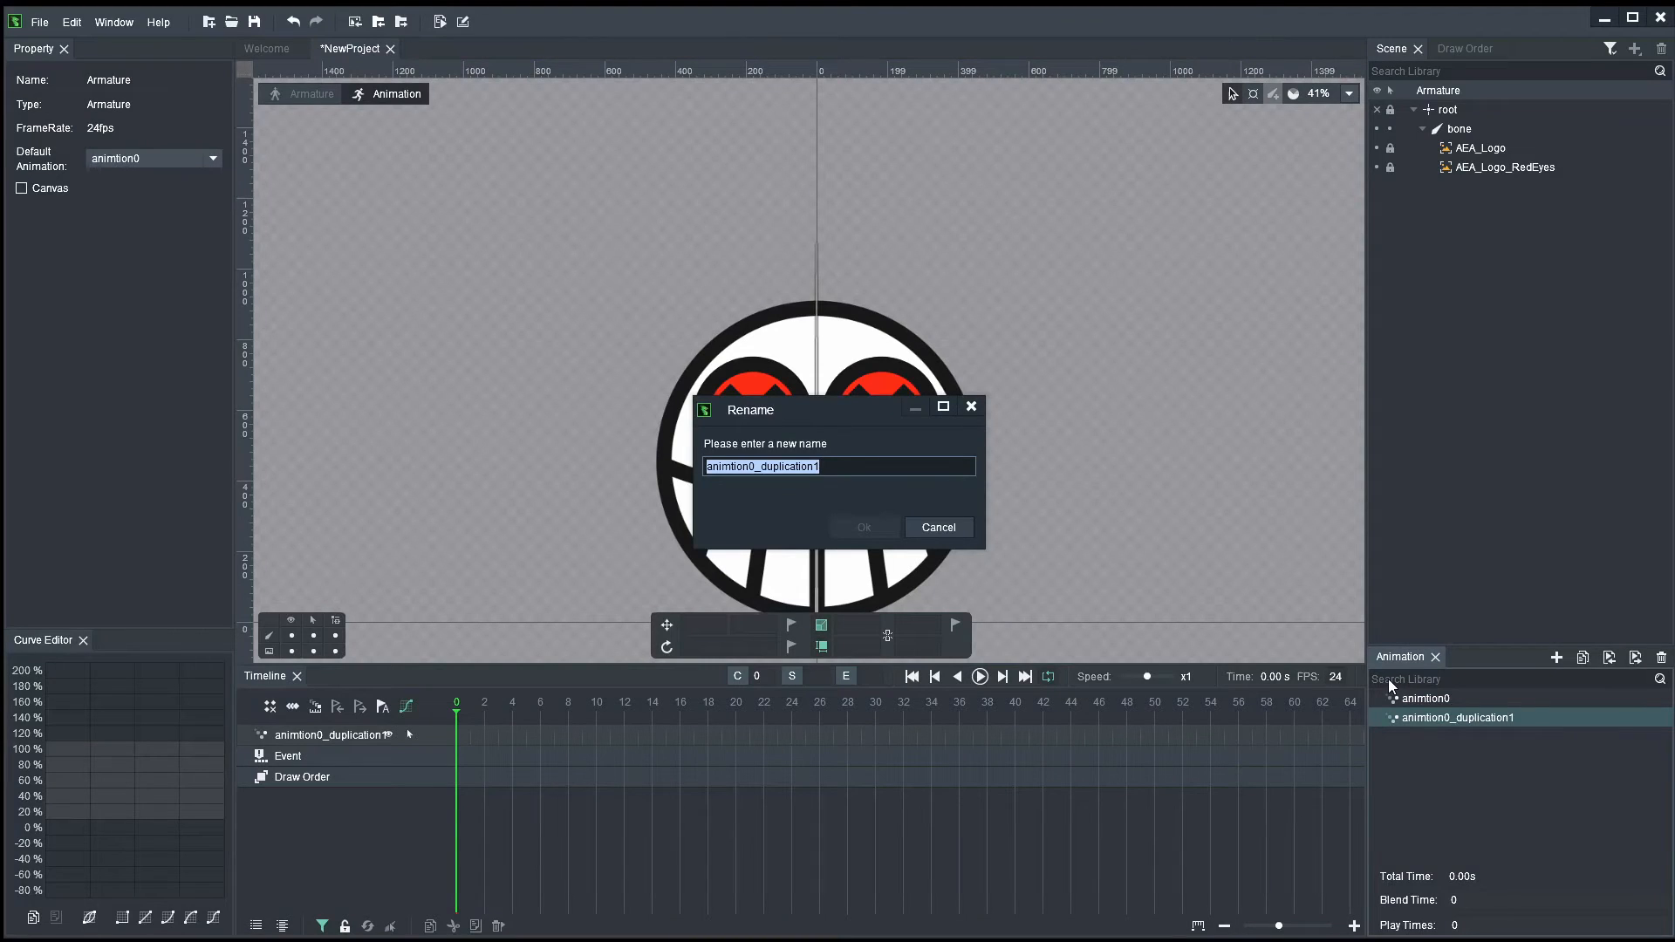
text(bound)
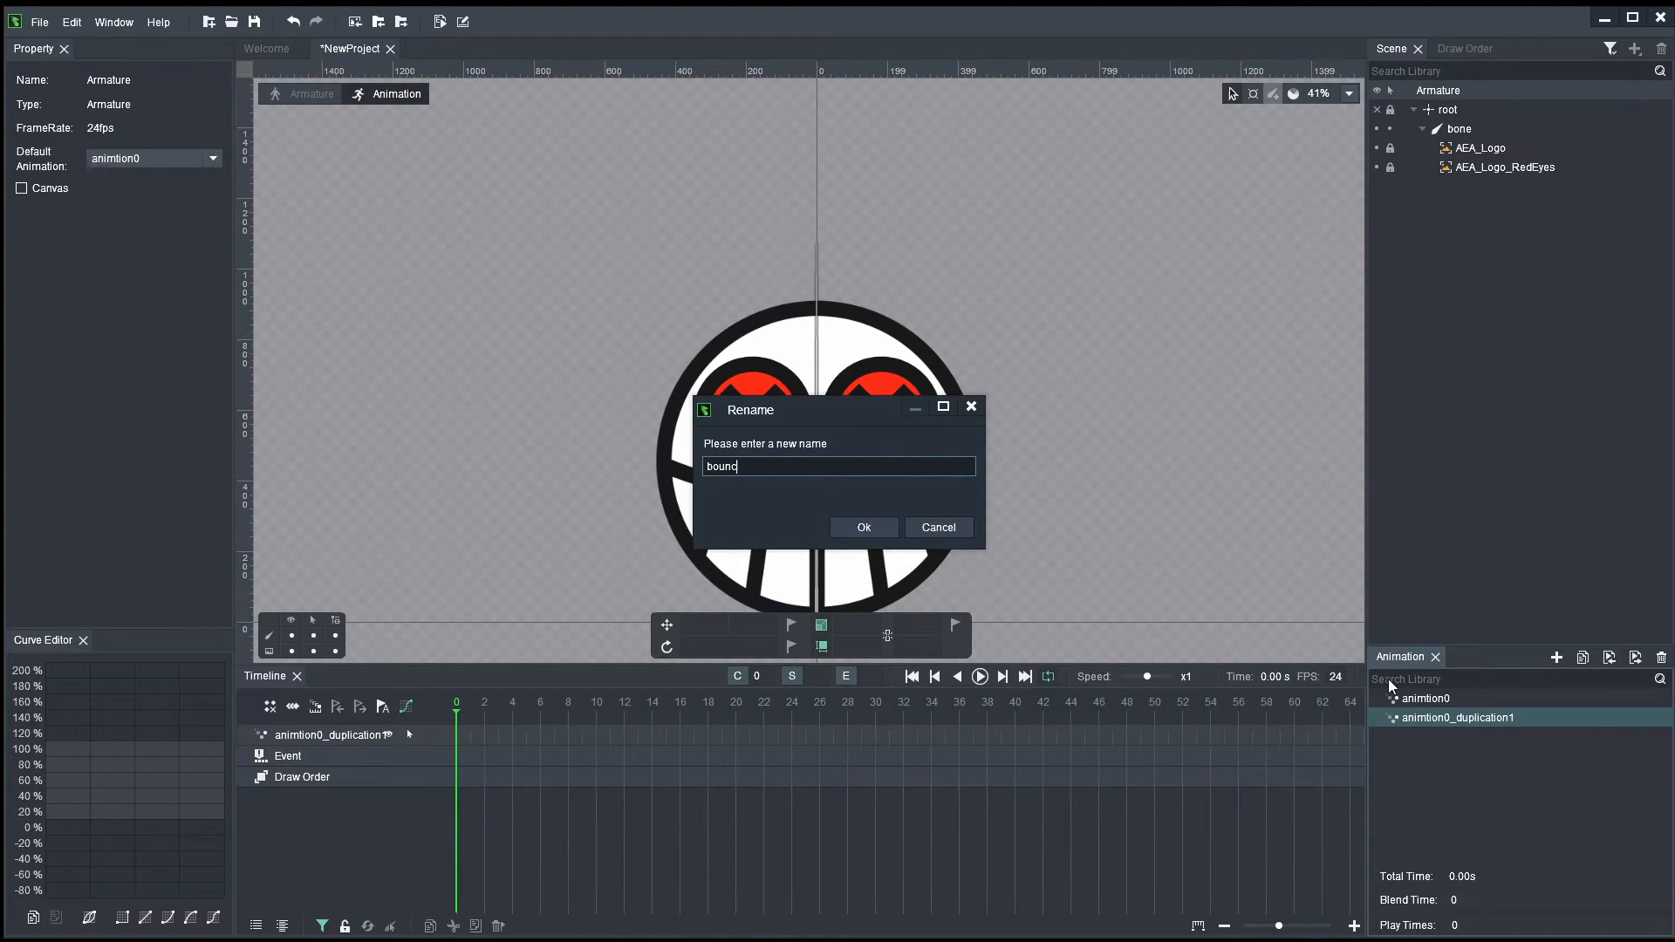
click(862, 527)
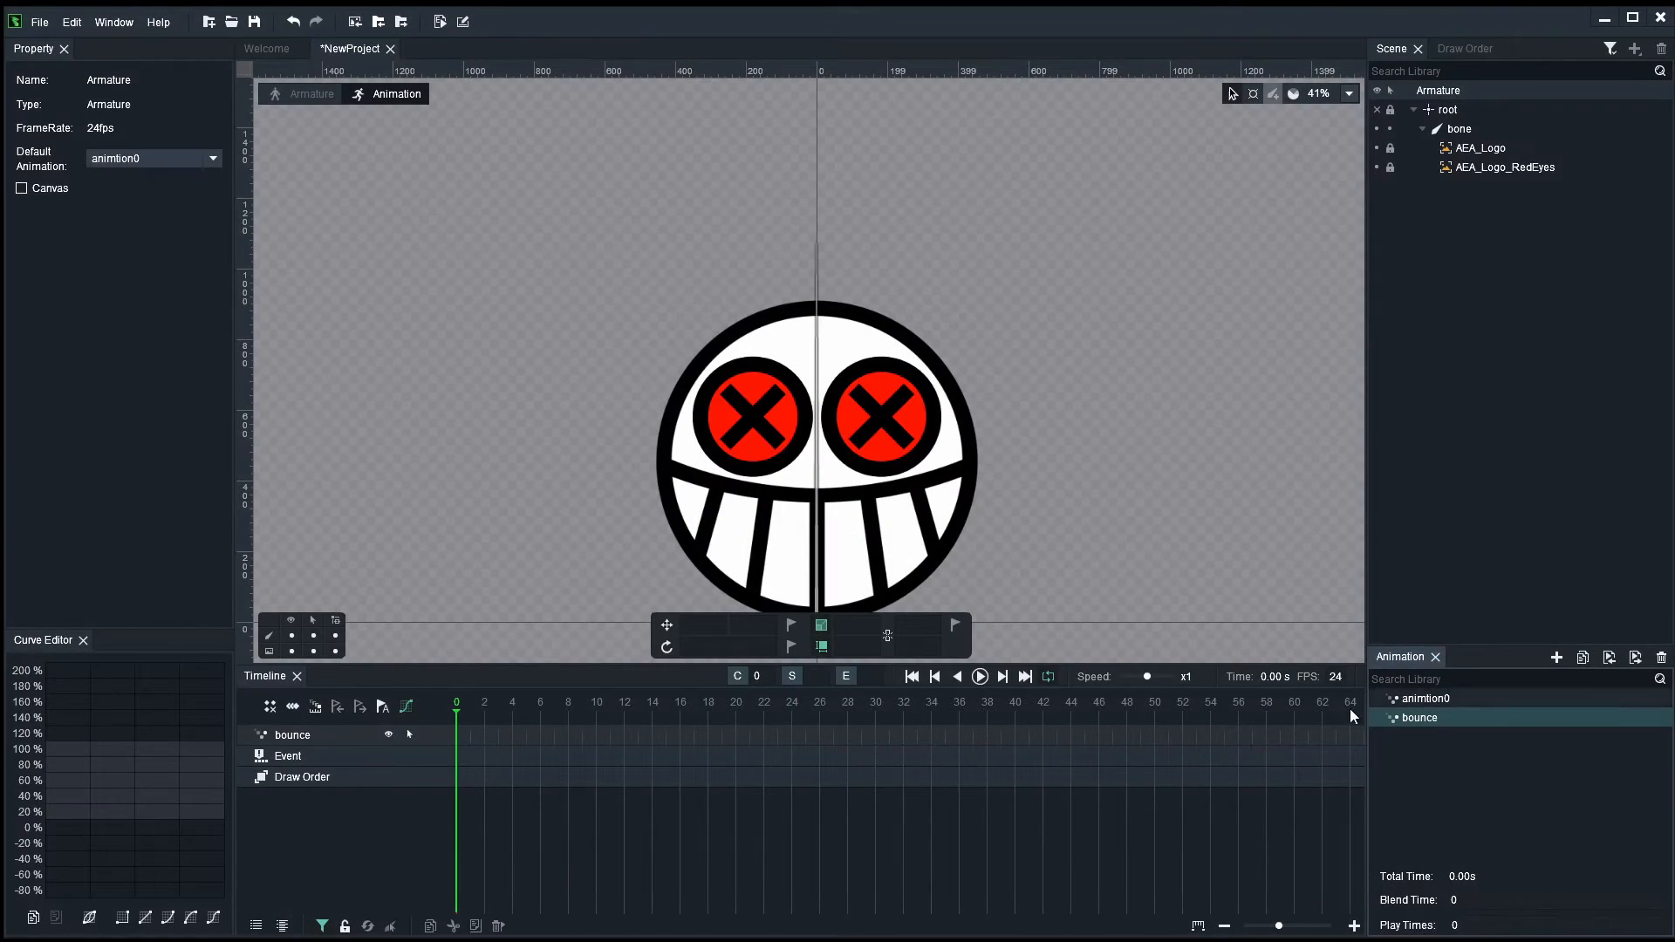
scroll(down, 3)
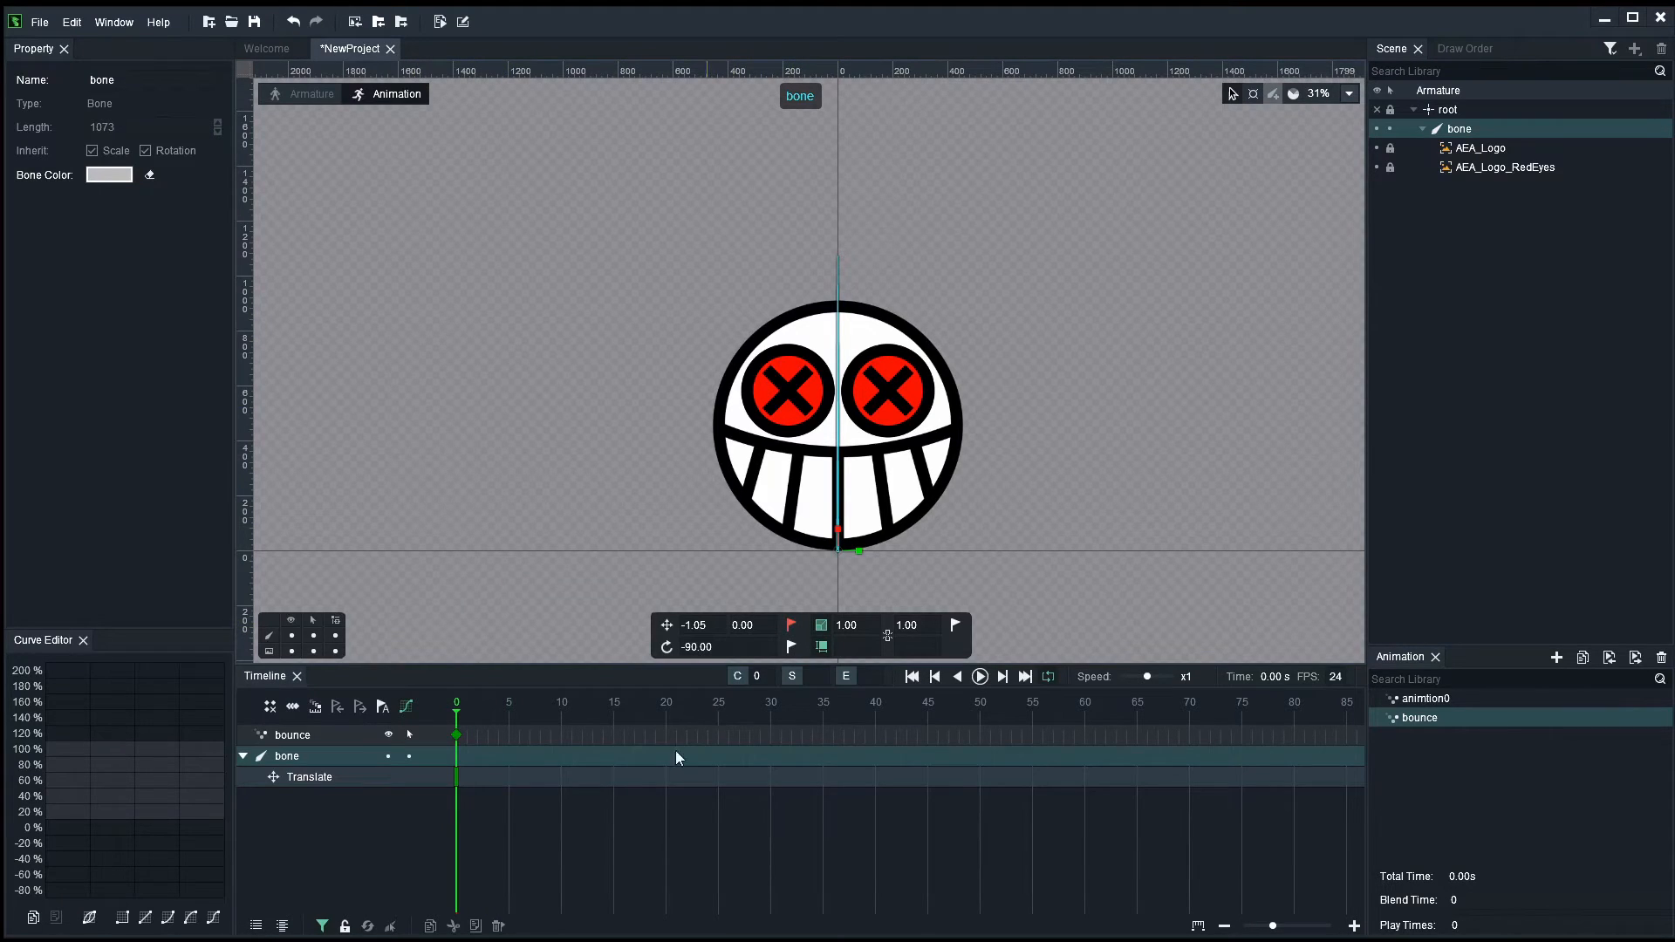
- Key the bone's translate at frames 0 and 30 on the ground and lift the ball high at frame 15
click(606, 703)
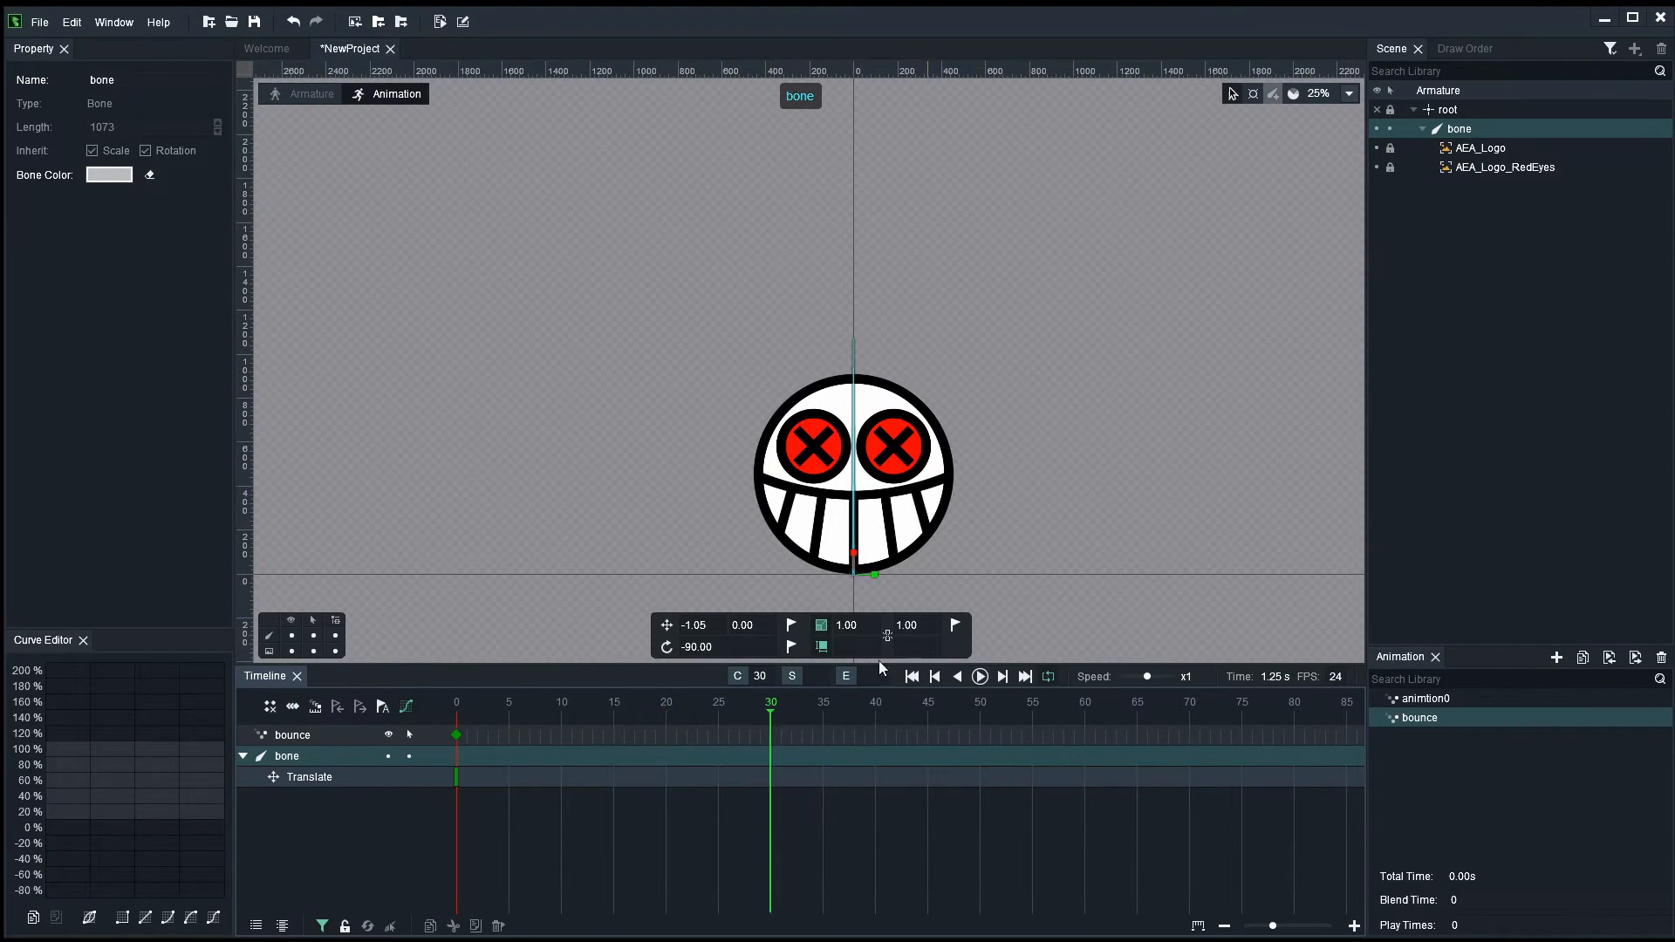
click(613, 703)
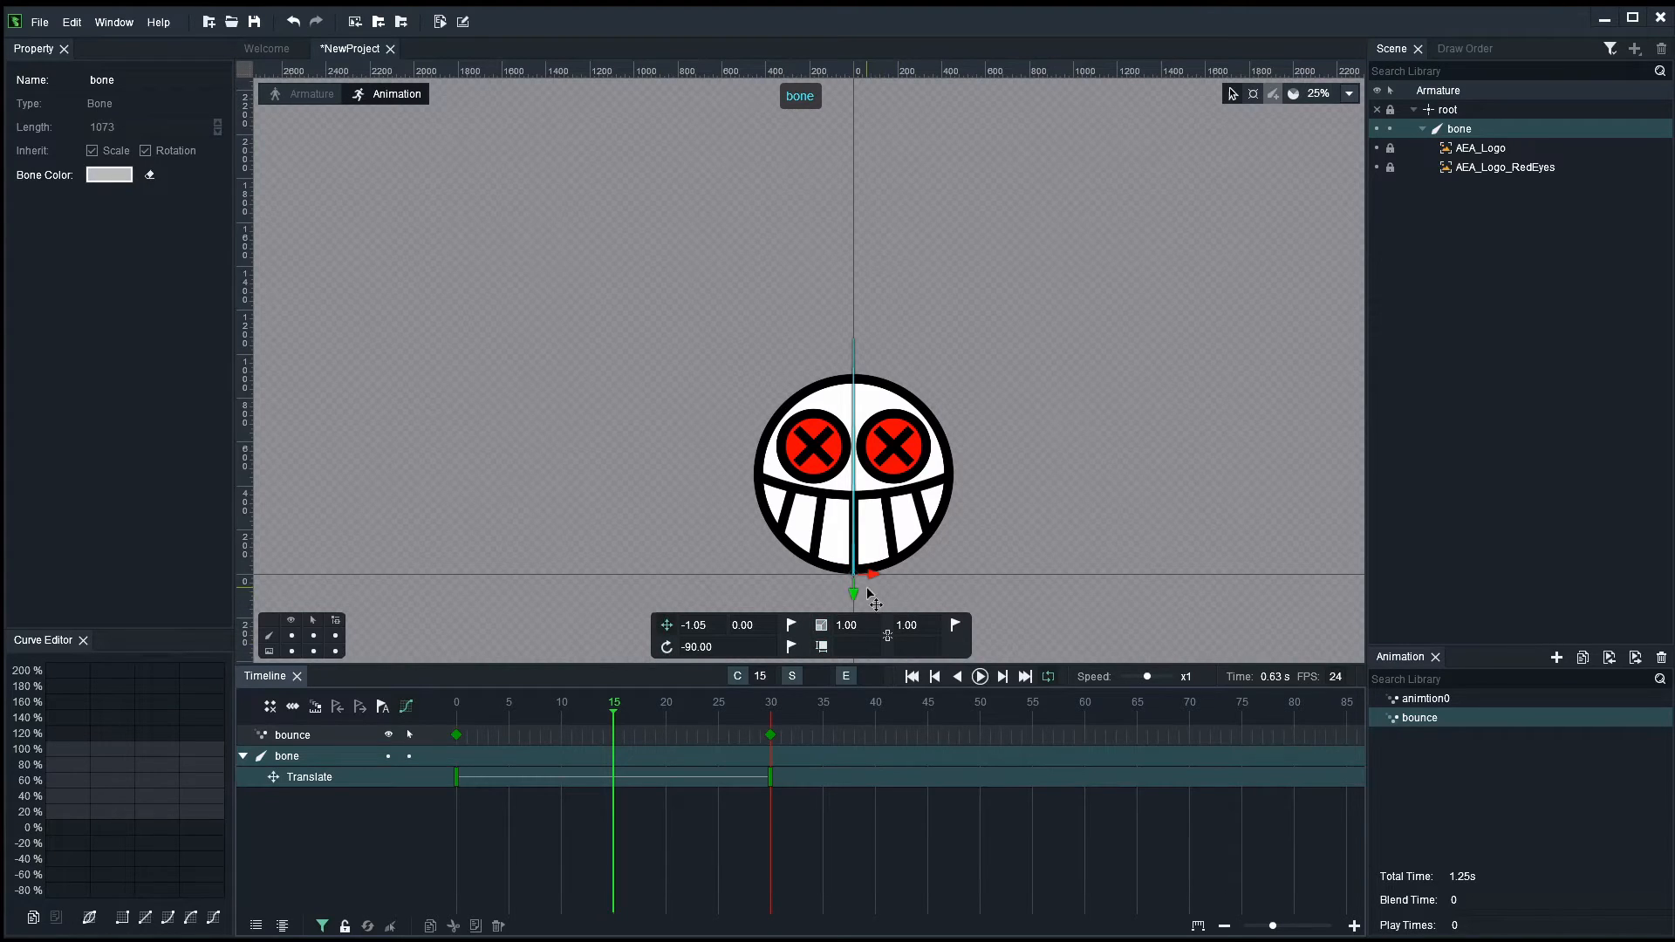
click(654, 702)
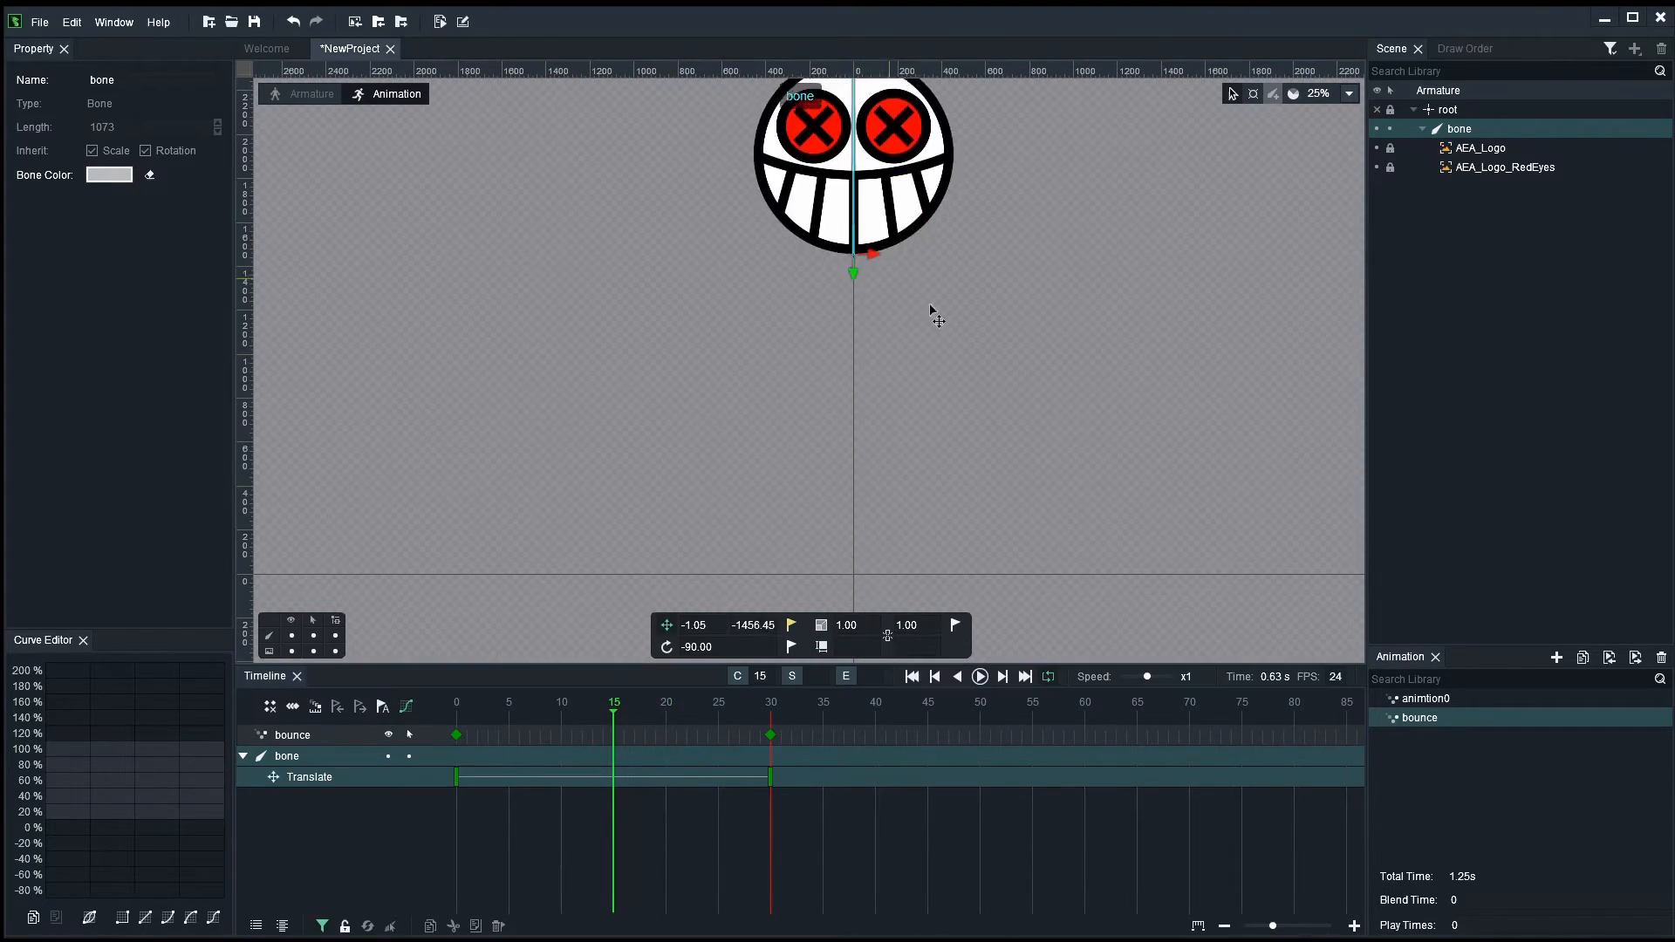
scroll(down, 3)
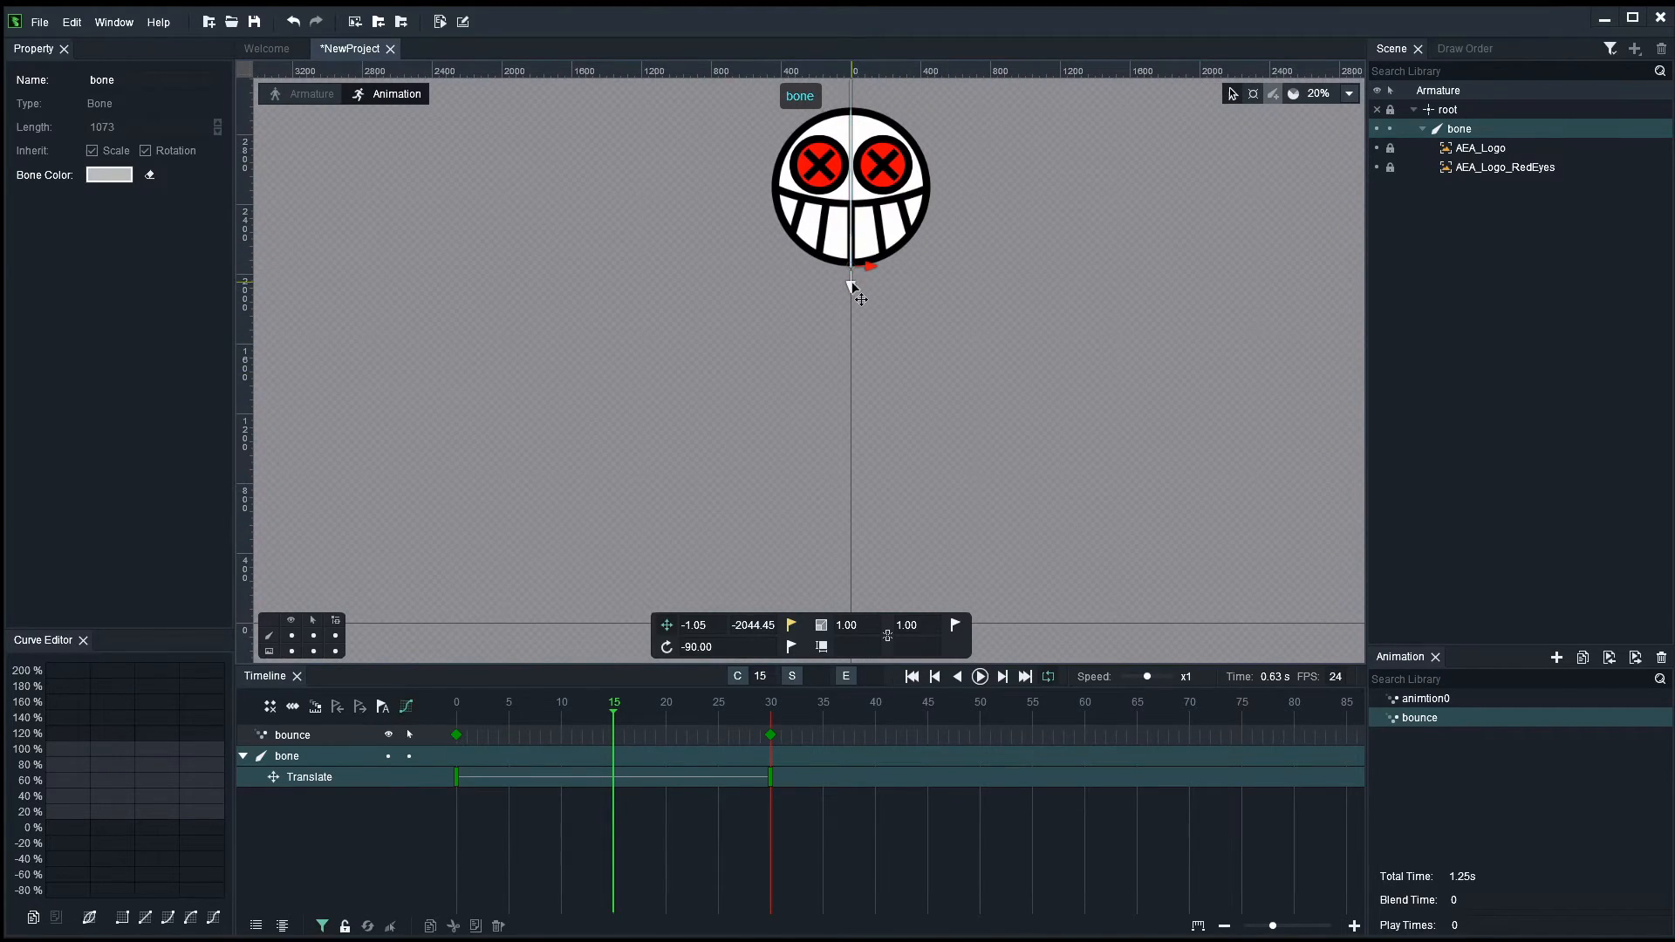
- Preview the bounce, then step to the peak at frame 15 and partway up the rise
click(476, 702)
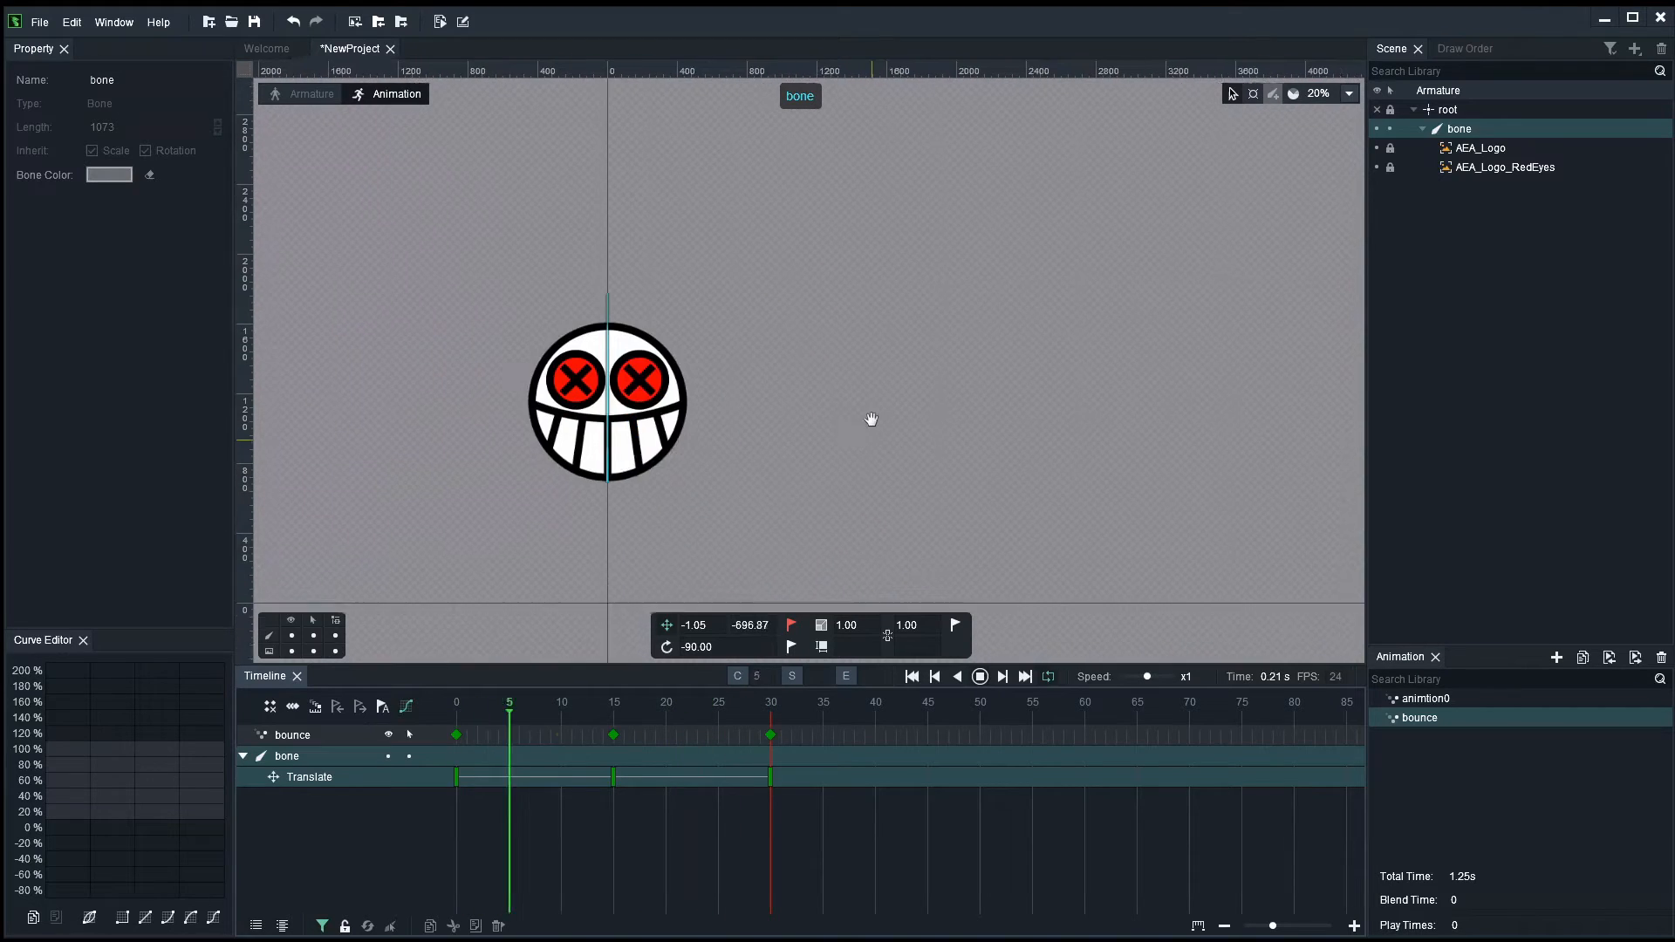
click(697, 702)
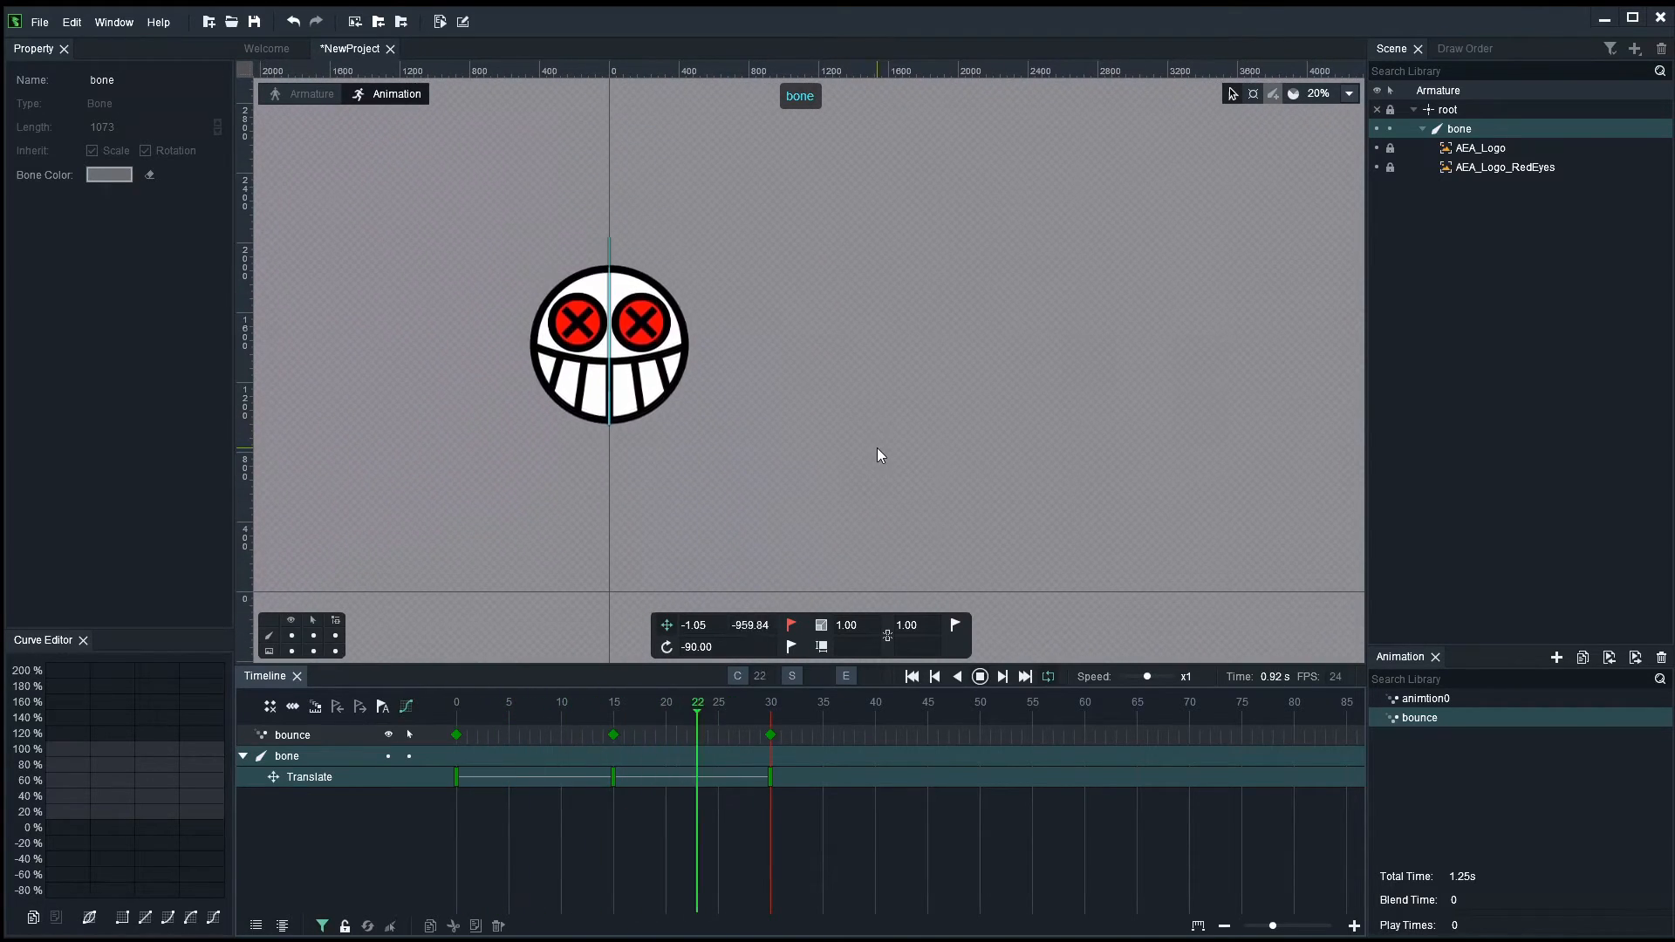
click(560, 701)
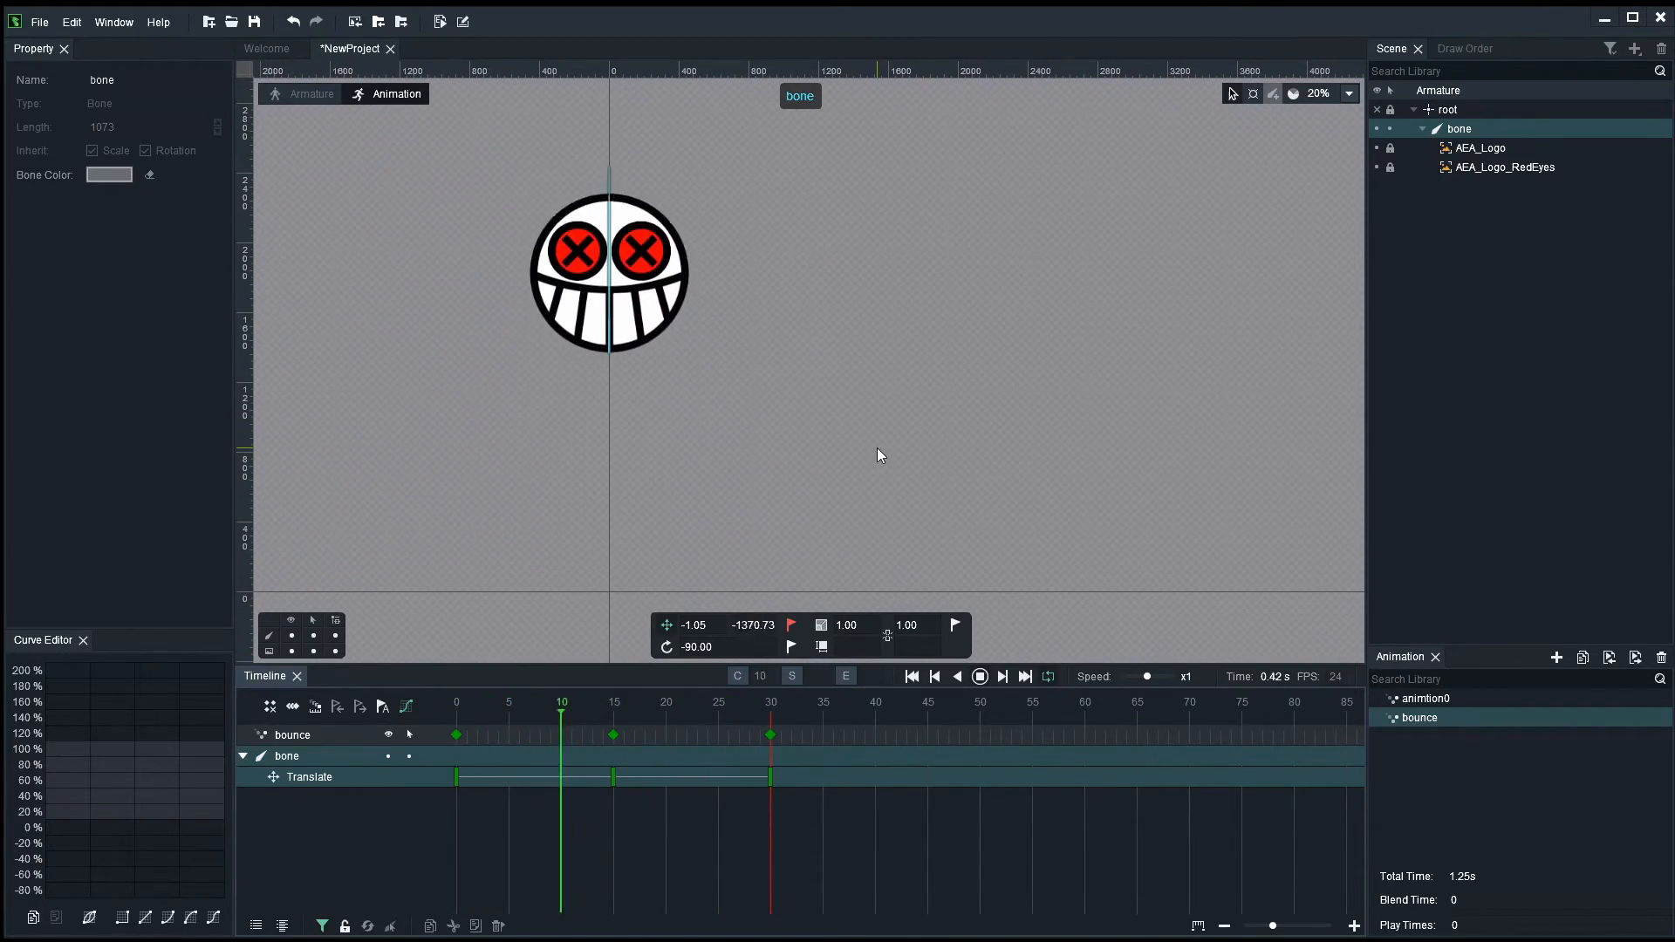
click(498, 711)
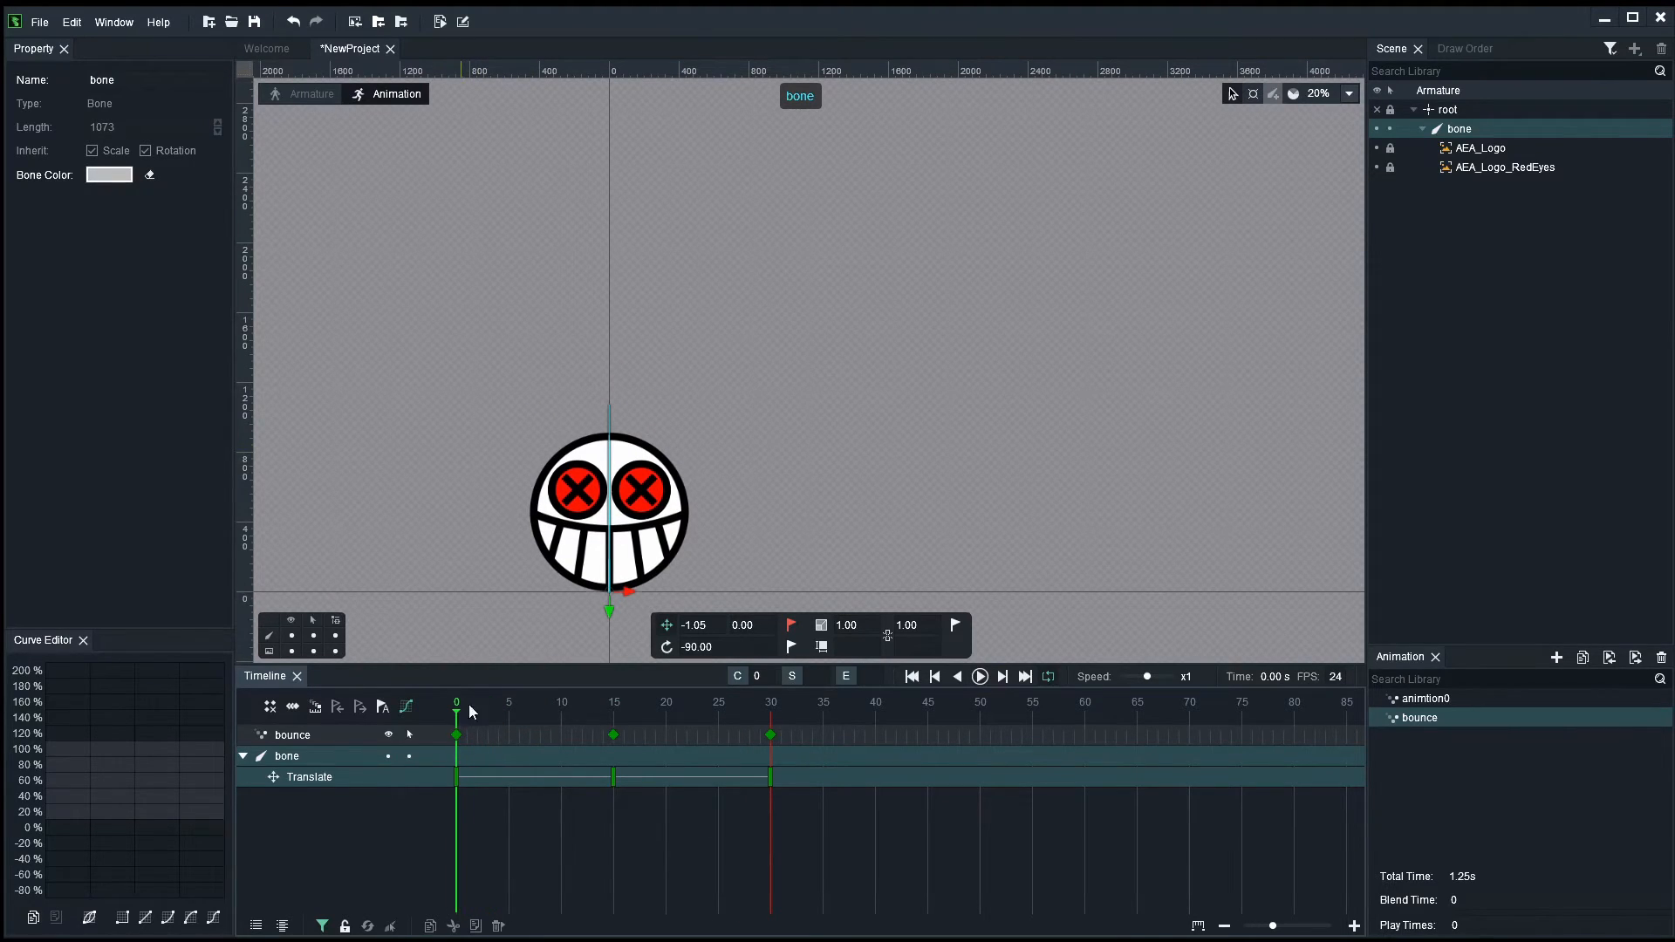
click(612, 704)
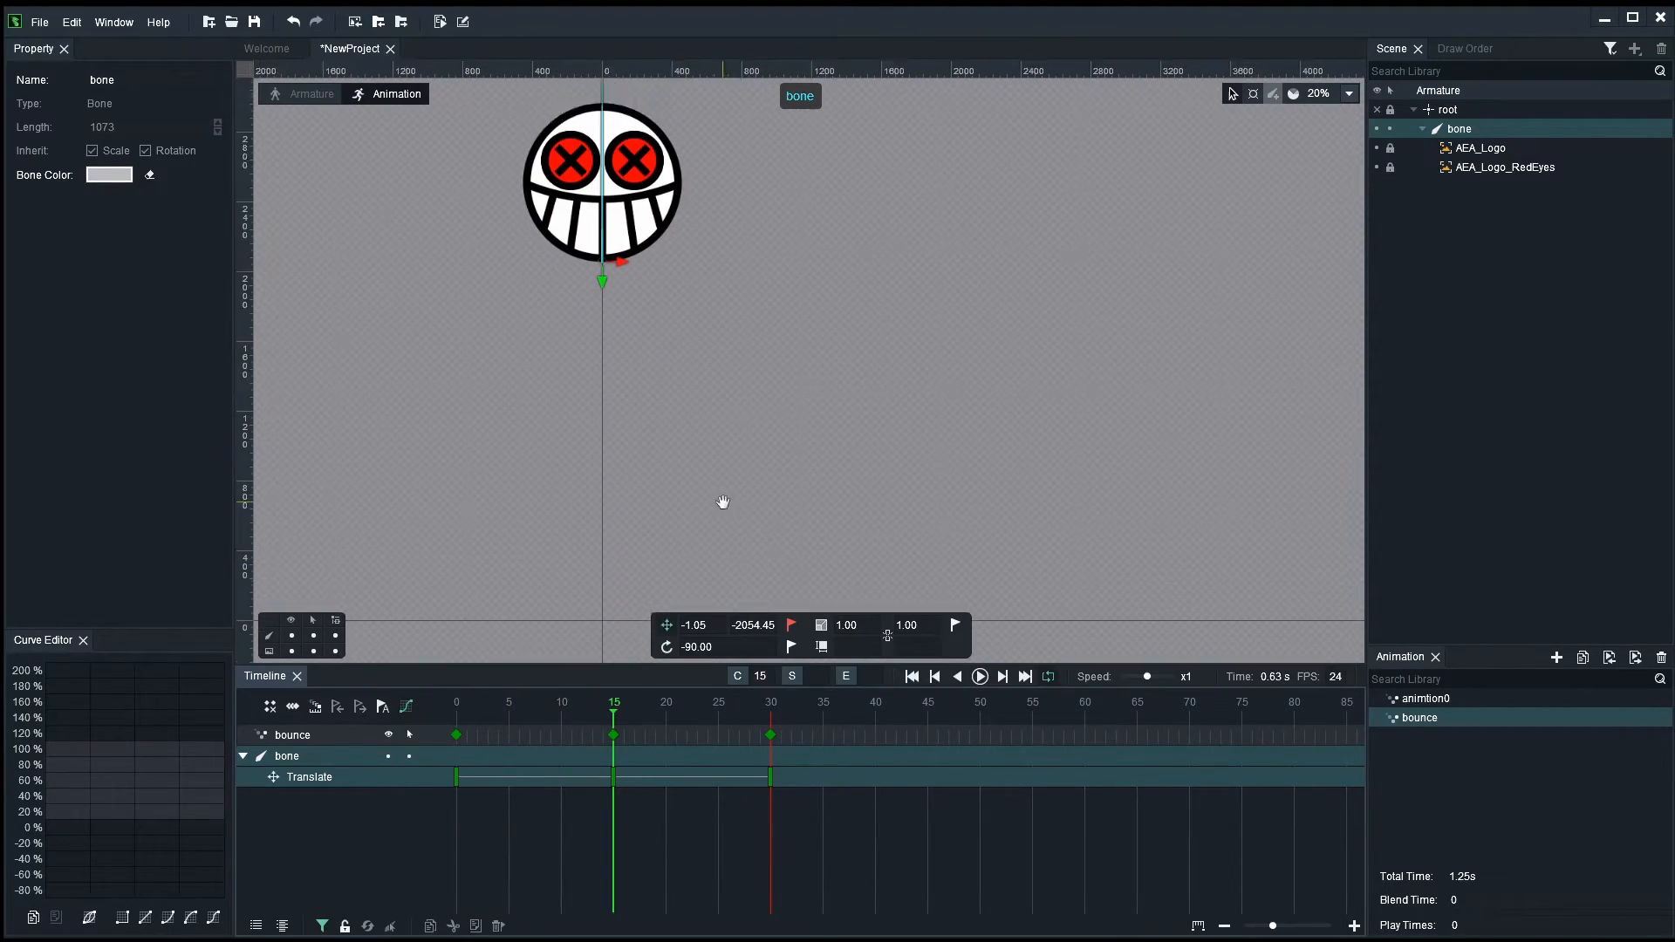
click(455, 701)
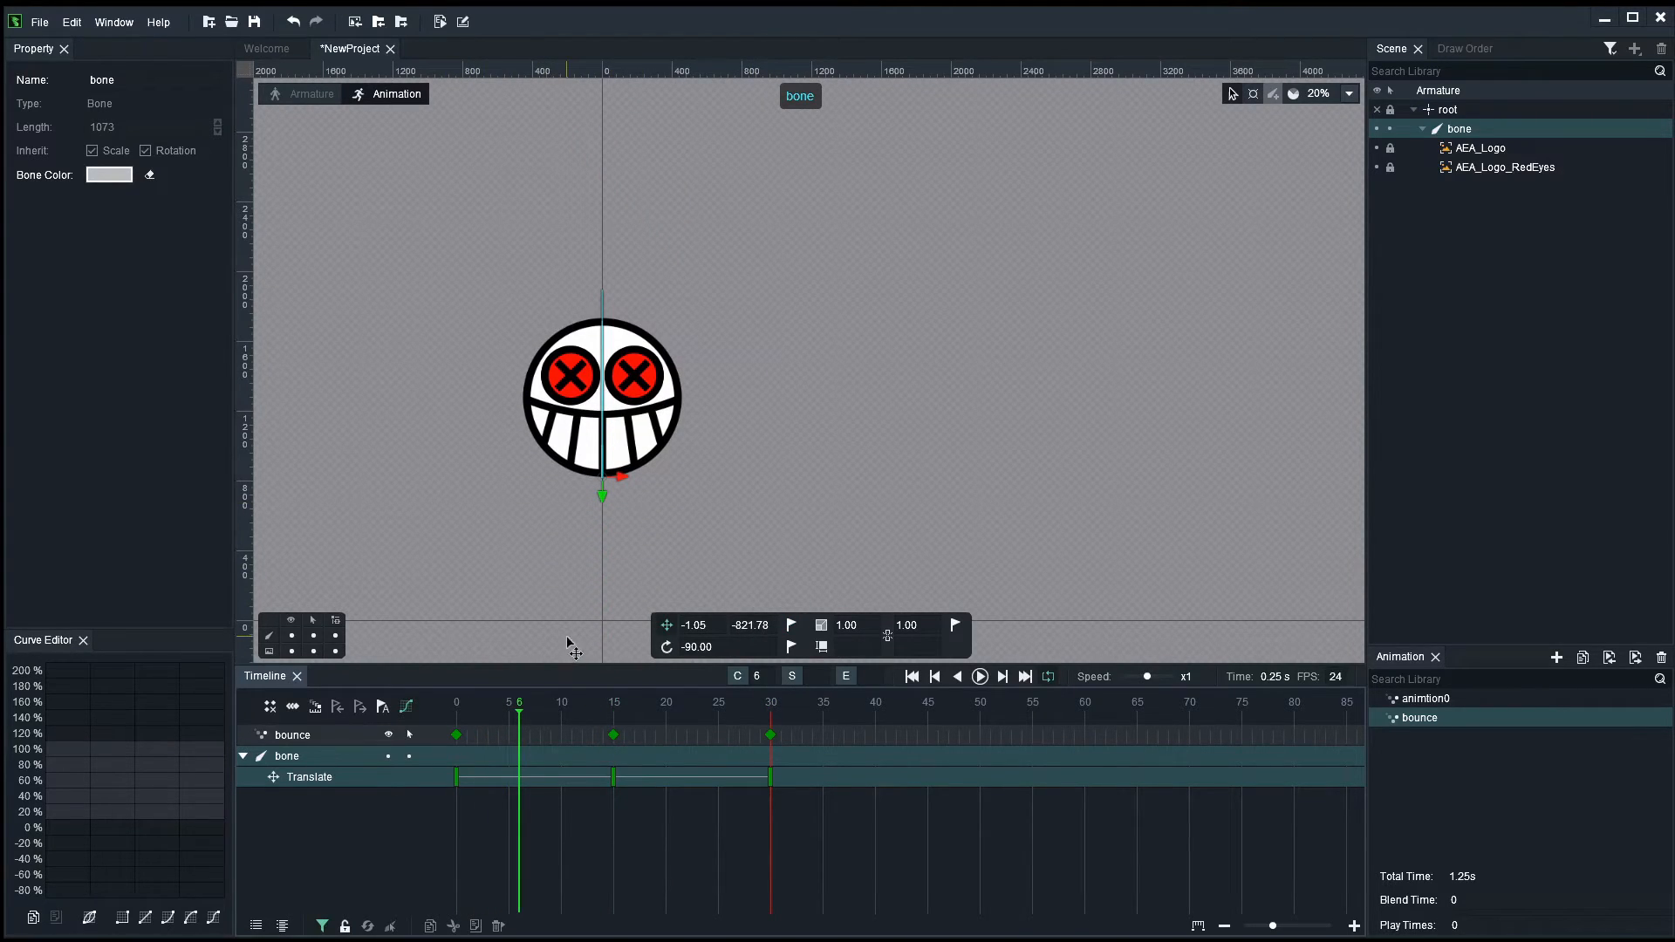
mouse_move(594, 631)
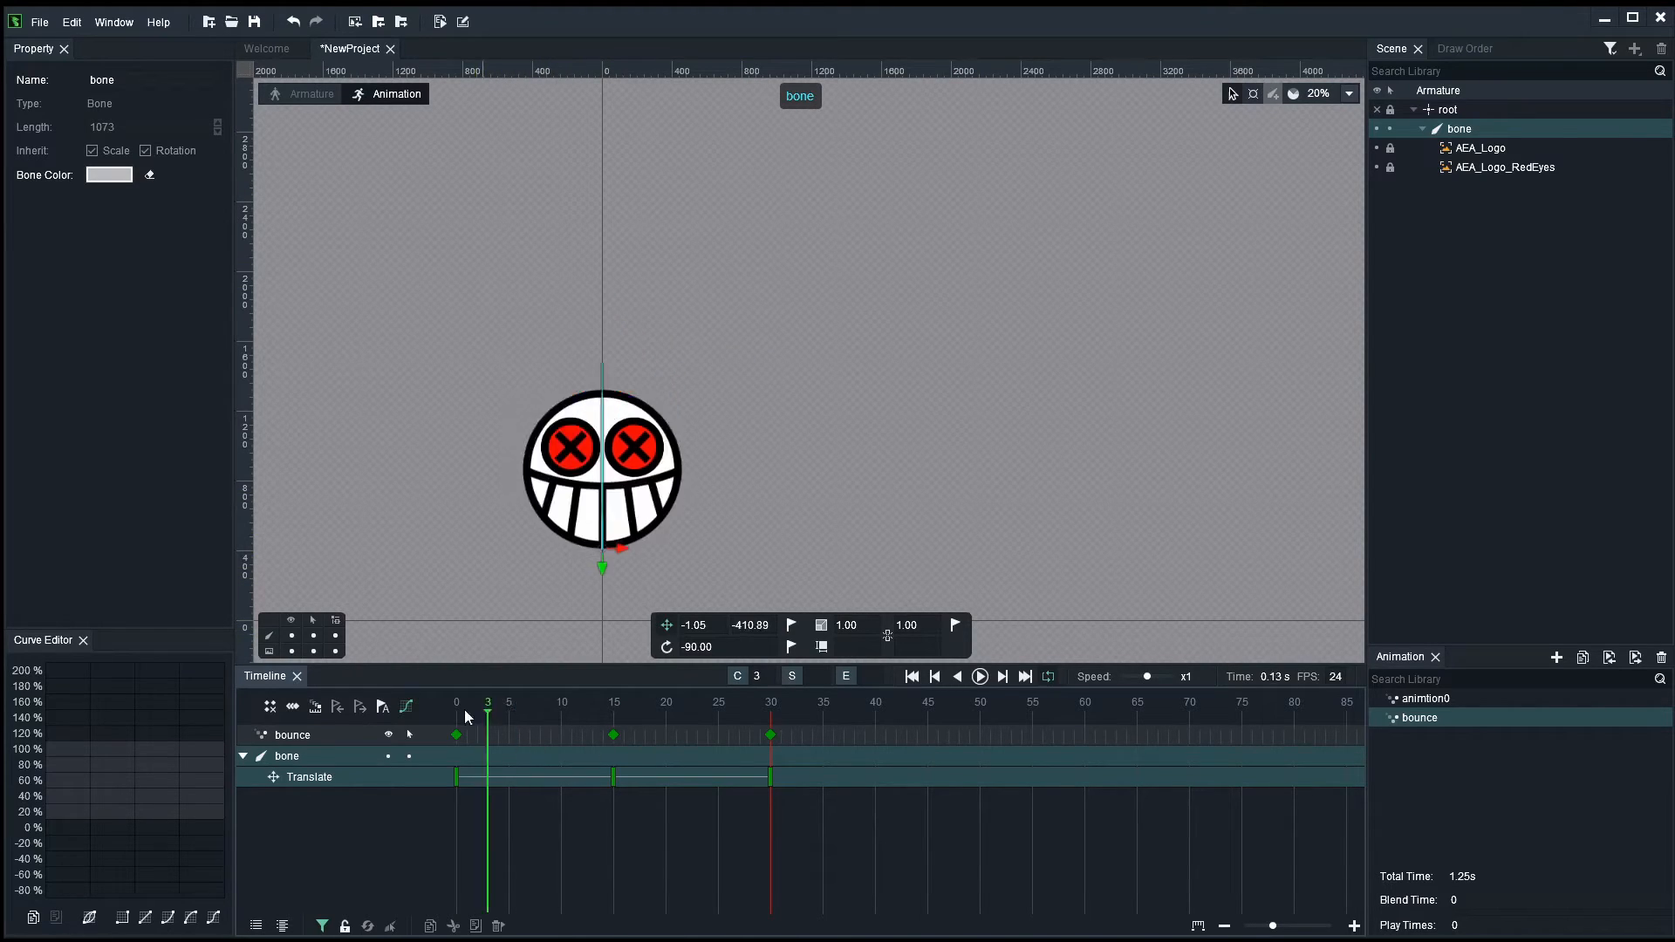
click(612, 701)
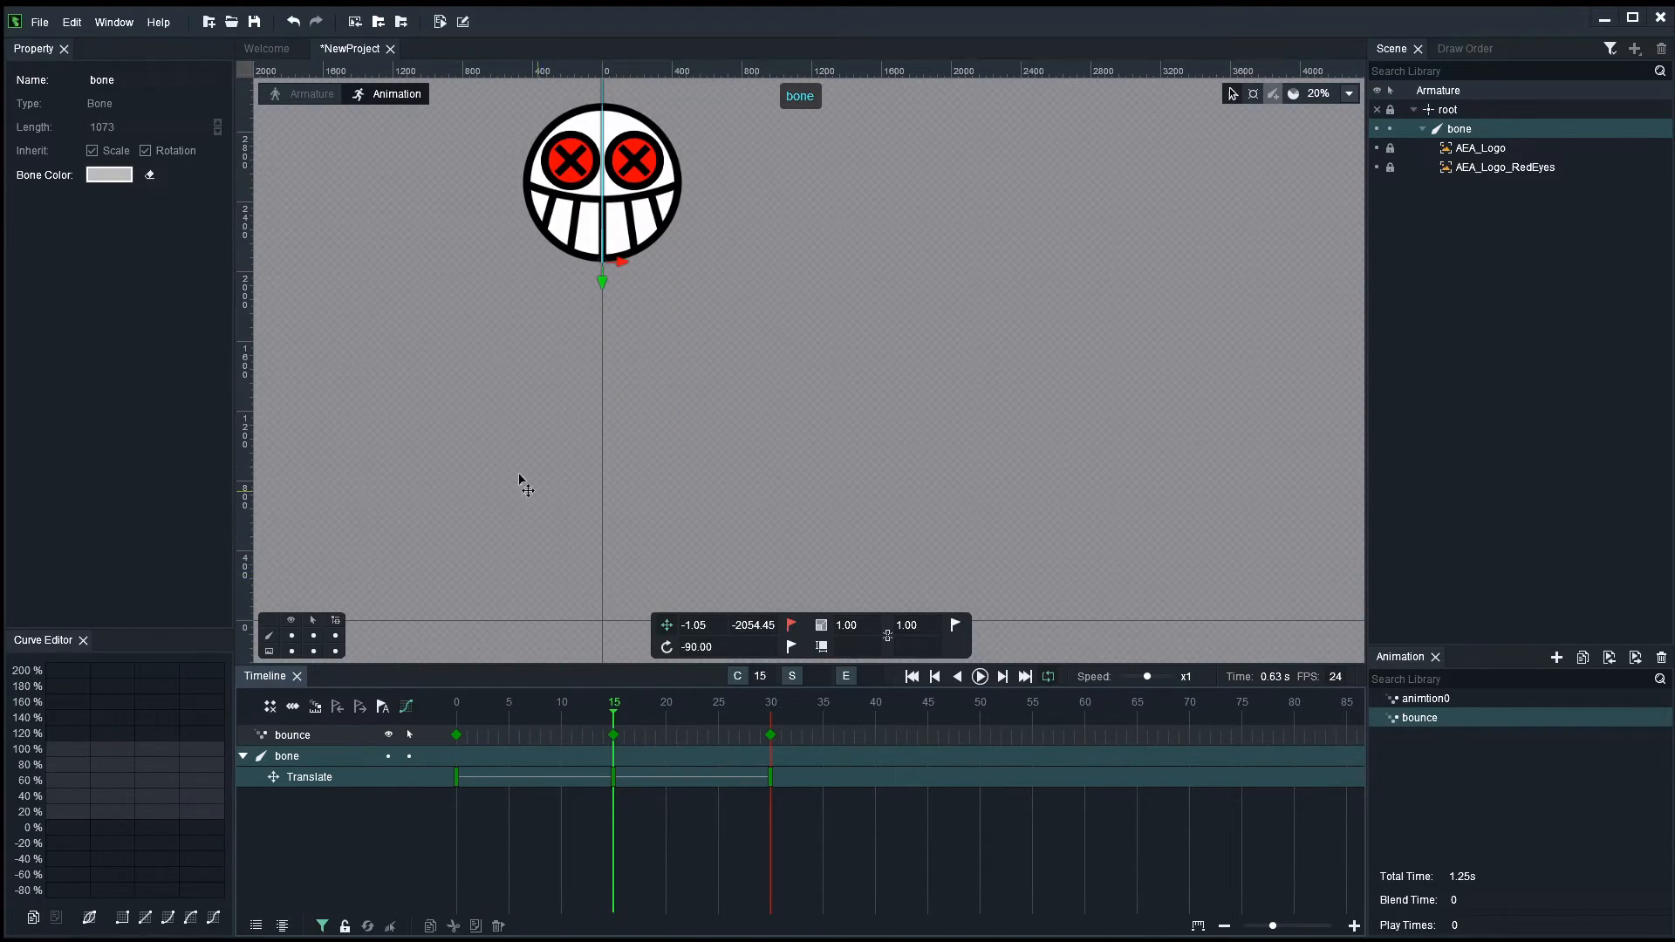
mouse_move(679, 460)
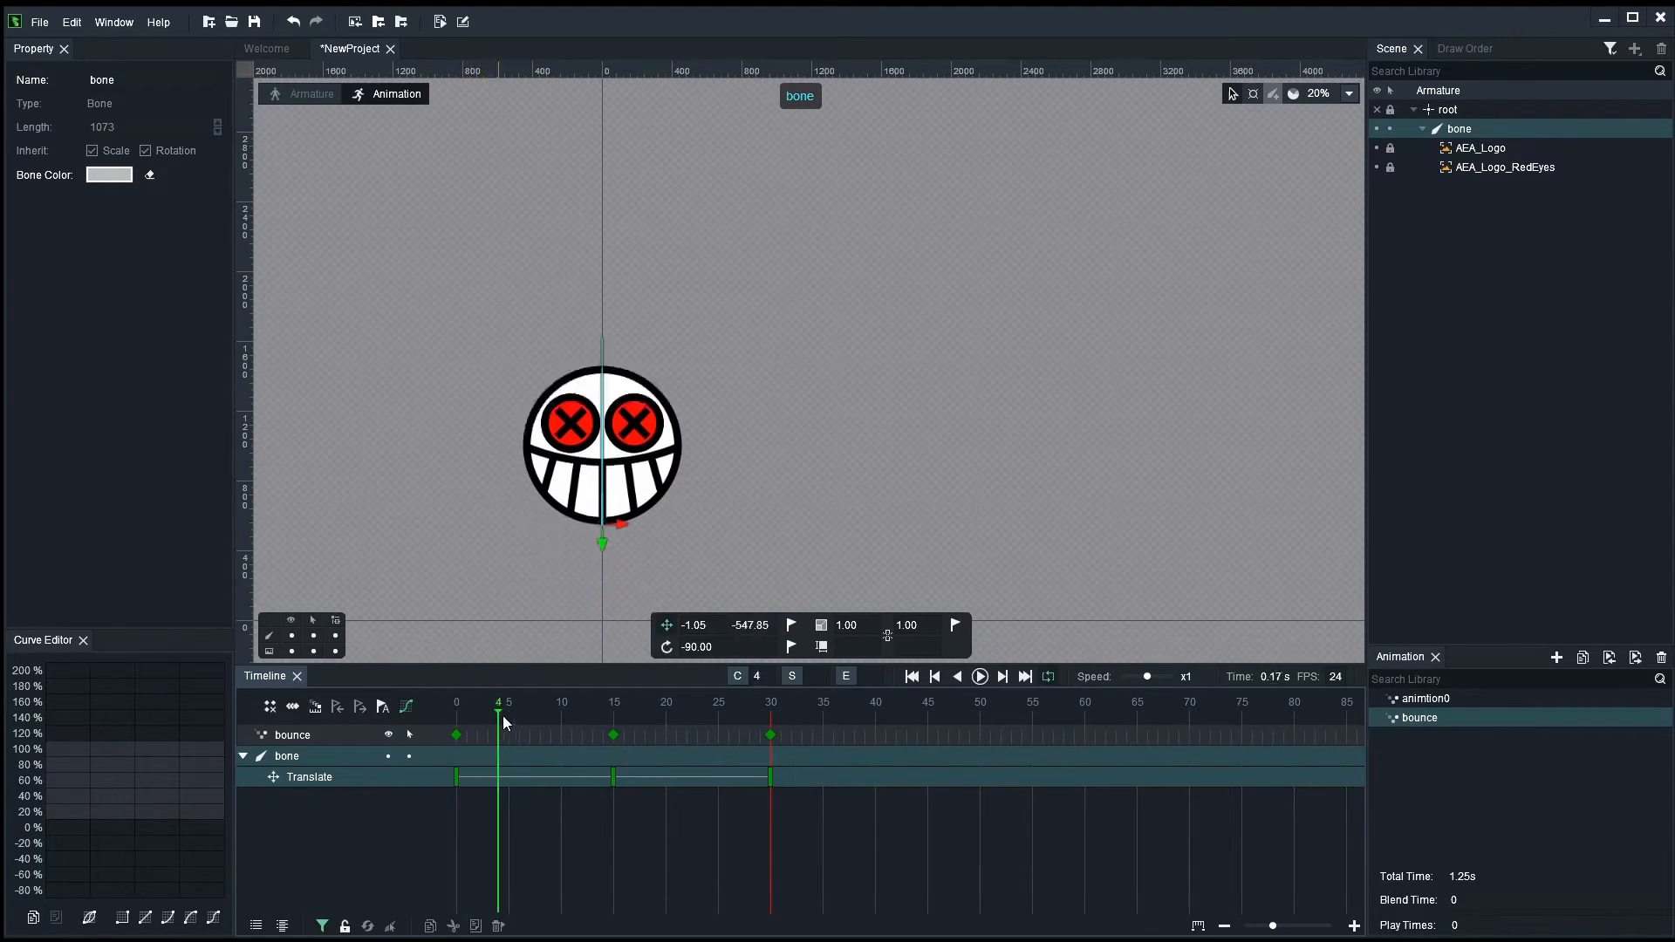
click(456, 702)
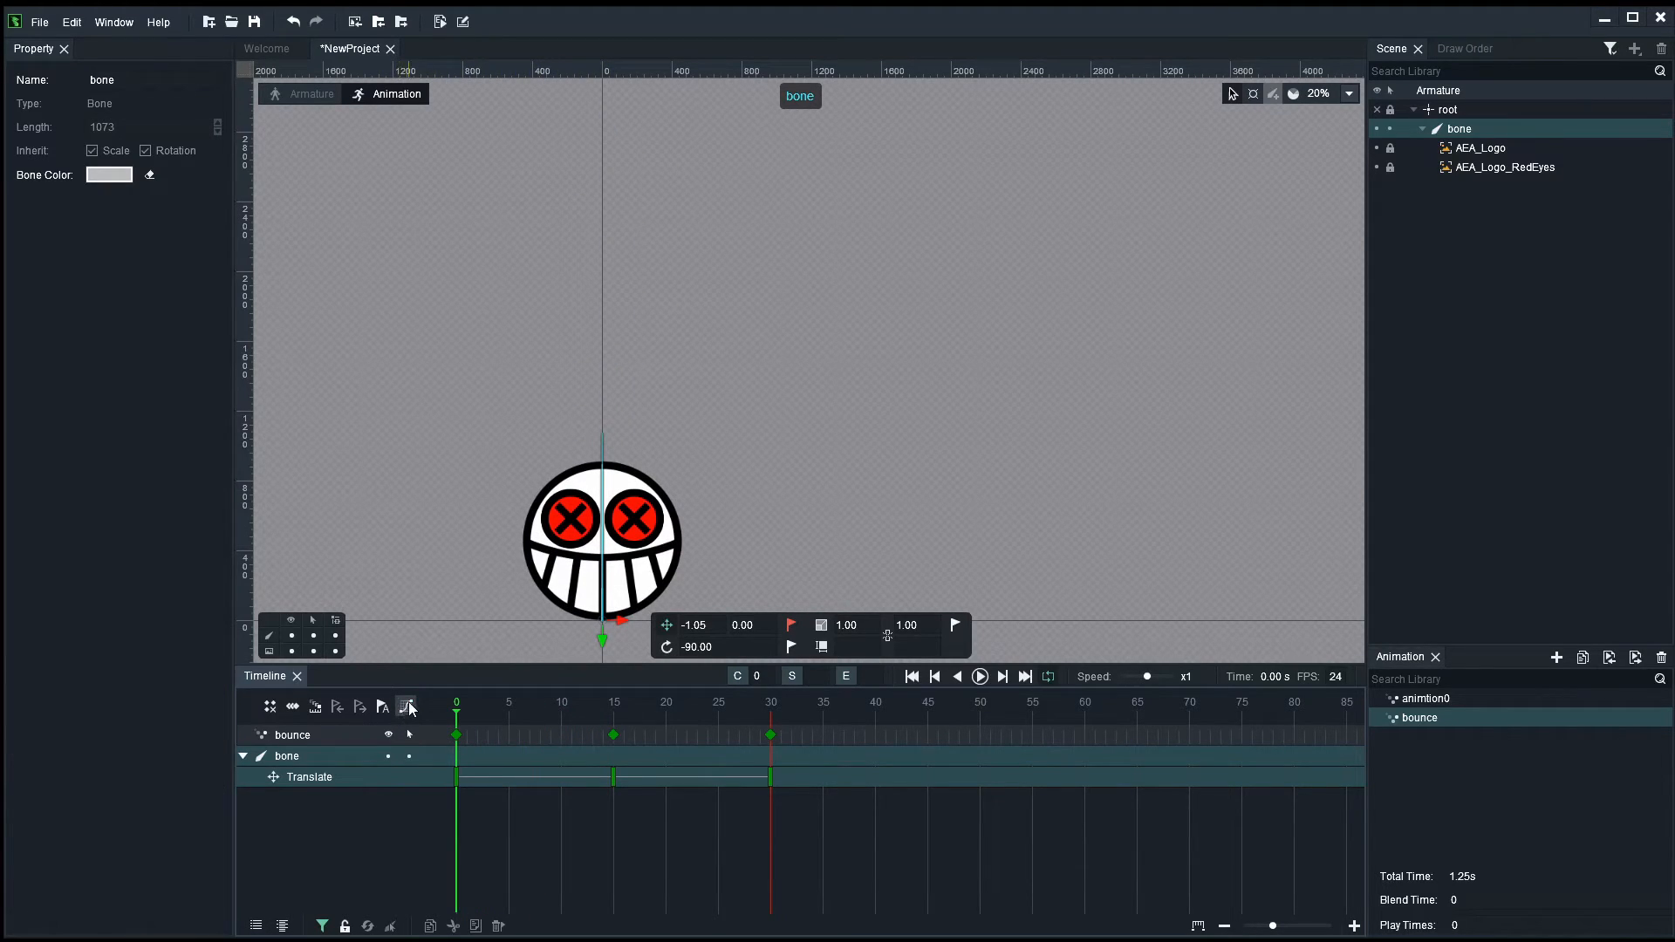
click(406, 706)
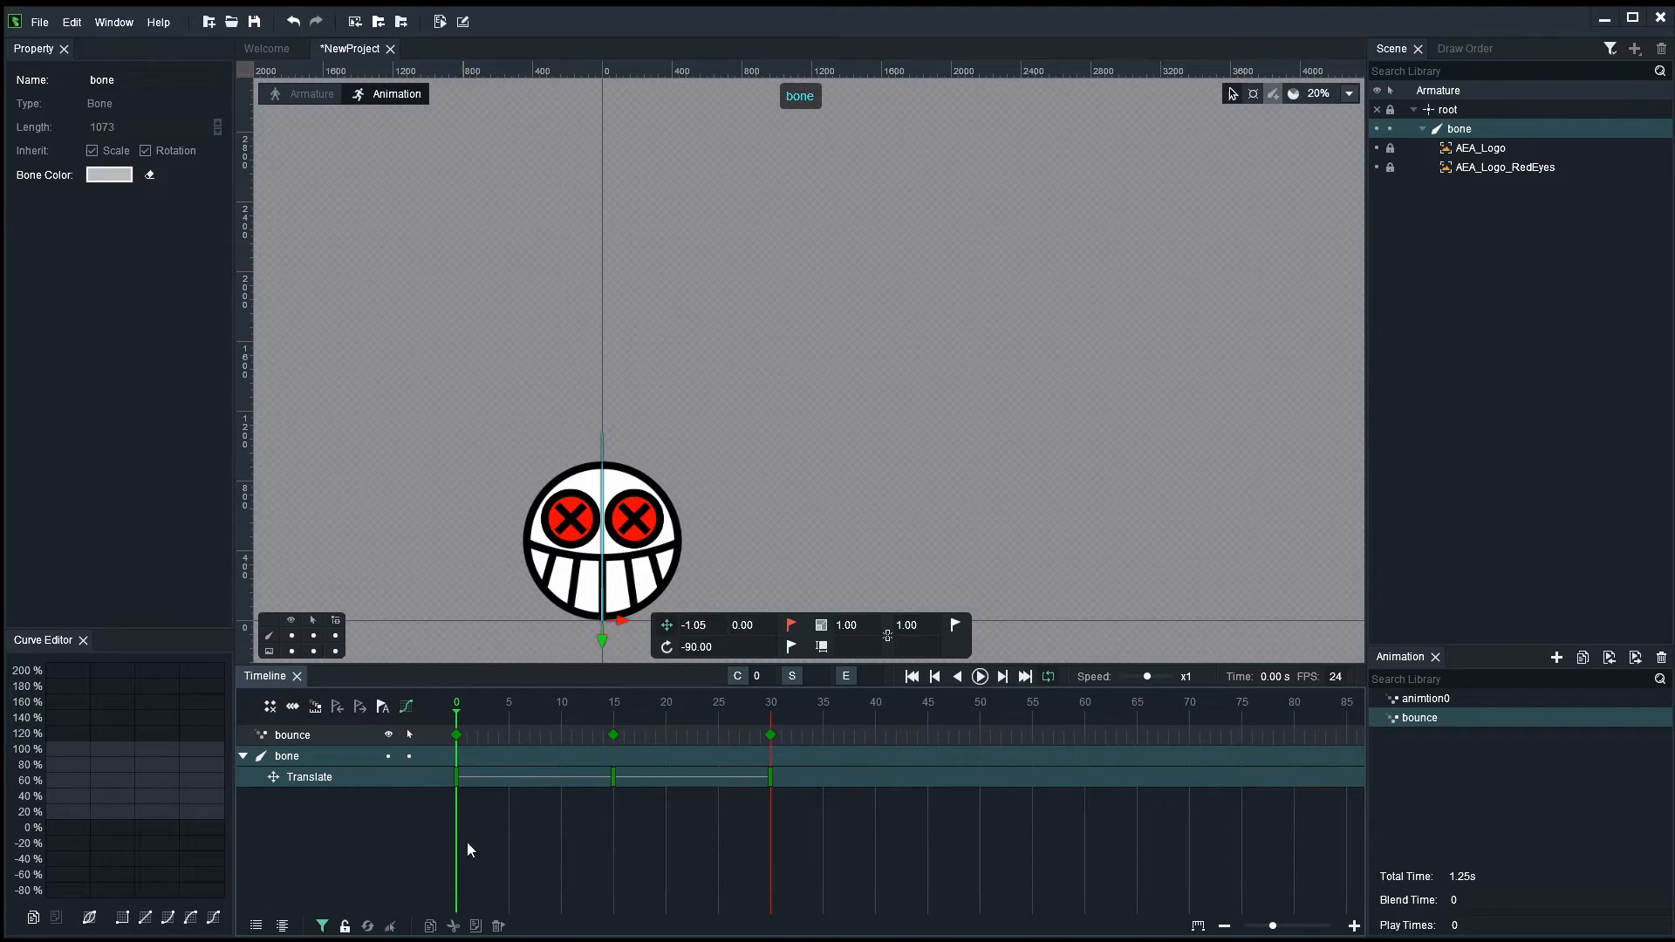
mouse_move(468, 817)
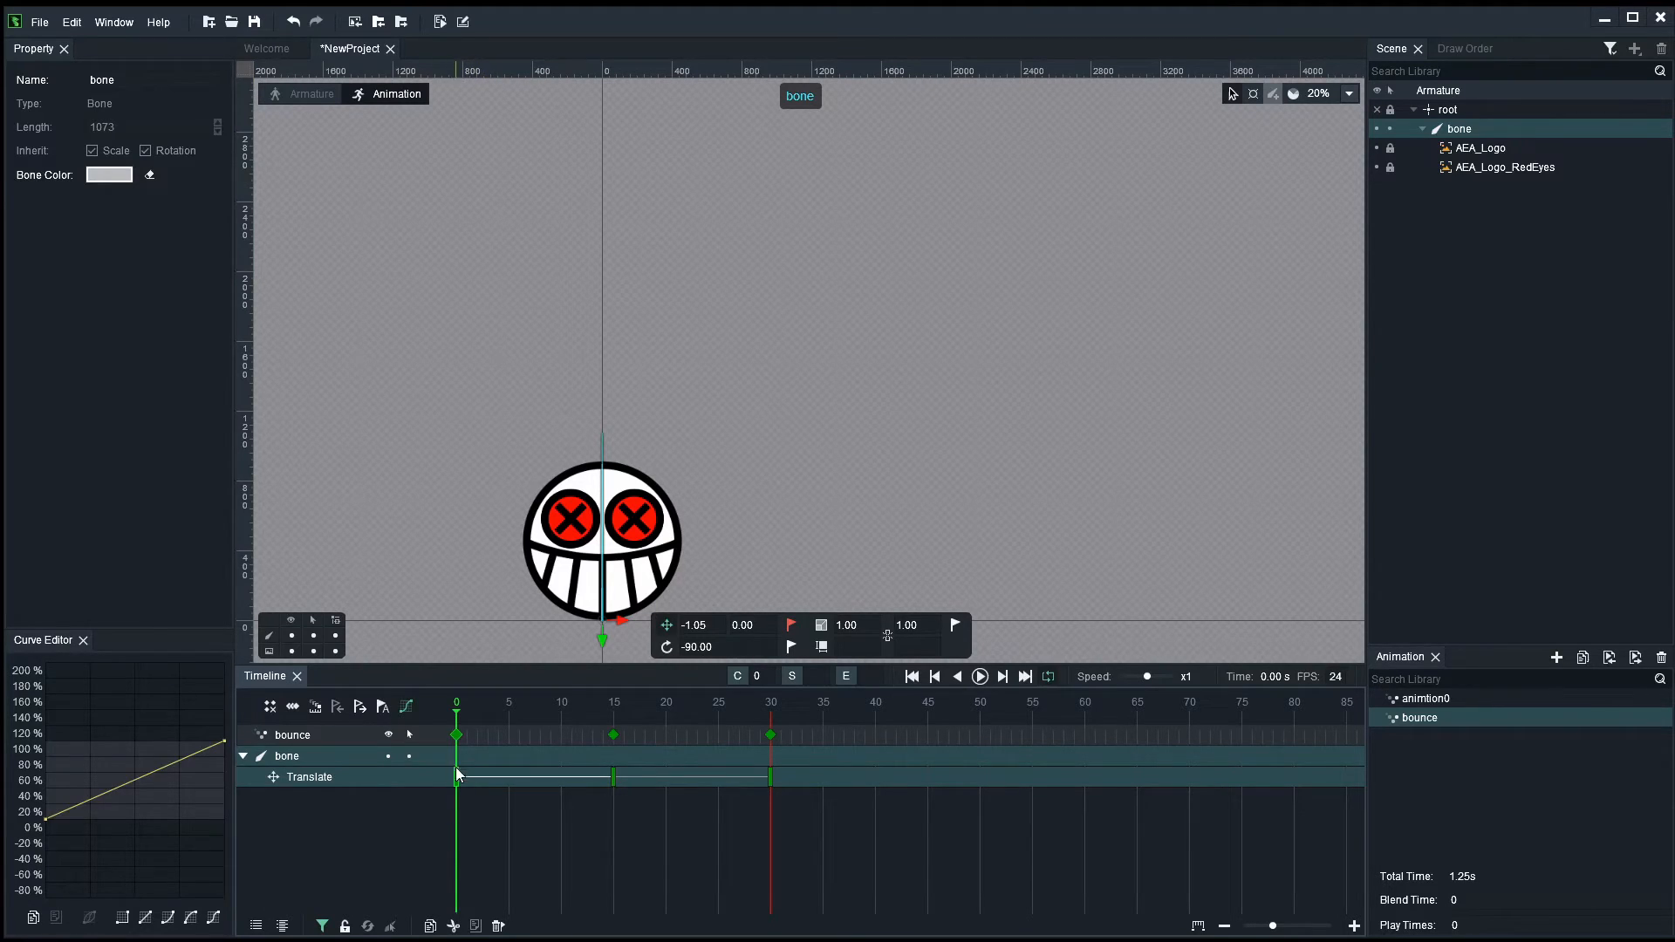
mouse_move(295, 820)
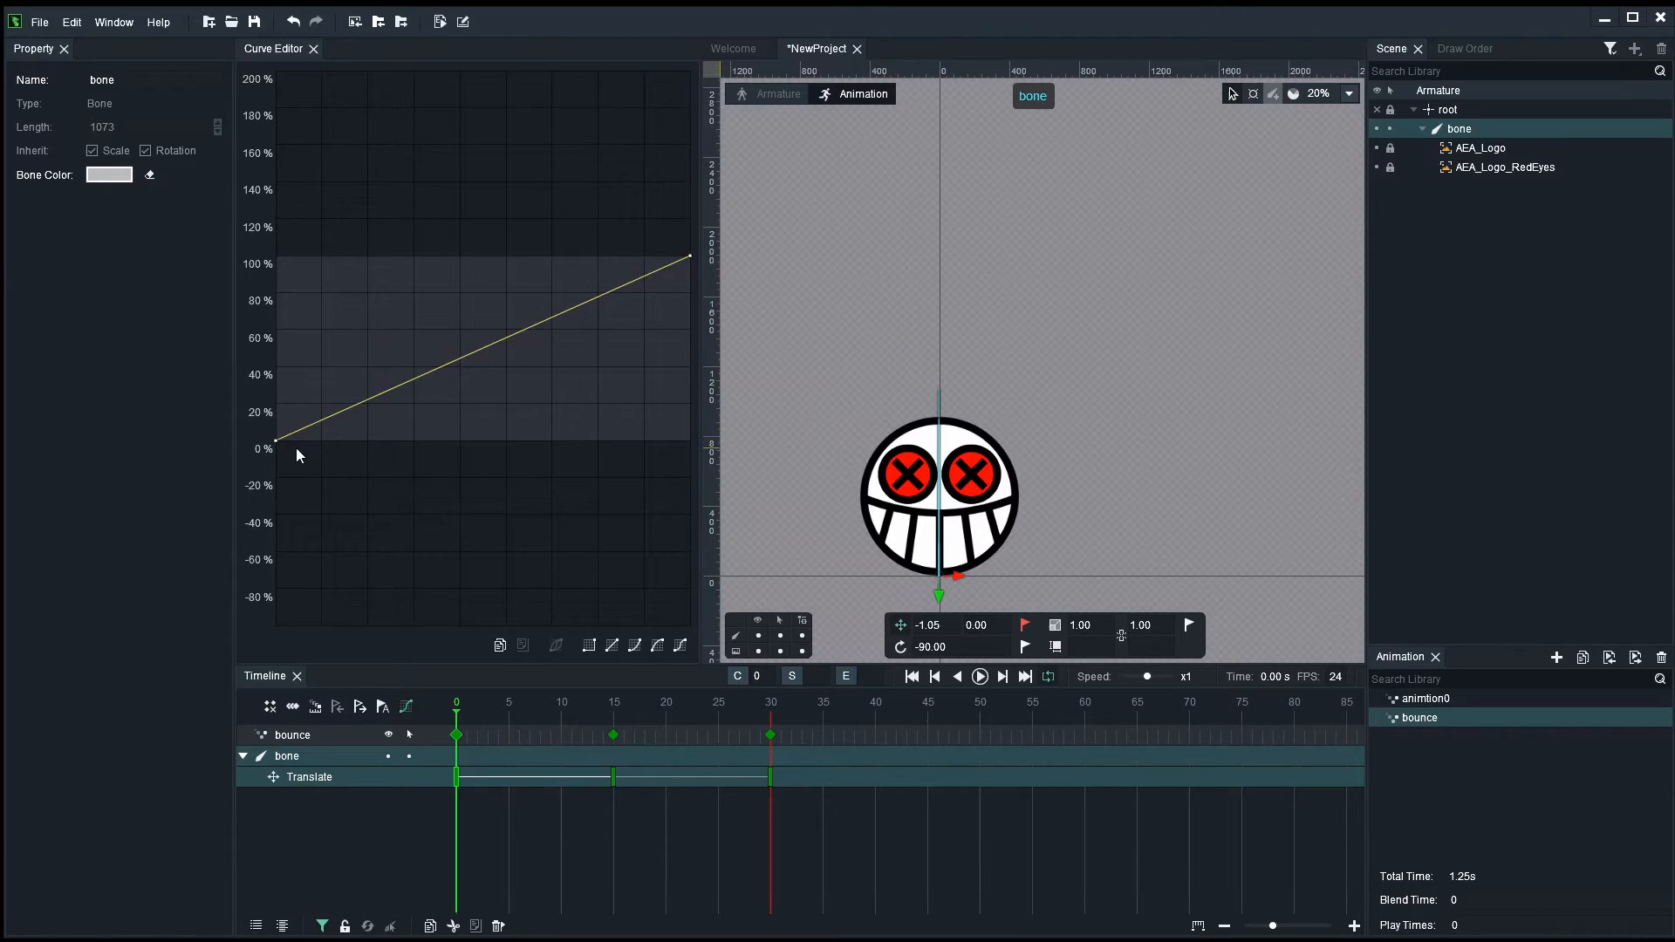
mouse_move(272, 473)
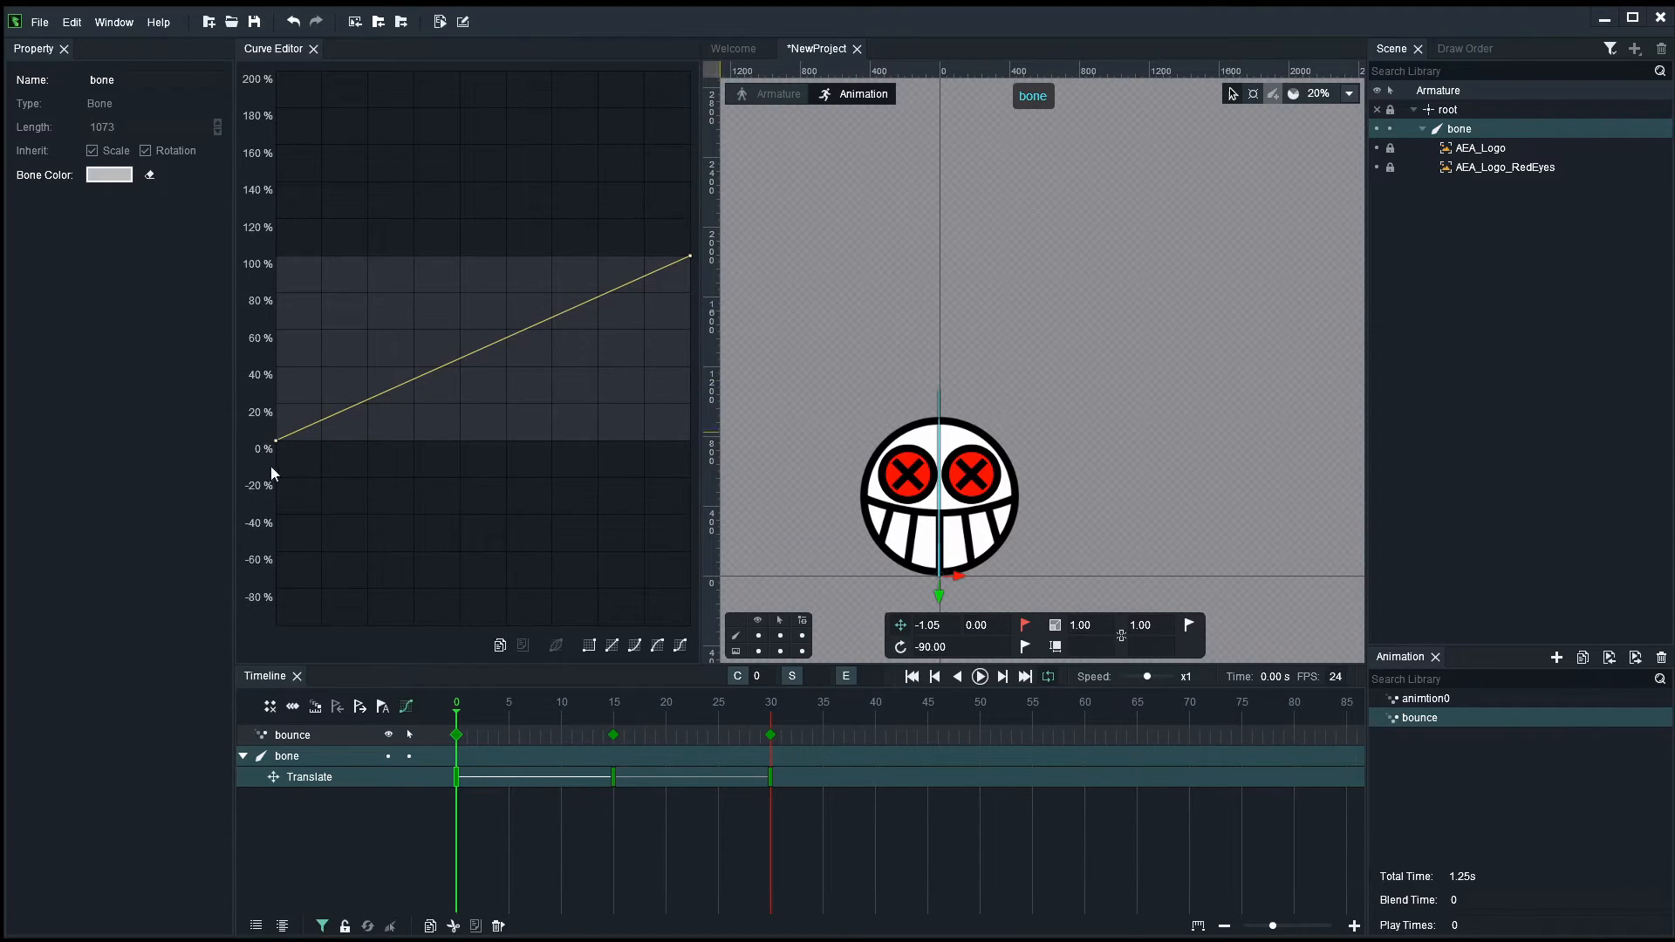
mouse_move(356, 455)
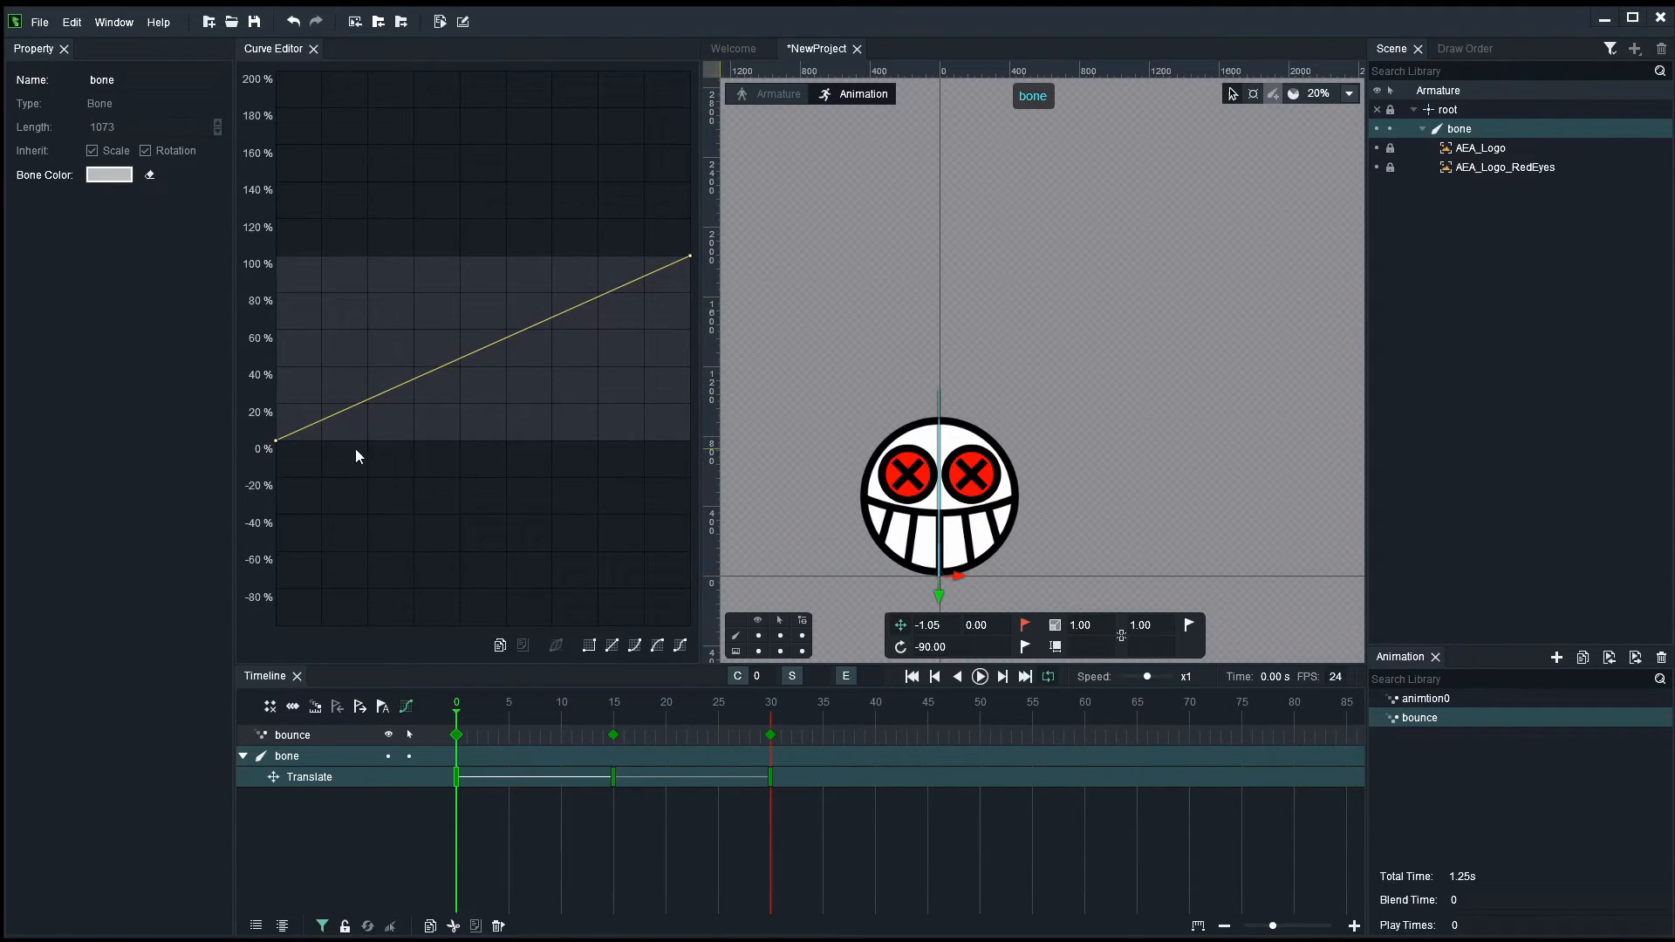
mouse_move(701, 471)
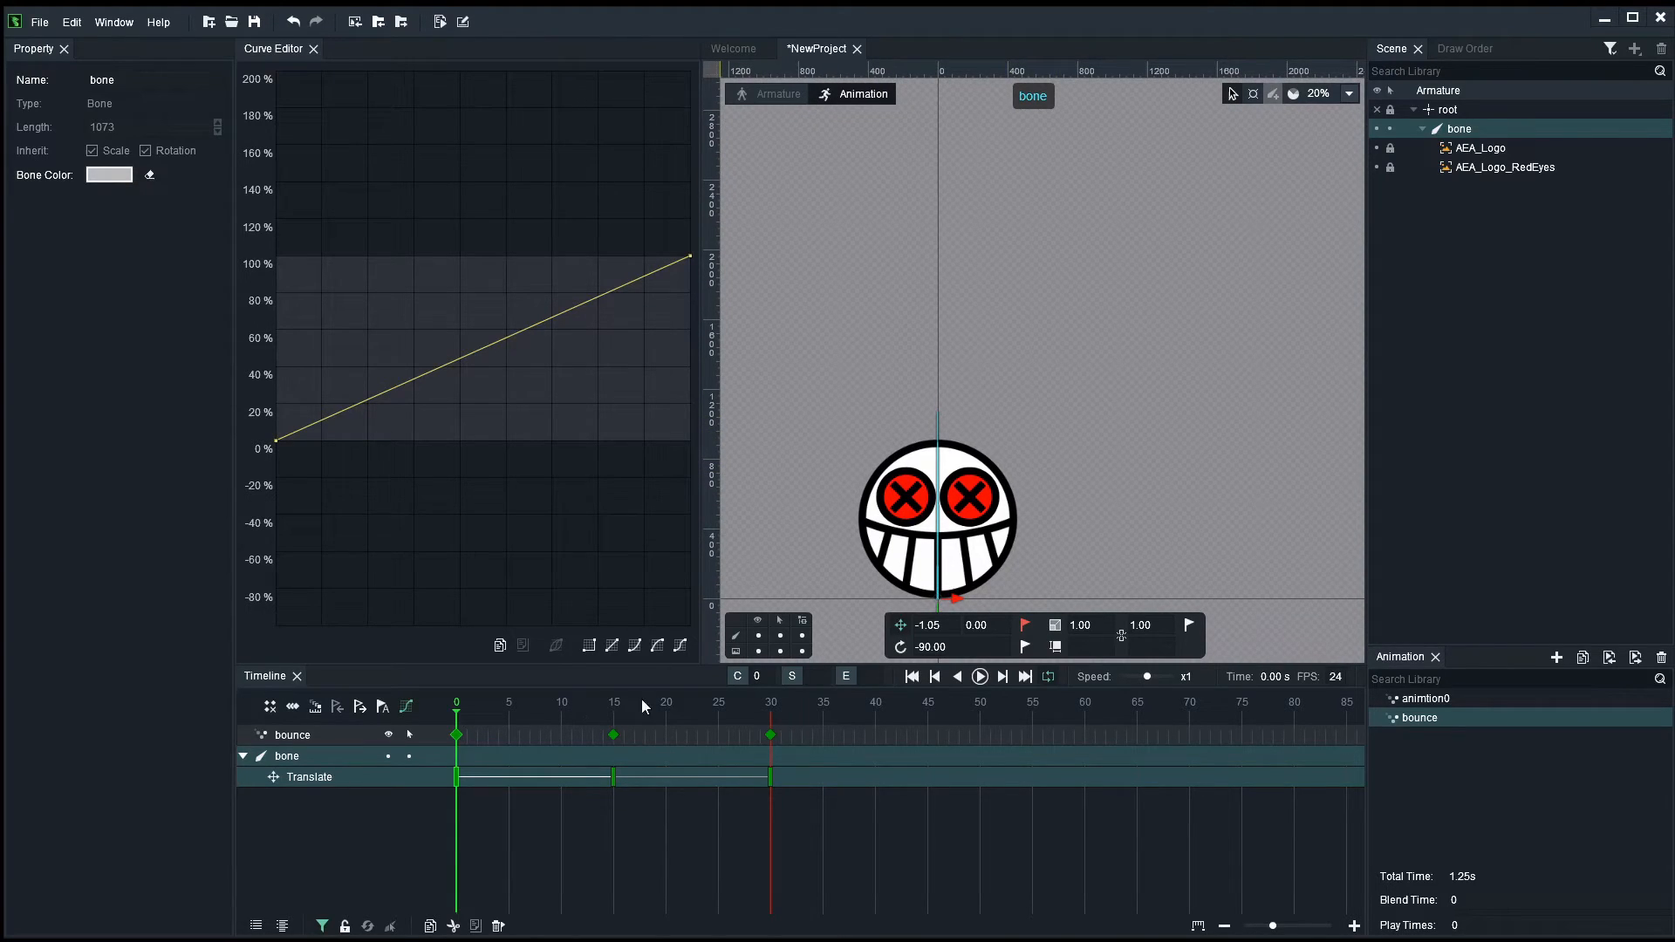
mouse_move(457, 609)
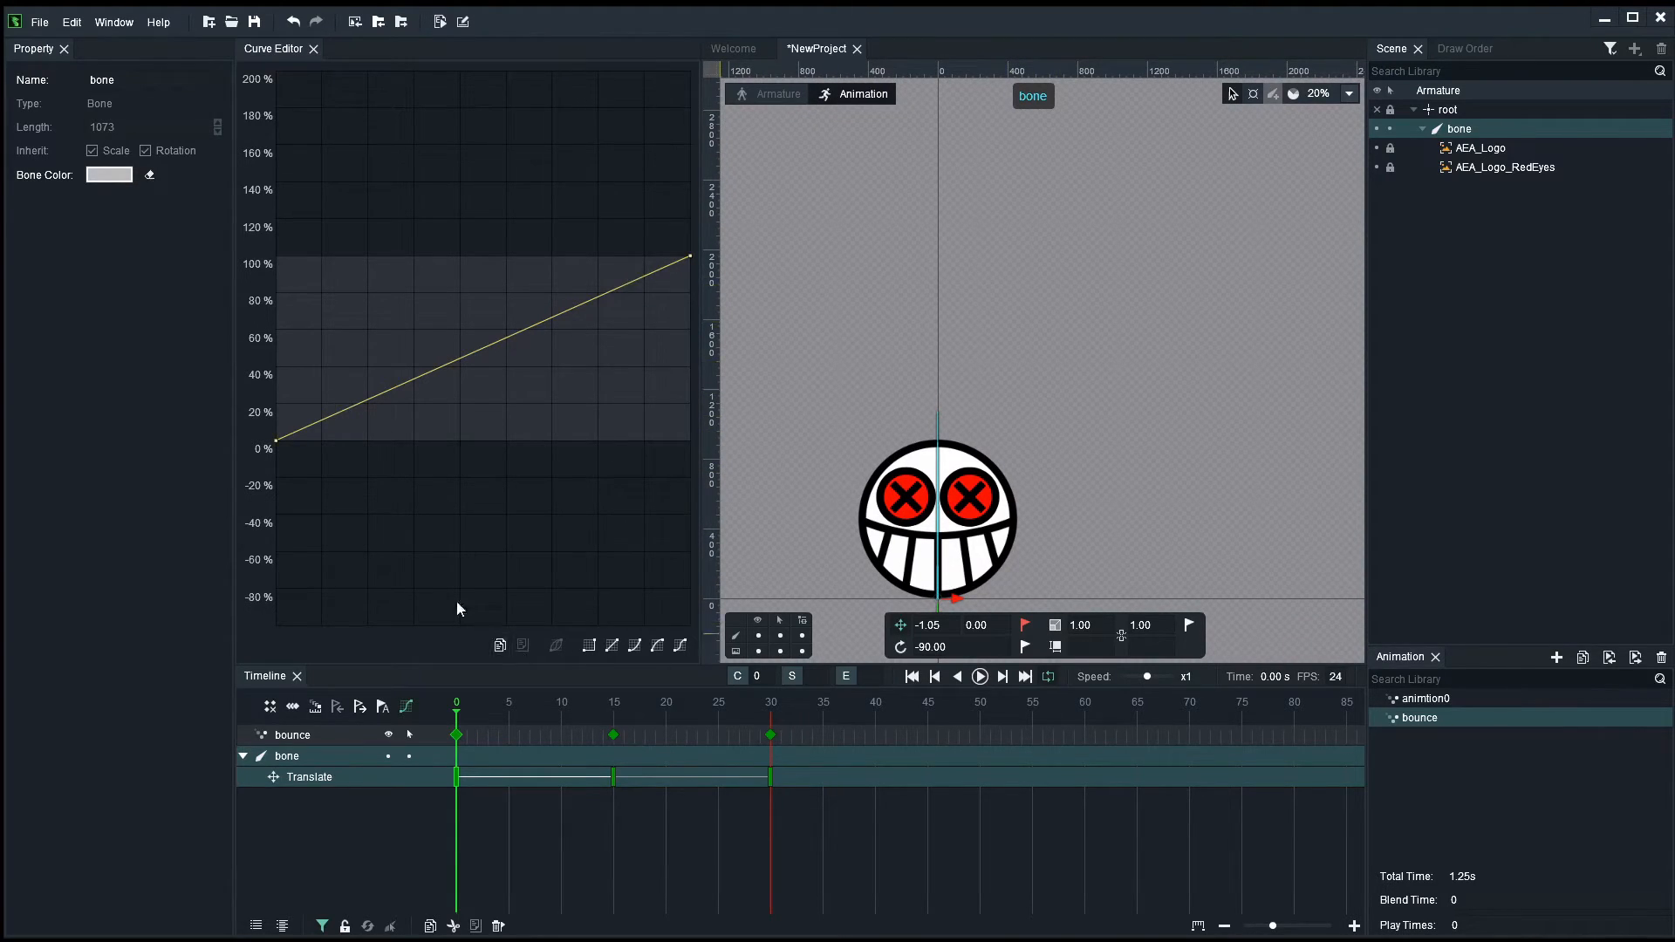
mouse_move(423, 318)
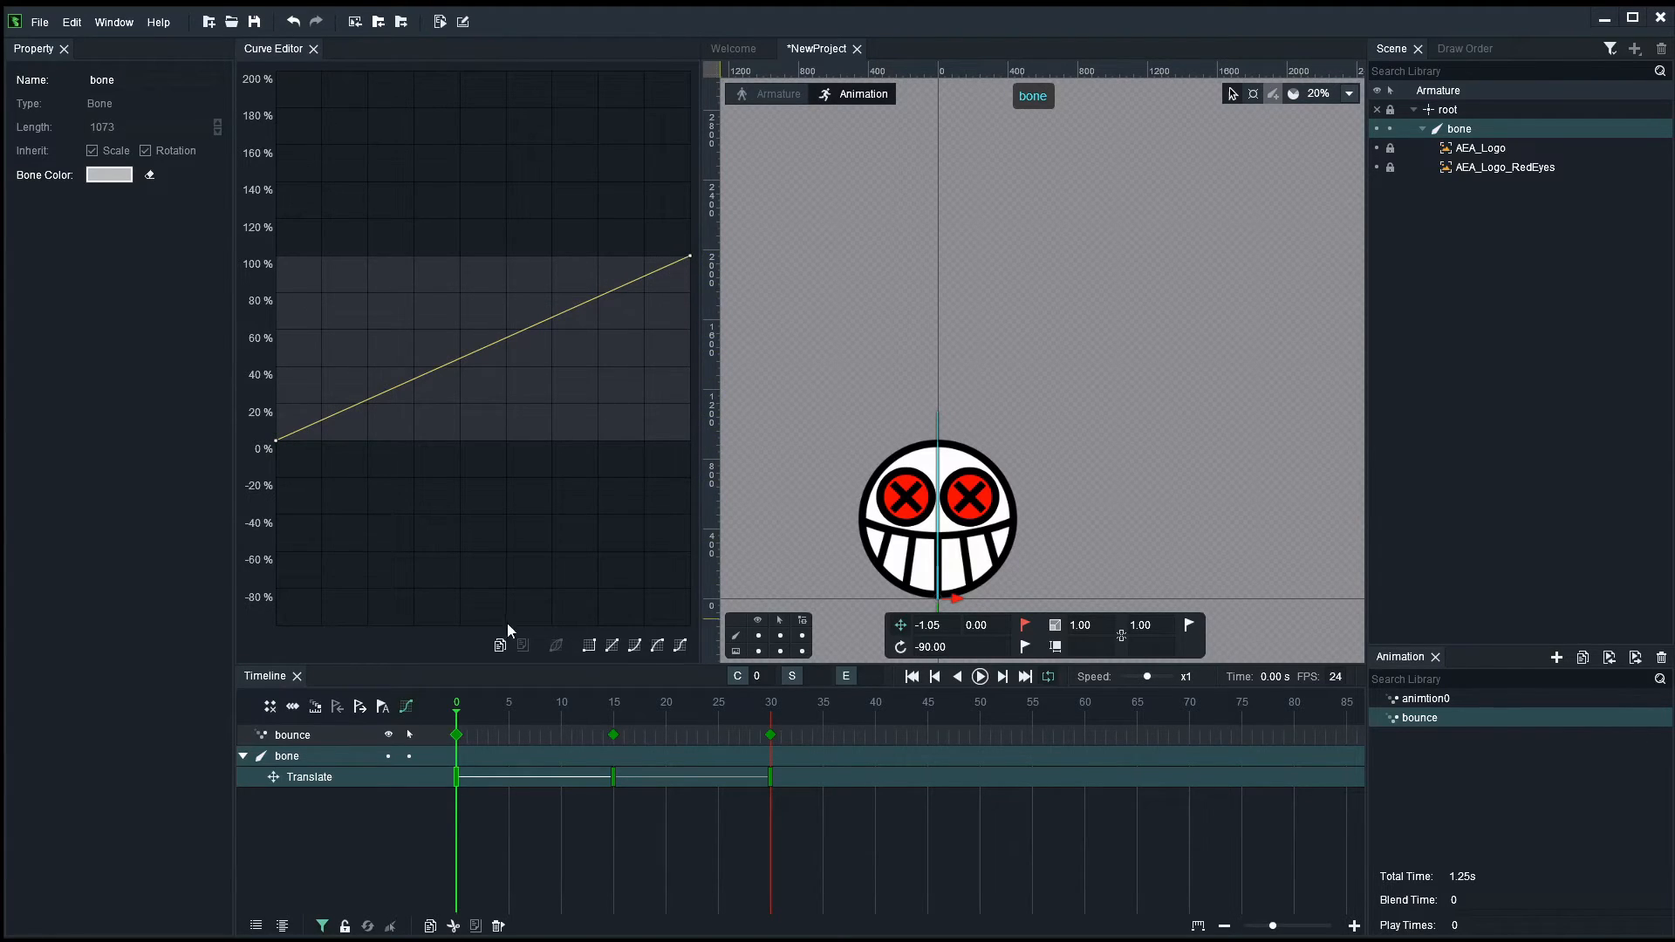
mouse_move(589, 646)
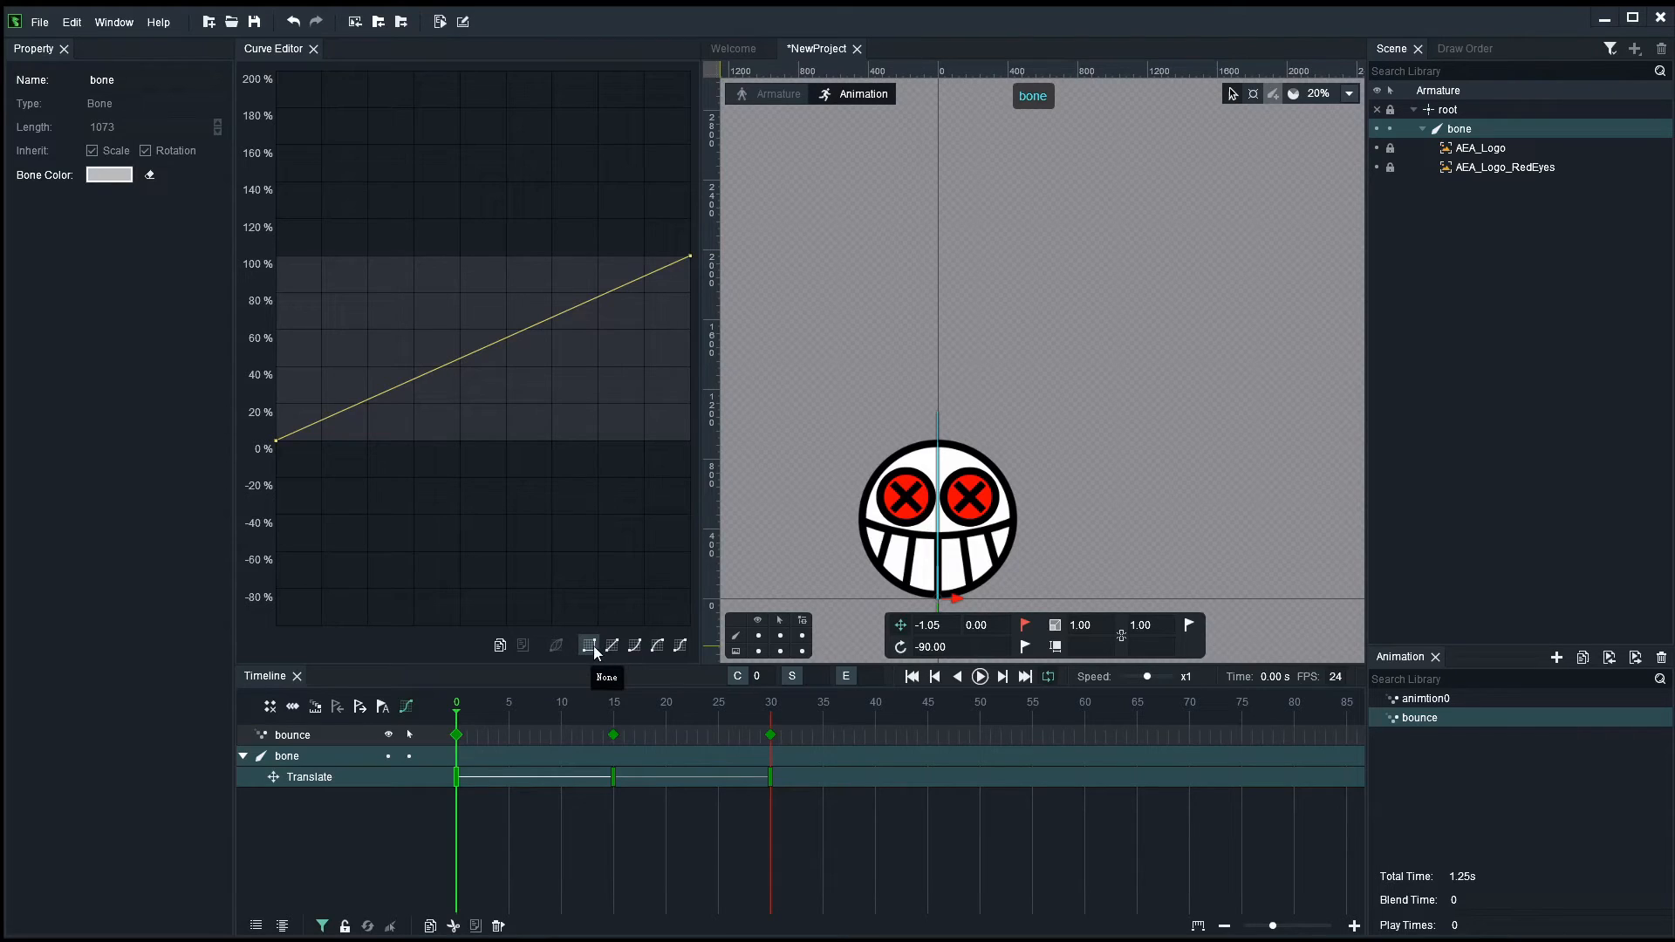
mouse_move(631, 645)
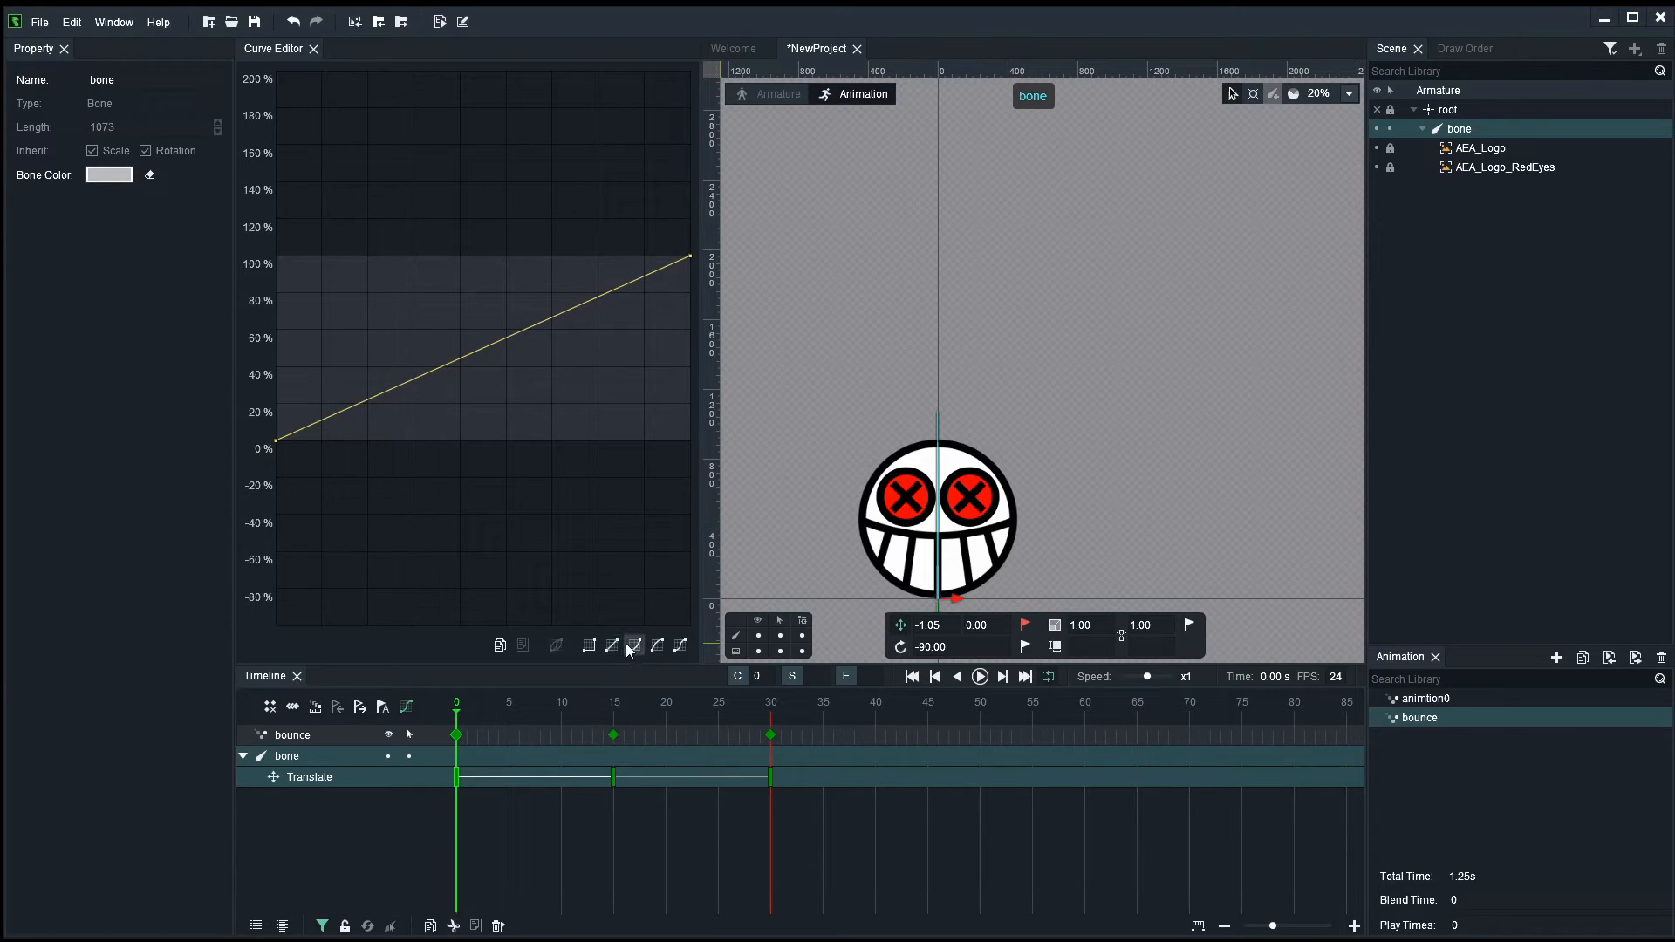
mouse_move(681, 649)
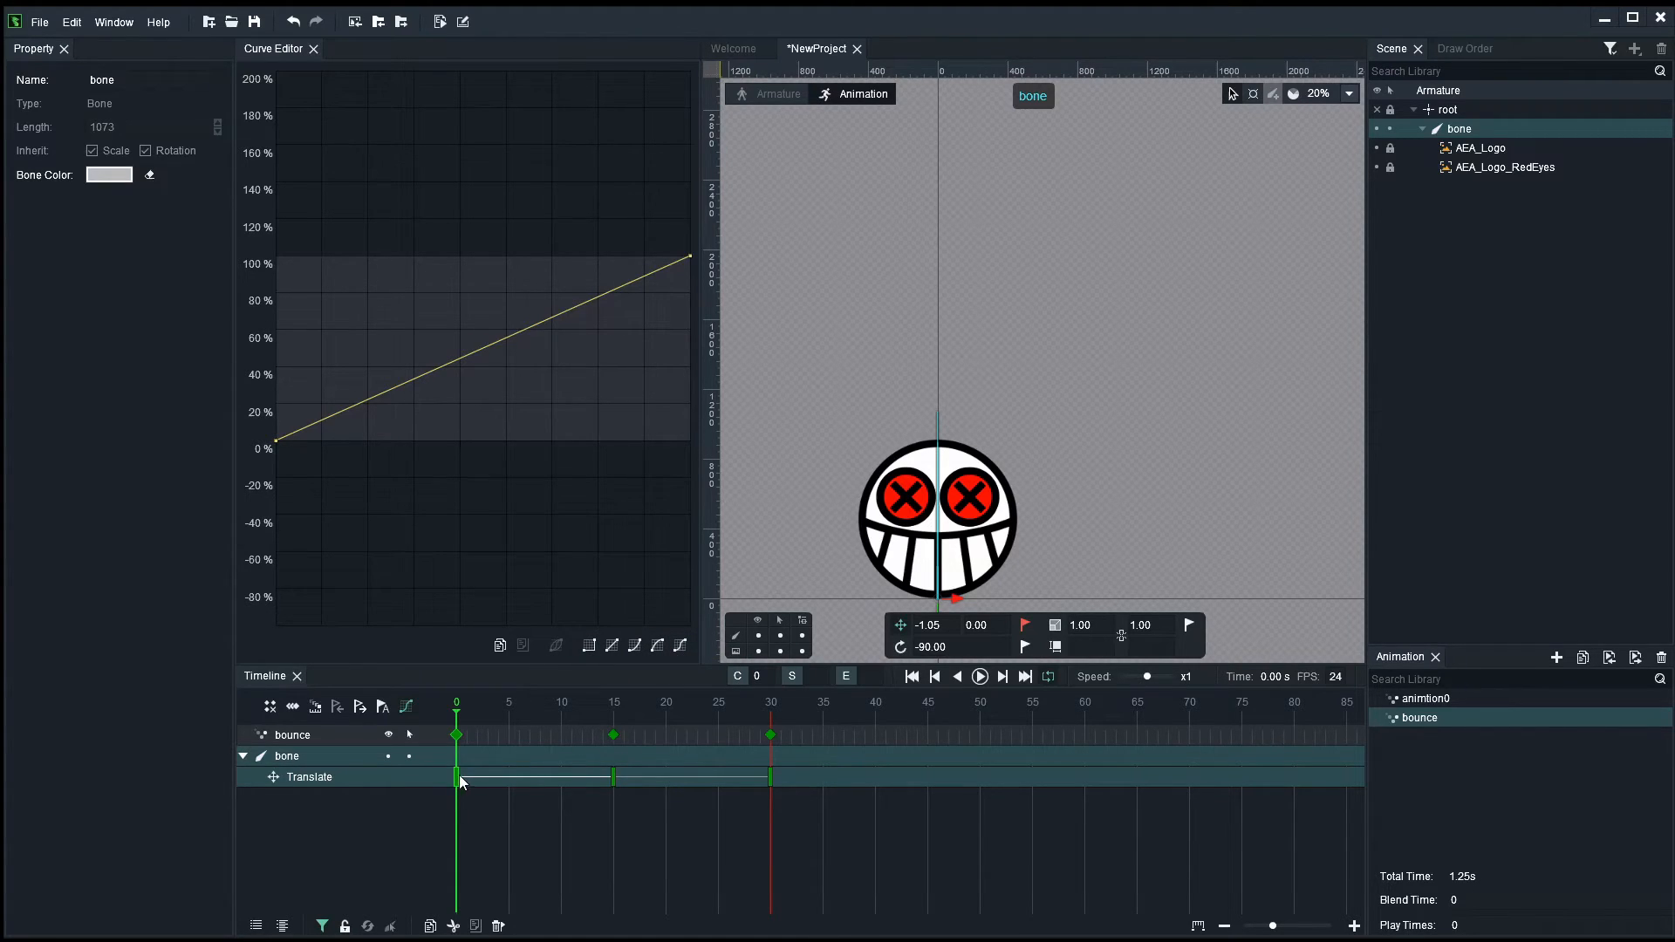
mouse_move(627, 689)
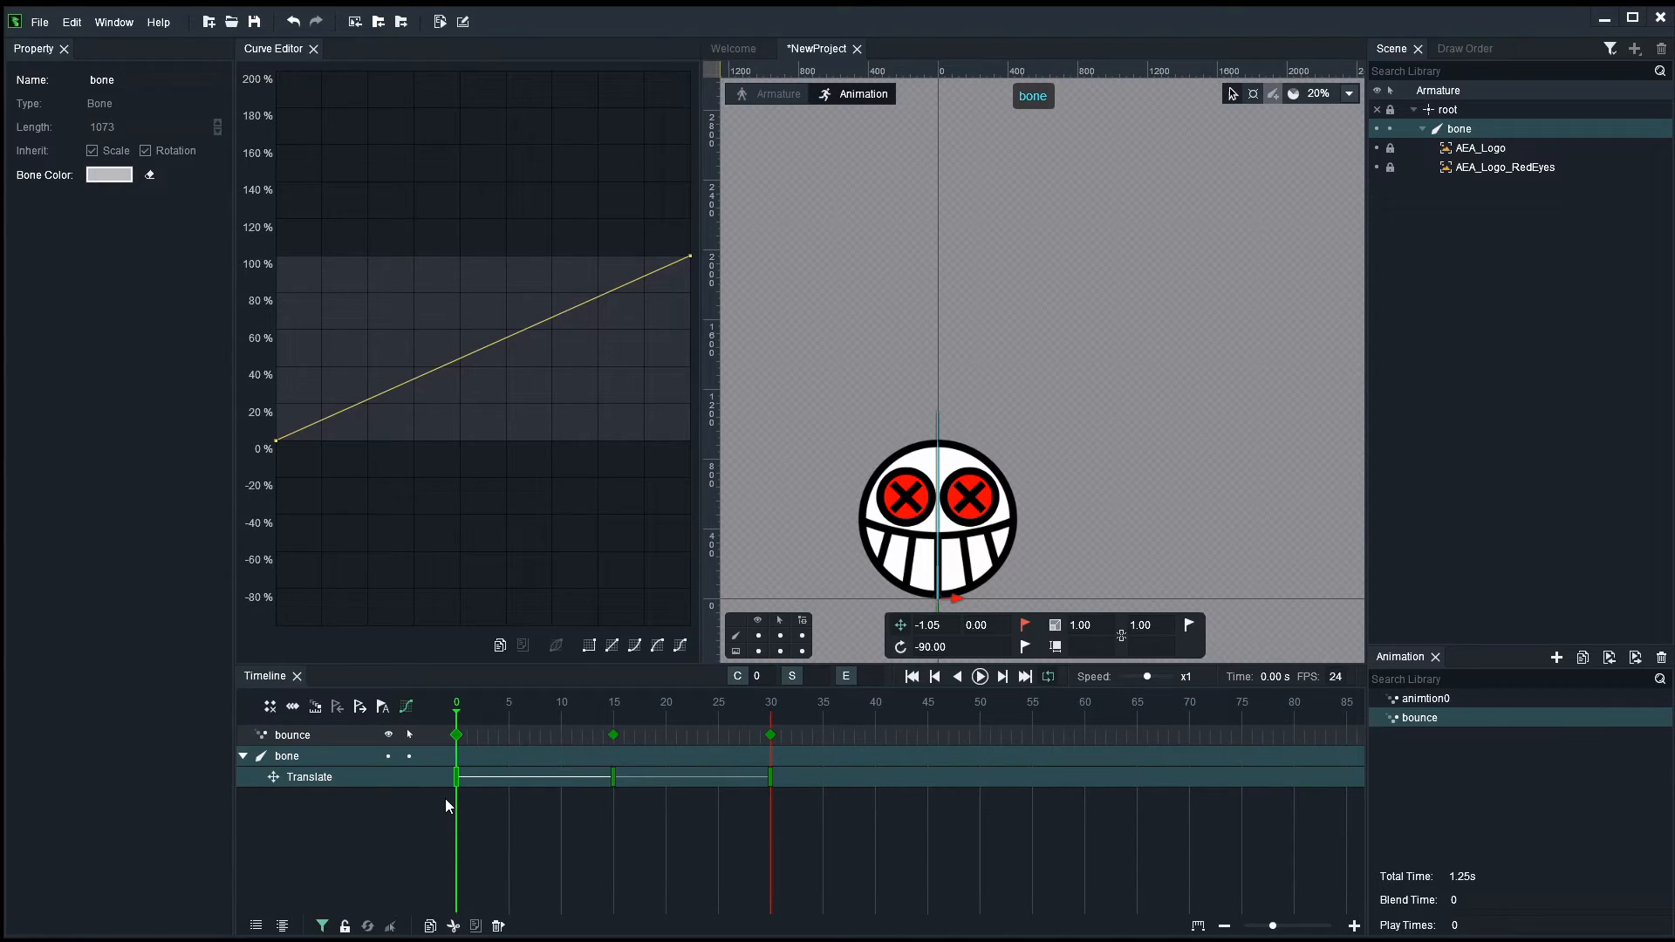
mouse_move(965, 522)
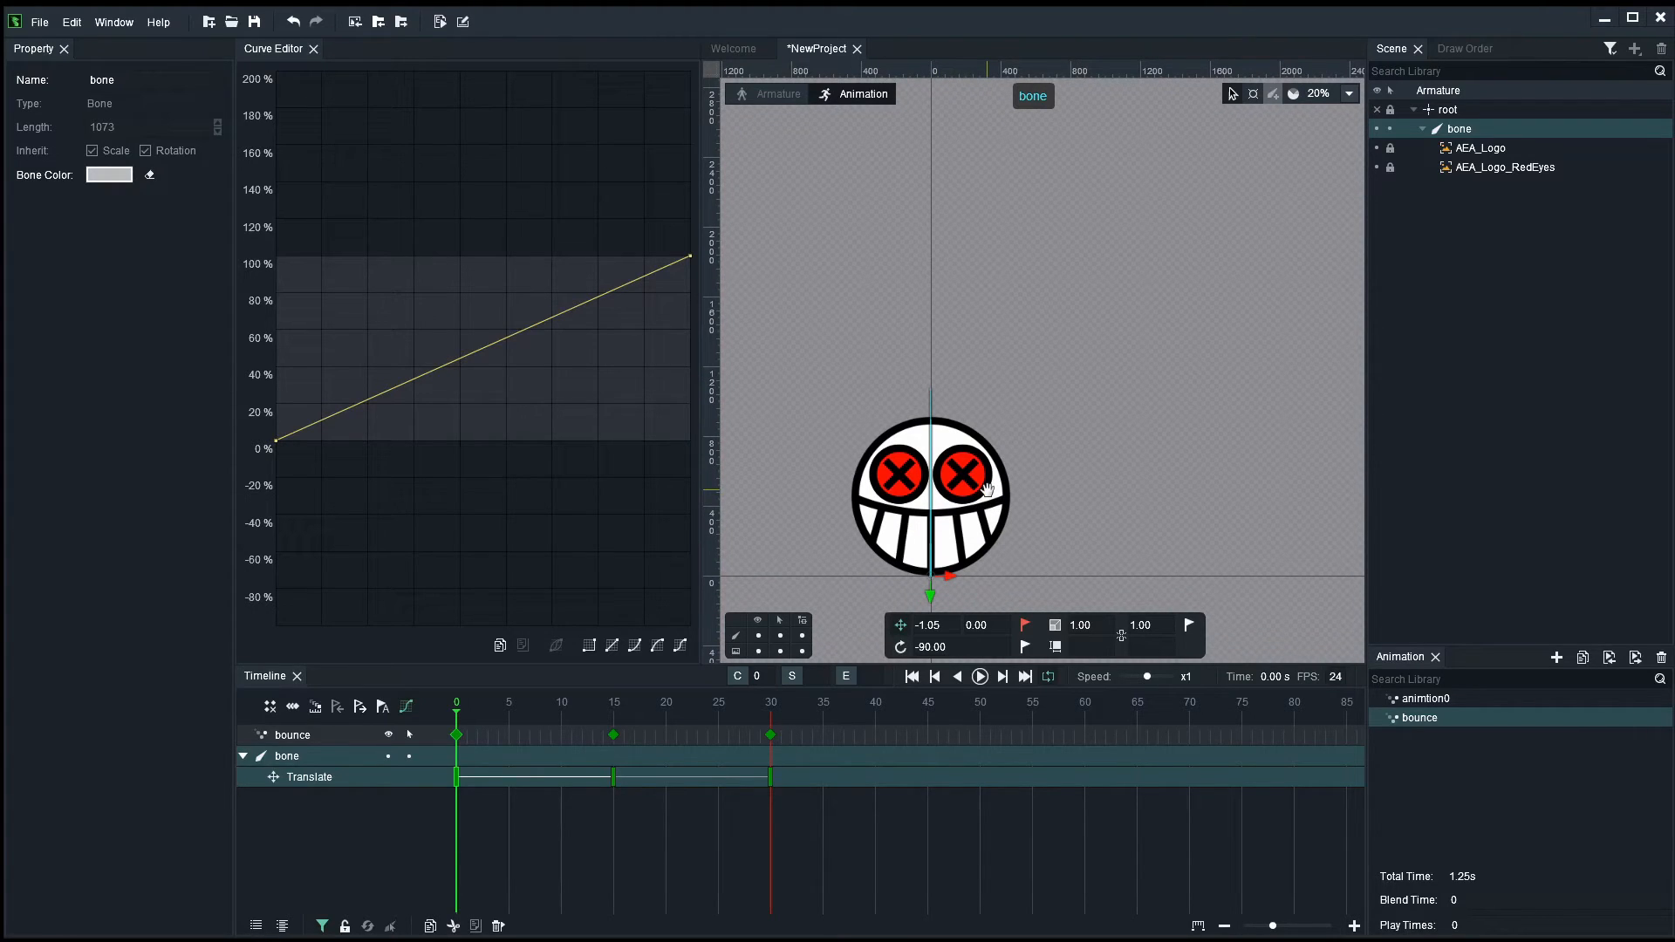
mouse_move(563, 750)
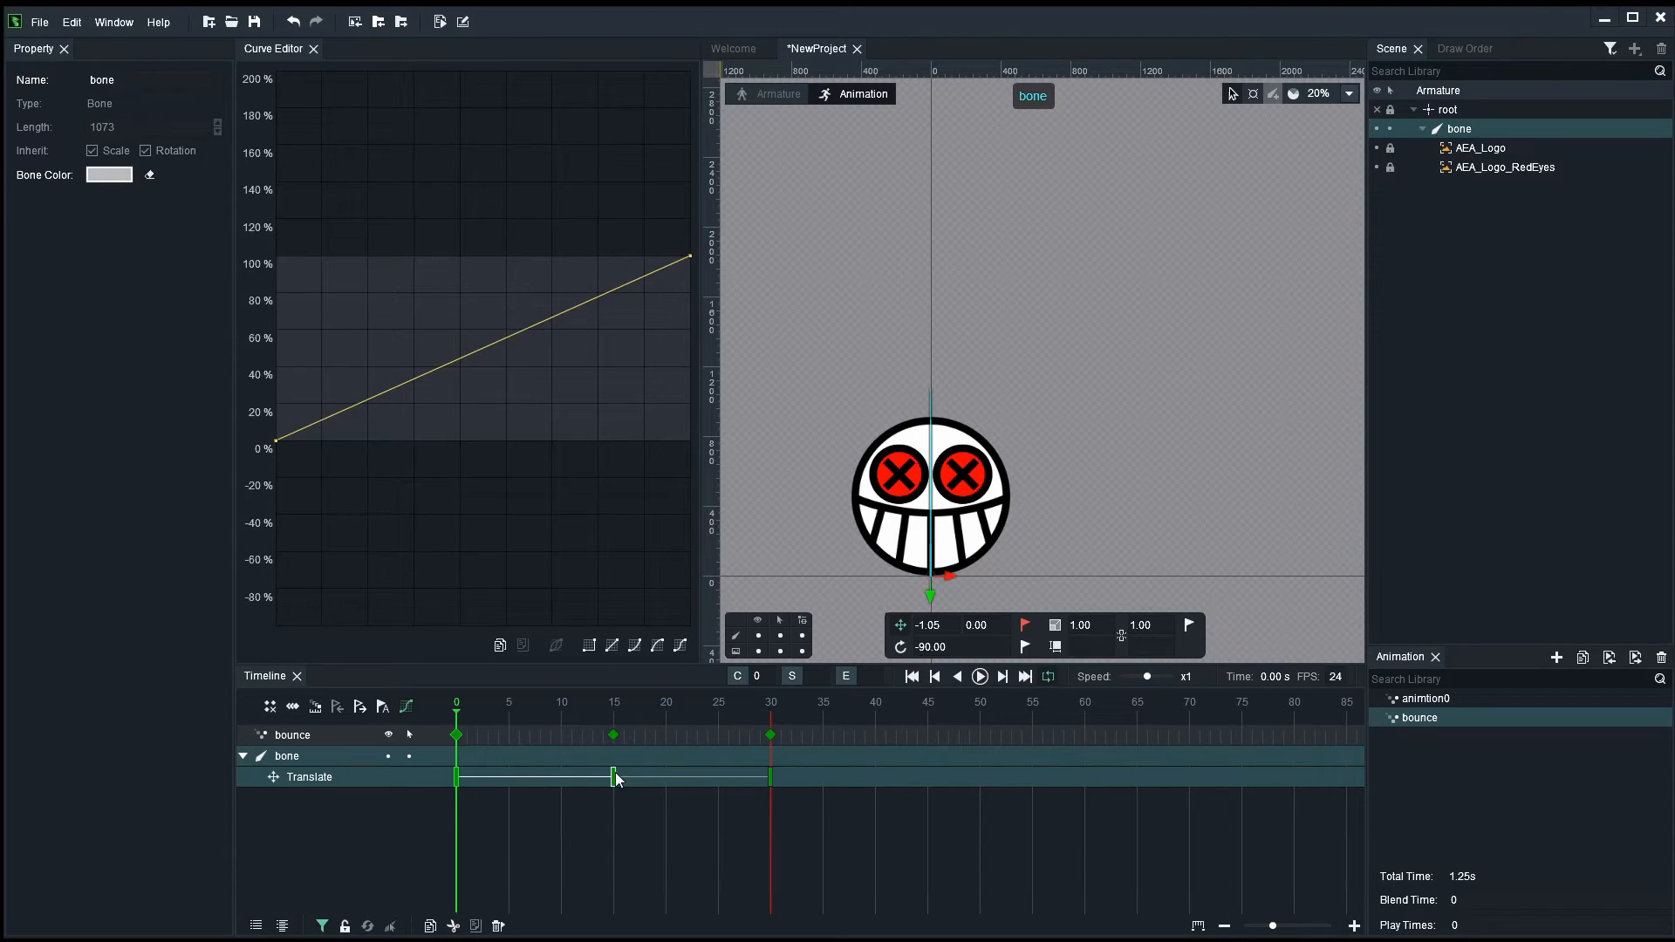
mouse_move(527, 447)
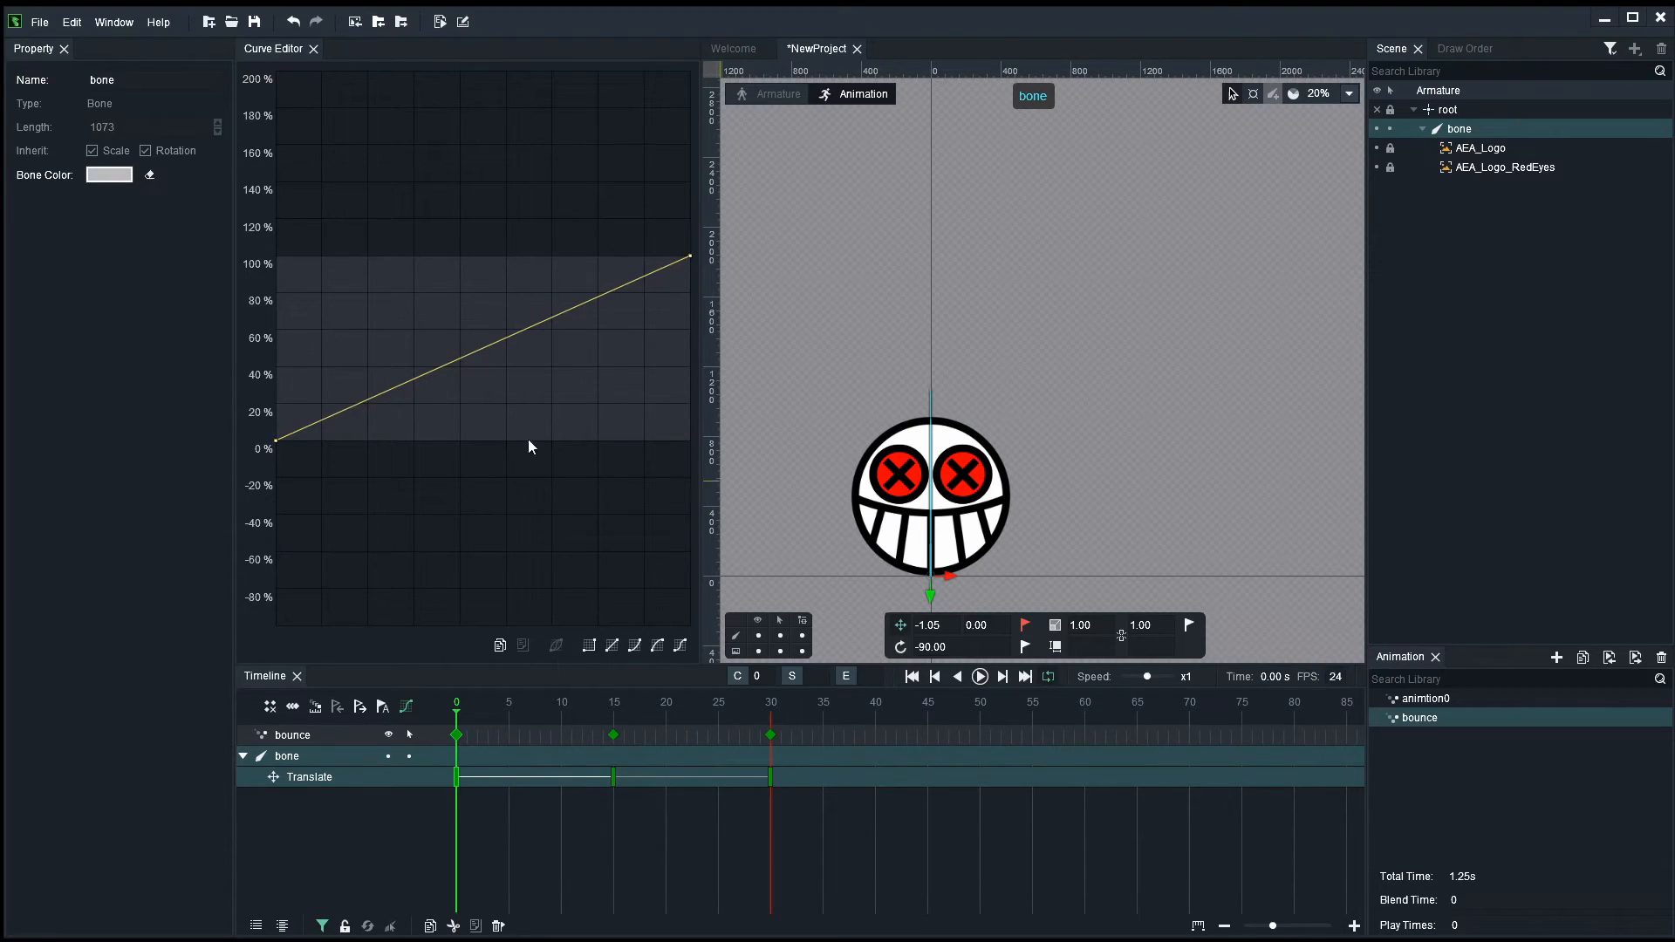
mouse_move(593, 780)
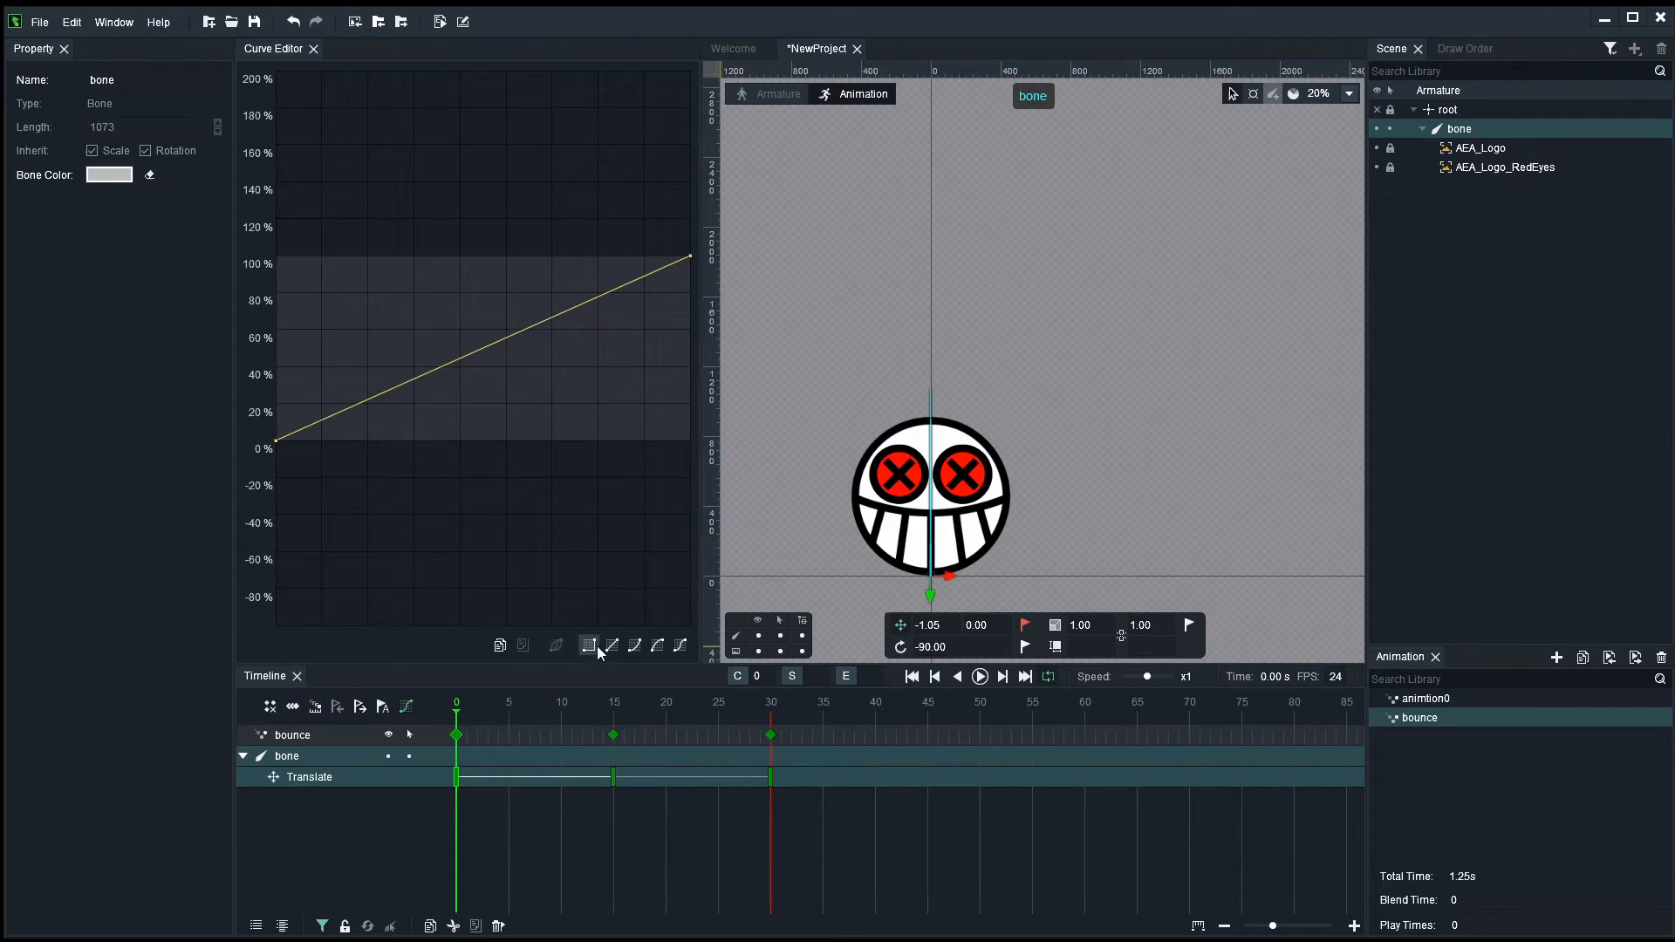
- Try the stepped None preset on the first Translate tween and preview the motion
click(588, 644)
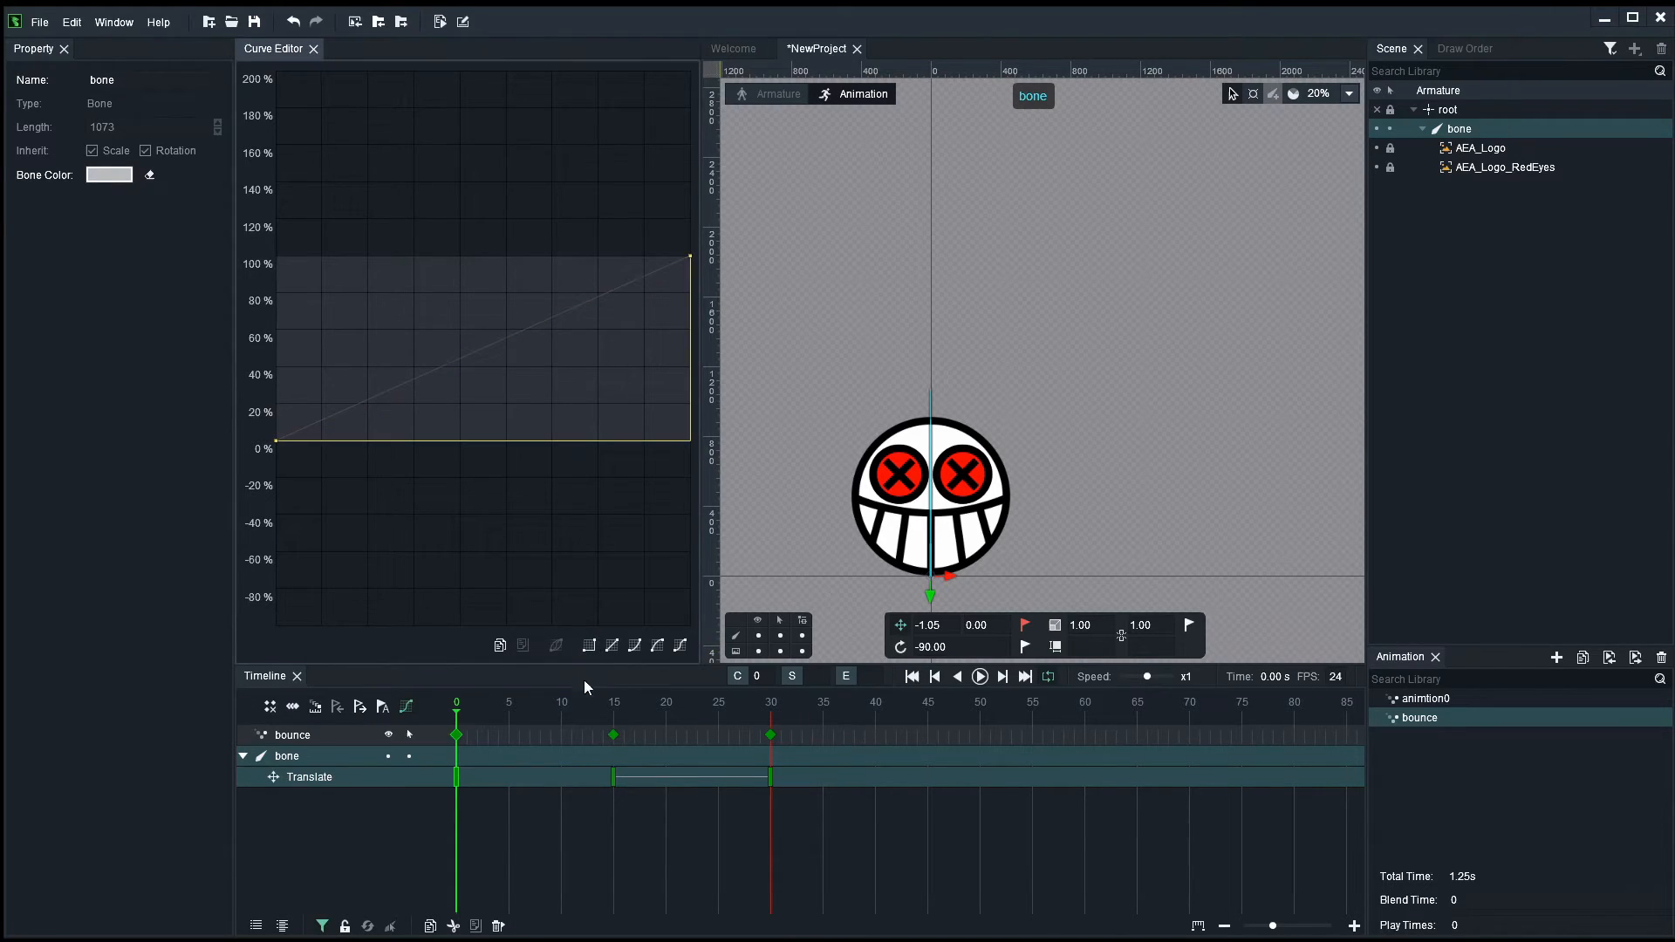
click(977, 677)
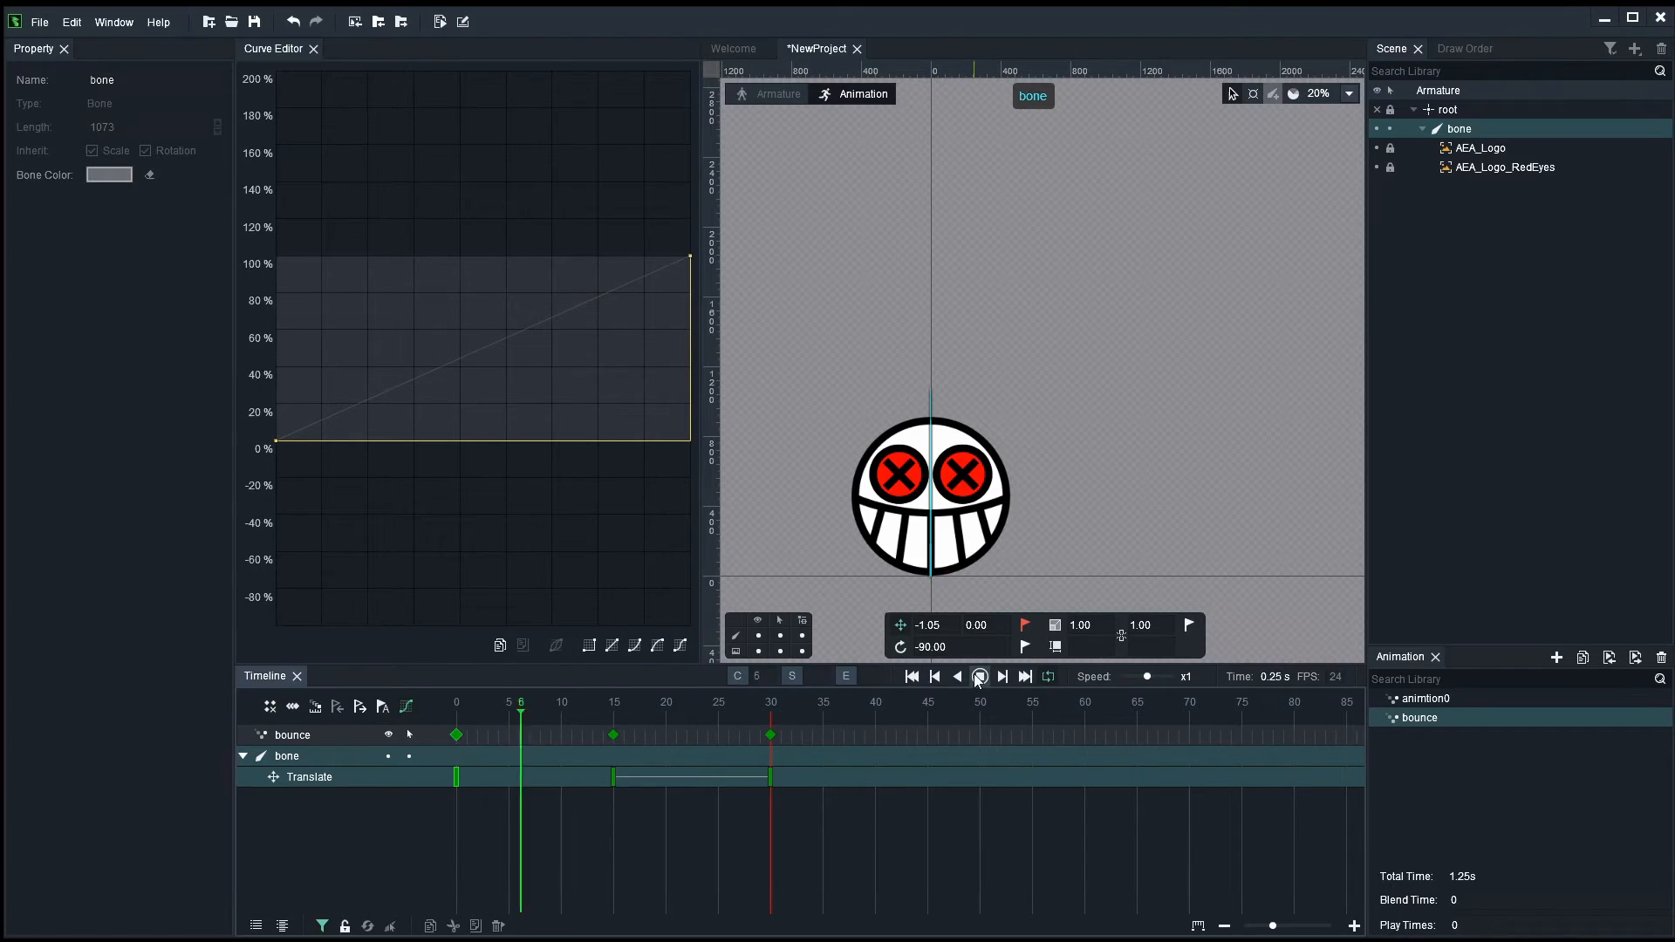
click(977, 675)
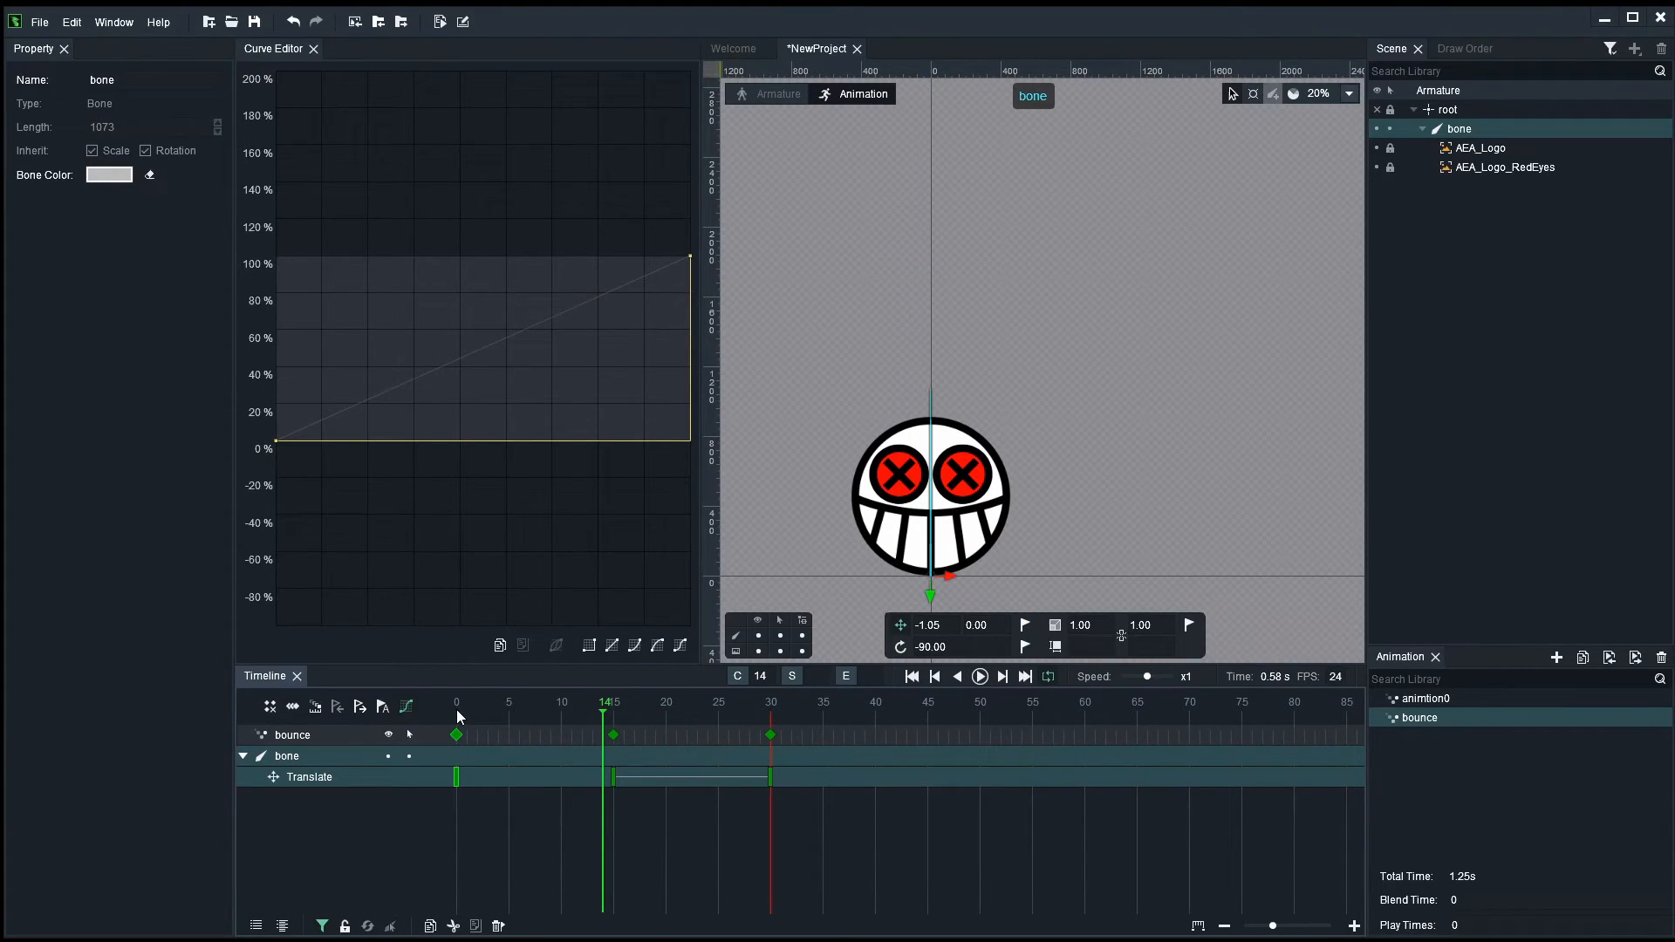
mouse_move(684, 483)
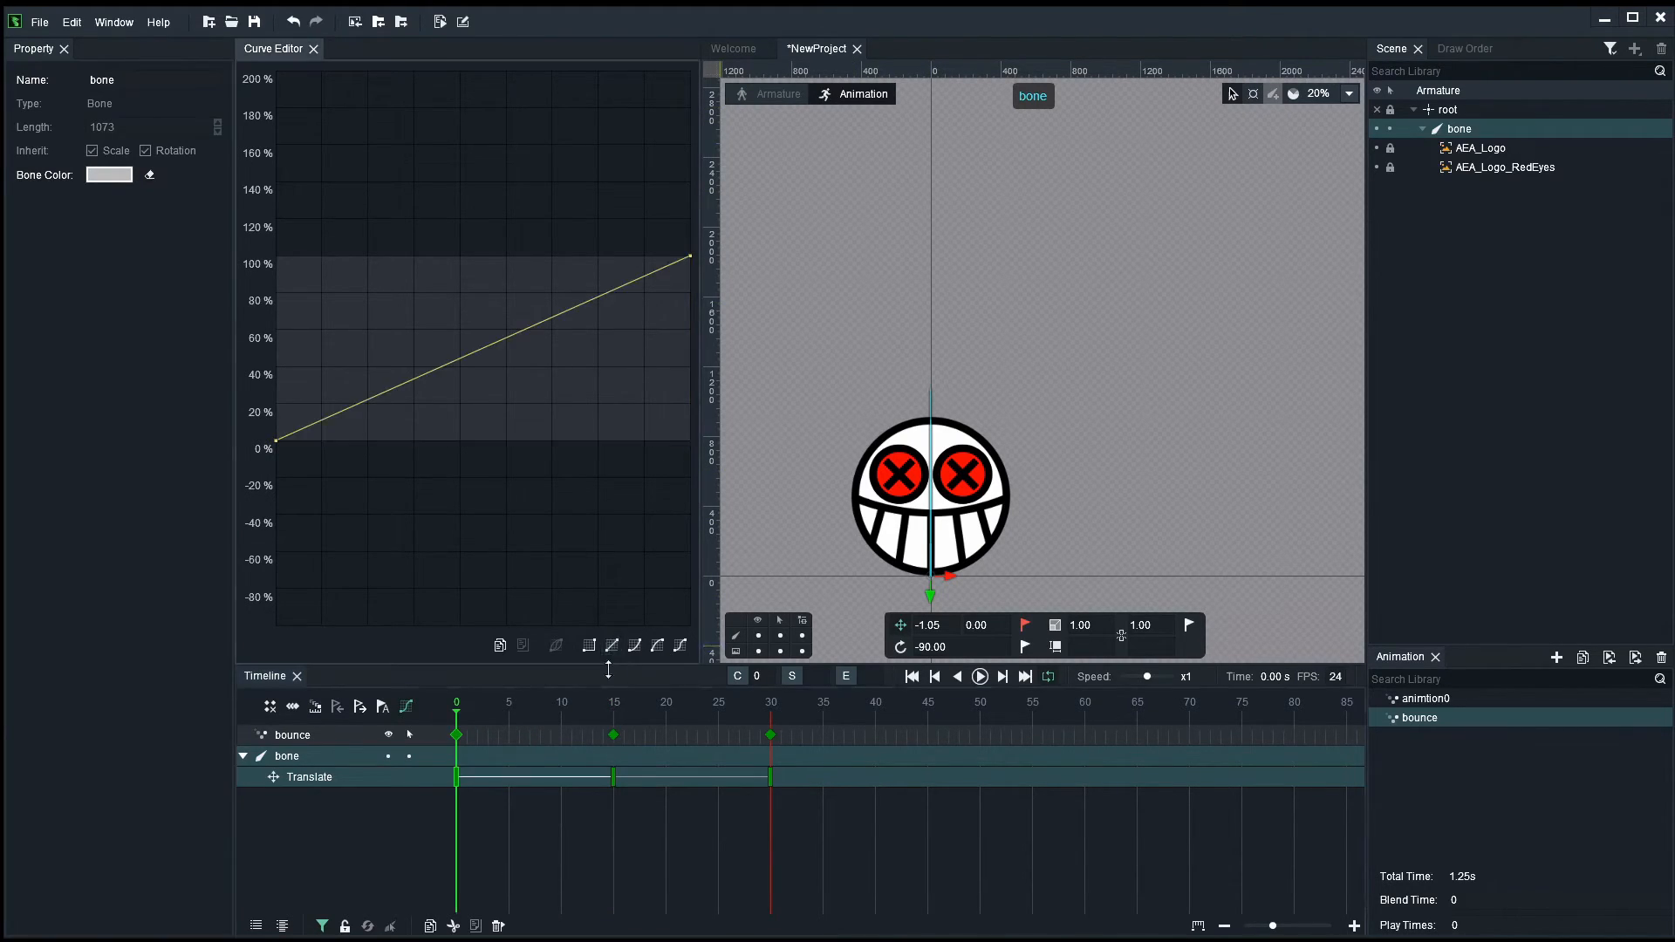
click(977, 678)
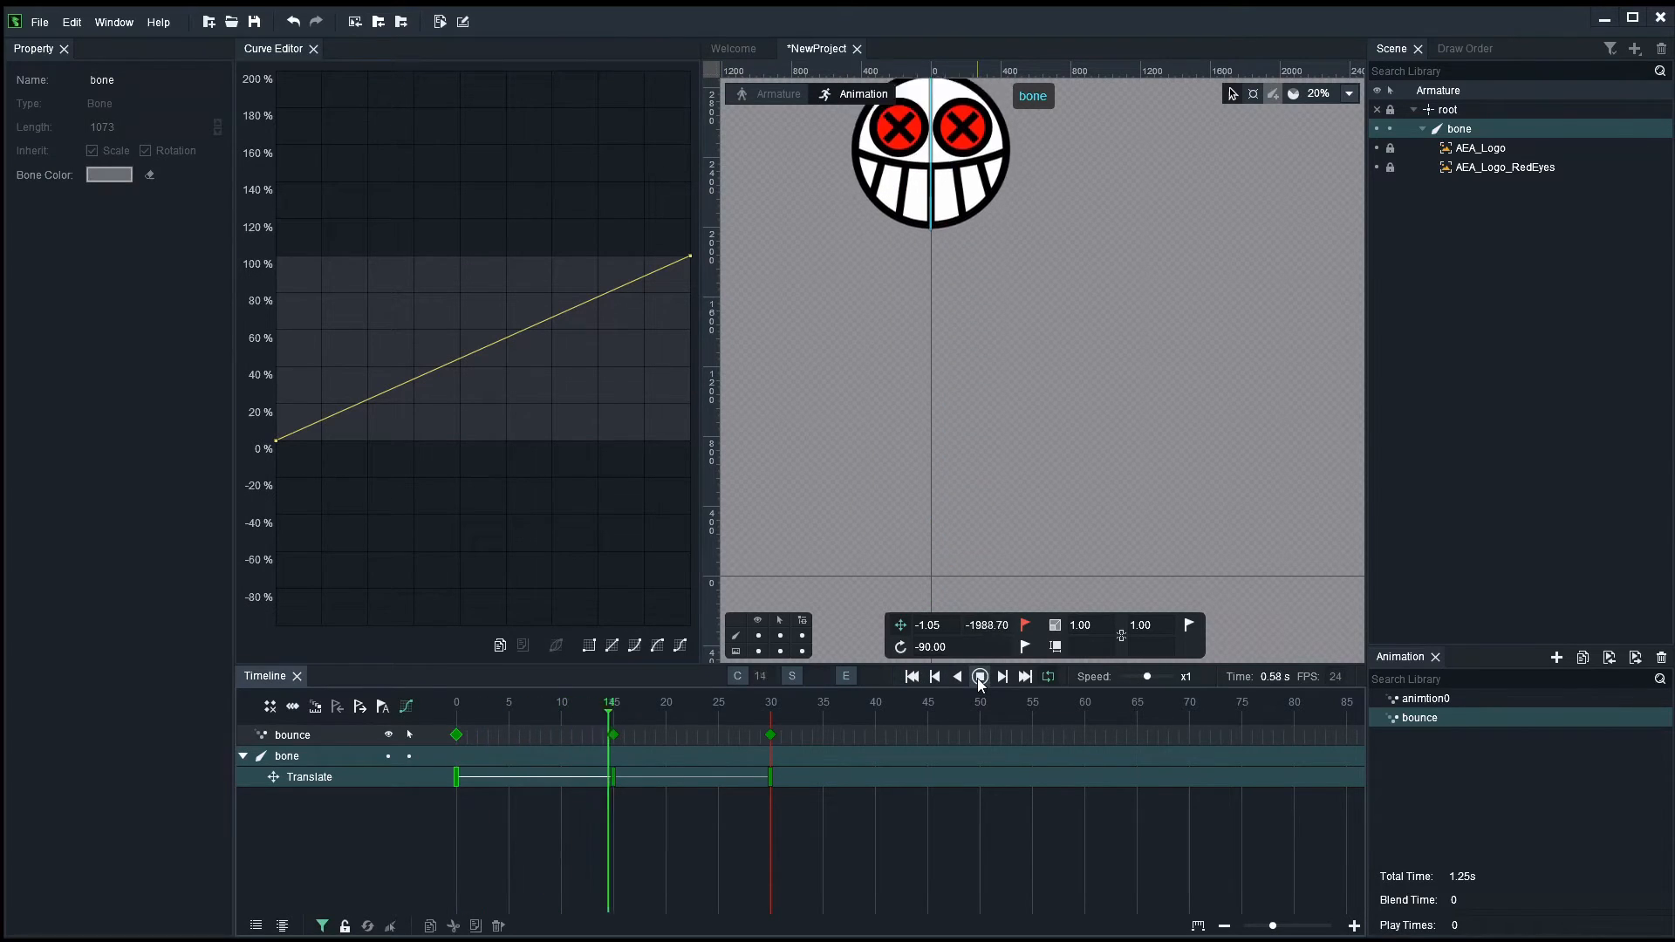
click(979, 677)
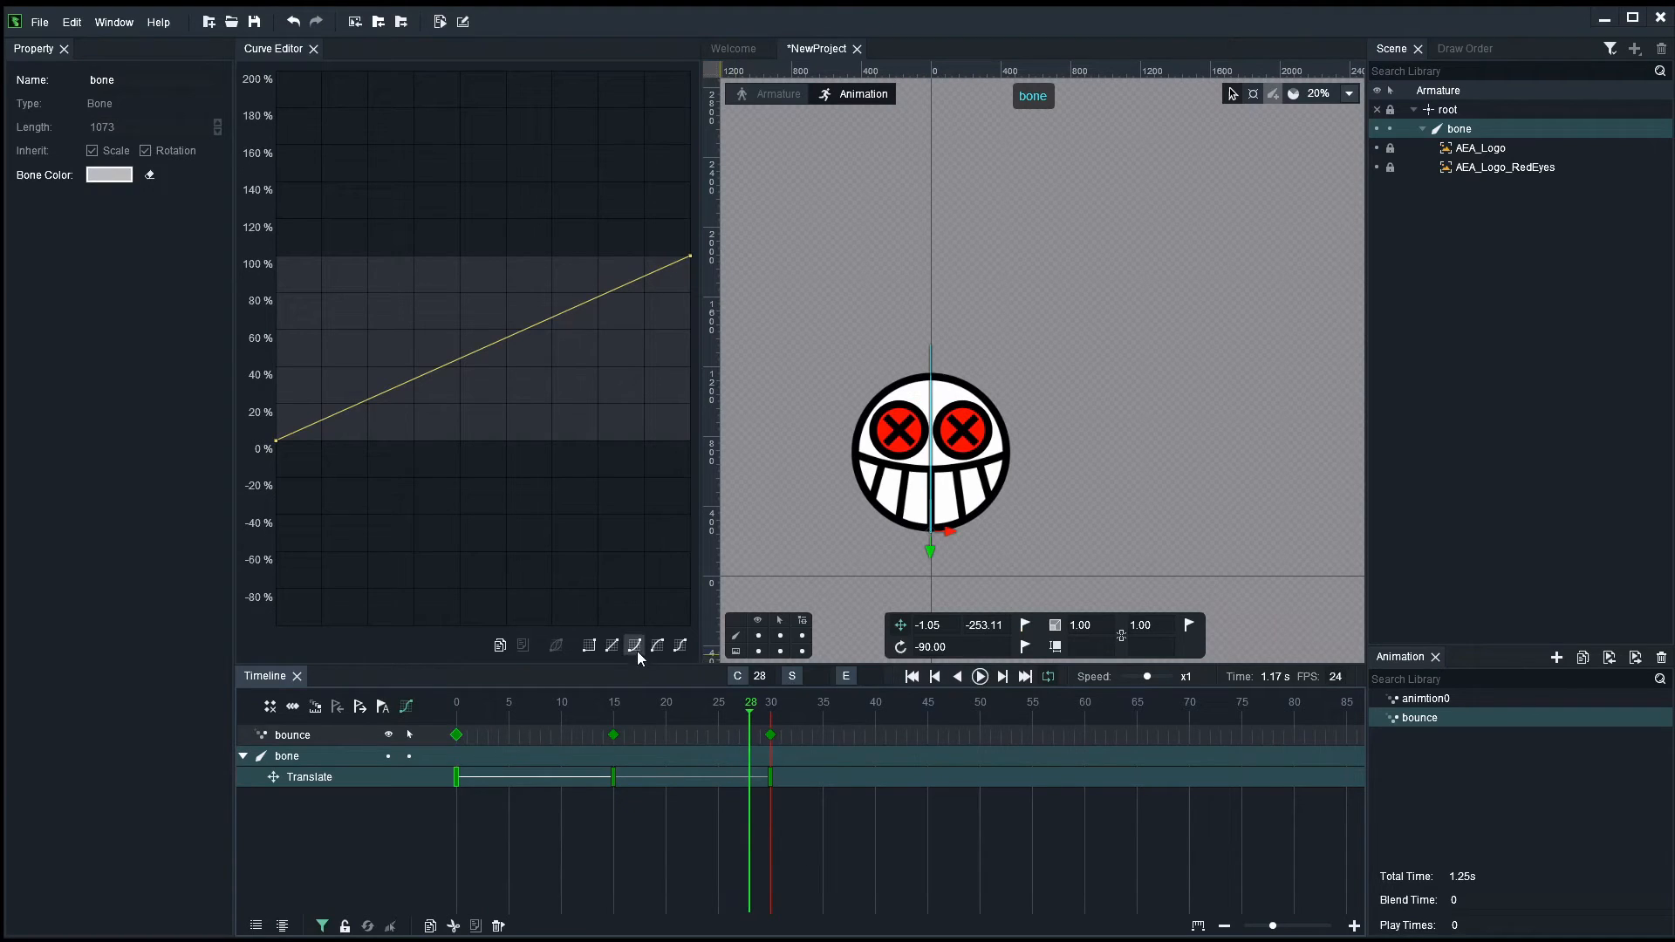
- Give the first Translate tween an Ease In curve and preview the eased rise
click(634, 644)
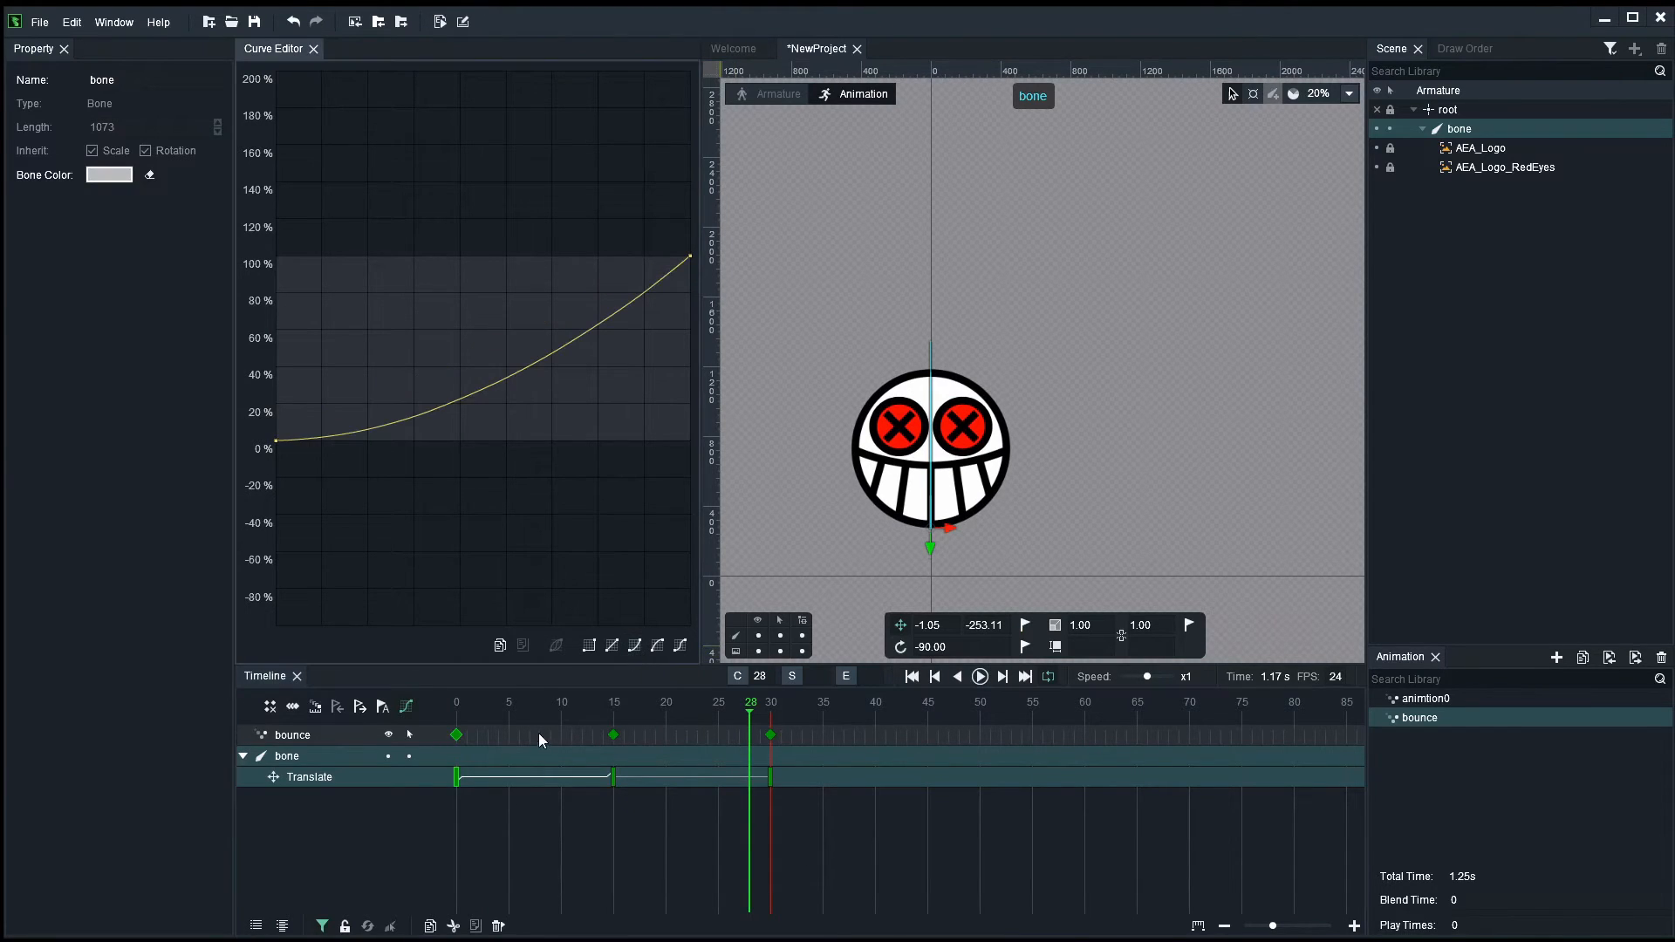
click(979, 677)
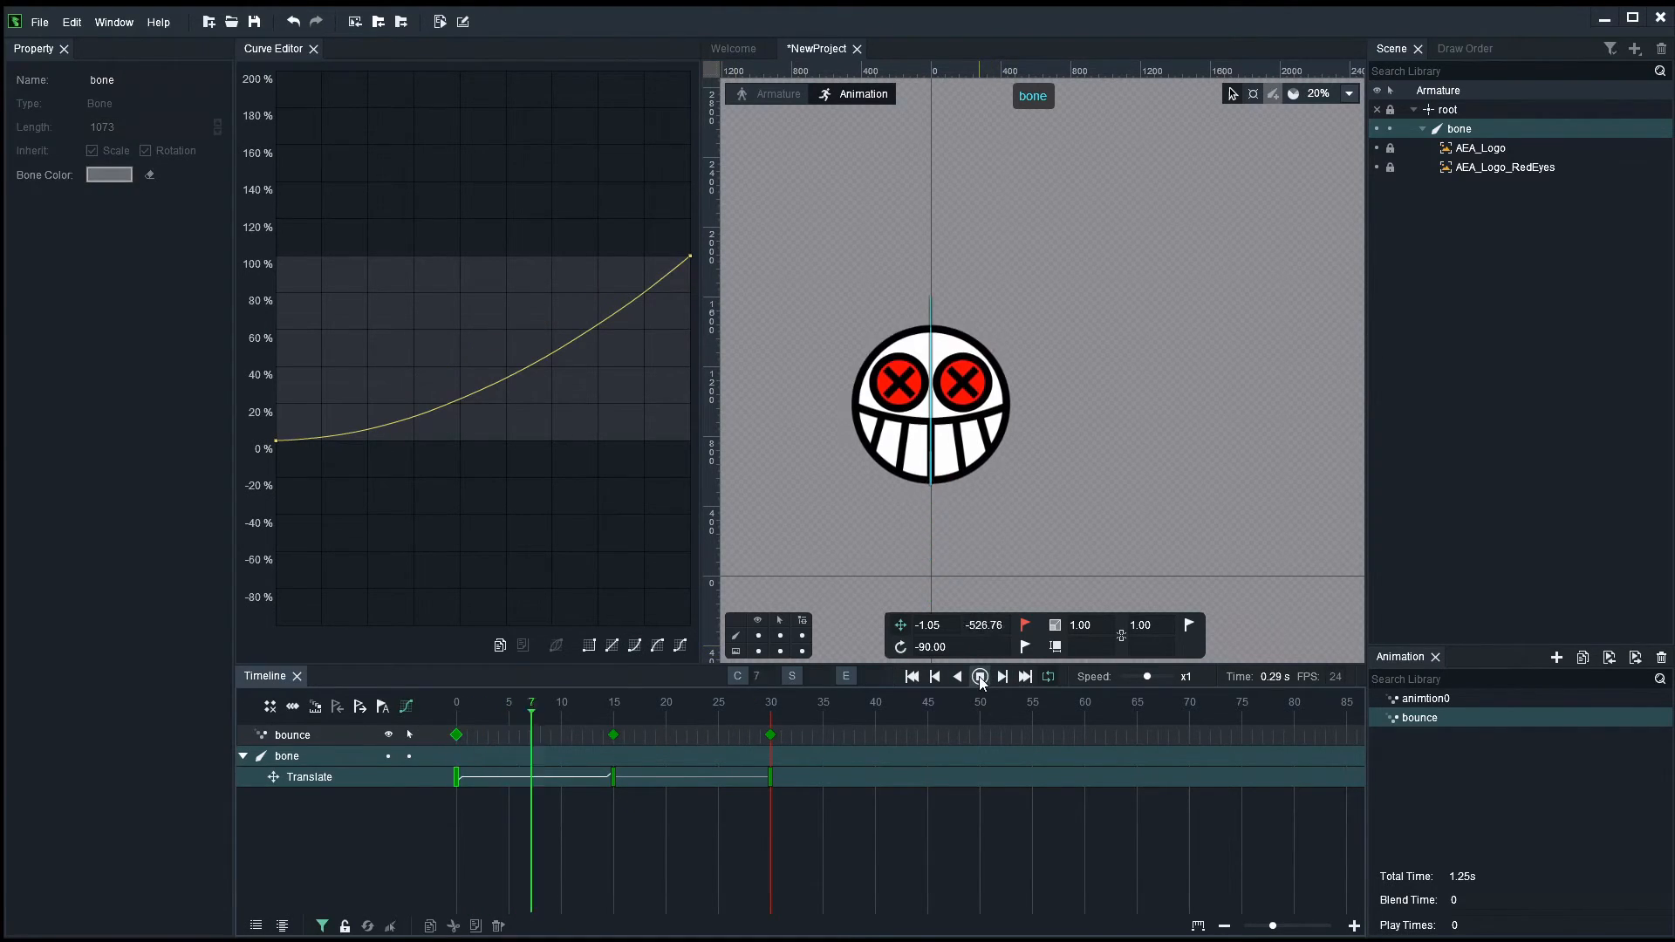
click(979, 676)
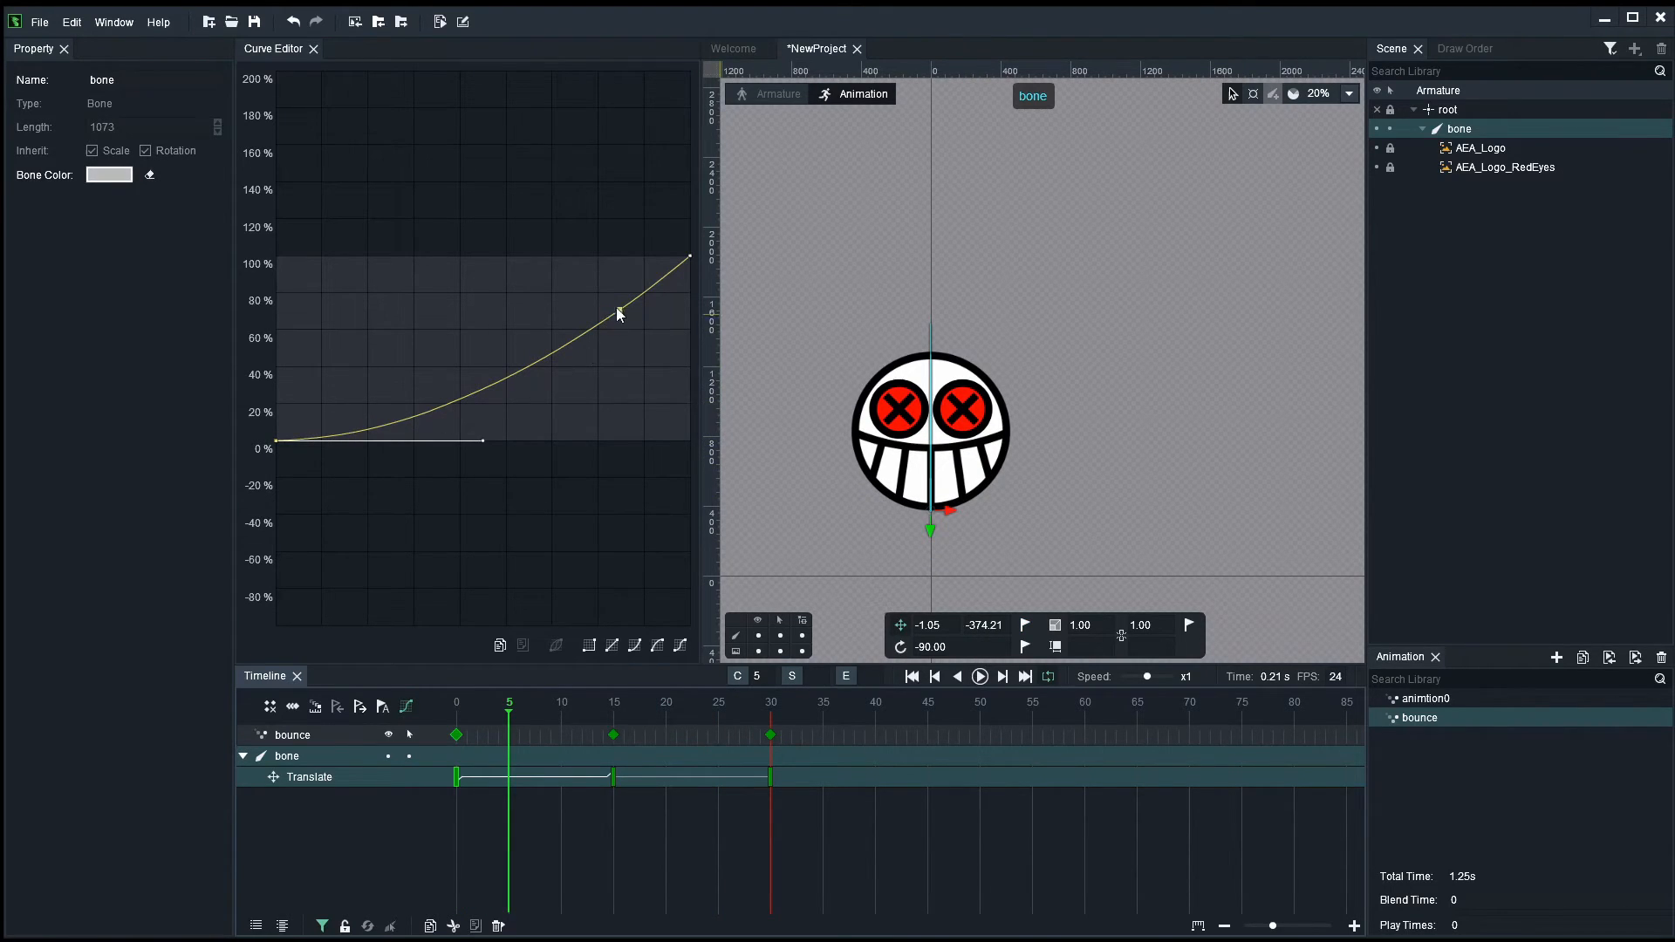
- Select the first Translate tween and preview the current bounce from the start
click(456, 702)
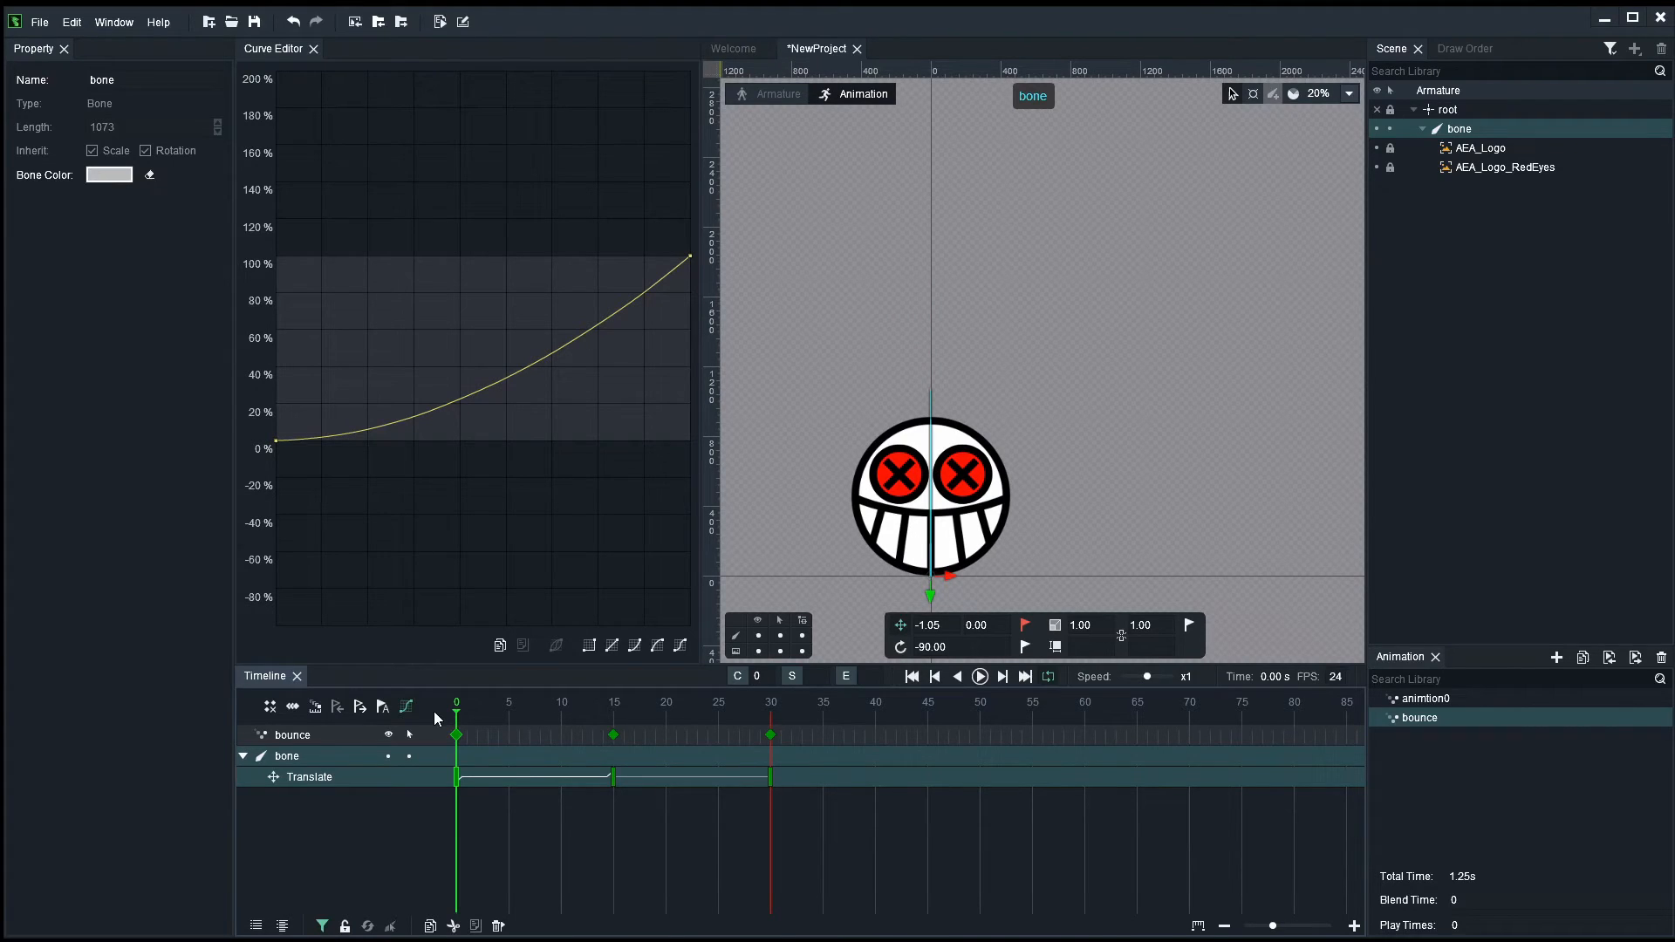
mouse_move(609, 719)
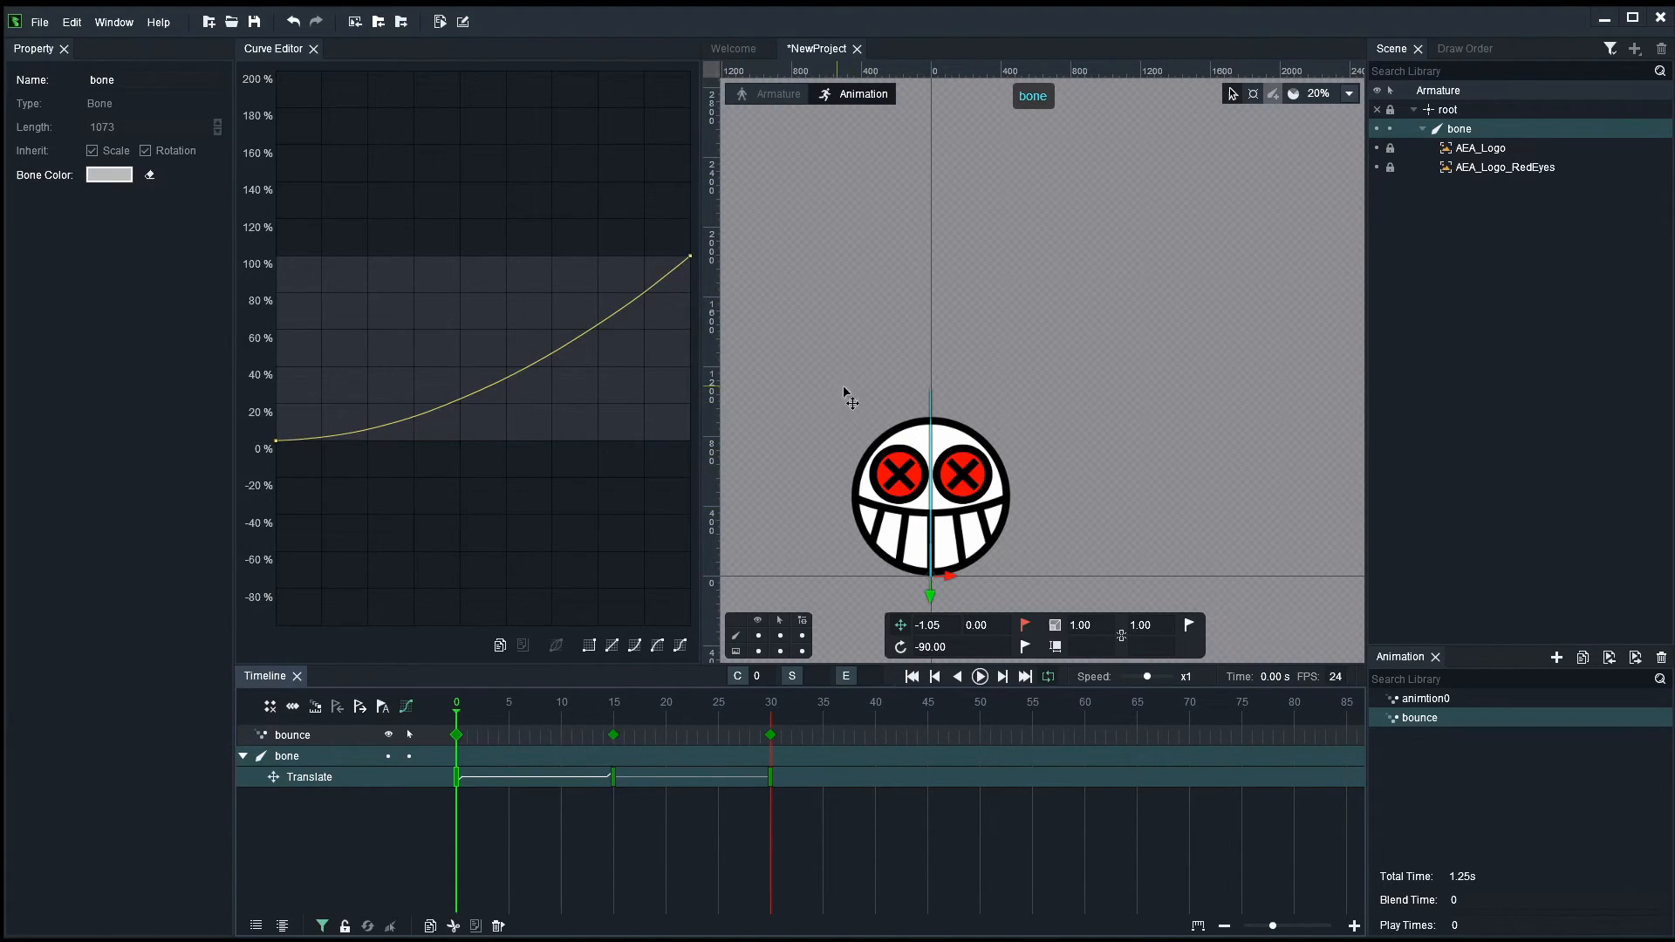
mouse_move(919, 523)
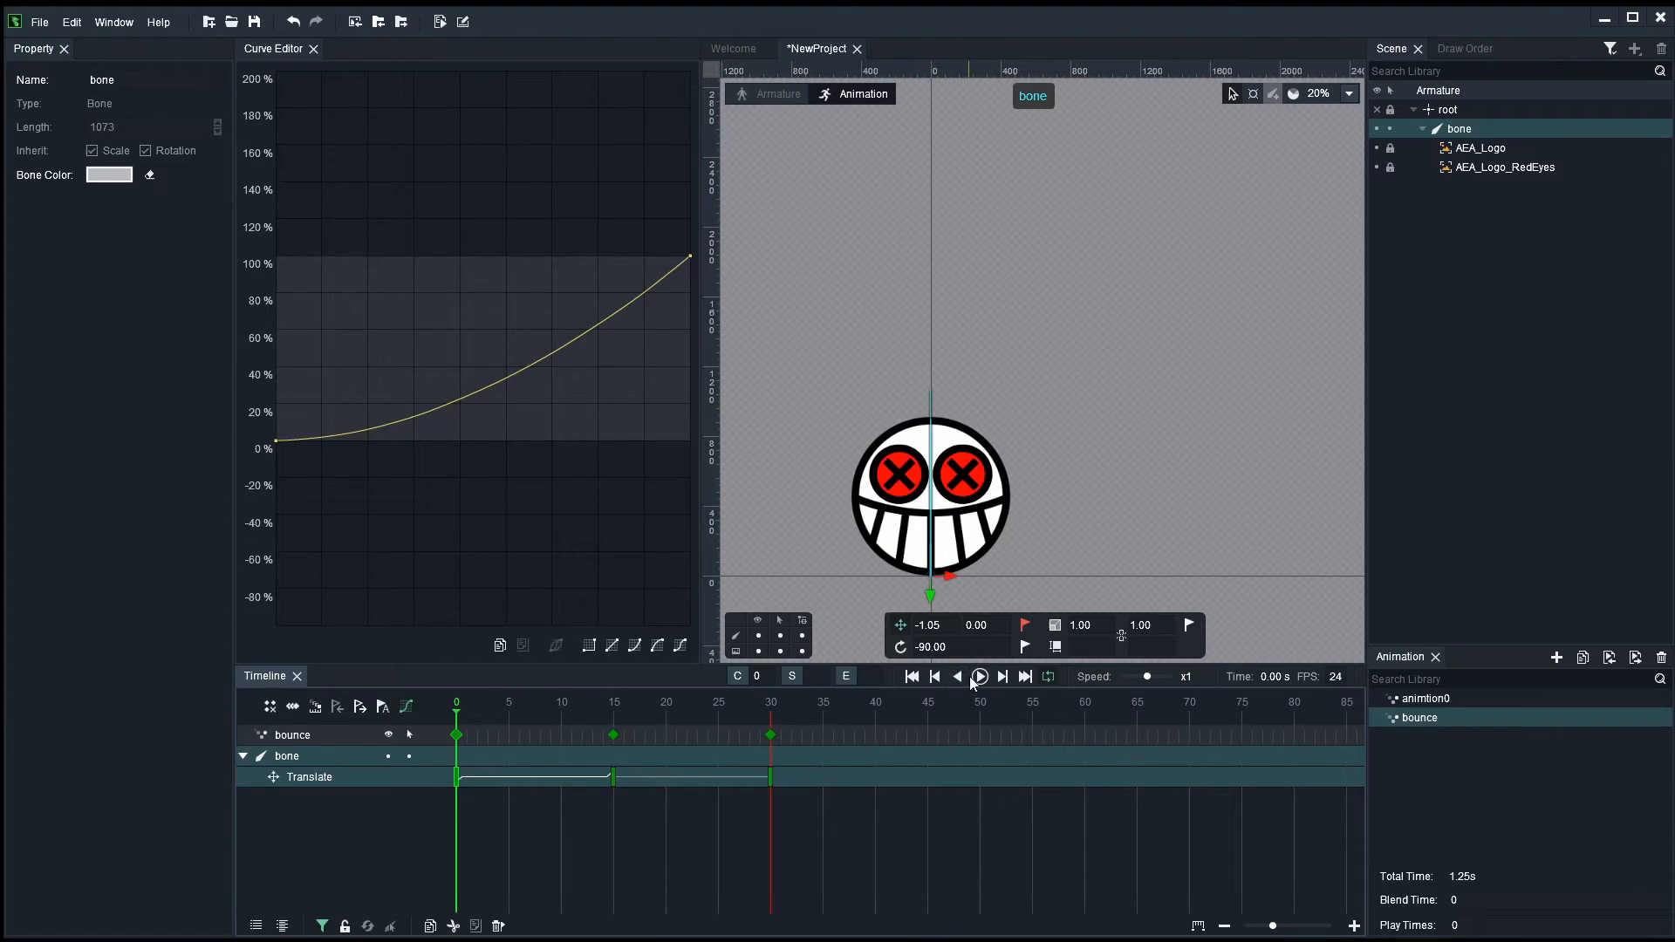
click(977, 677)
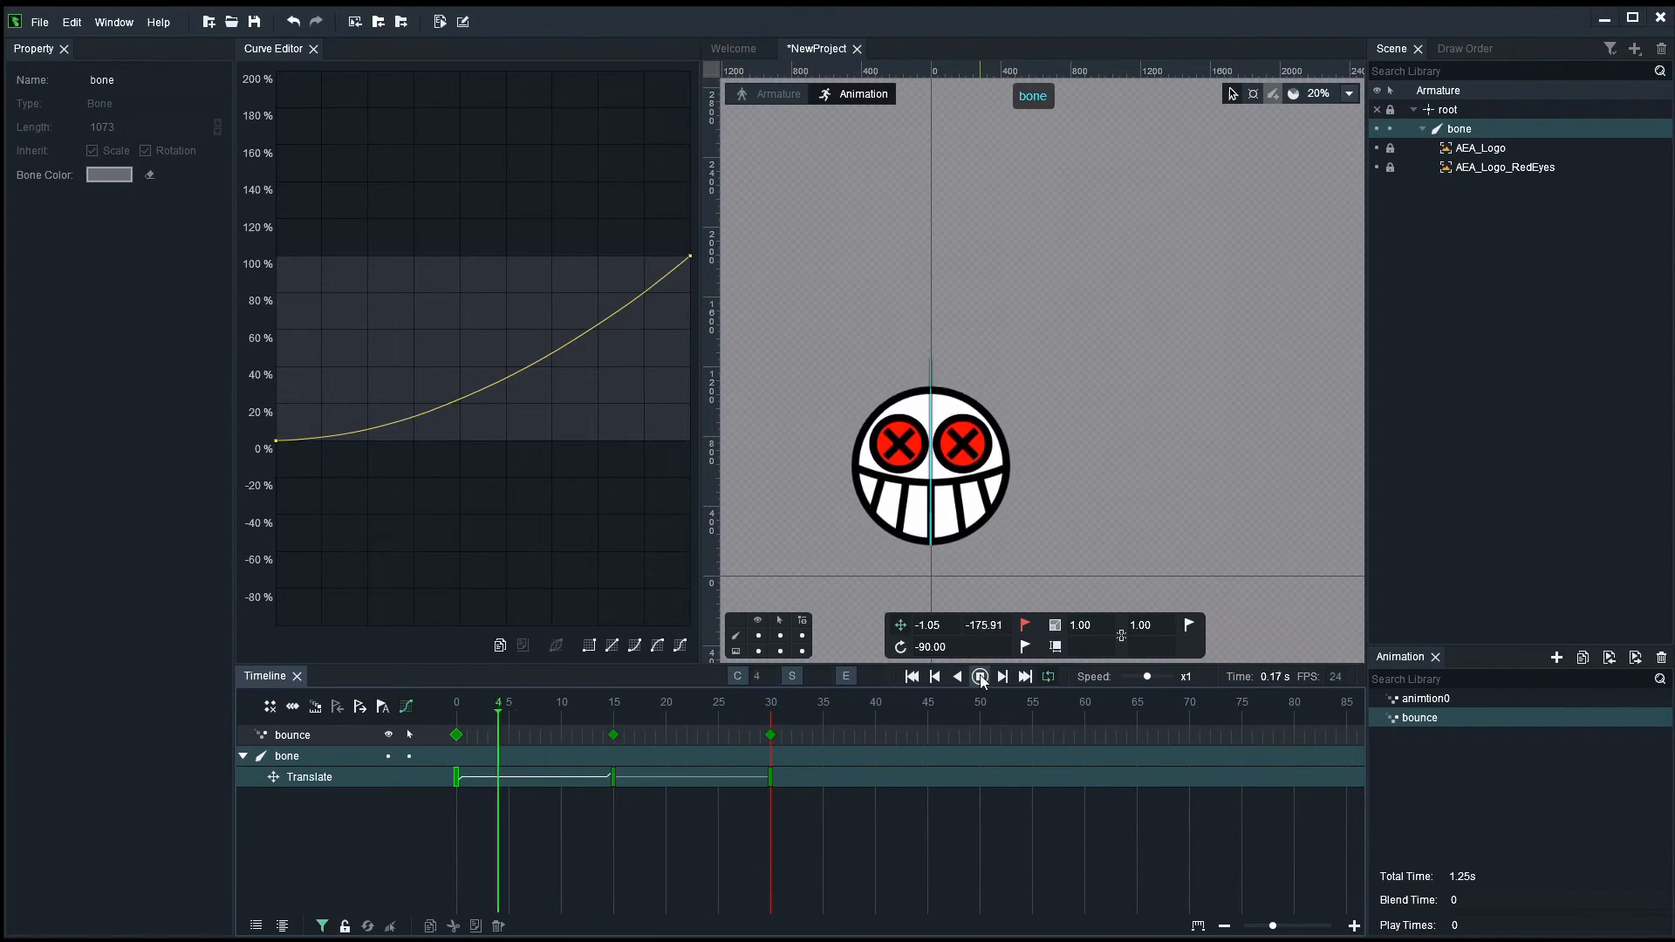
click(978, 677)
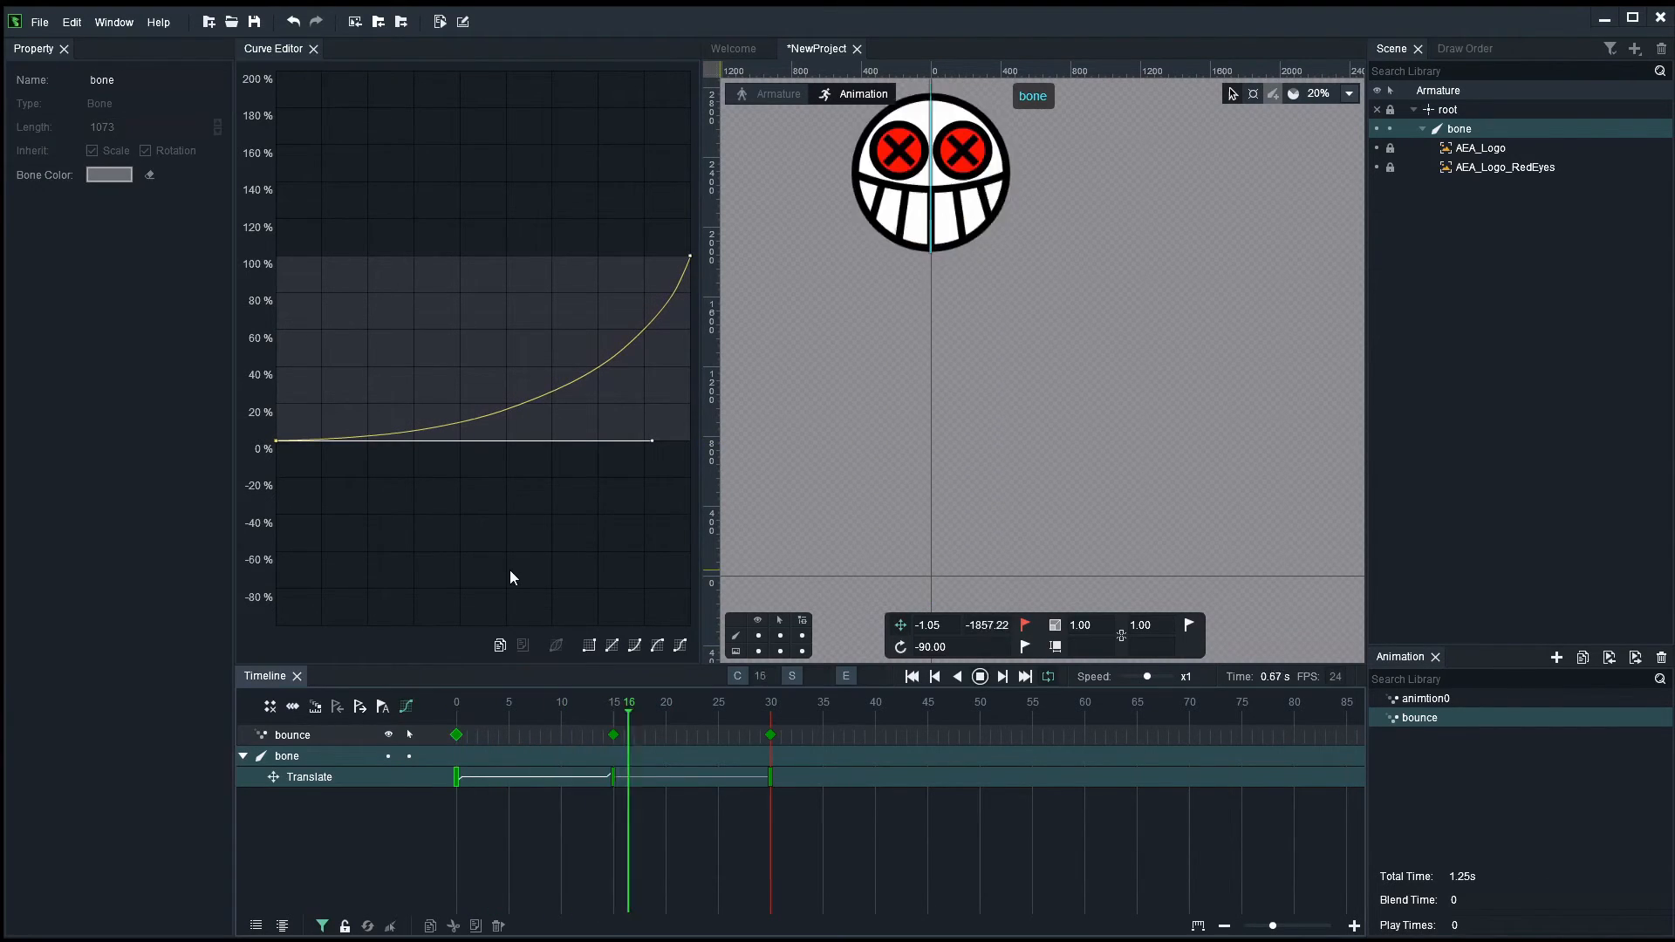
click(487, 703)
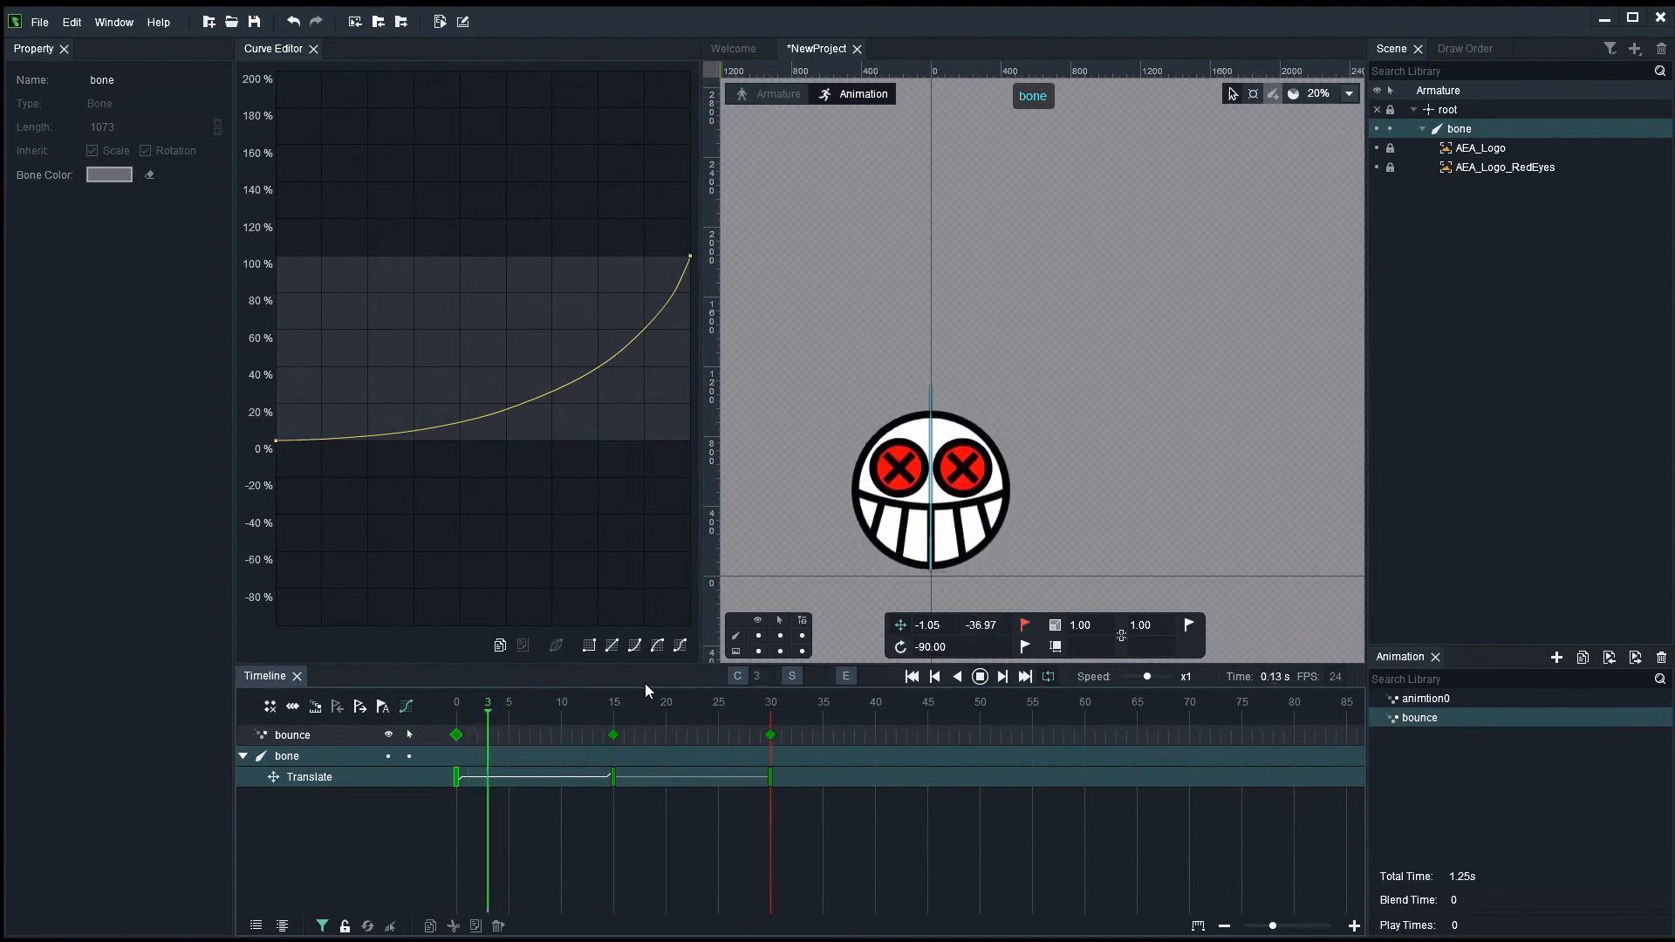
click(910, 675)
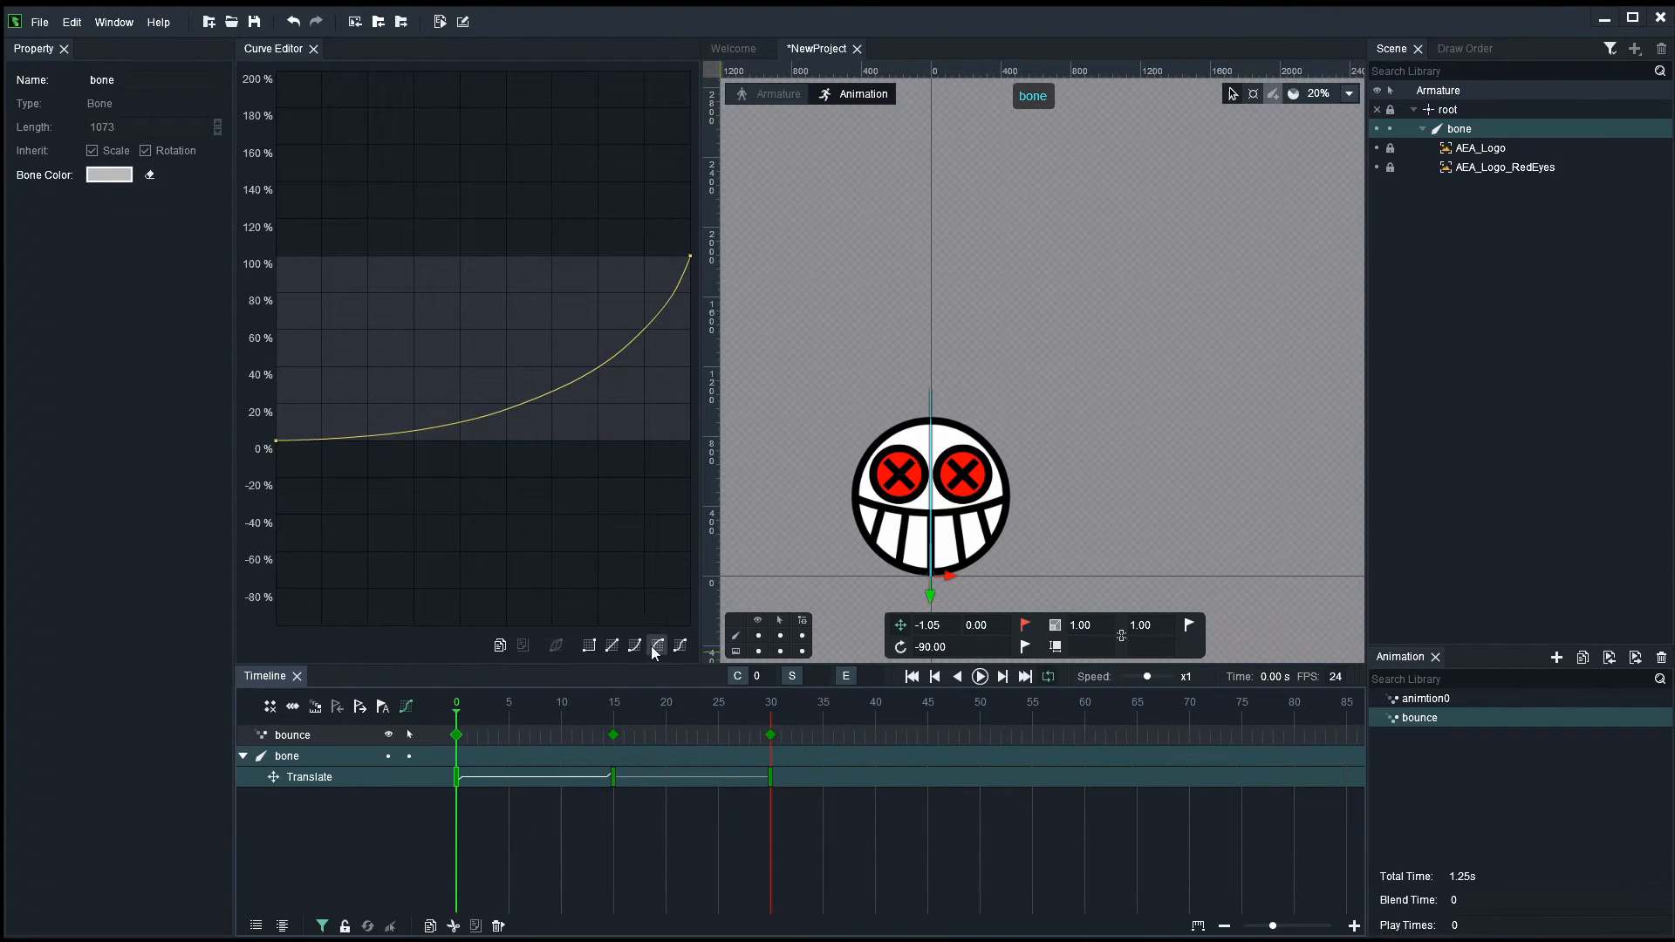
- Give the first Translate tween an Ease Out curve and preview the decelerating rise
click(658, 646)
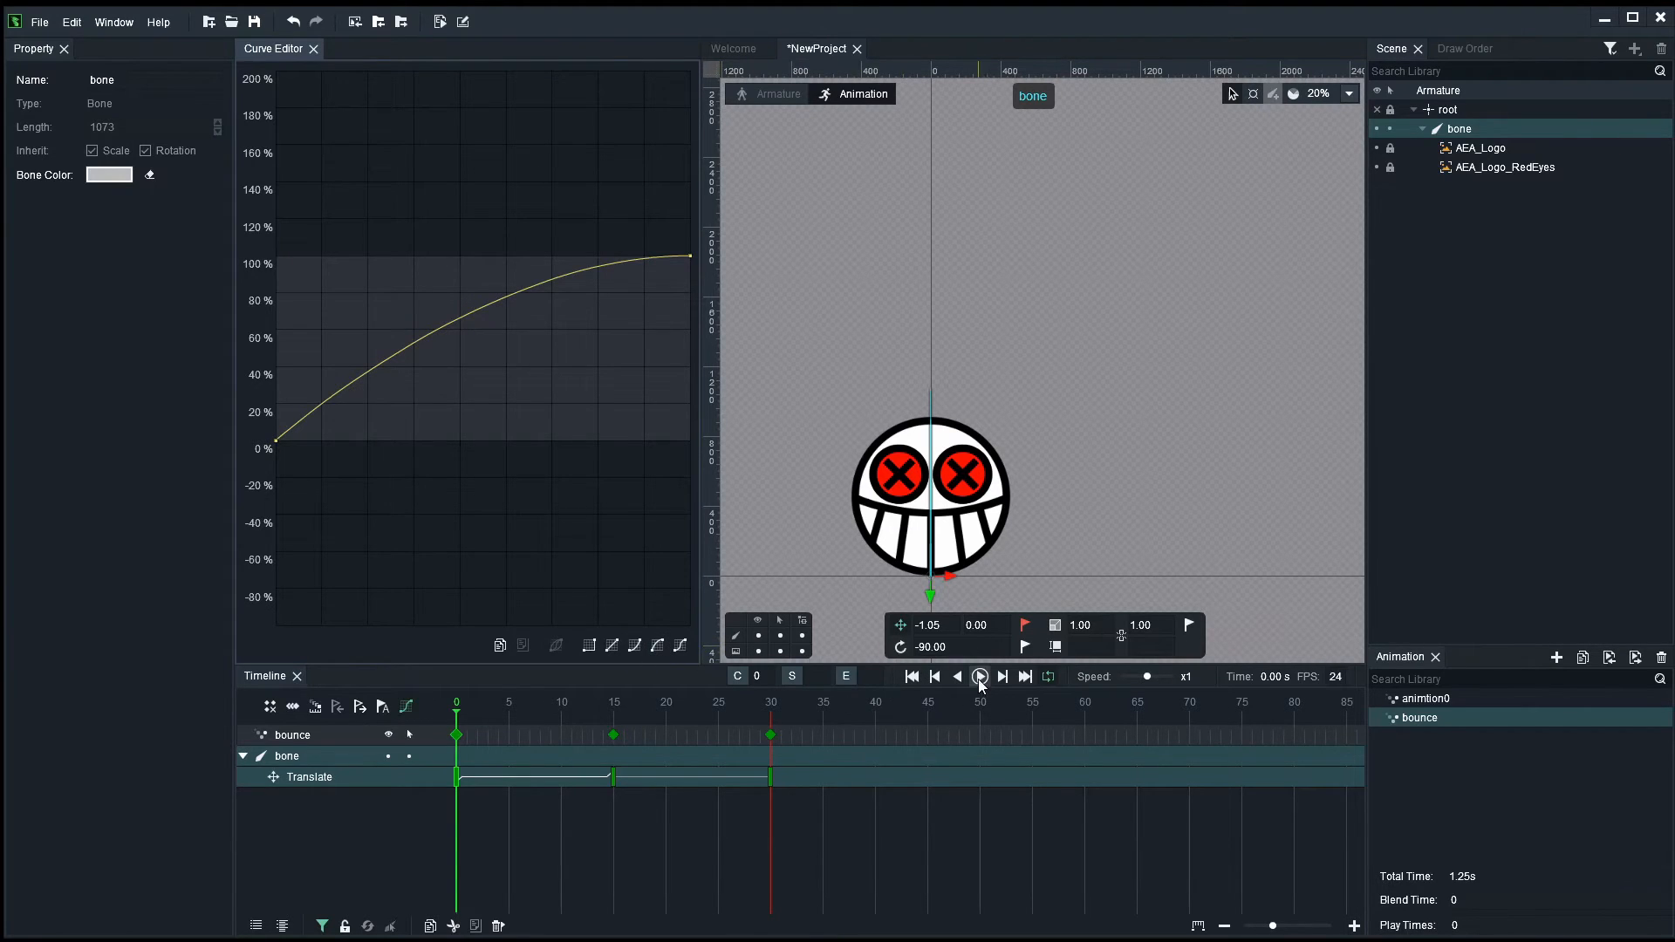
click(979, 677)
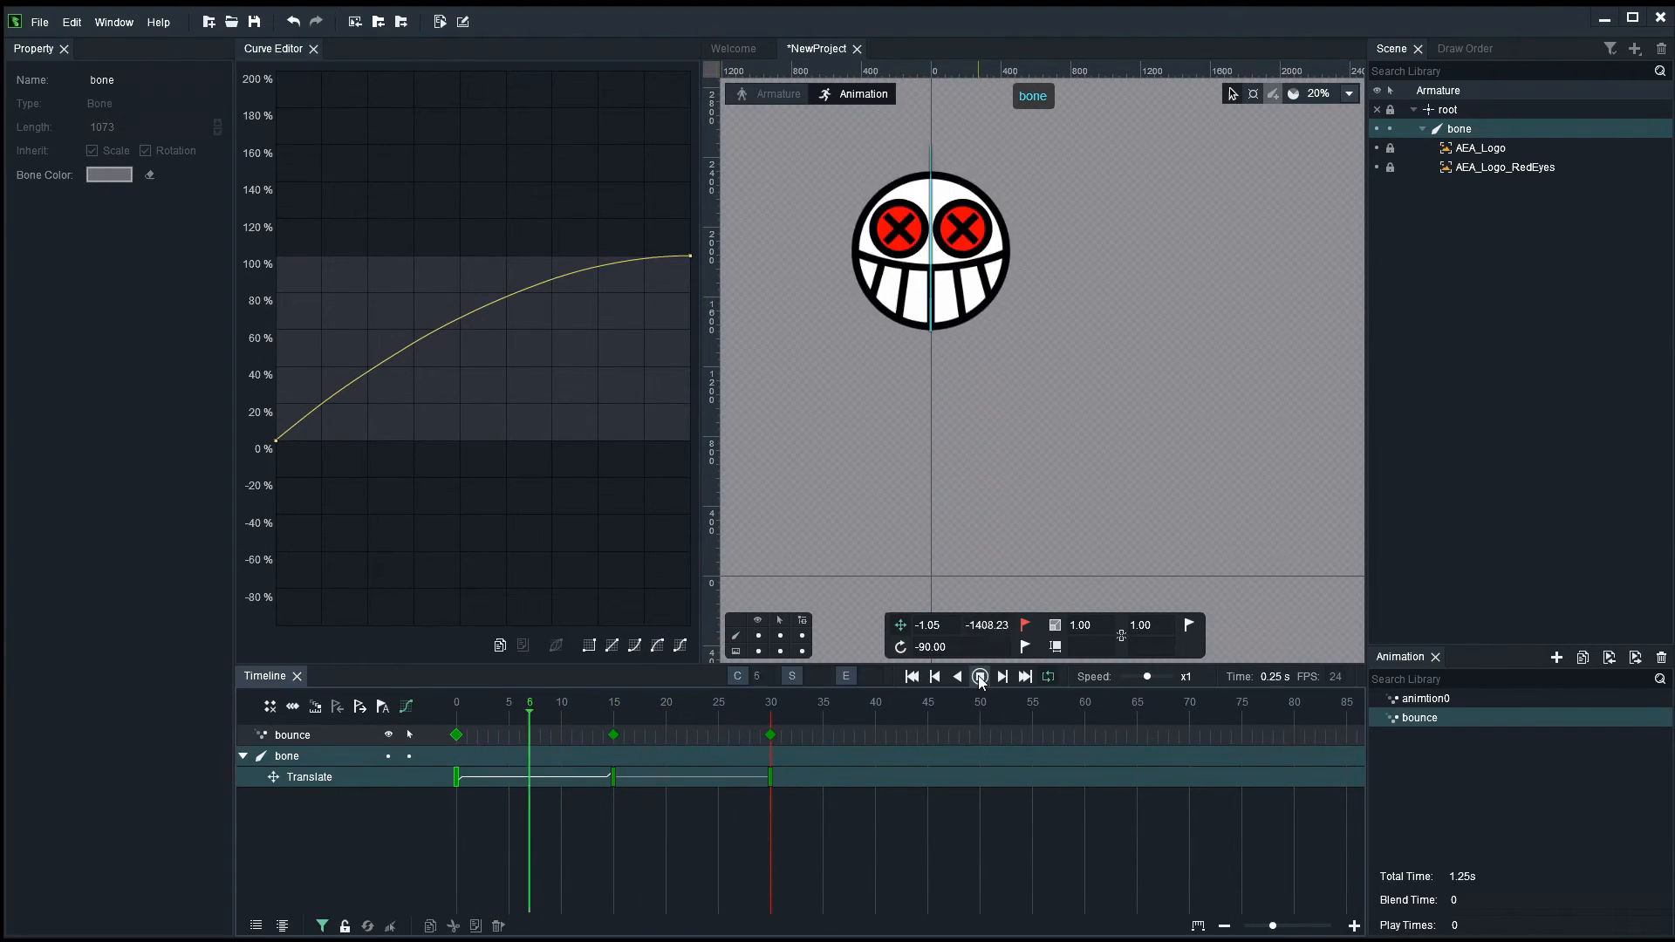
click(979, 675)
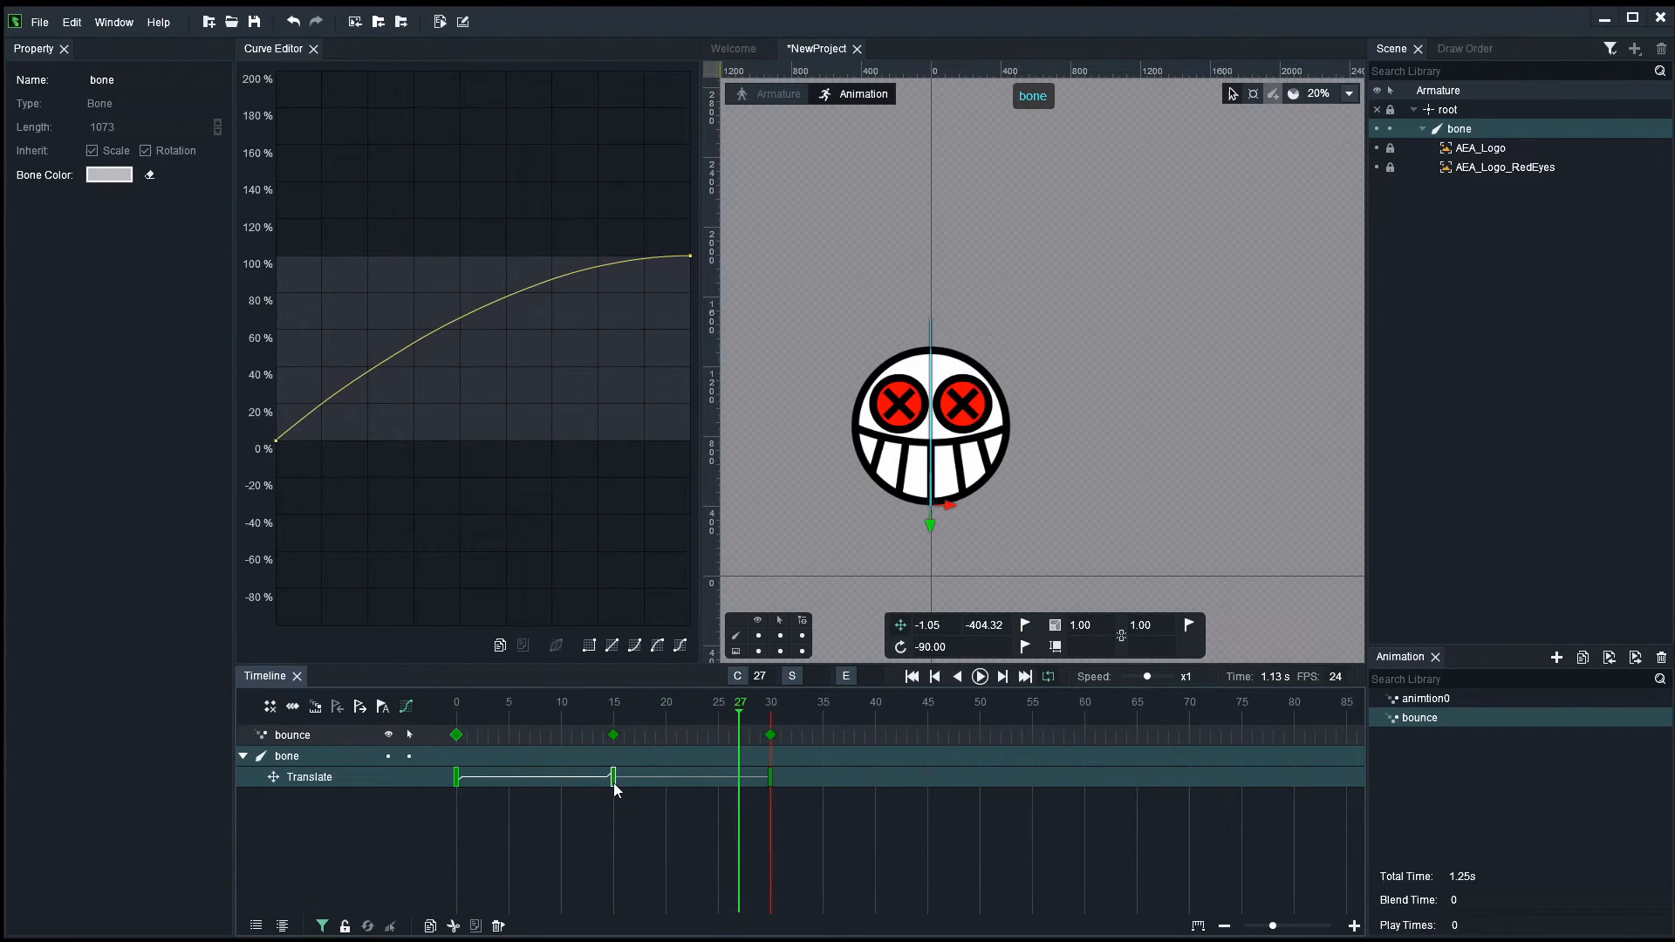
- Set easing on the frame 15 Translate key for the fall and preview the bounce
click(612, 703)
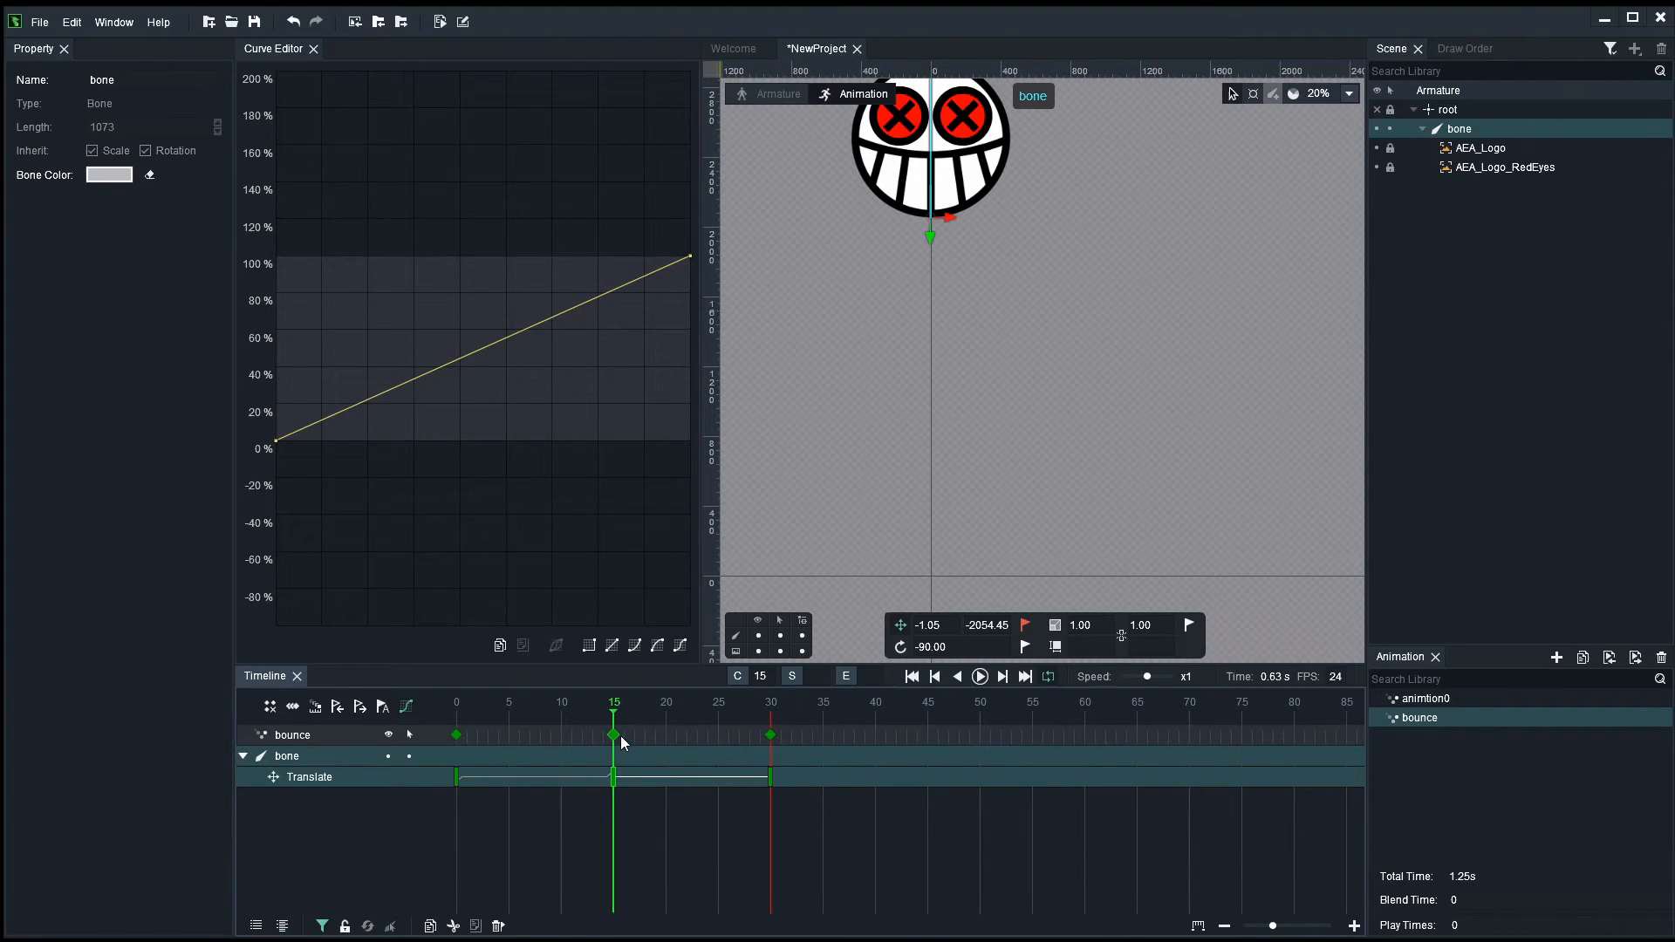
mouse_move(625, 740)
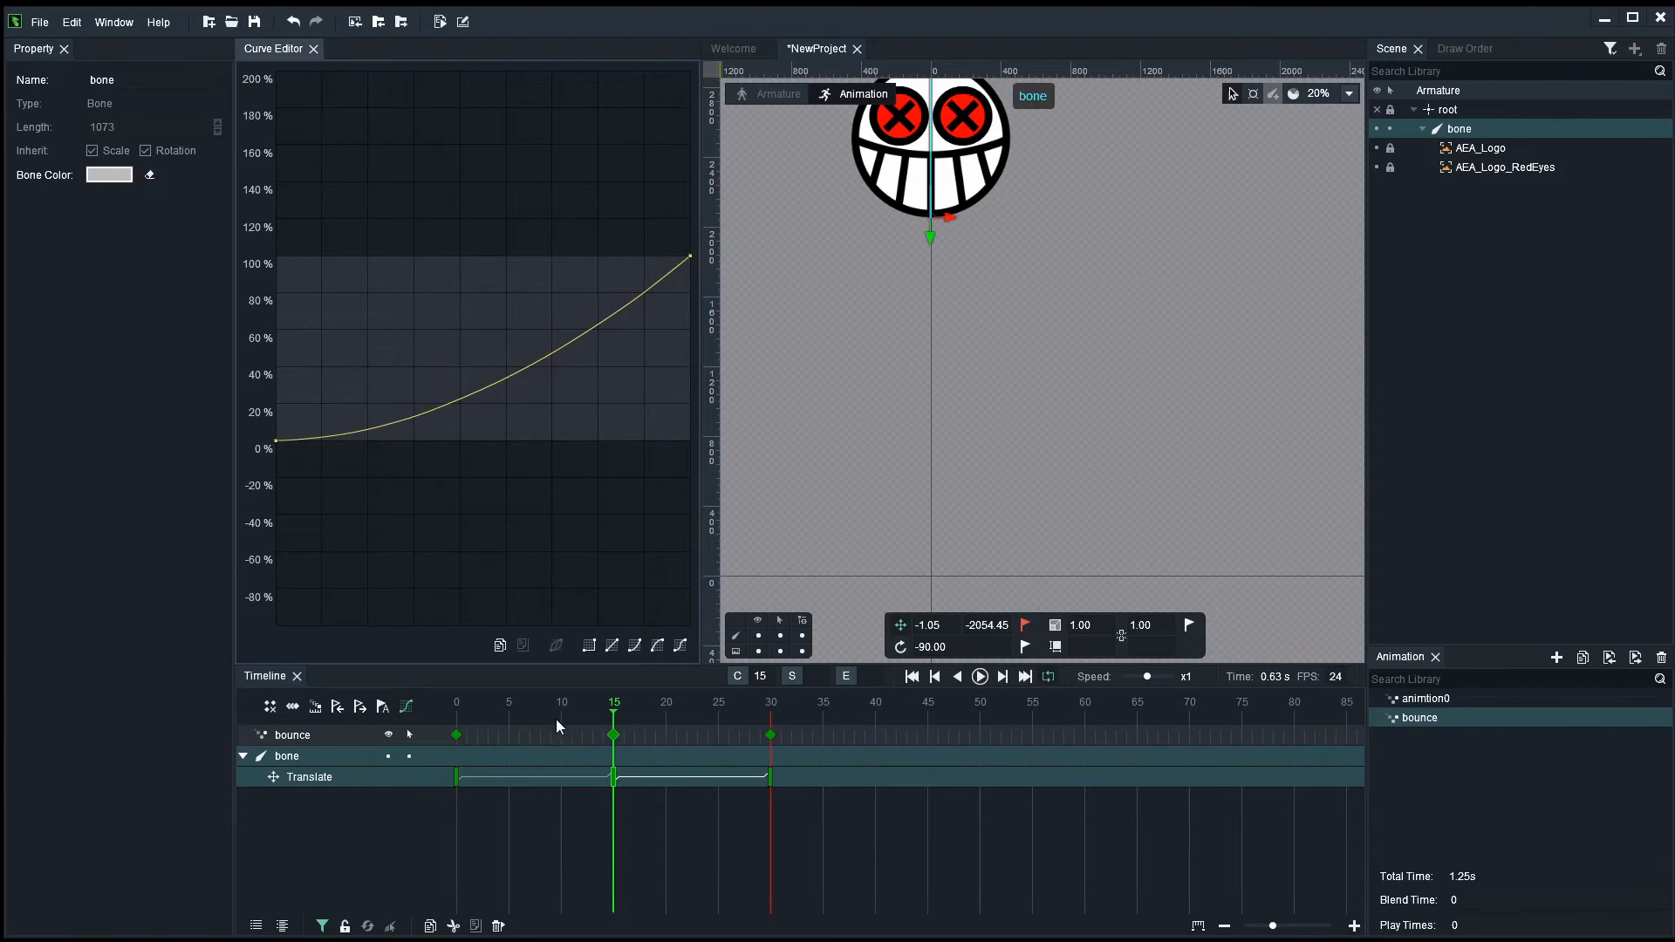
click(979, 676)
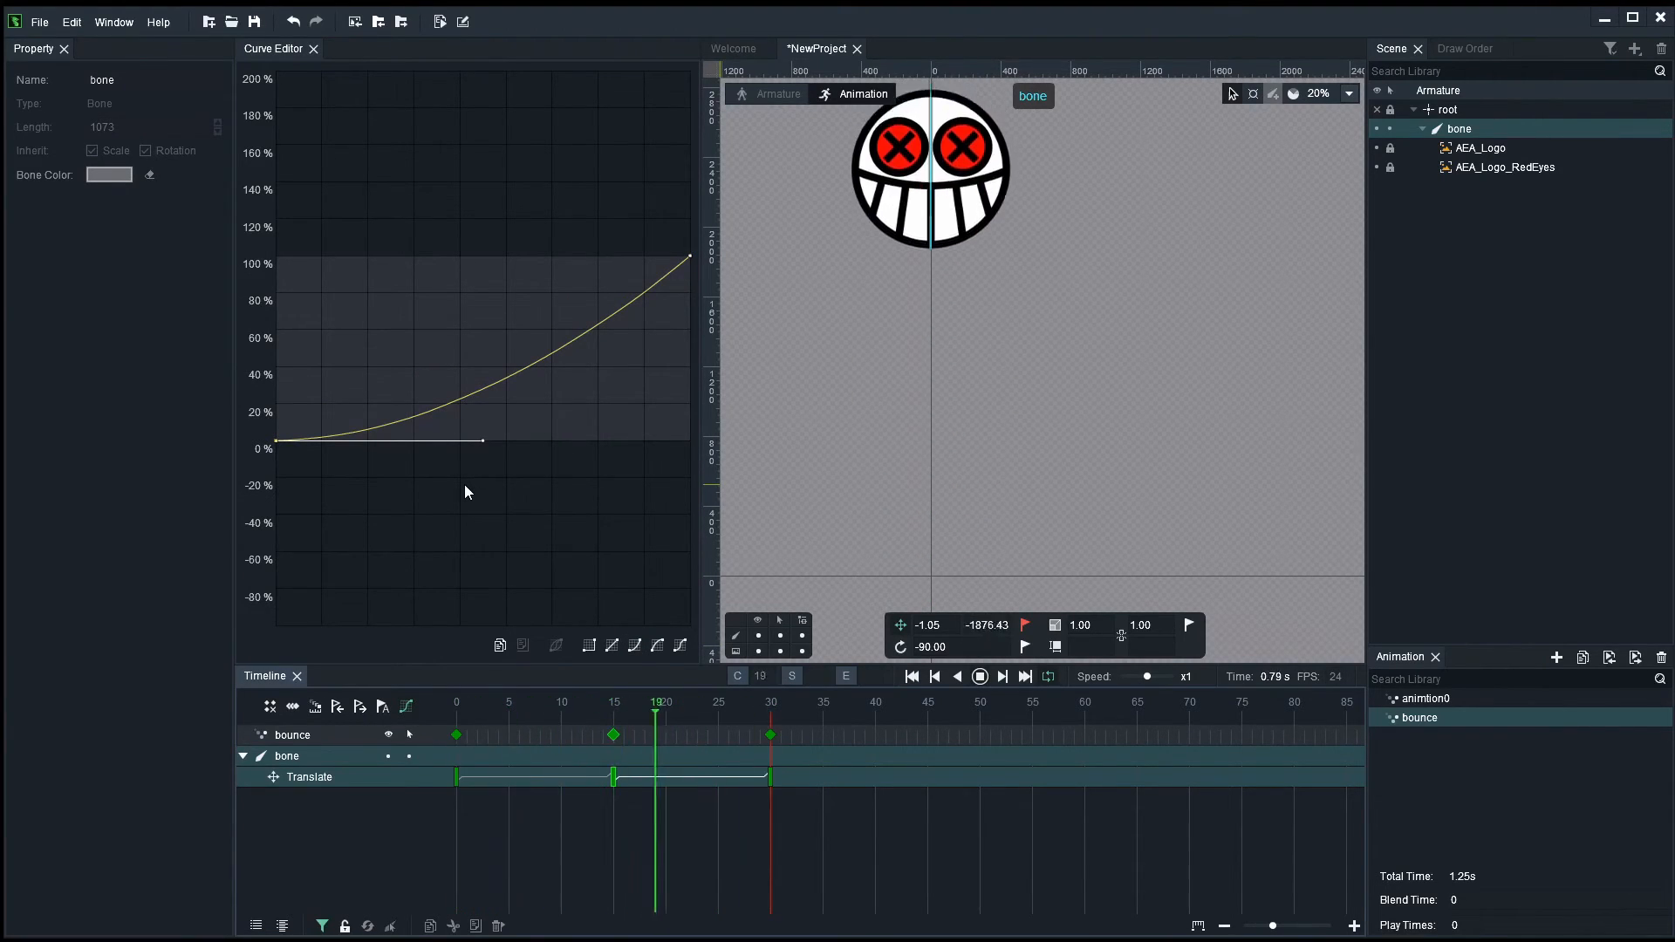
click(455, 702)
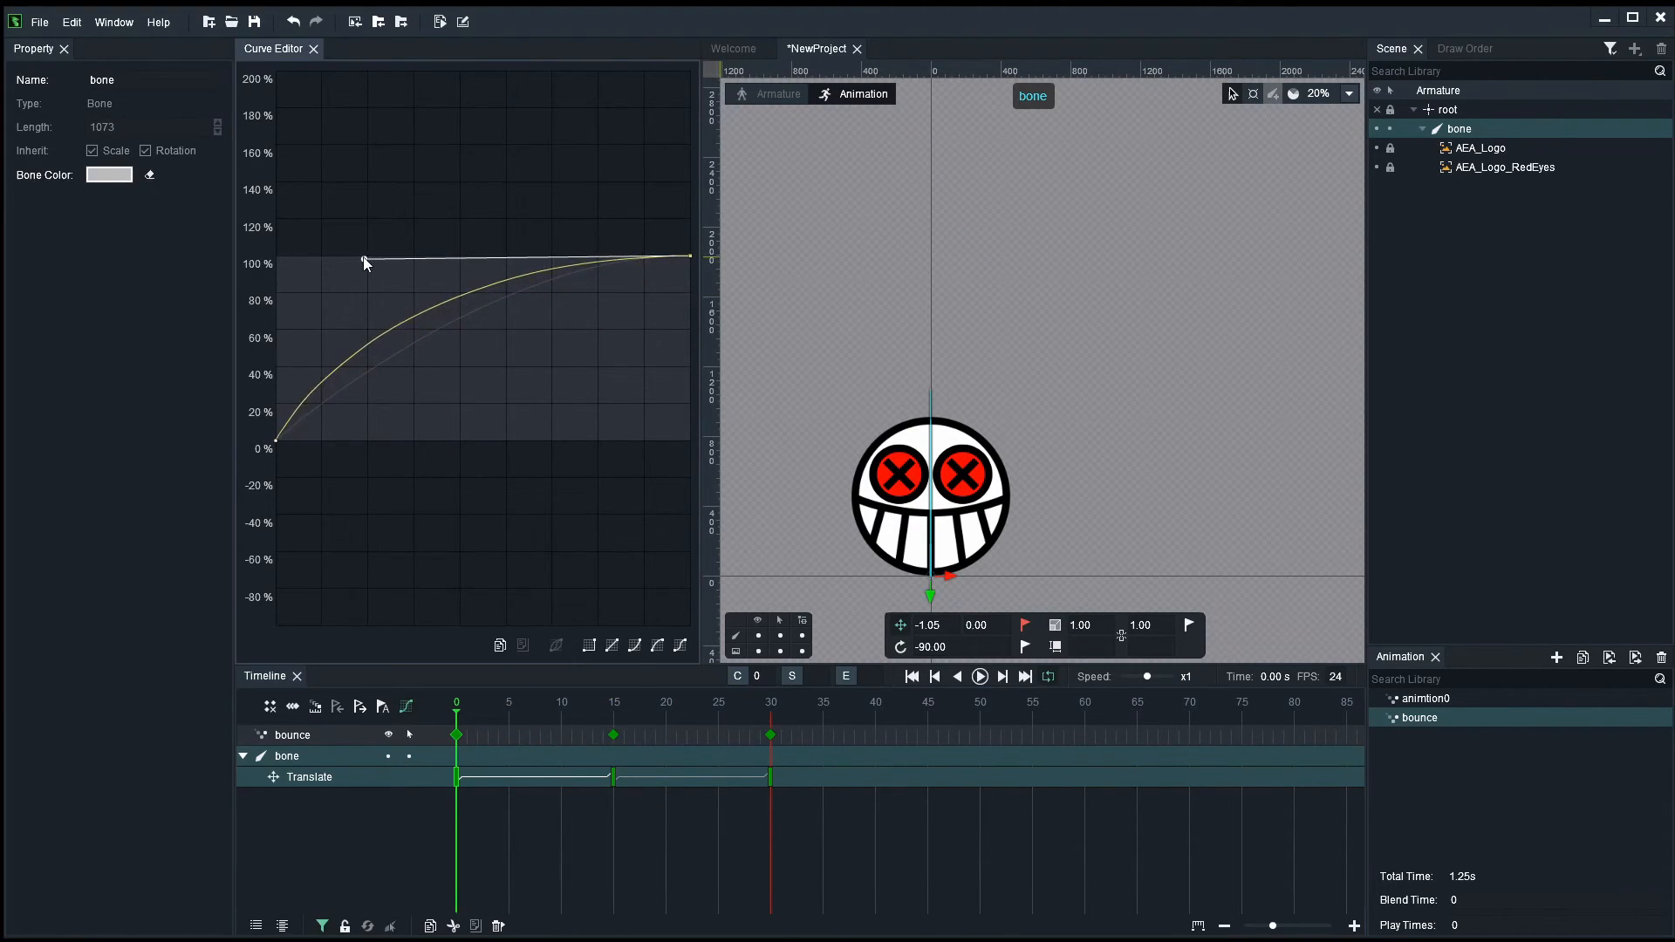
click(613, 701)
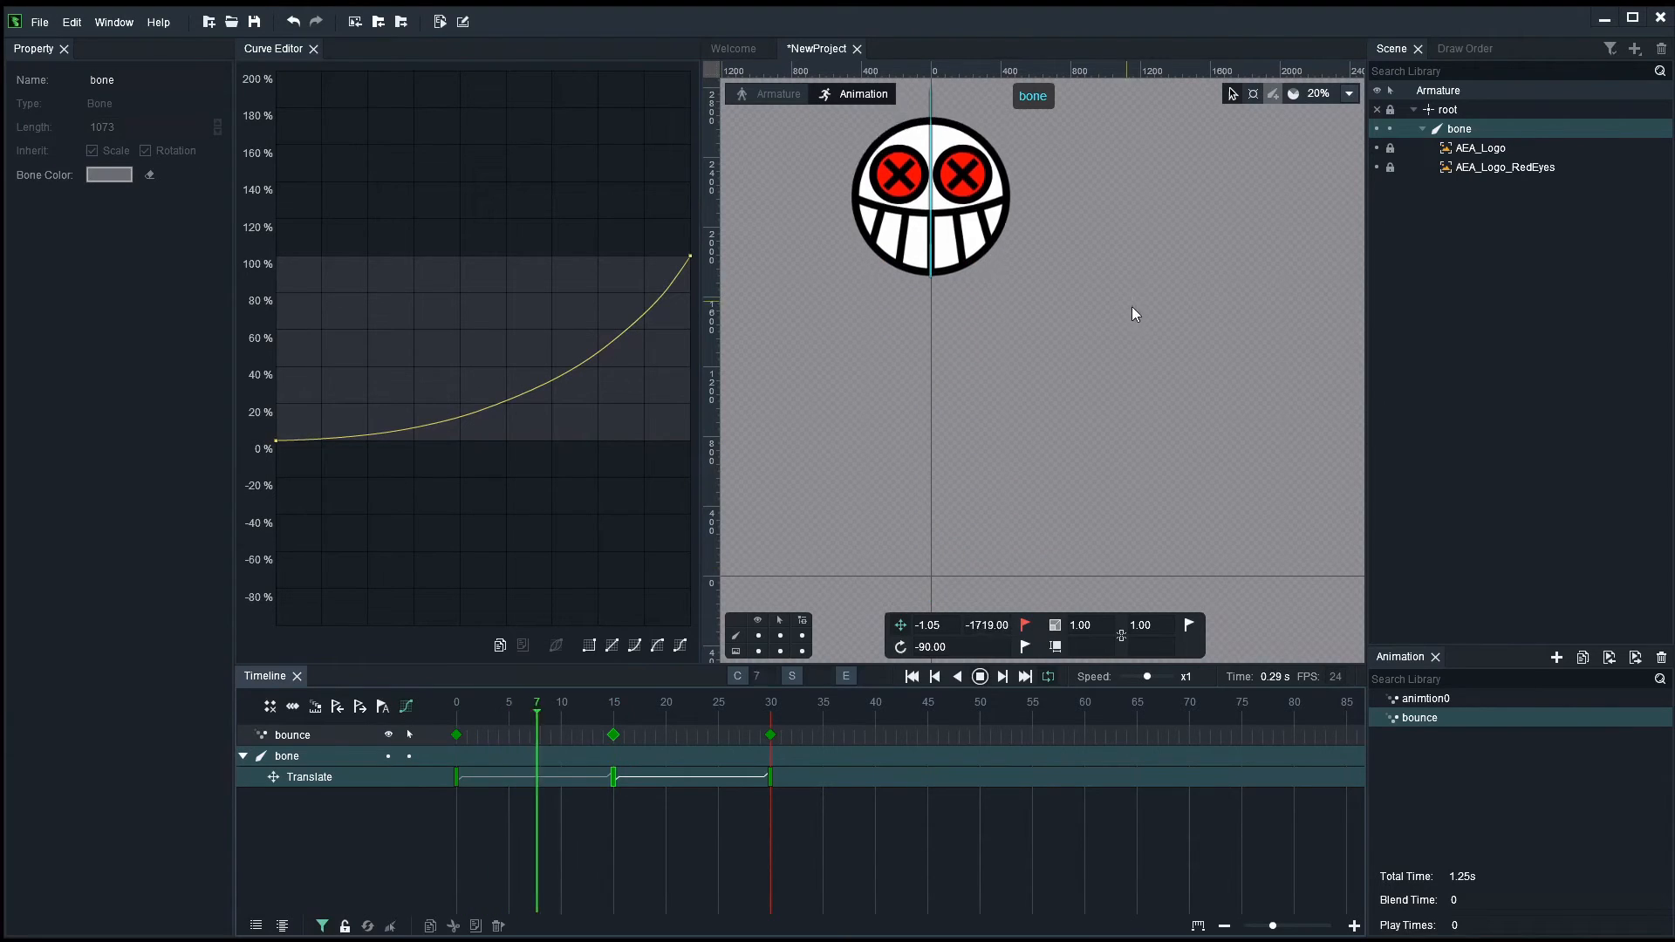
click(717, 704)
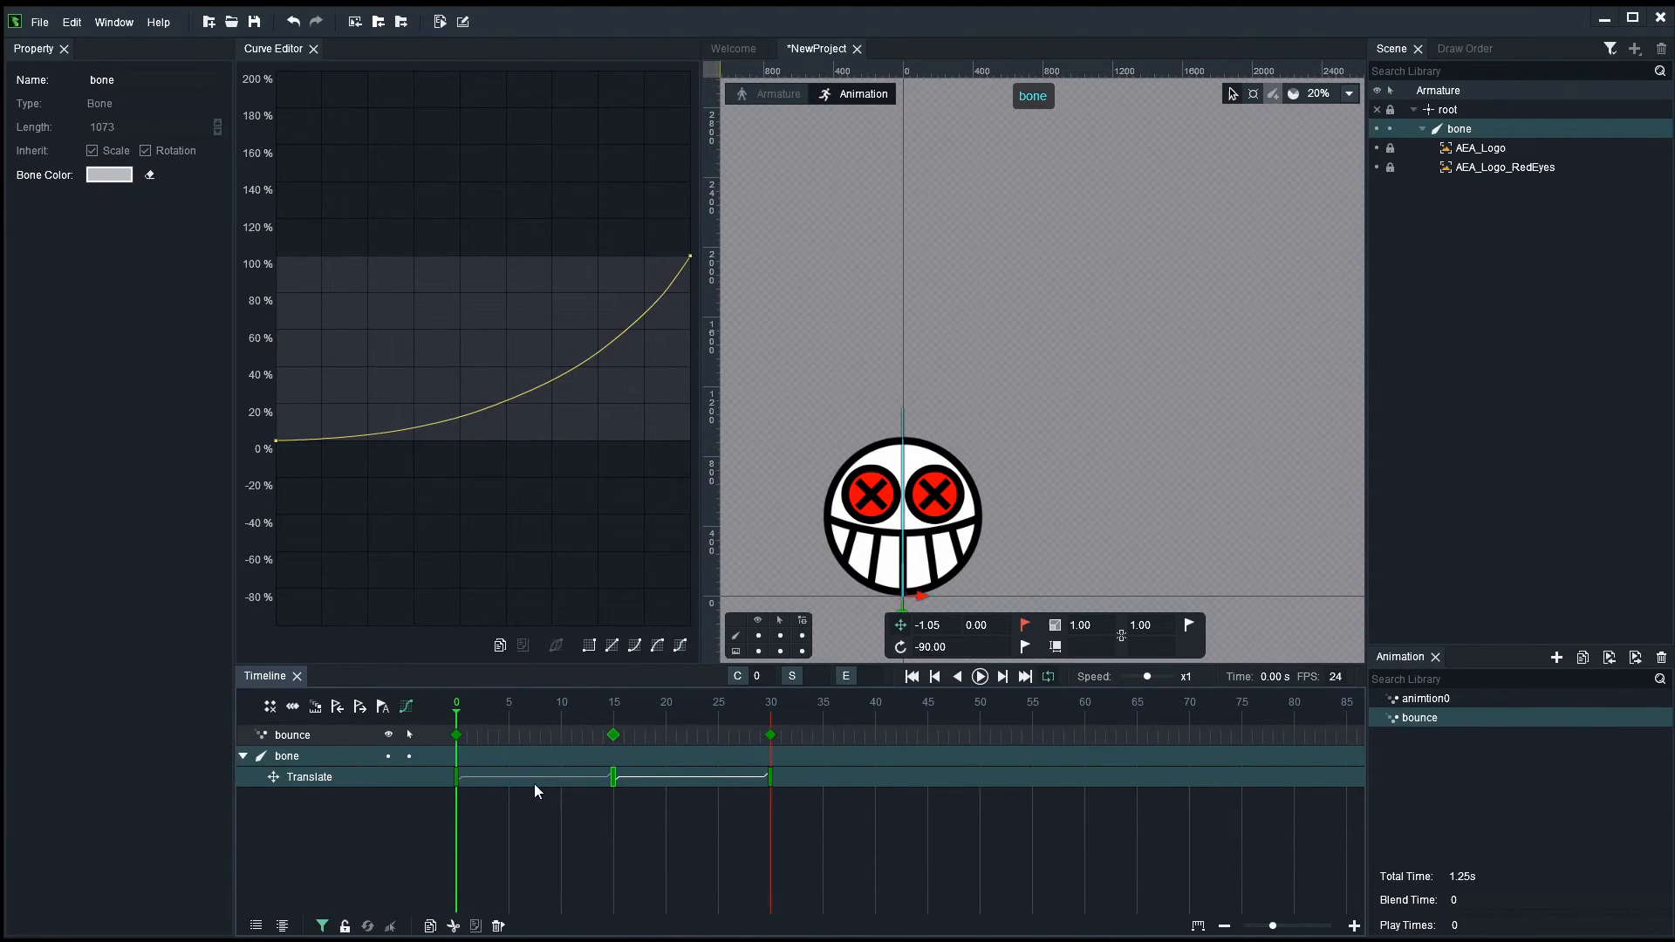
mouse_move(553, 809)
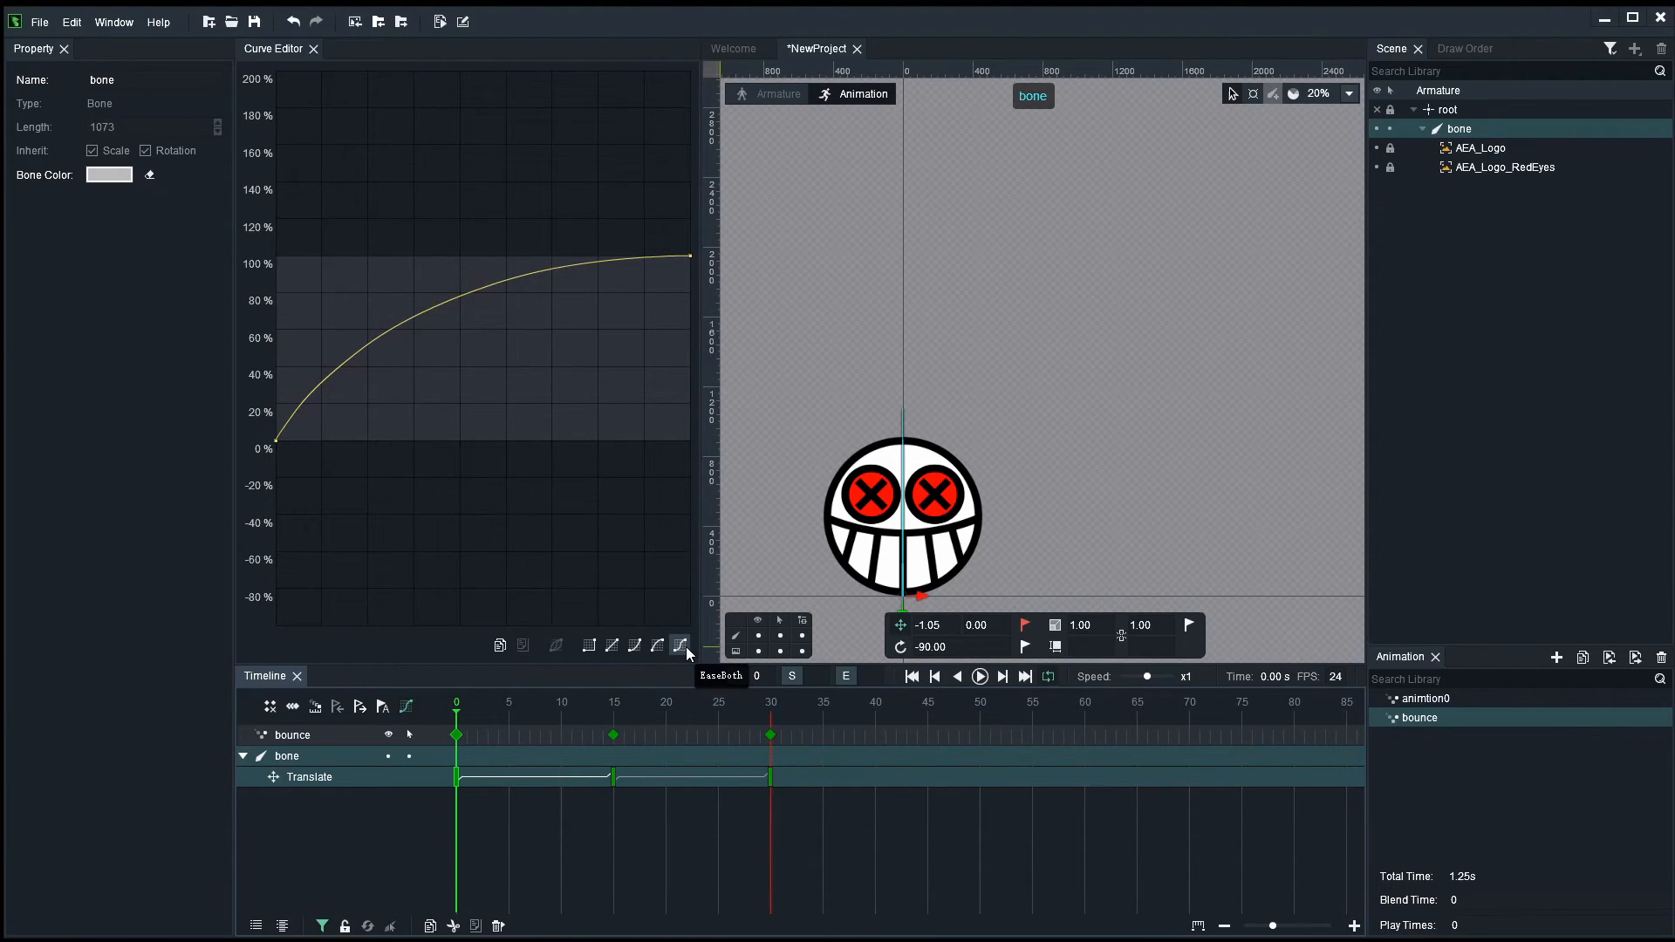
- Trial an Ease In-Out curve on the rising tween, return it to Ease Out and preview again
click(680, 644)
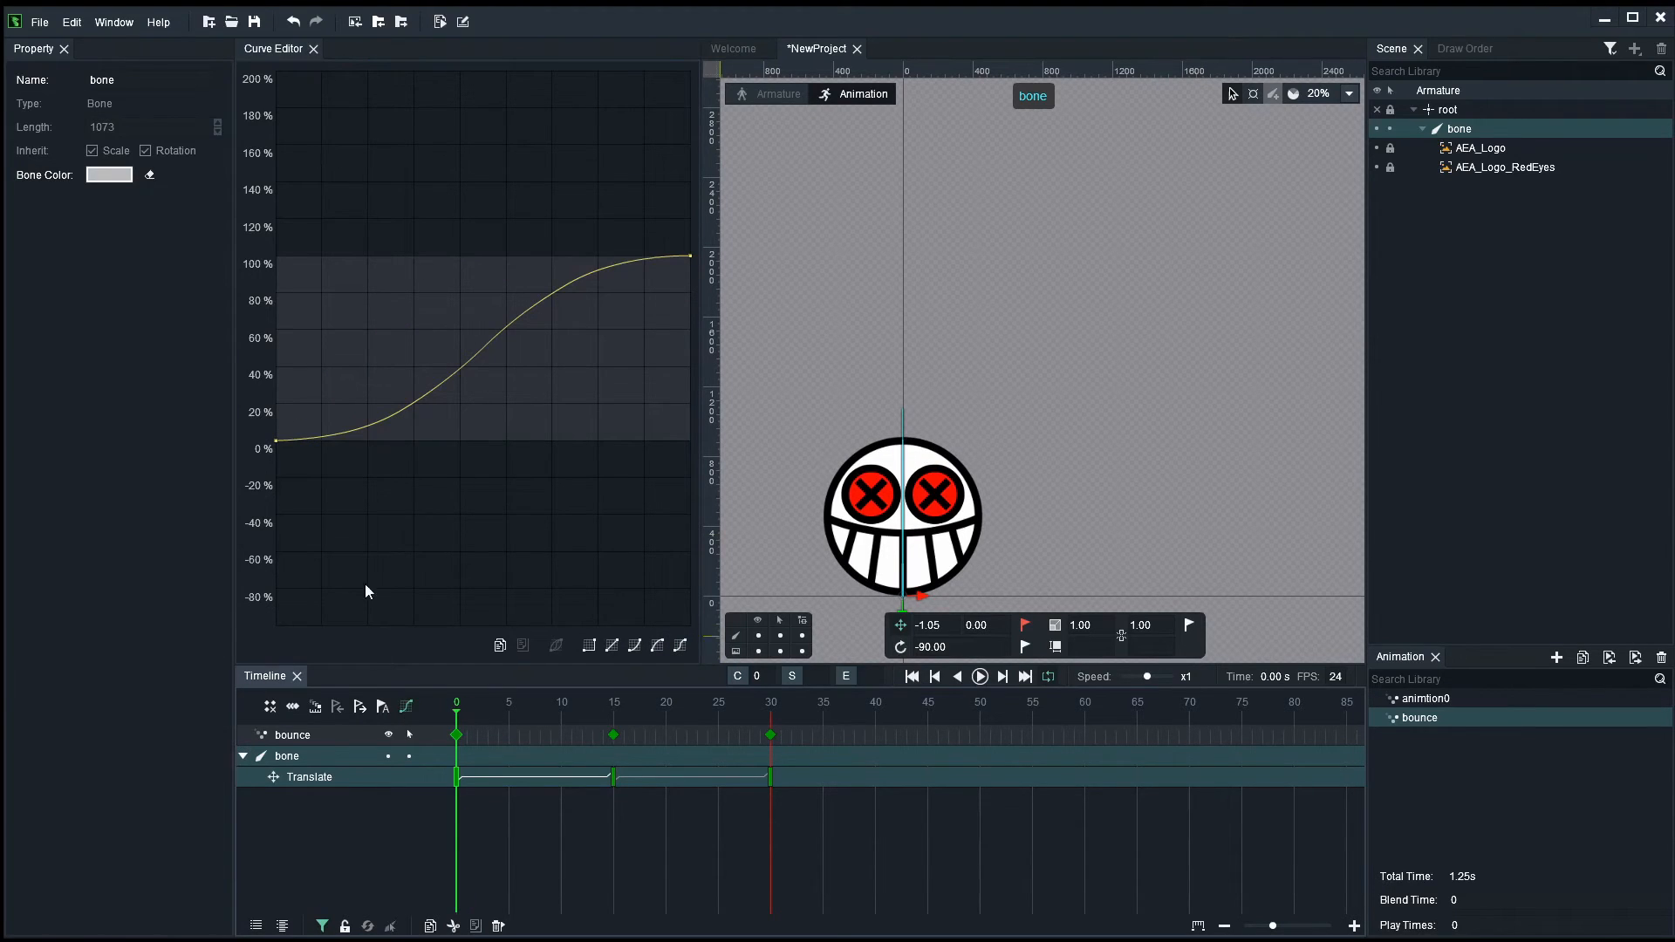
click(977, 675)
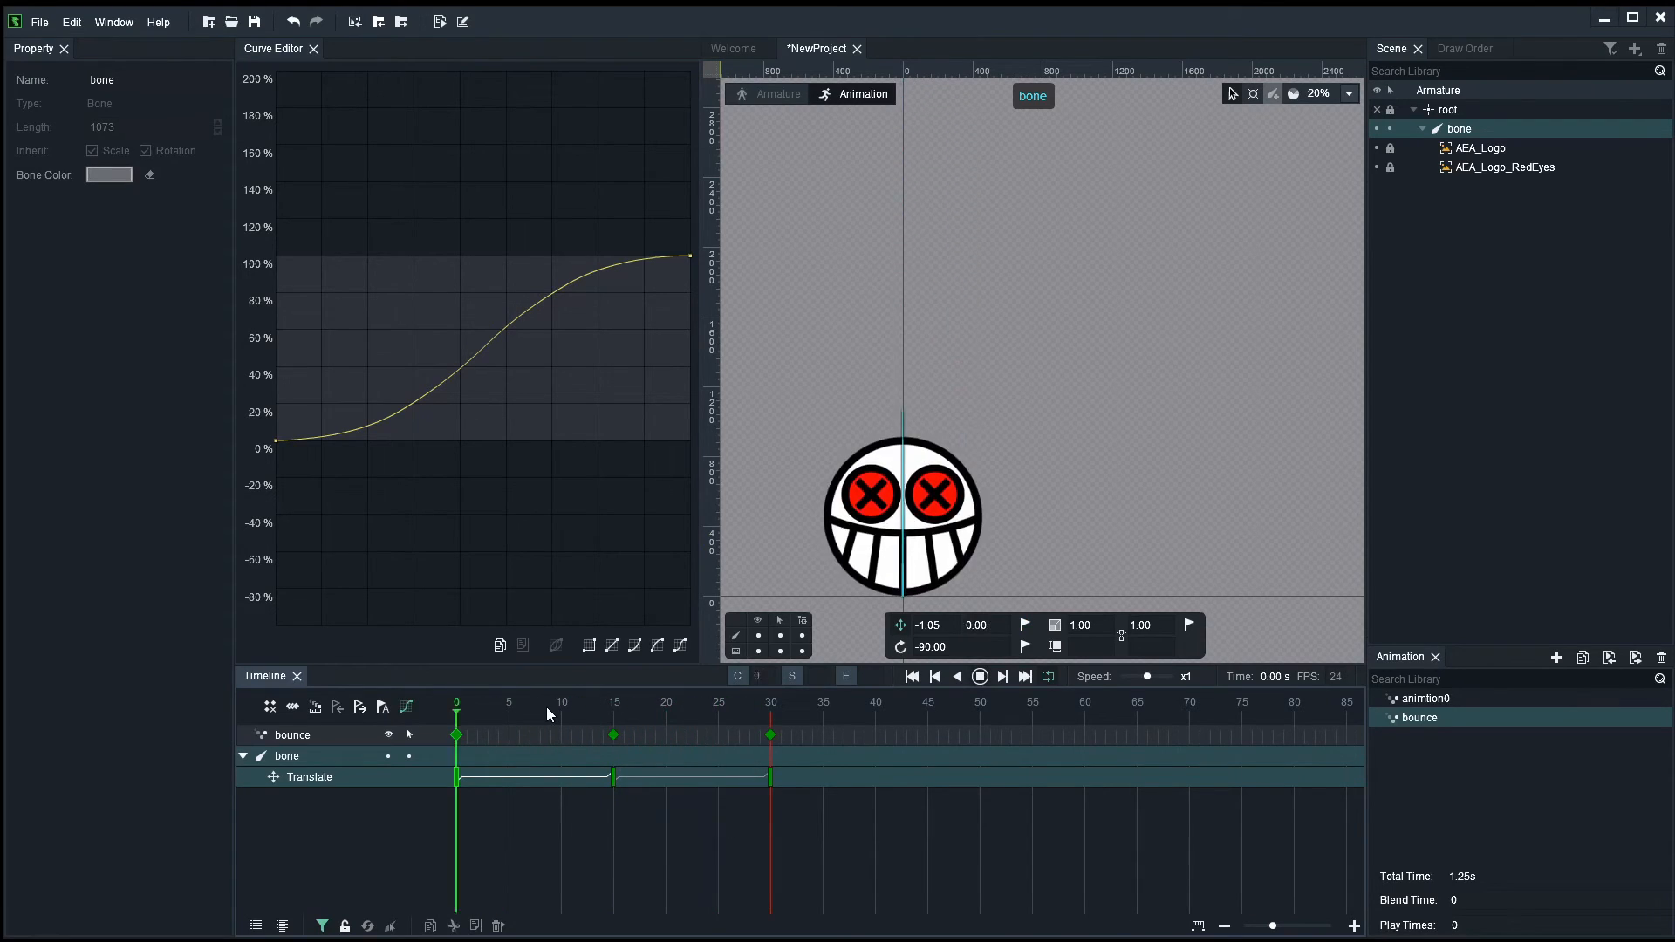
click(636, 703)
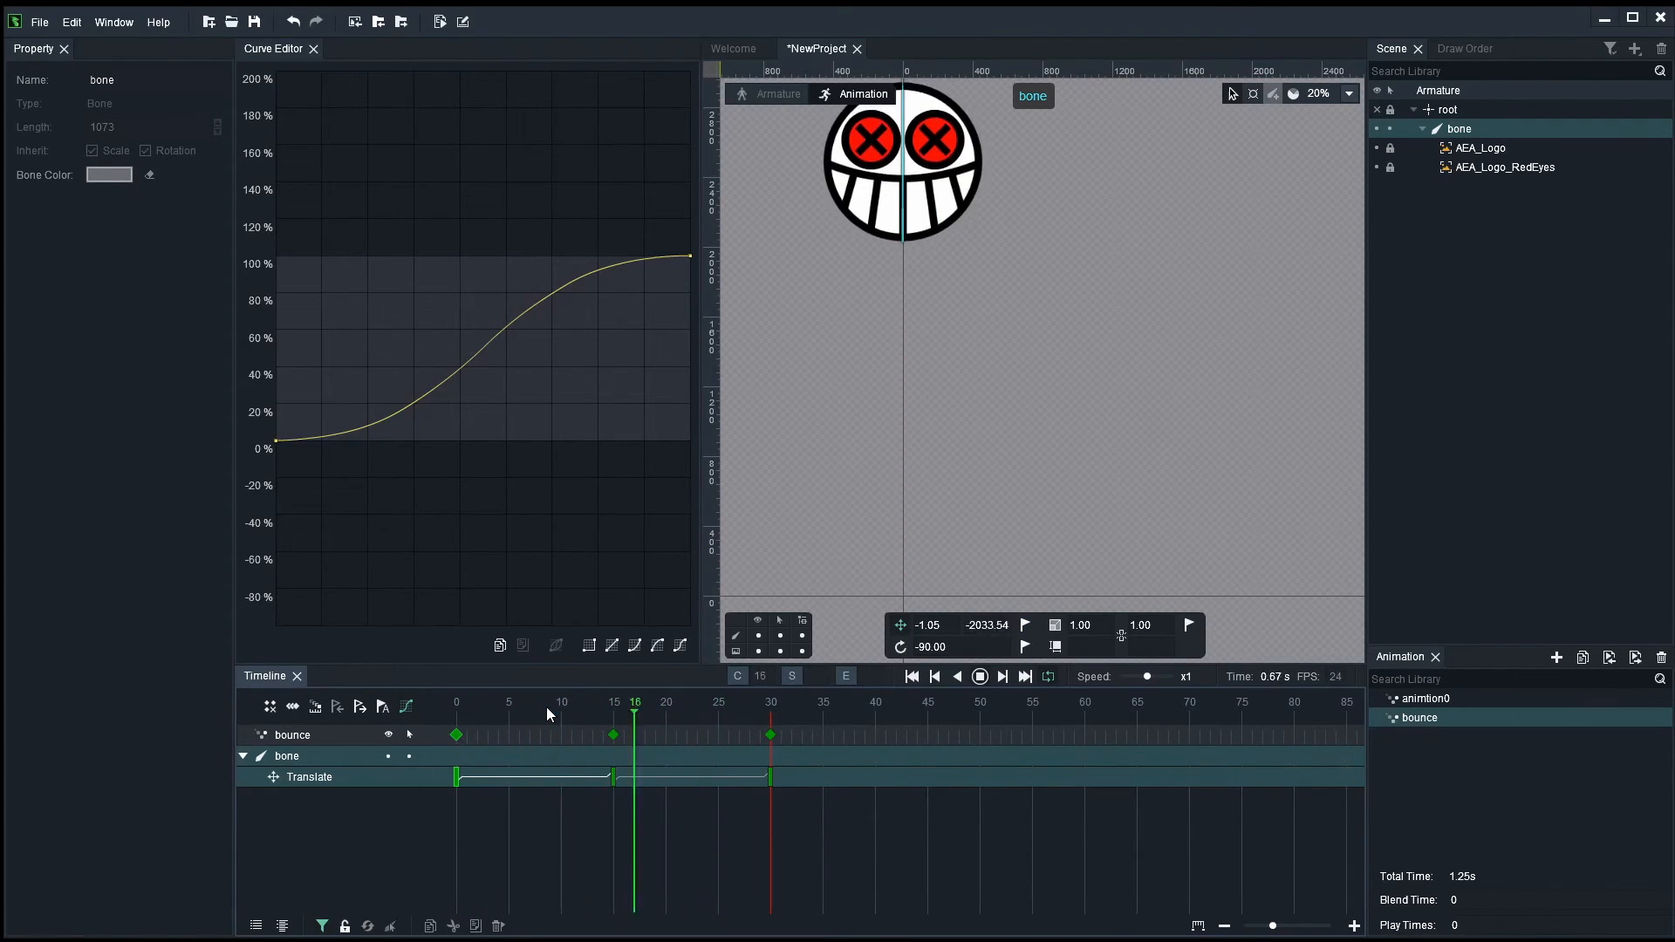
click(499, 703)
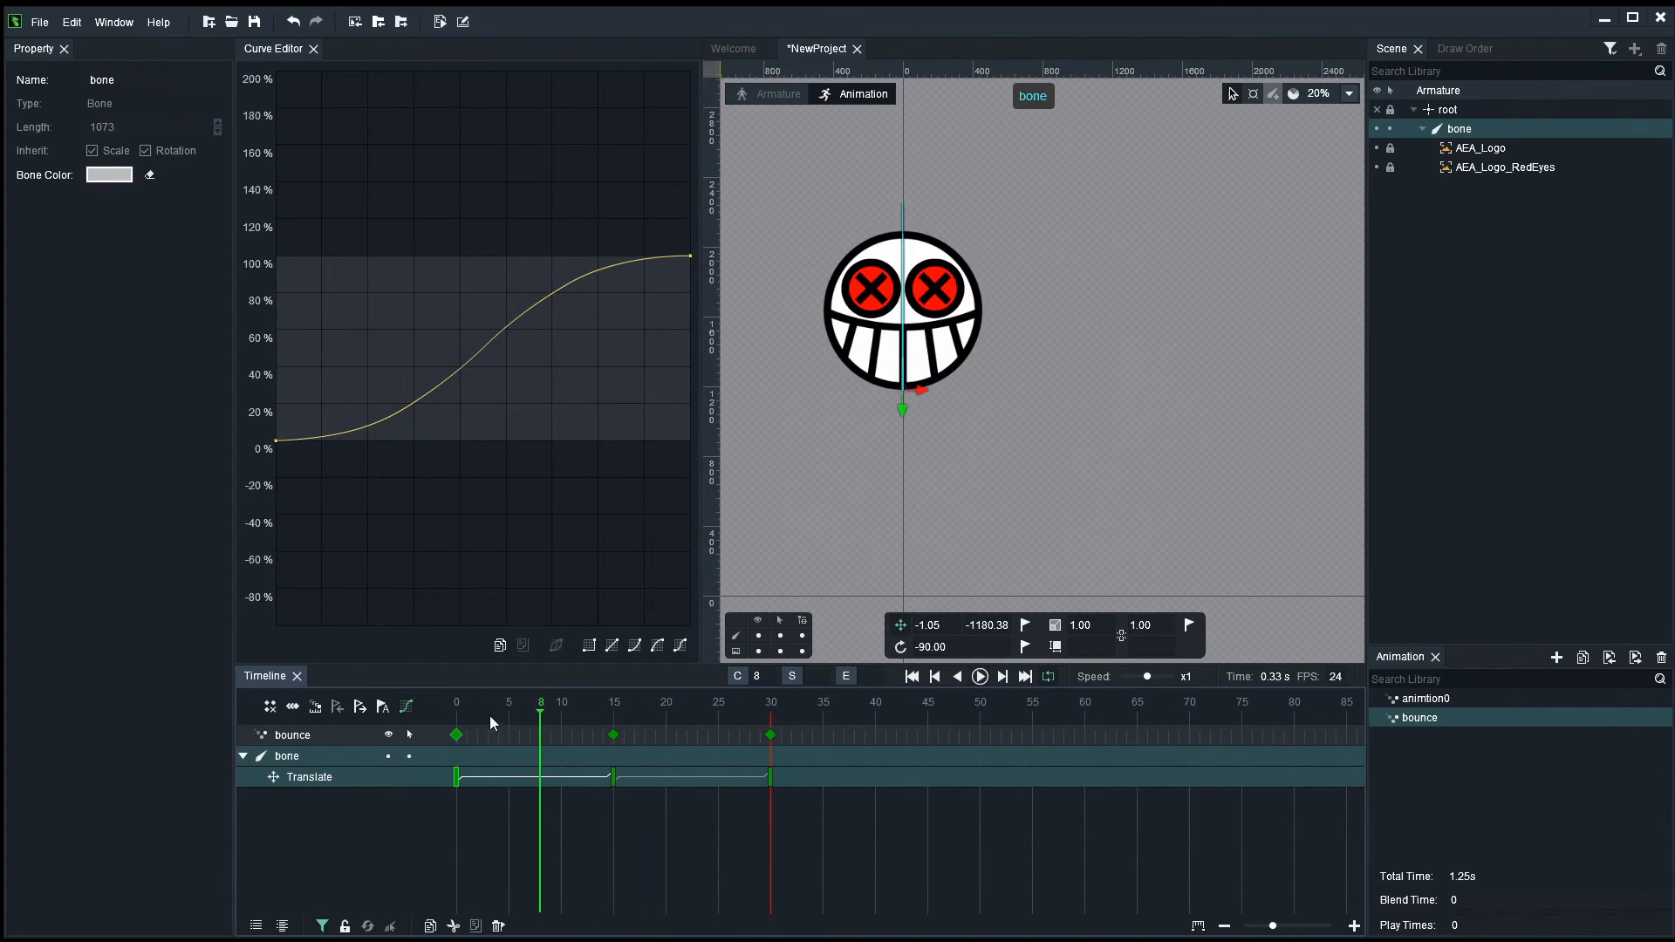
click(456, 701)
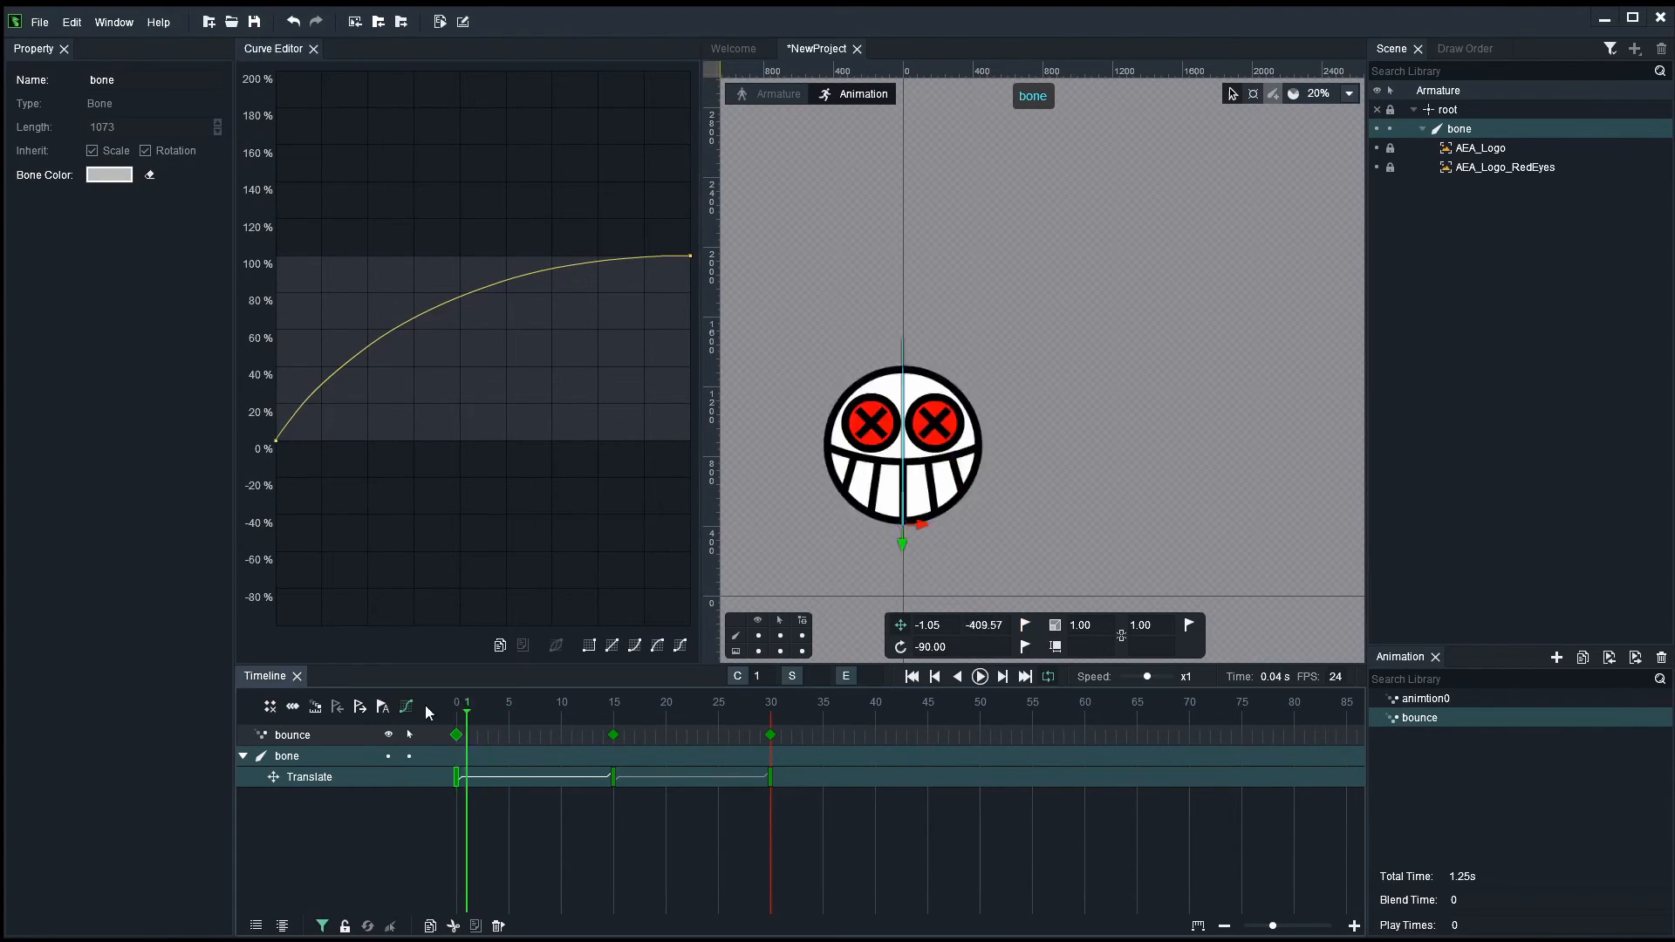
click(979, 677)
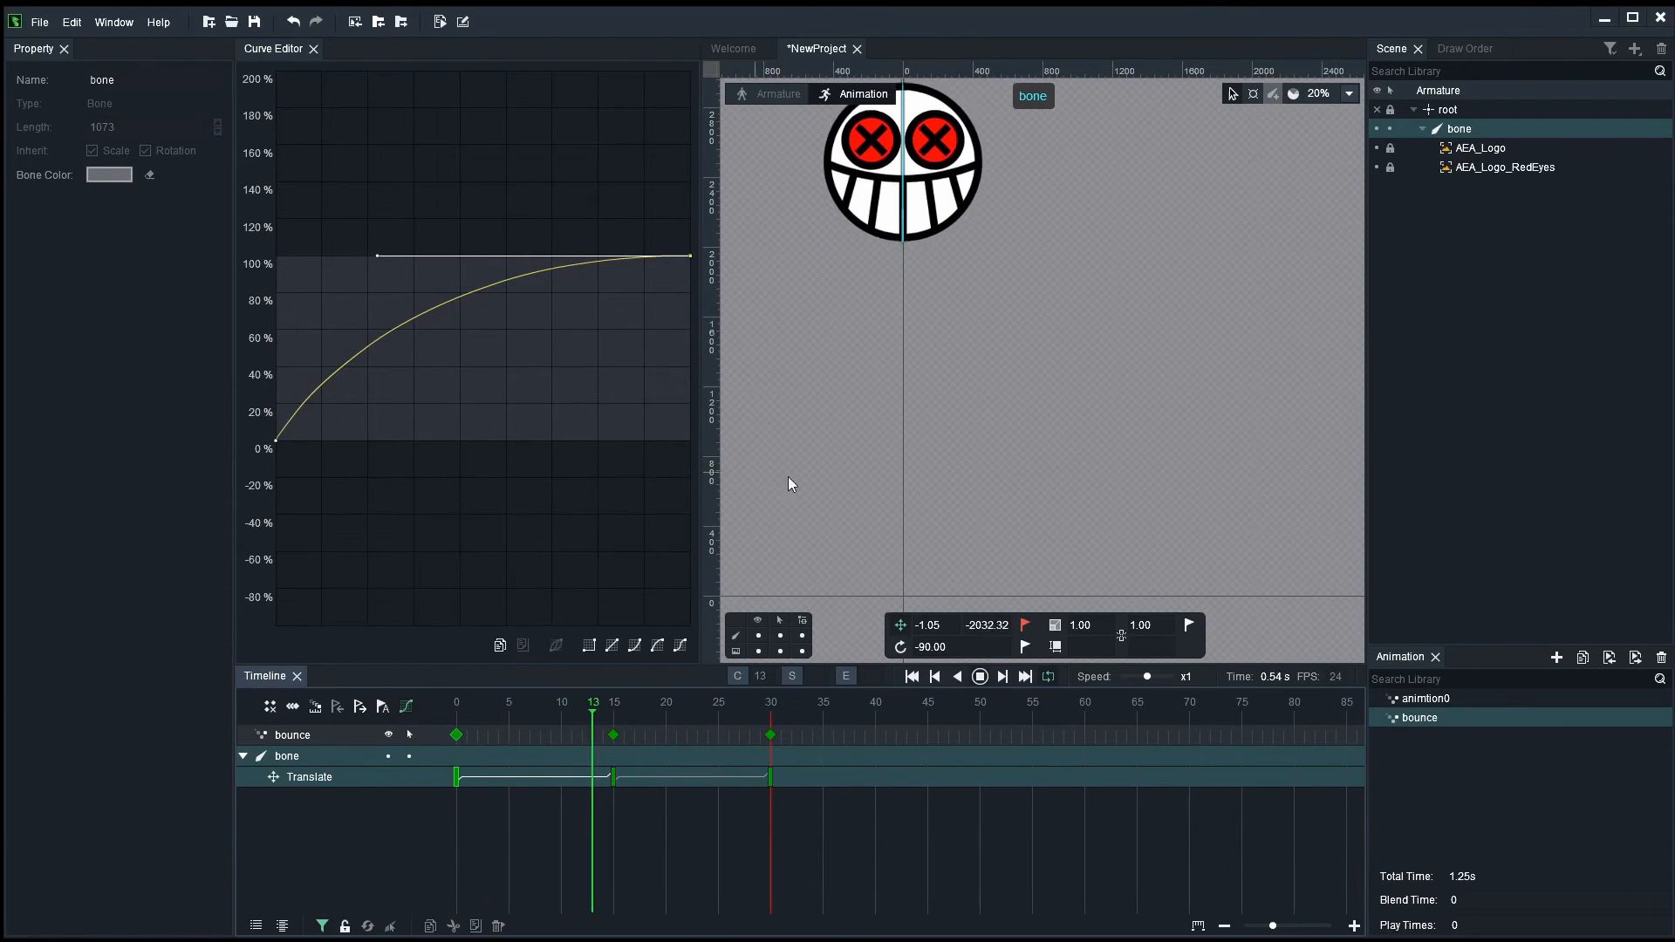
click(977, 676)
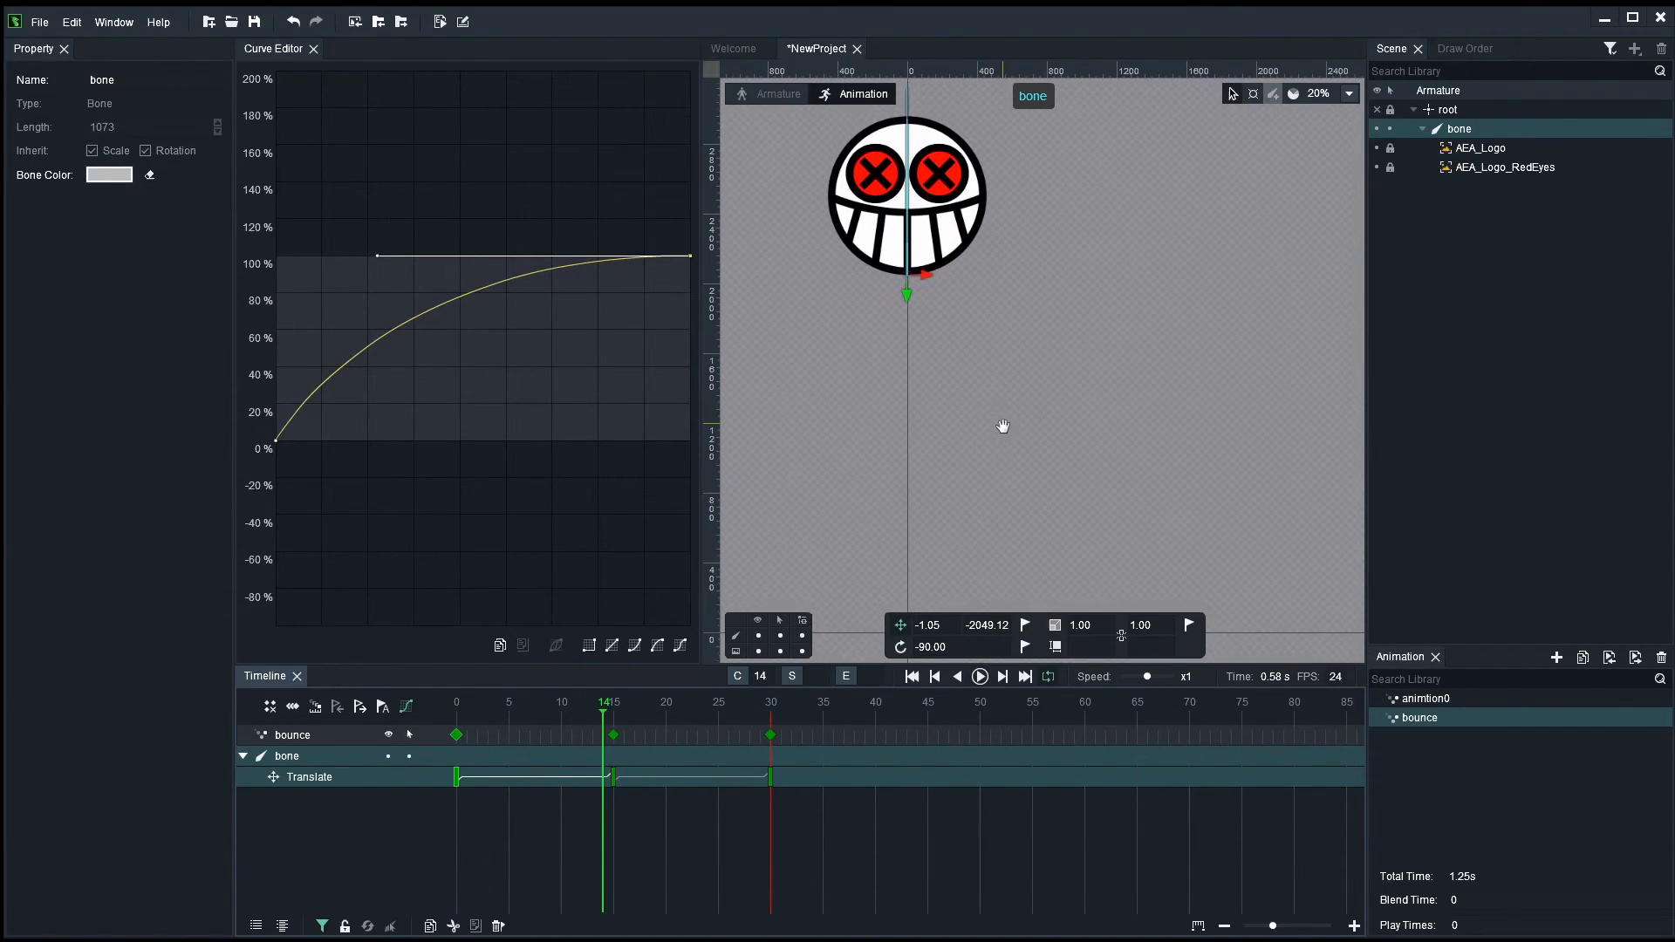
click(934, 675)
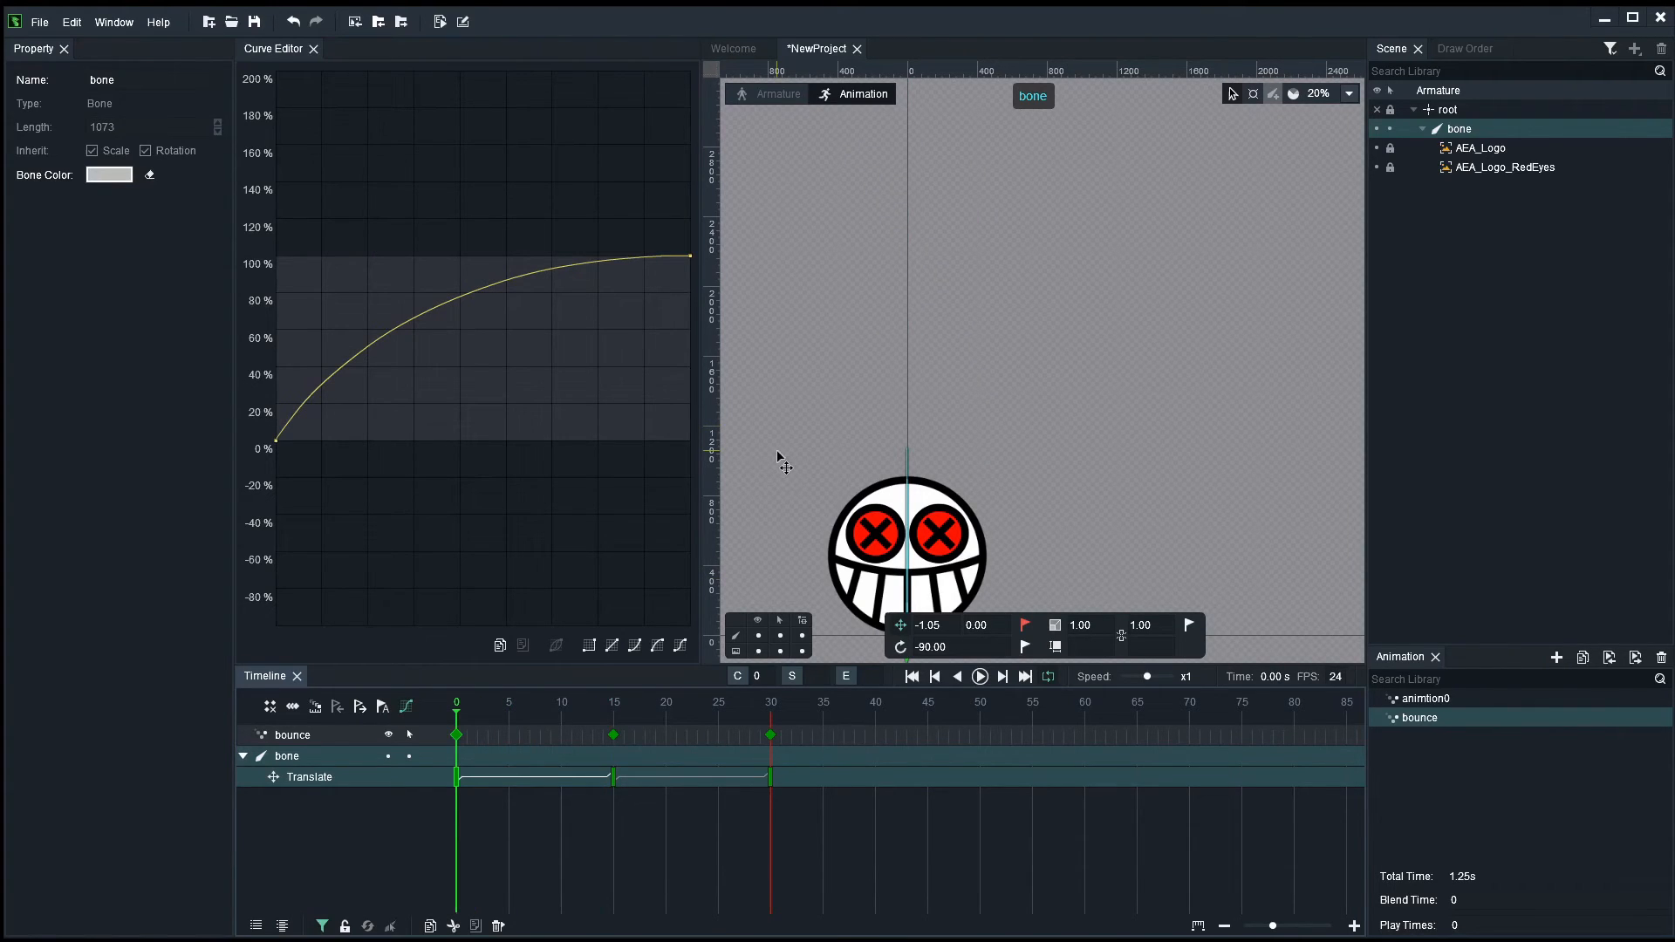
mouse_move(1068, 441)
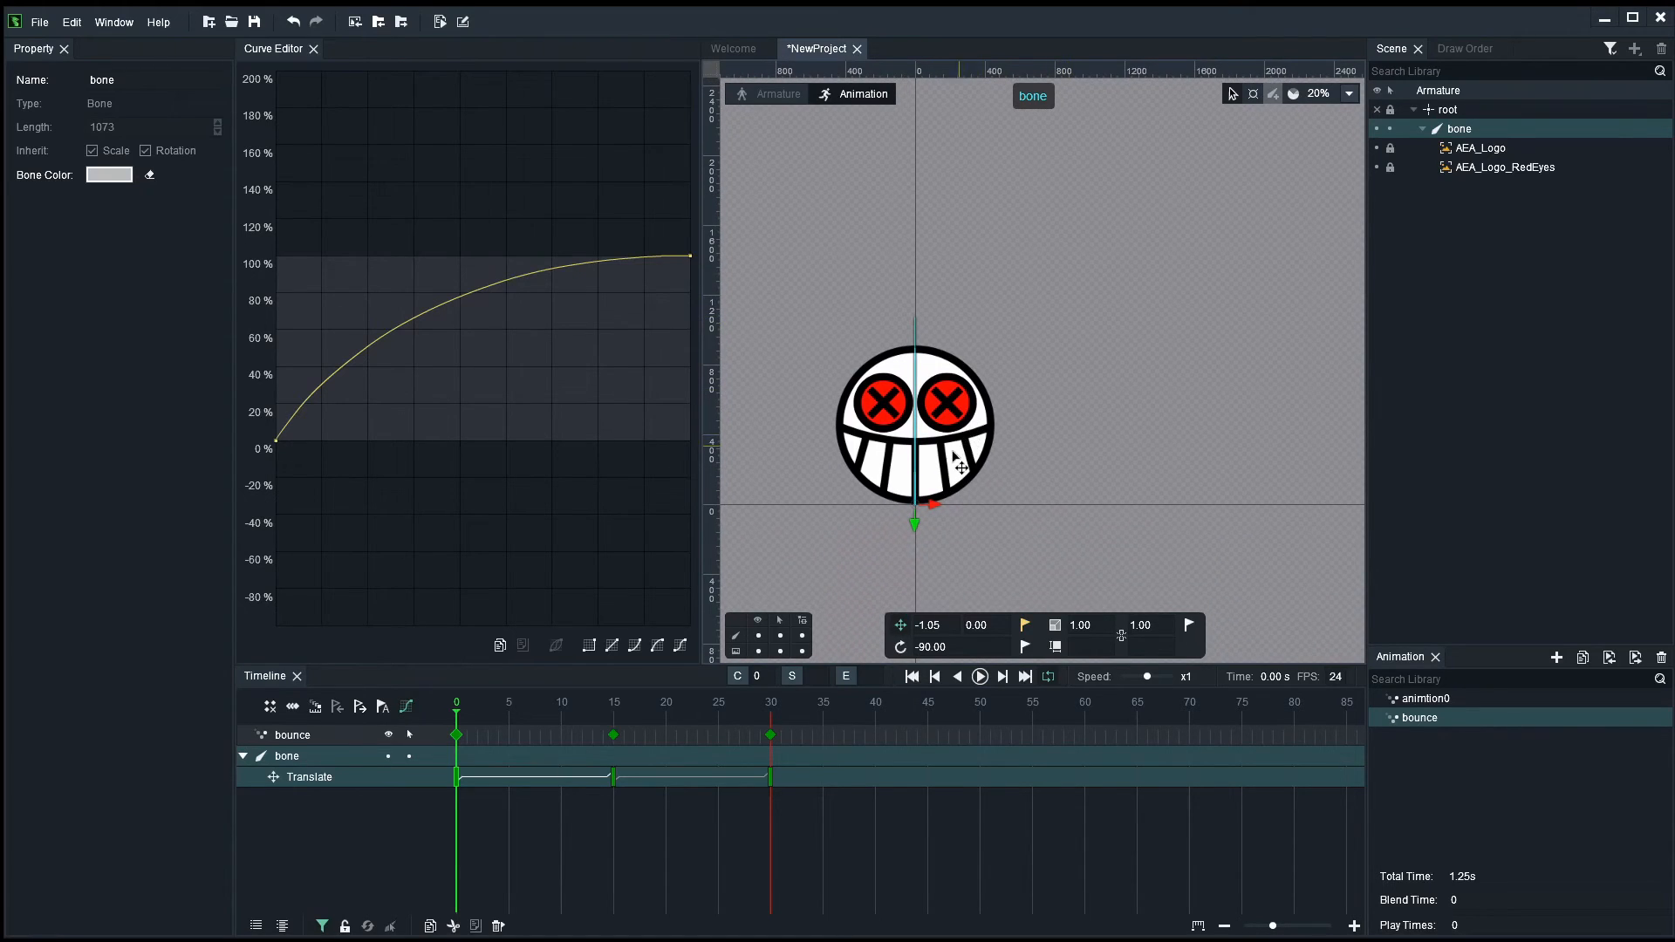
mouse_move(574, 713)
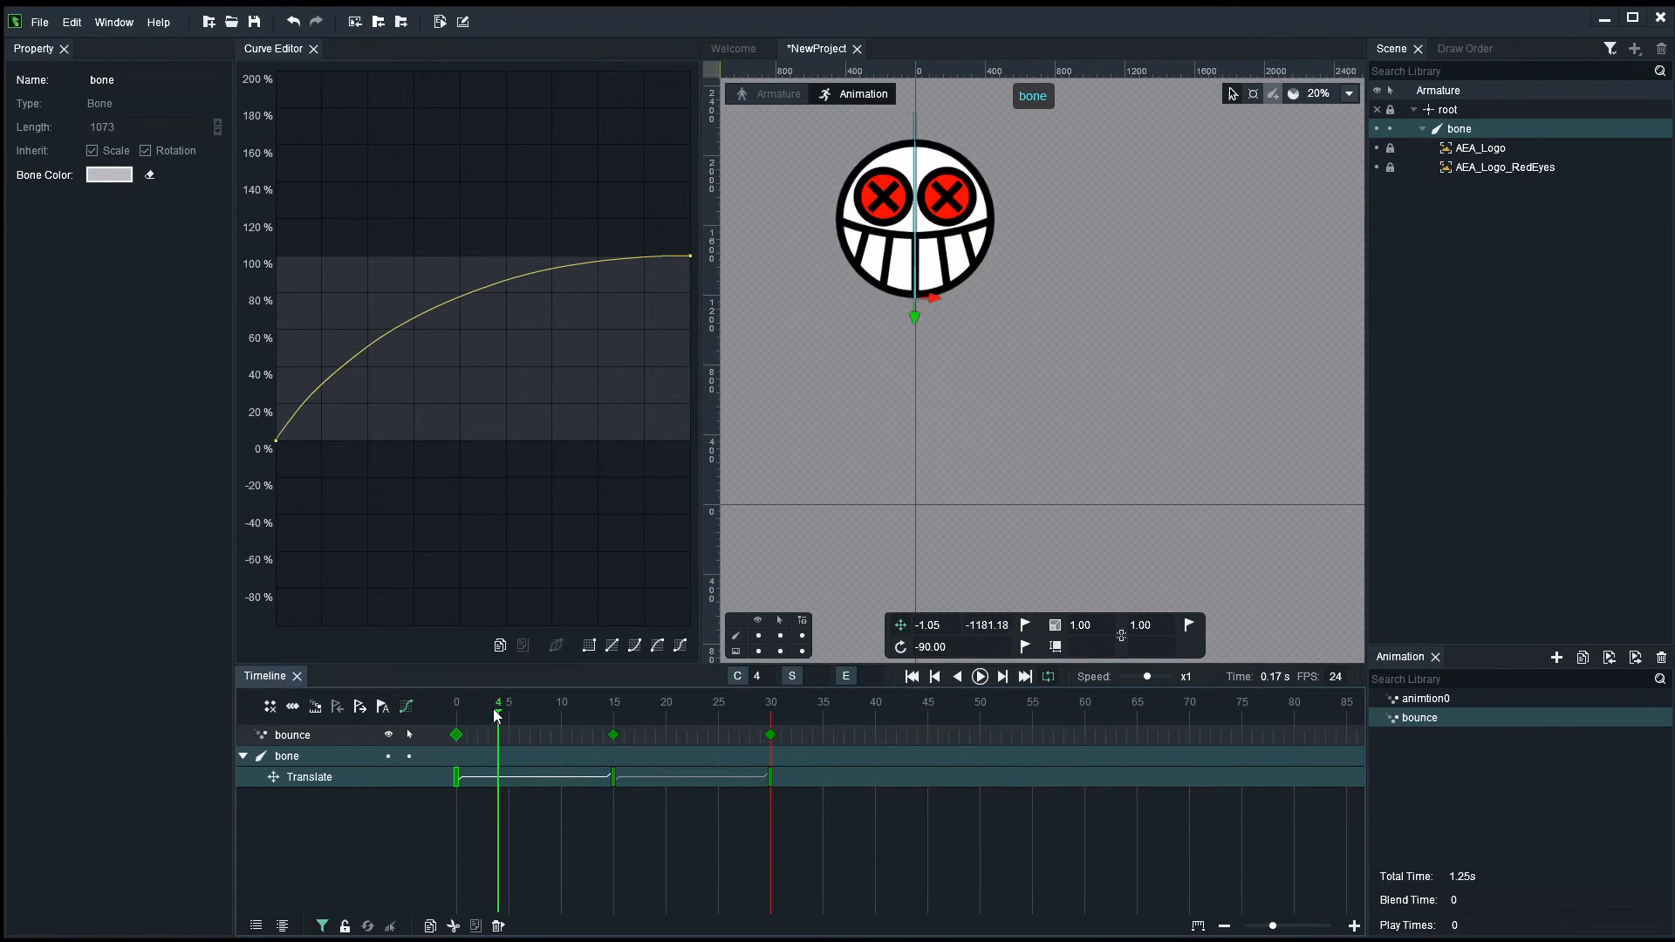
- Key bone Scale at frames 0, 4, 15 and 30 with stretch values so the logo elongates mid-rise
click(979, 676)
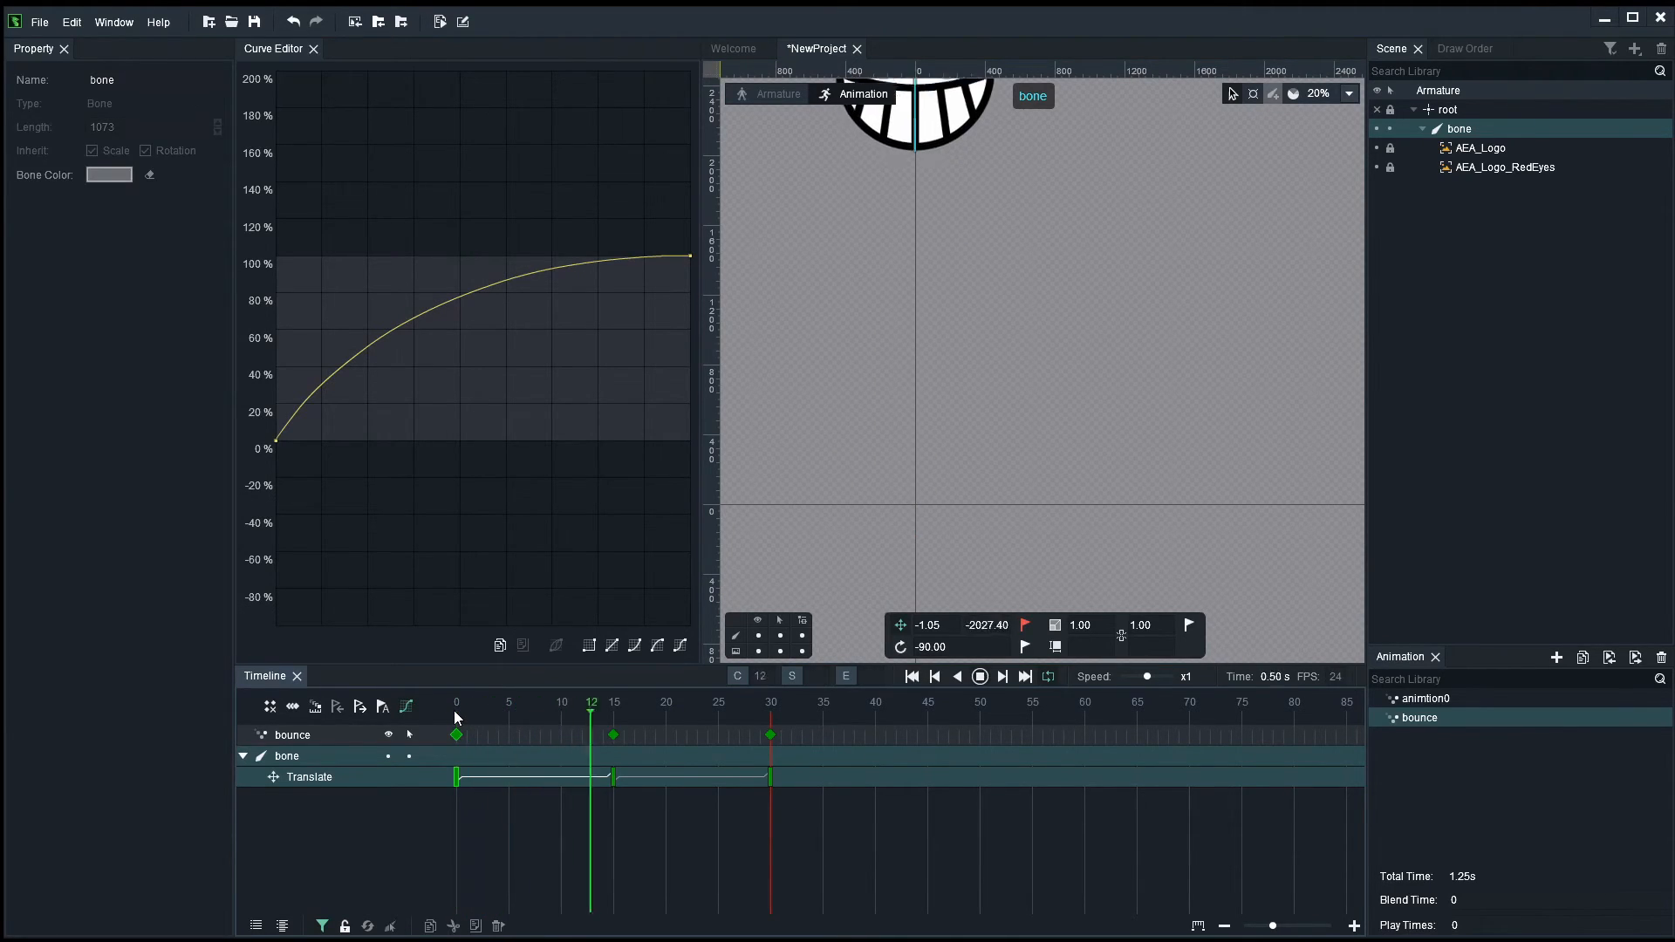
click(456, 701)
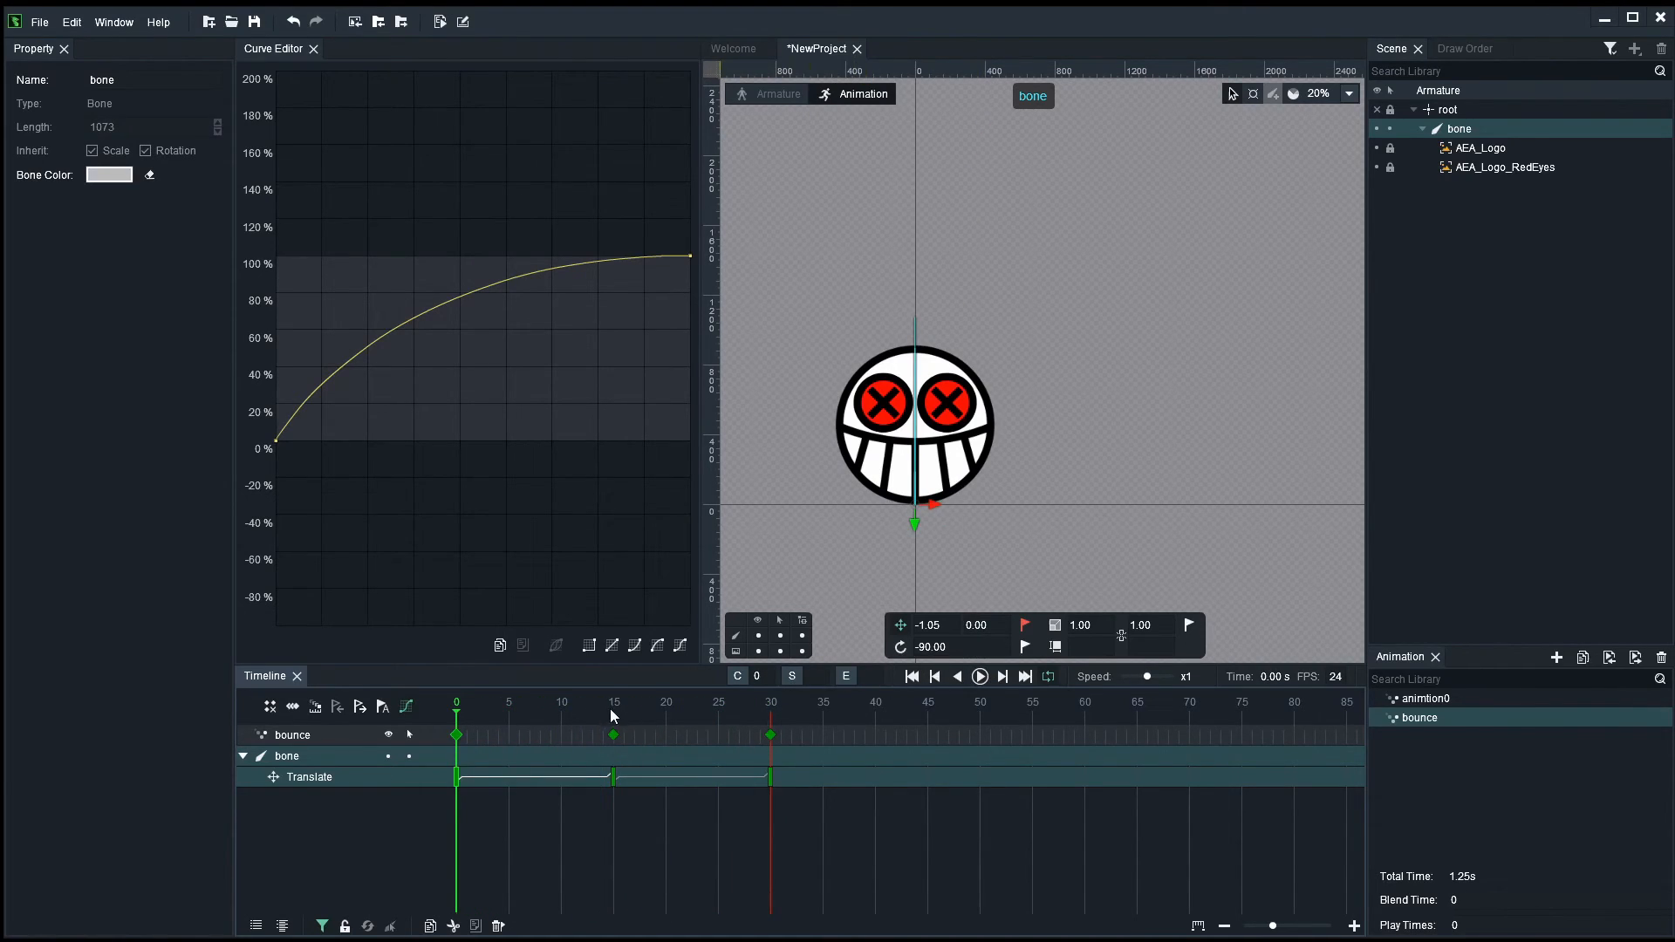
click(613, 701)
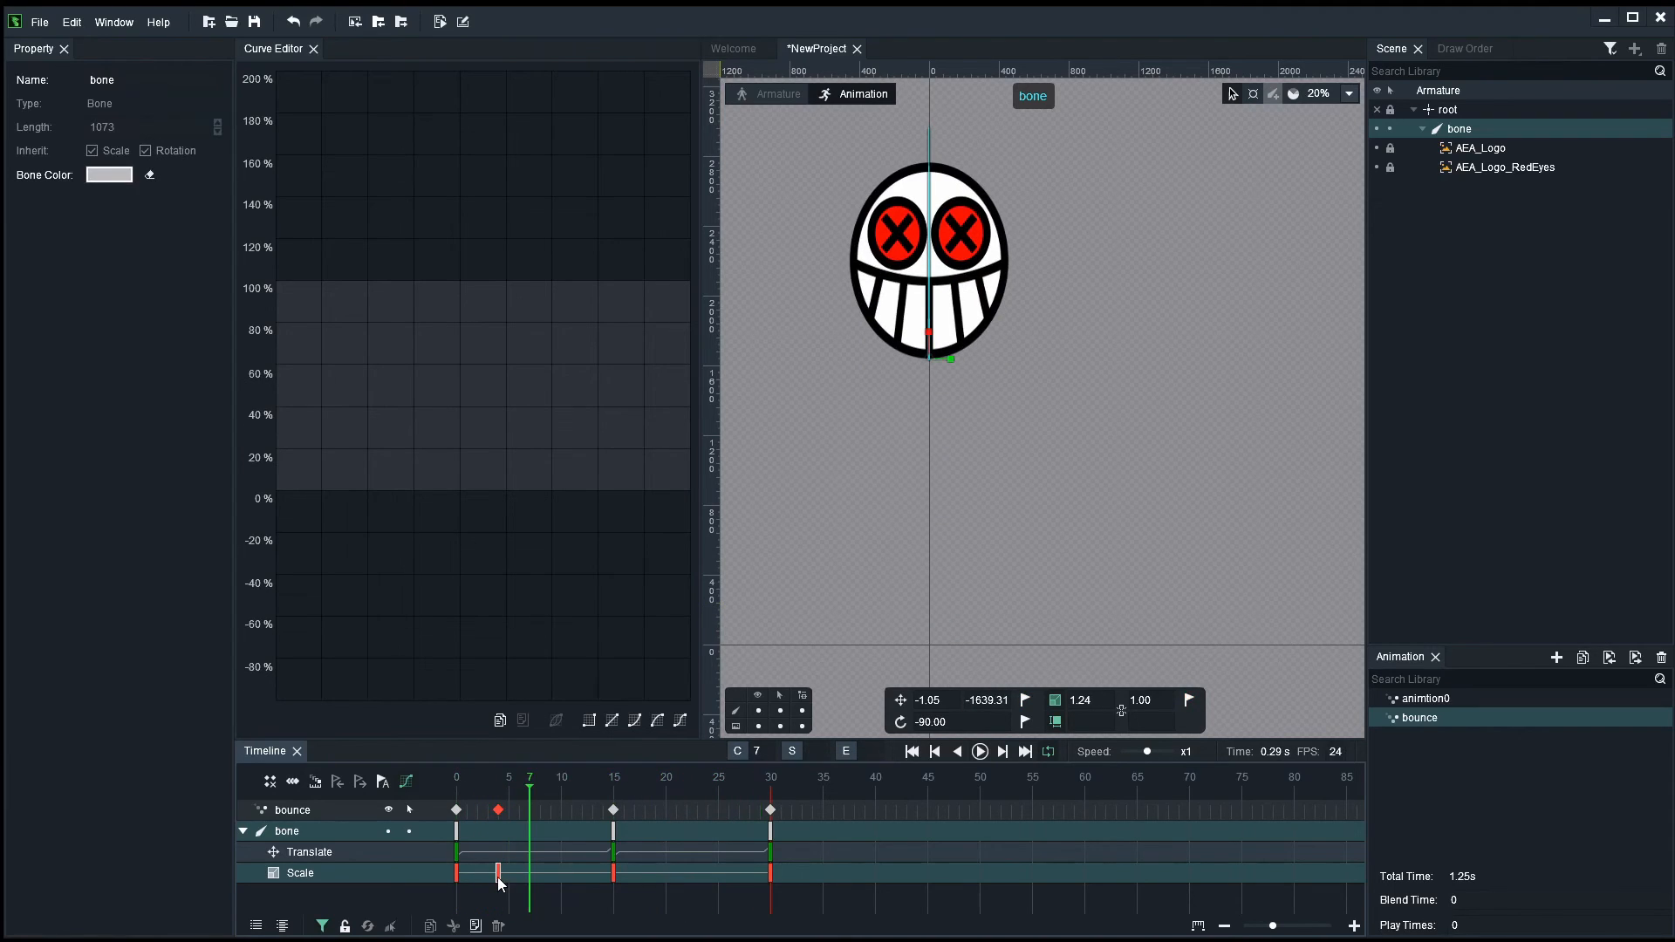
- Check the frame 0 and 4 poses, then key a 0.45 × 1.70 landing squash at frame 33
click(456, 778)
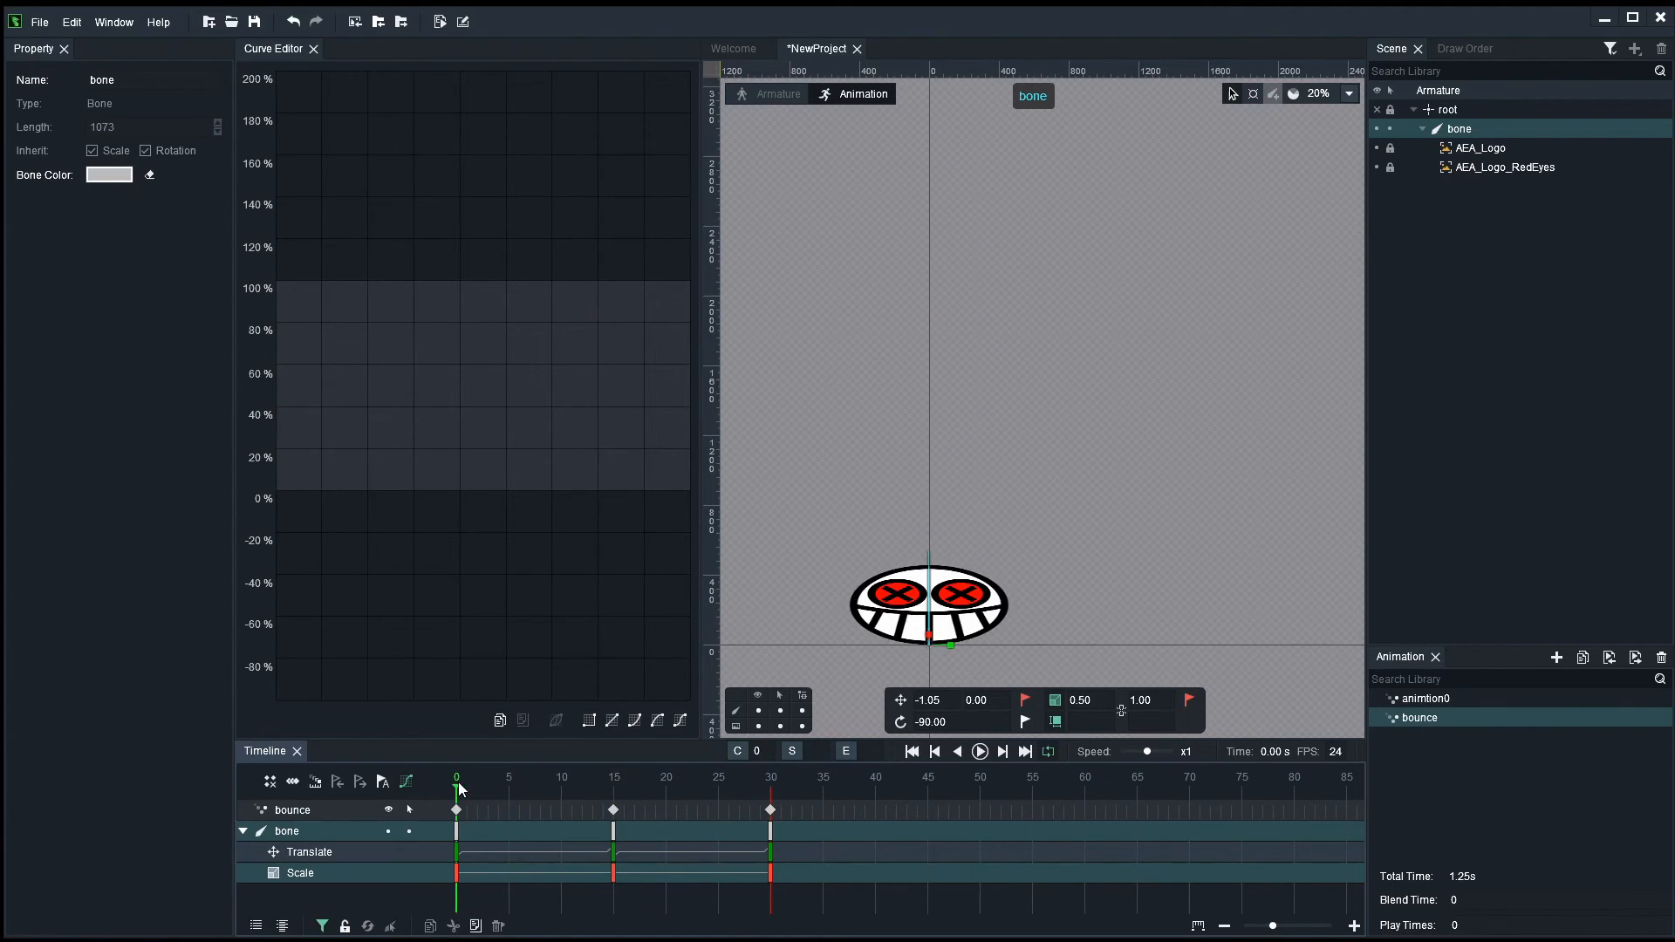
click(508, 778)
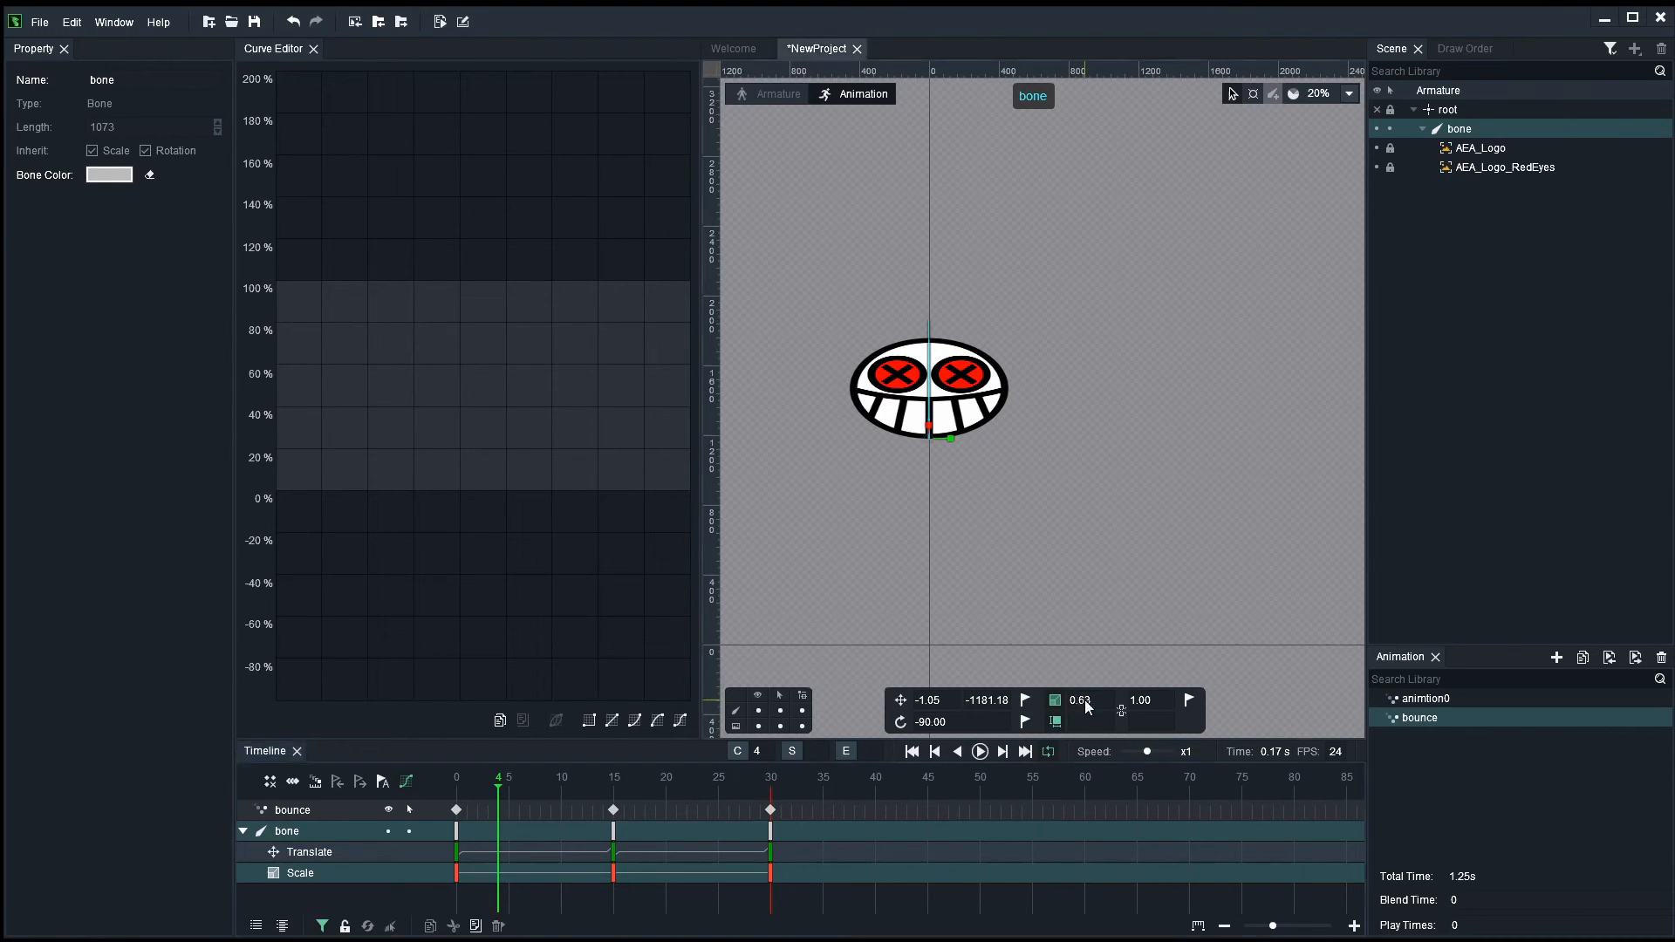
click(1188, 701)
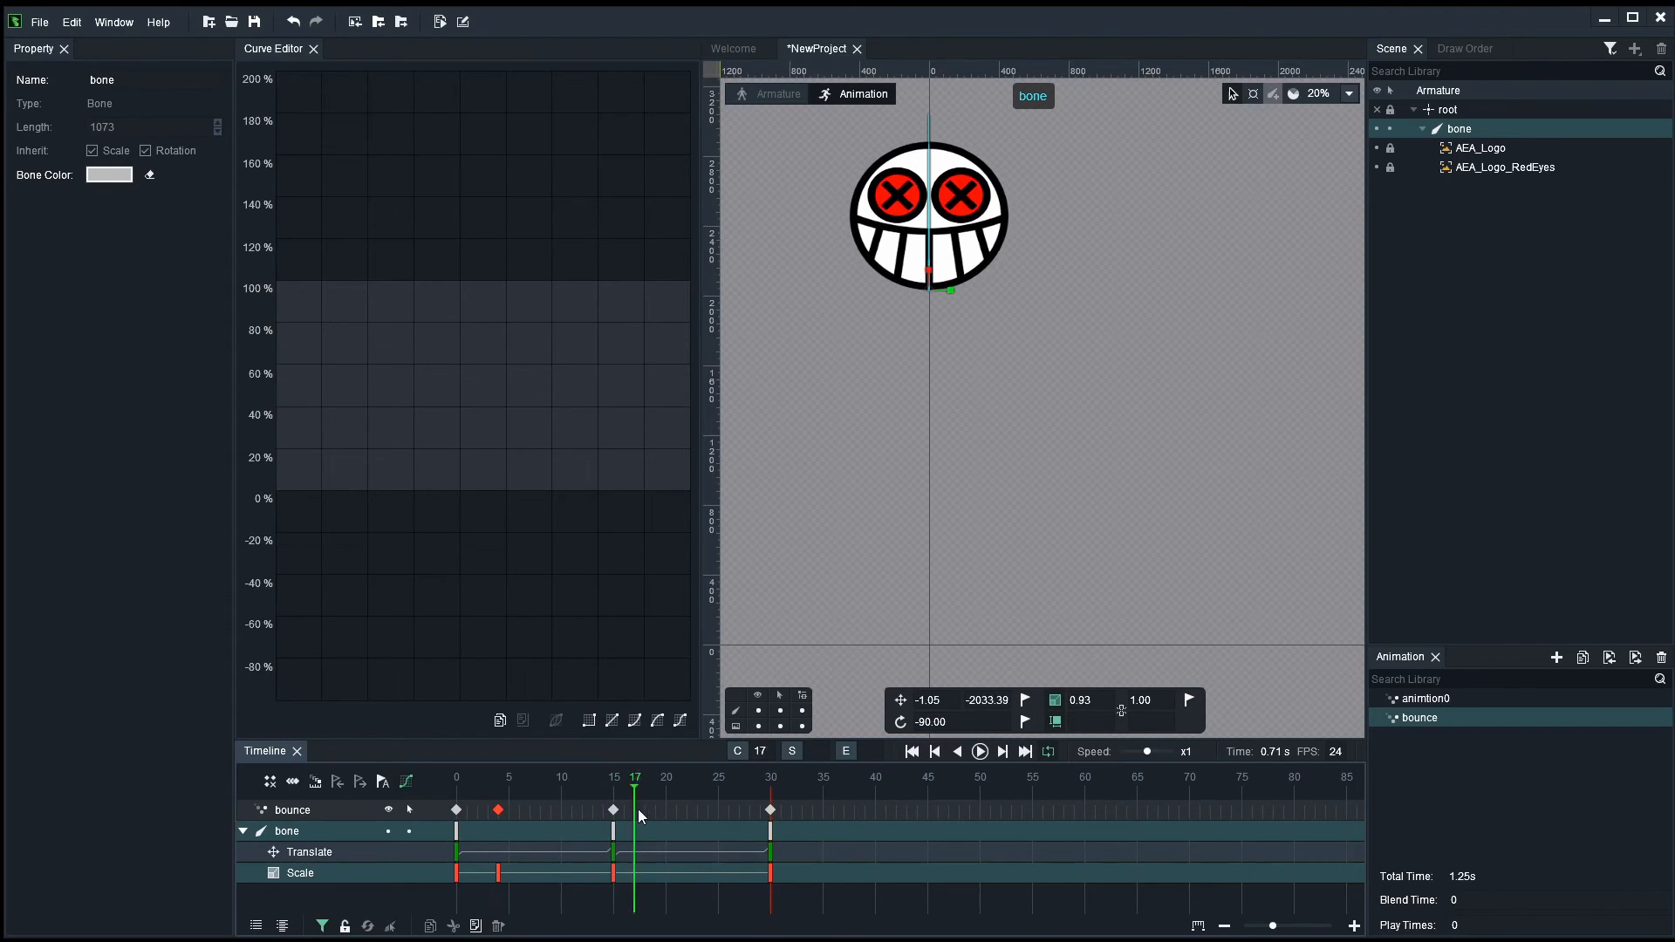
click(749, 776)
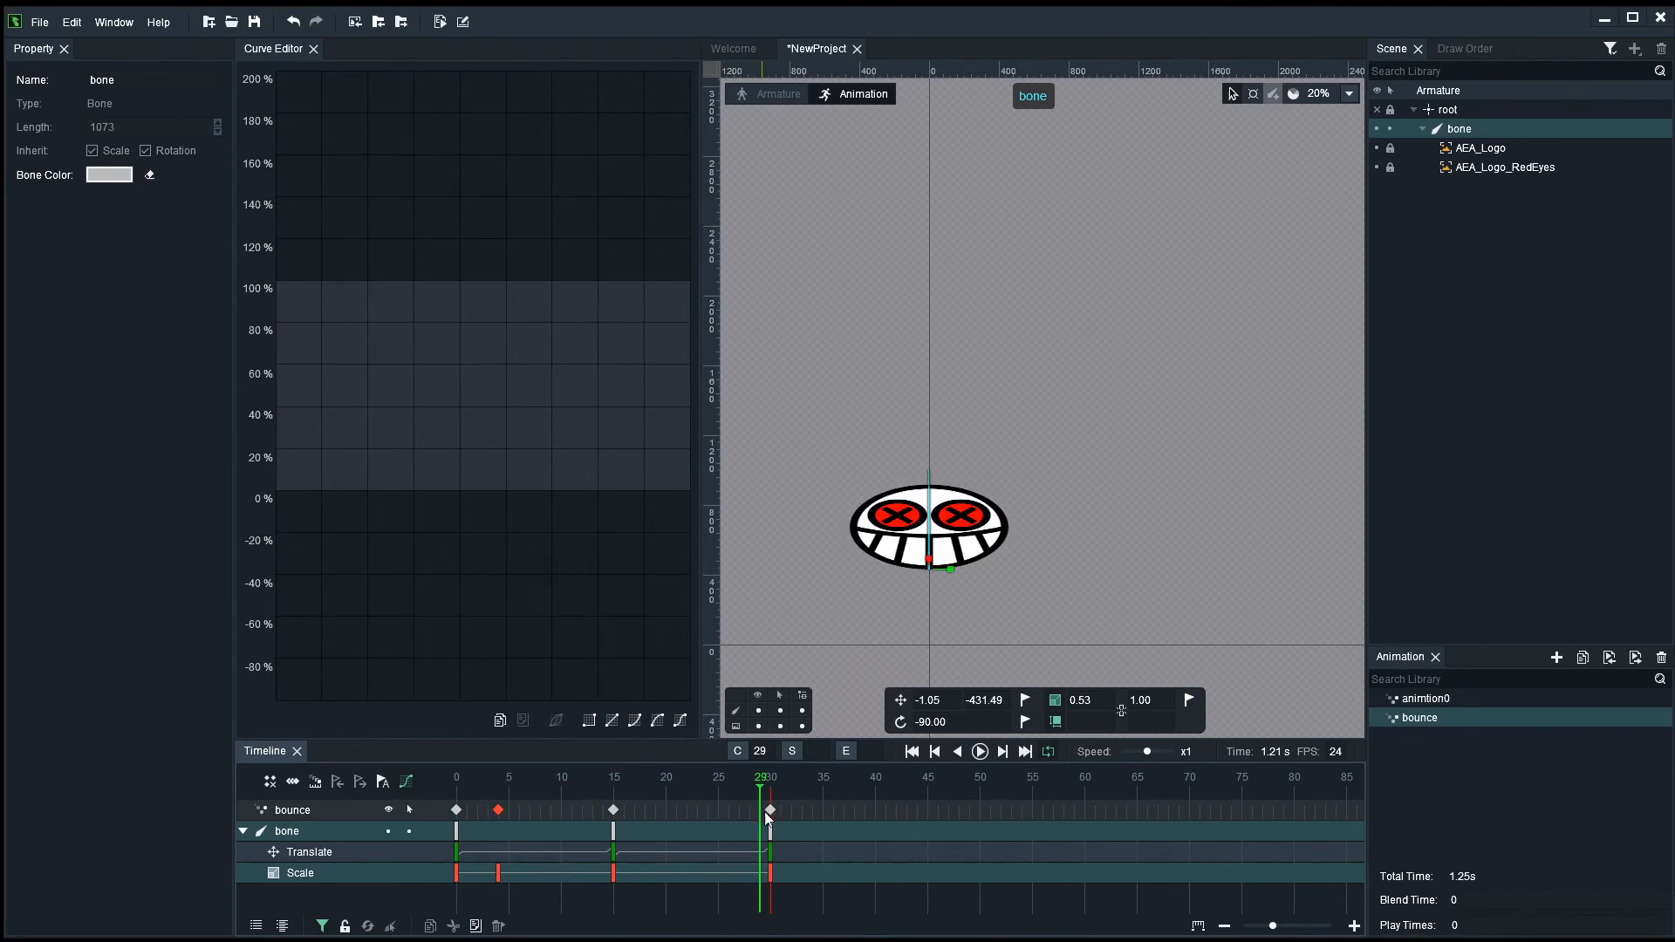
click(769, 778)
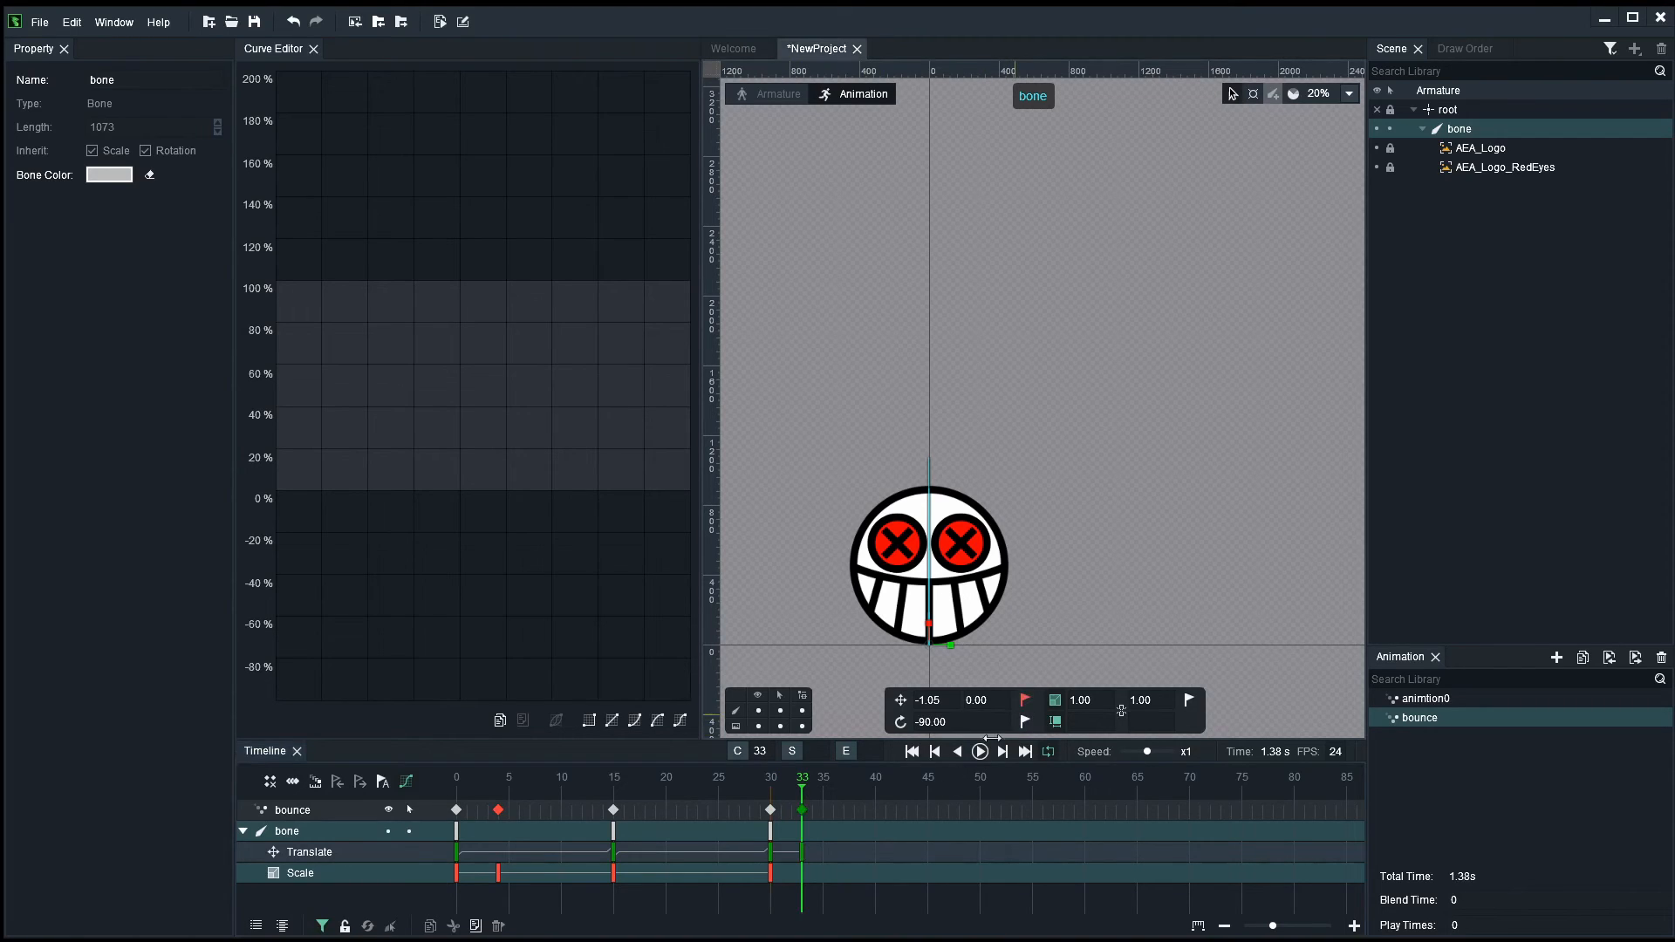
mouse_move(893, 802)
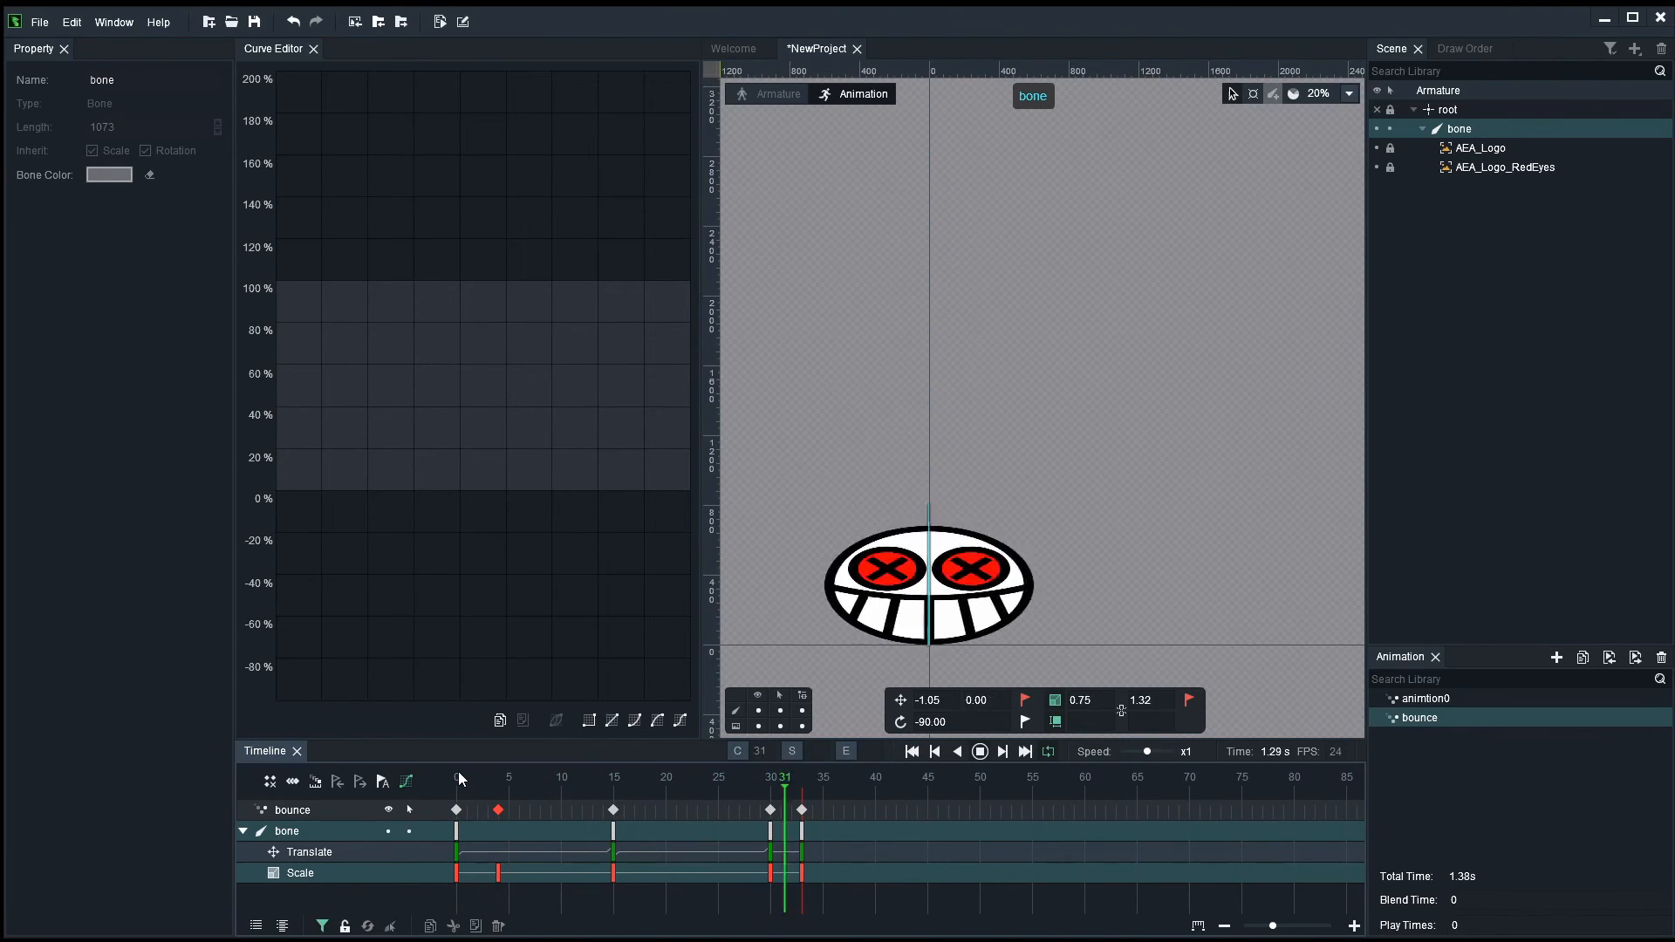
click(772, 778)
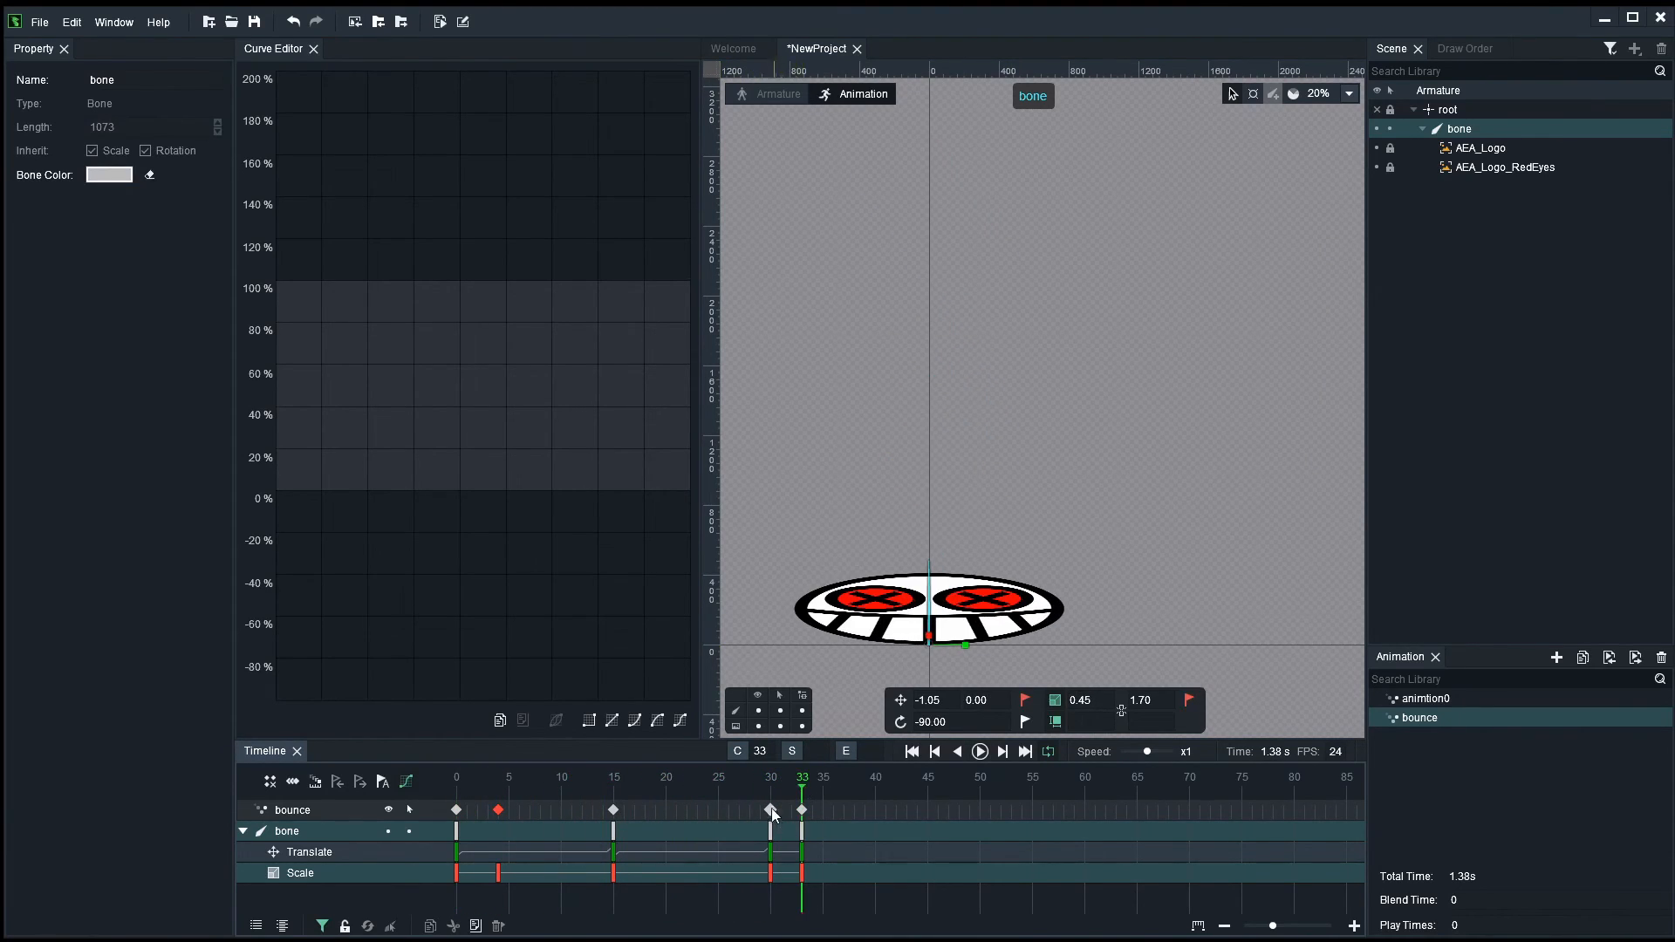
- Delete the frames past 30 so the bounce ends at frame 30 with keys at 0, 11, 22, 26, 30
right_click(770, 810)
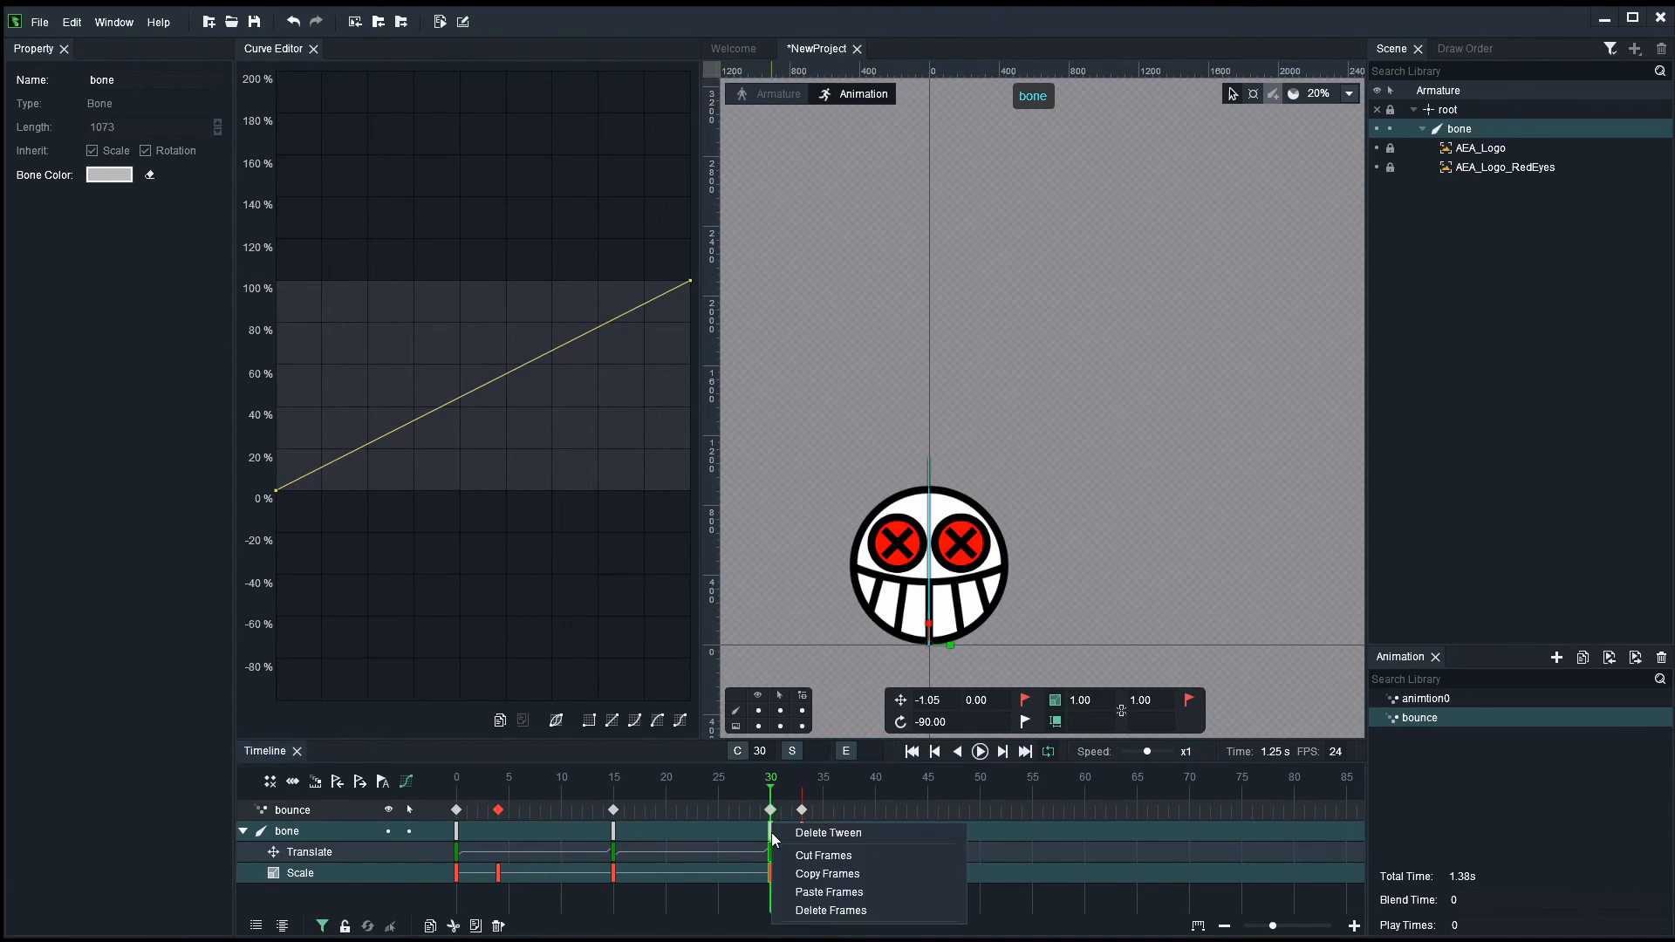
click(827, 833)
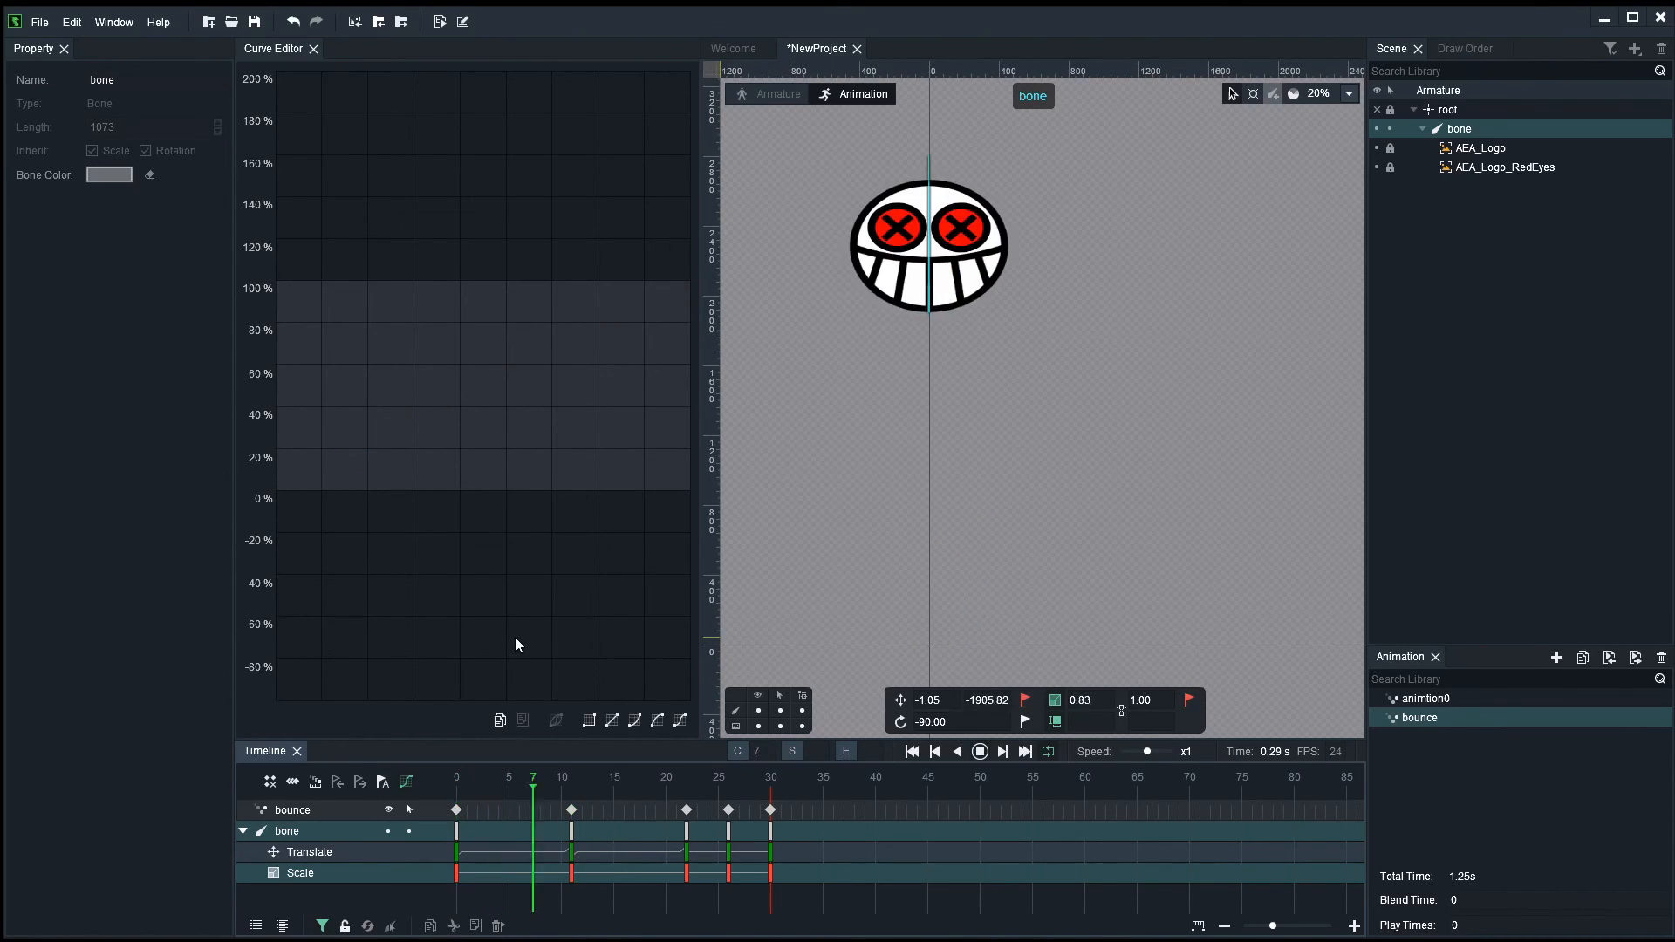
- Reset the starting Scale key back to 1 after previewing the bounce
click(716, 777)
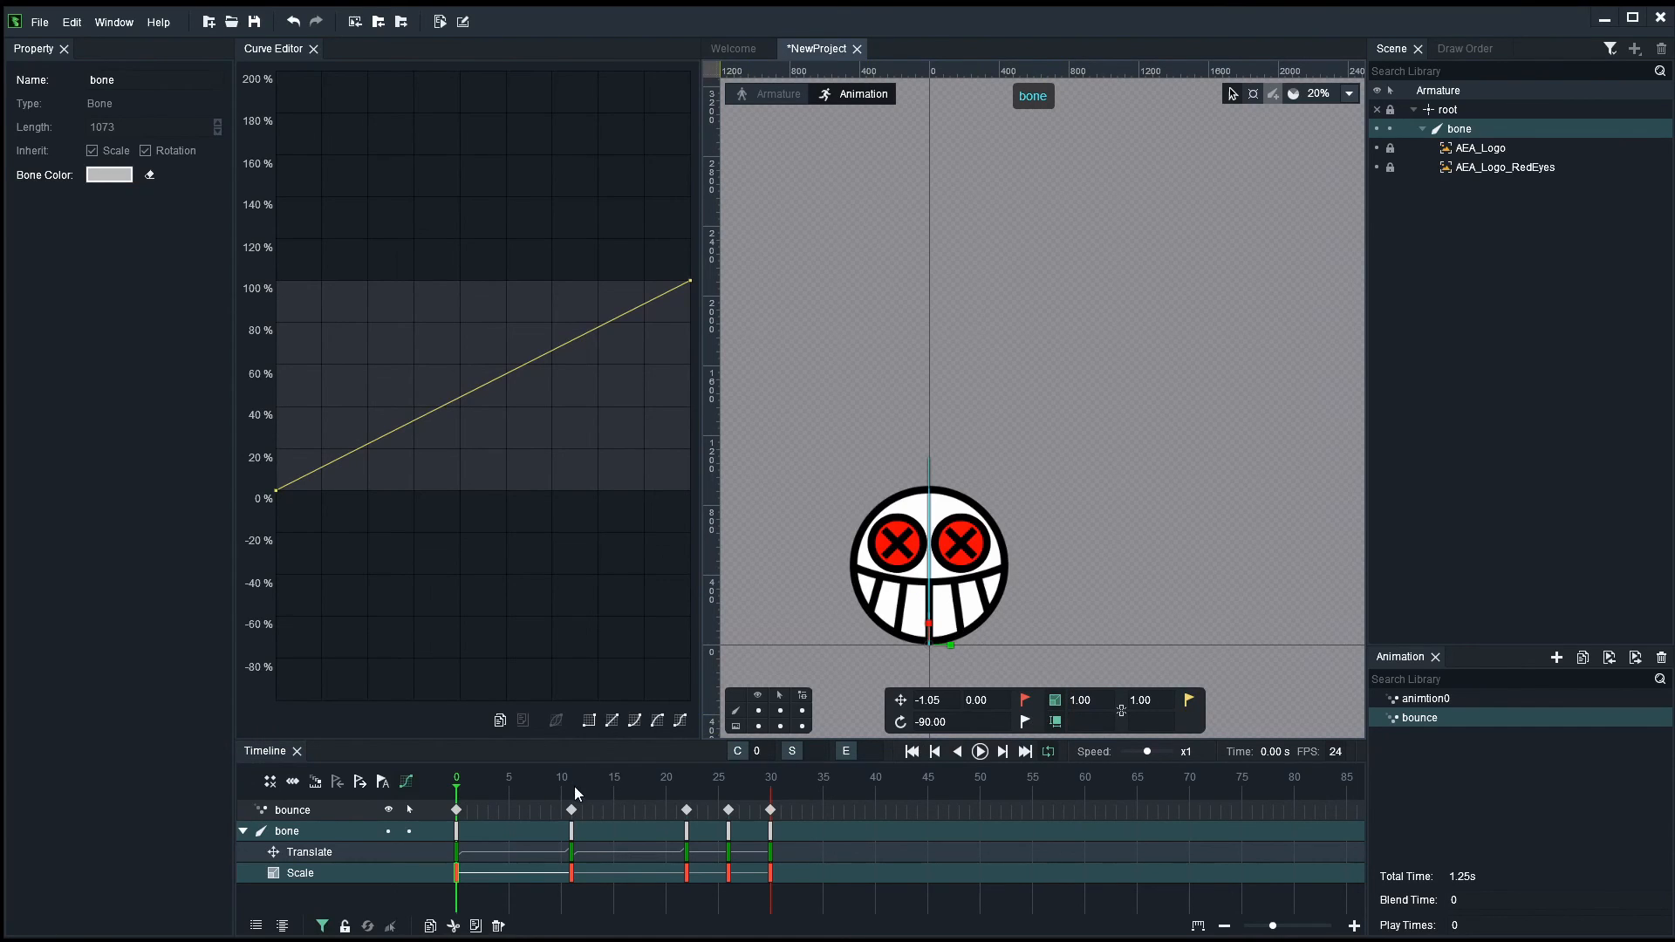
click(977, 750)
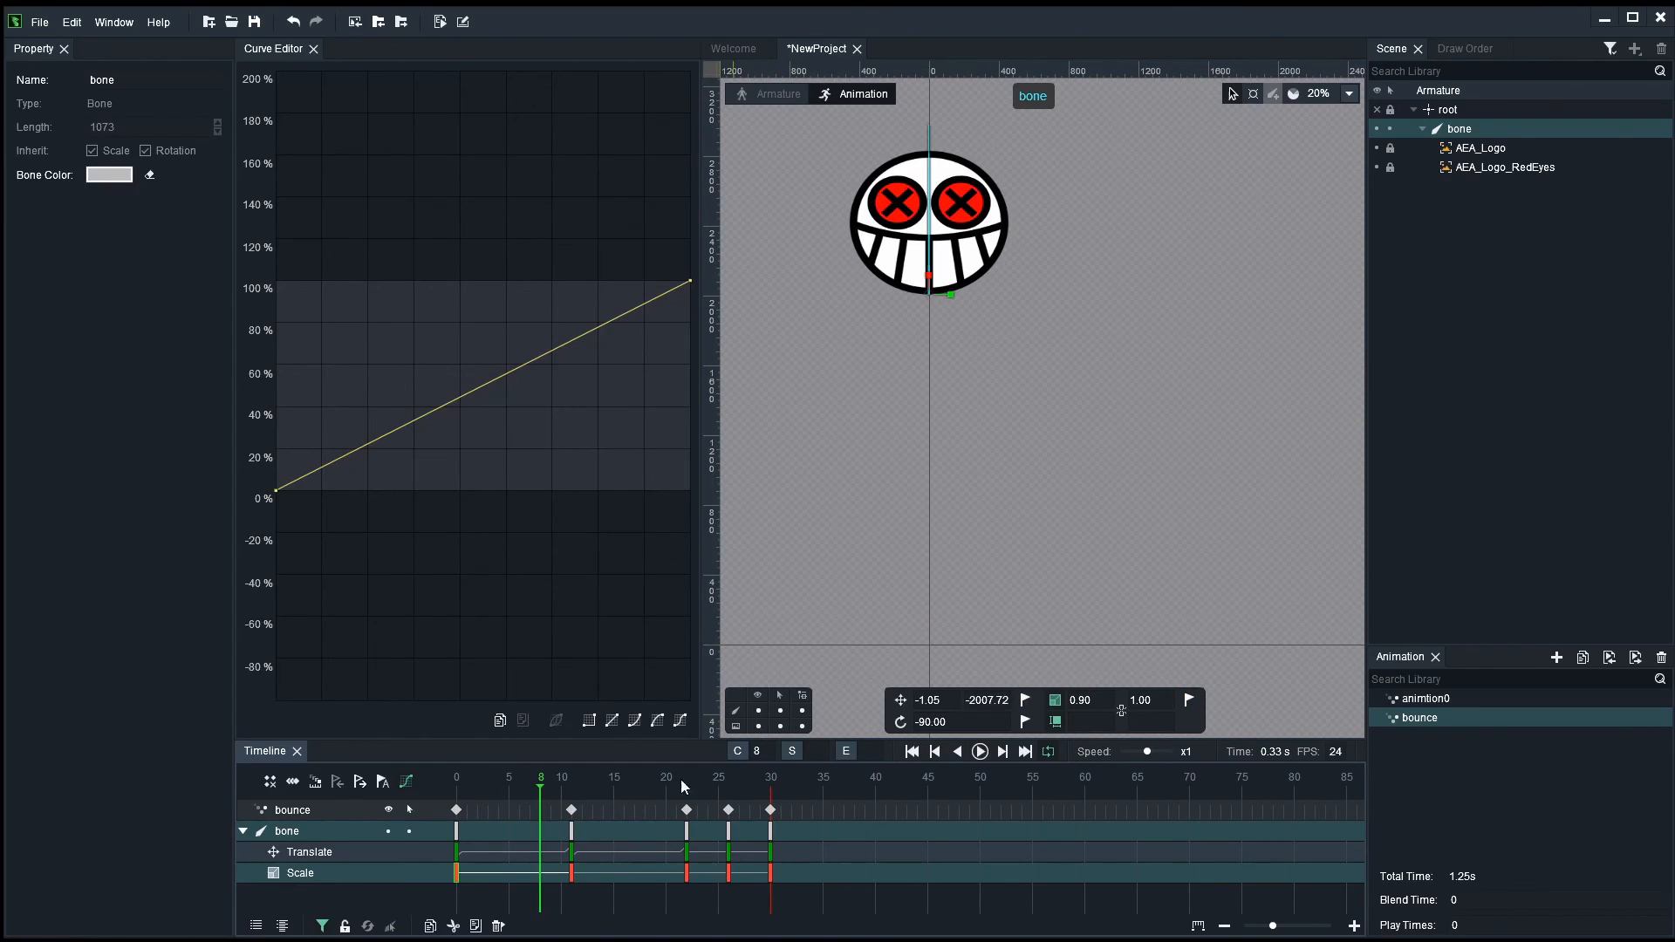
click(717, 778)
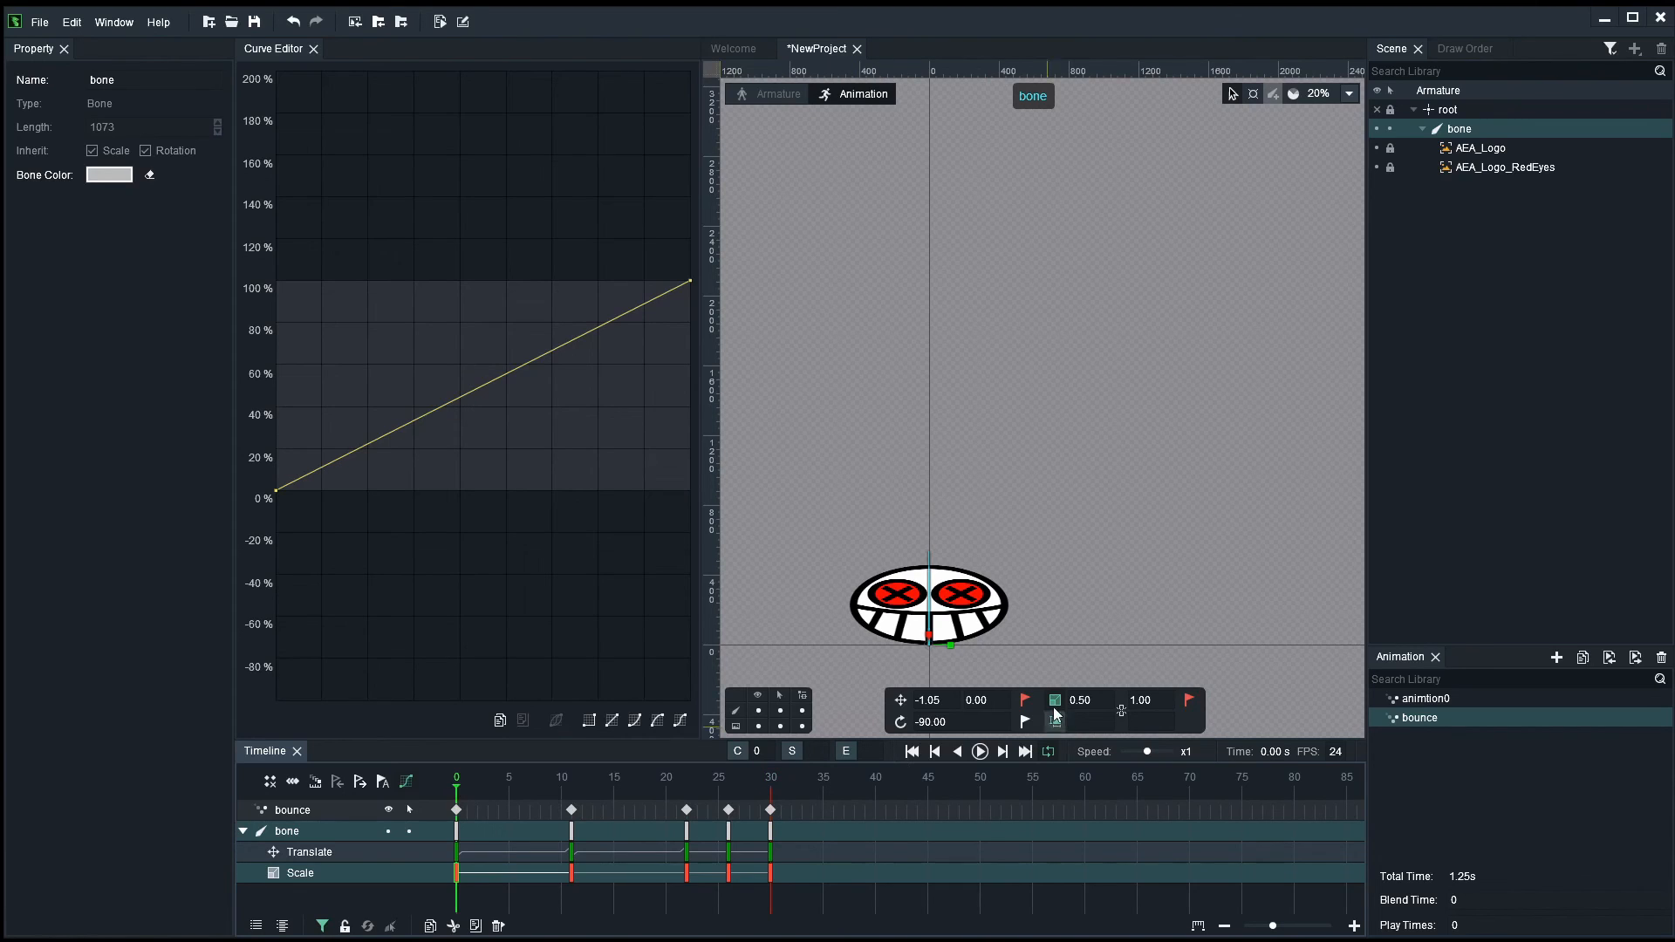
click(1187, 701)
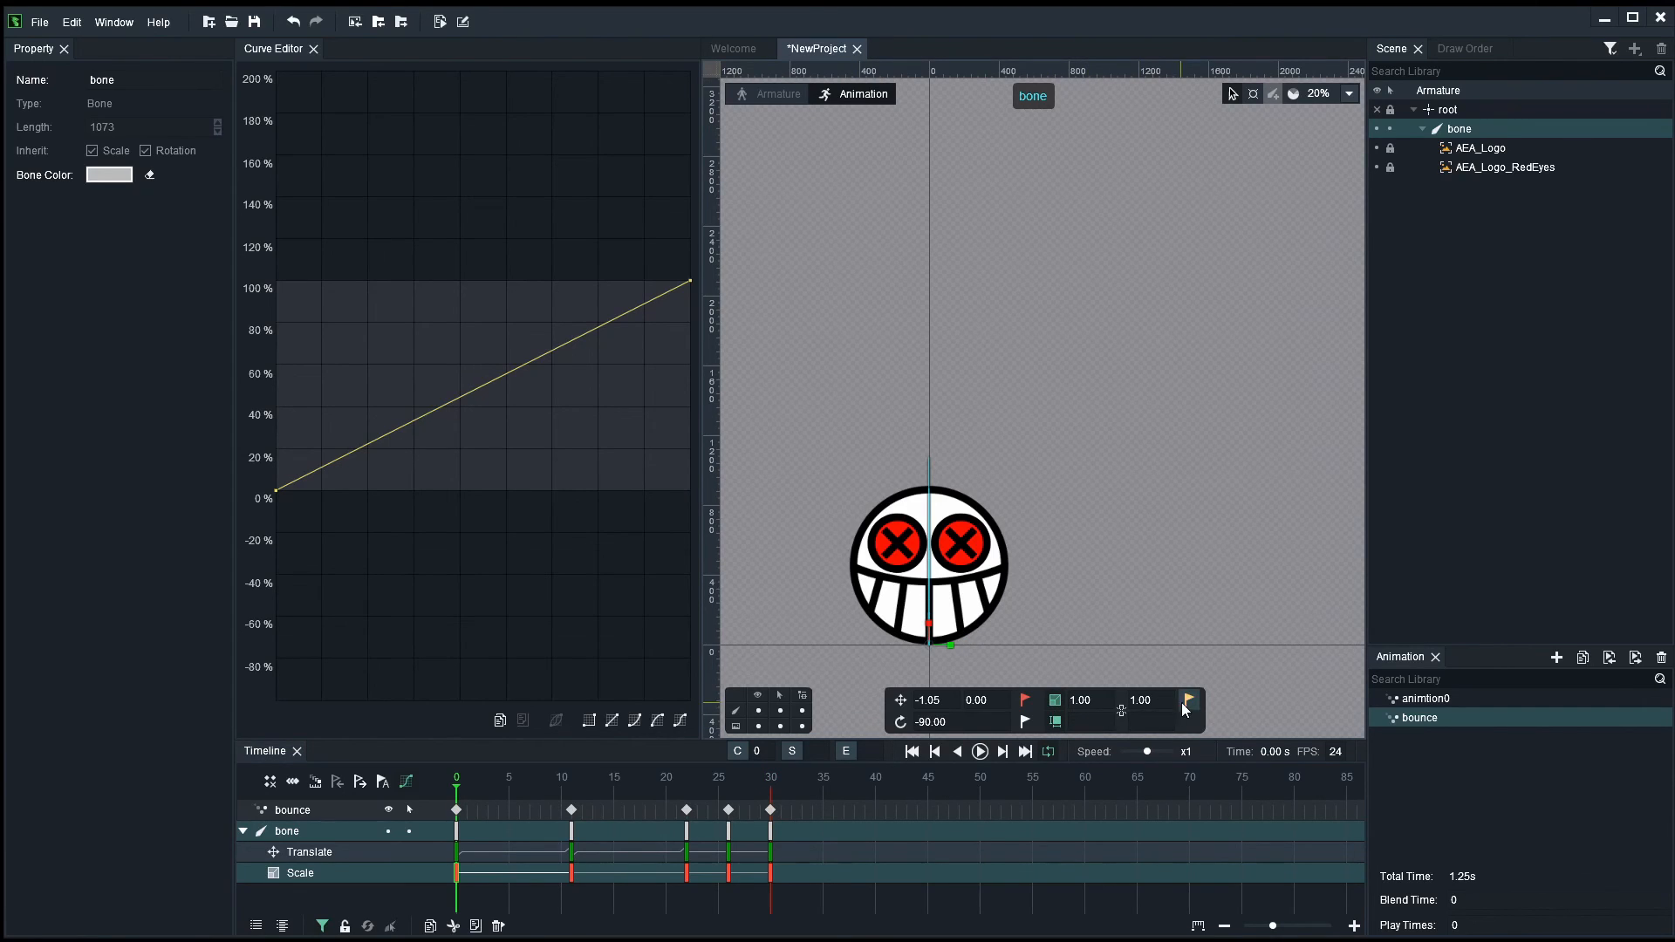
- Preview the bounce, then give the rising Translate tween from frame 0 an ease-out curve
click(978, 751)
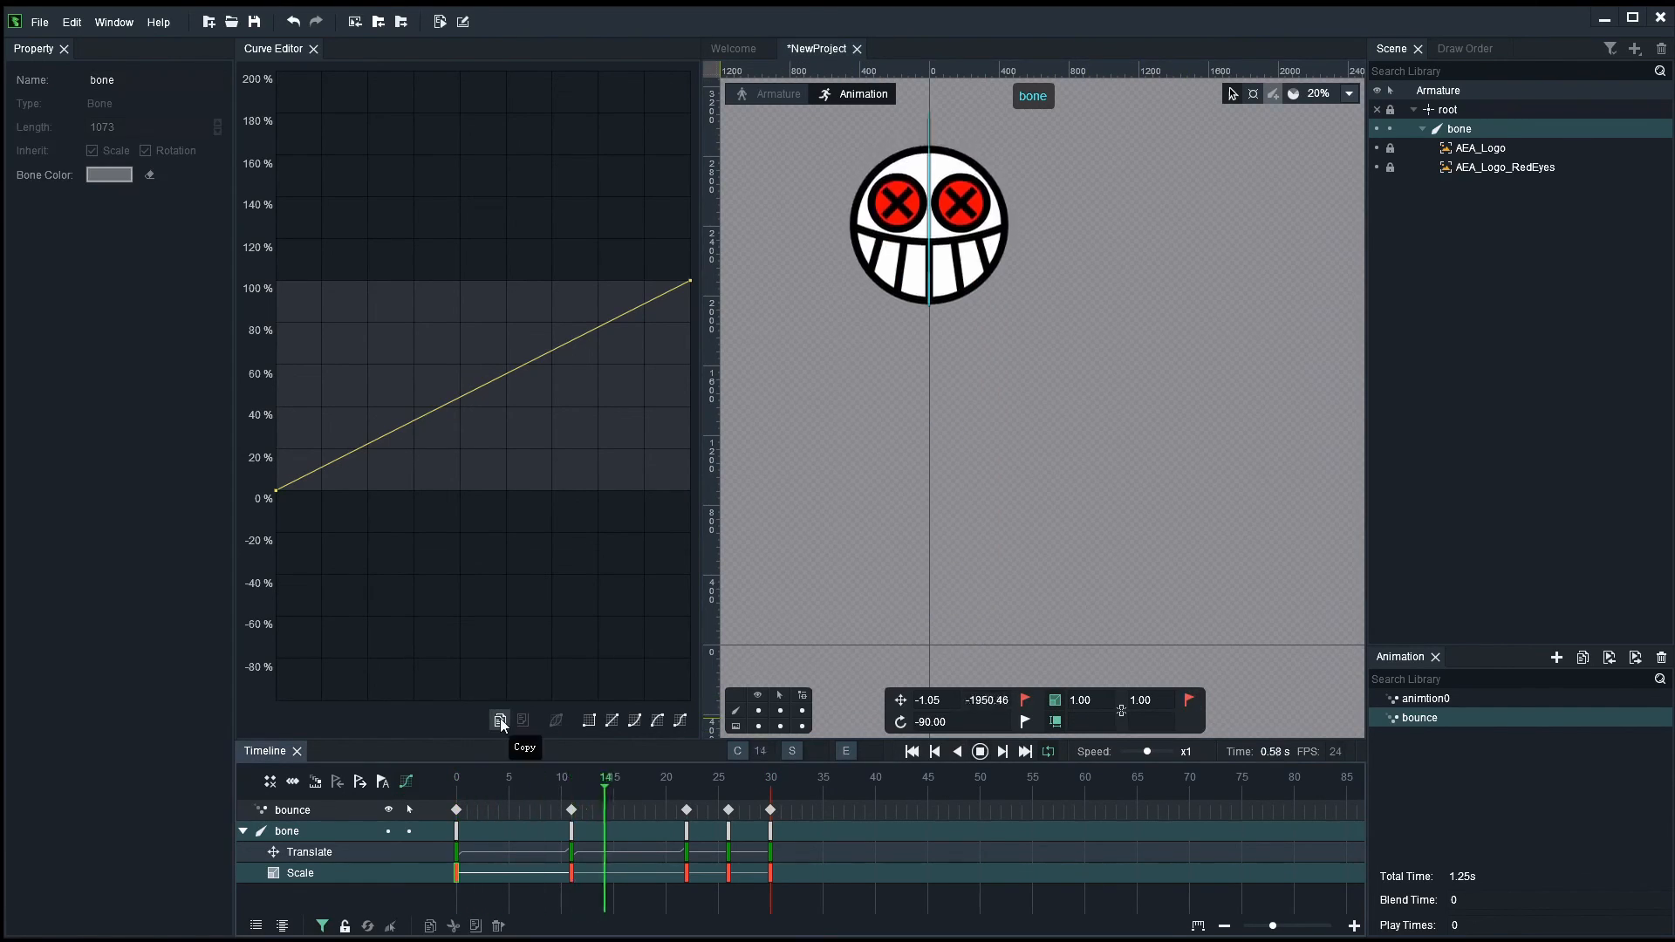
click(911, 750)
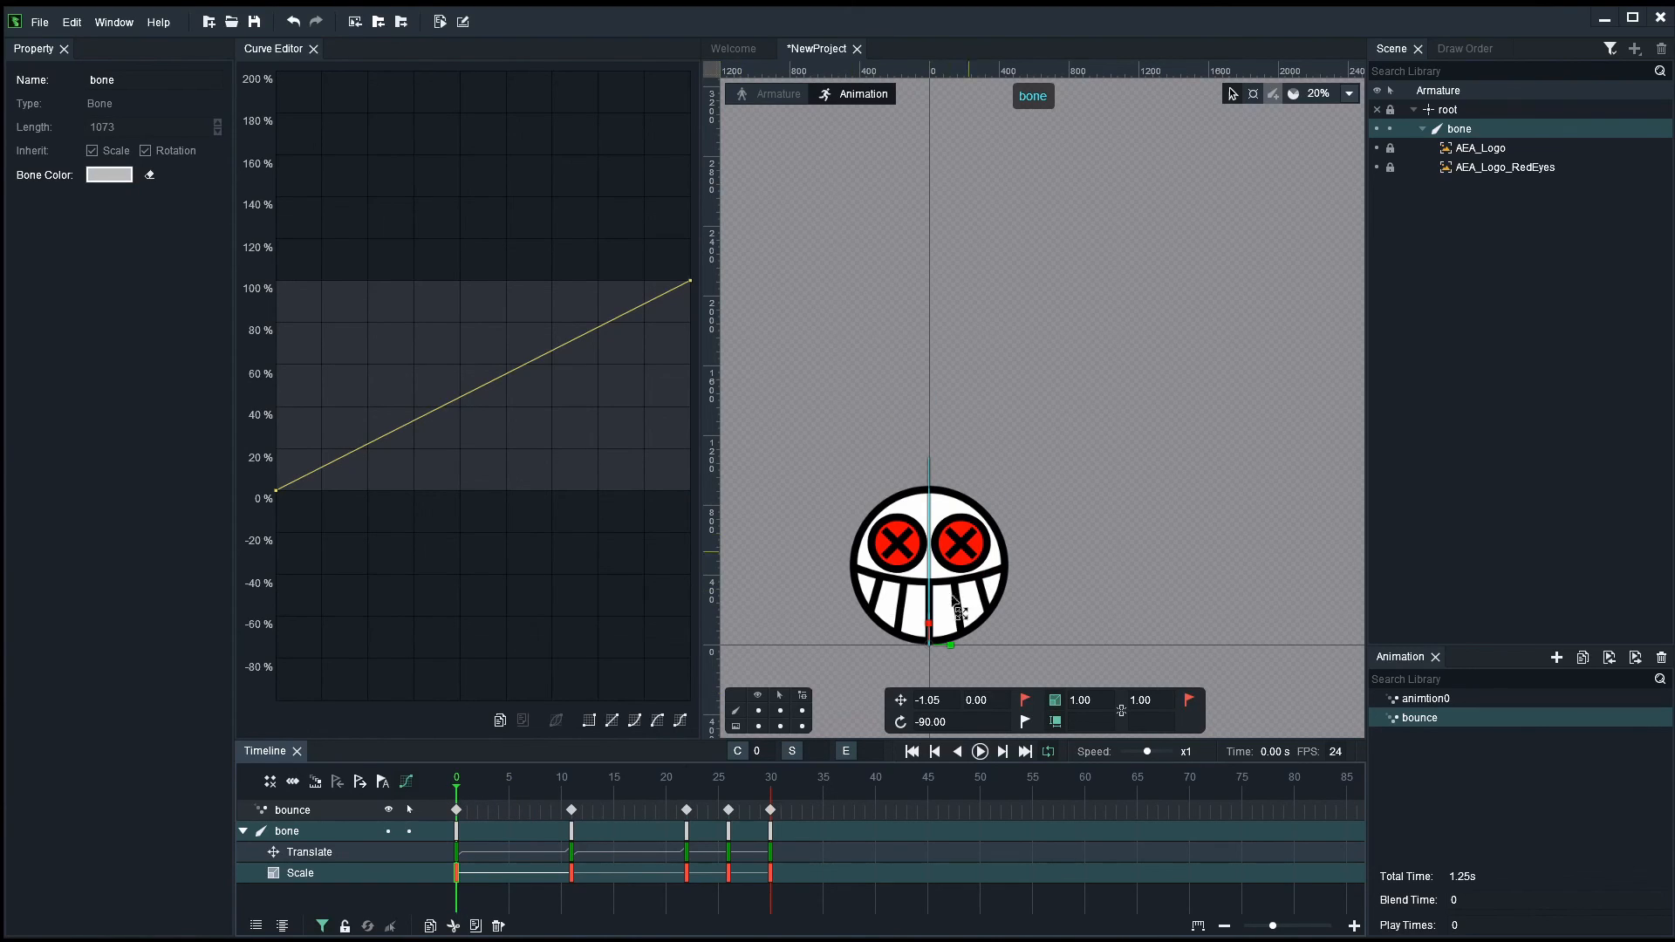
click(489, 778)
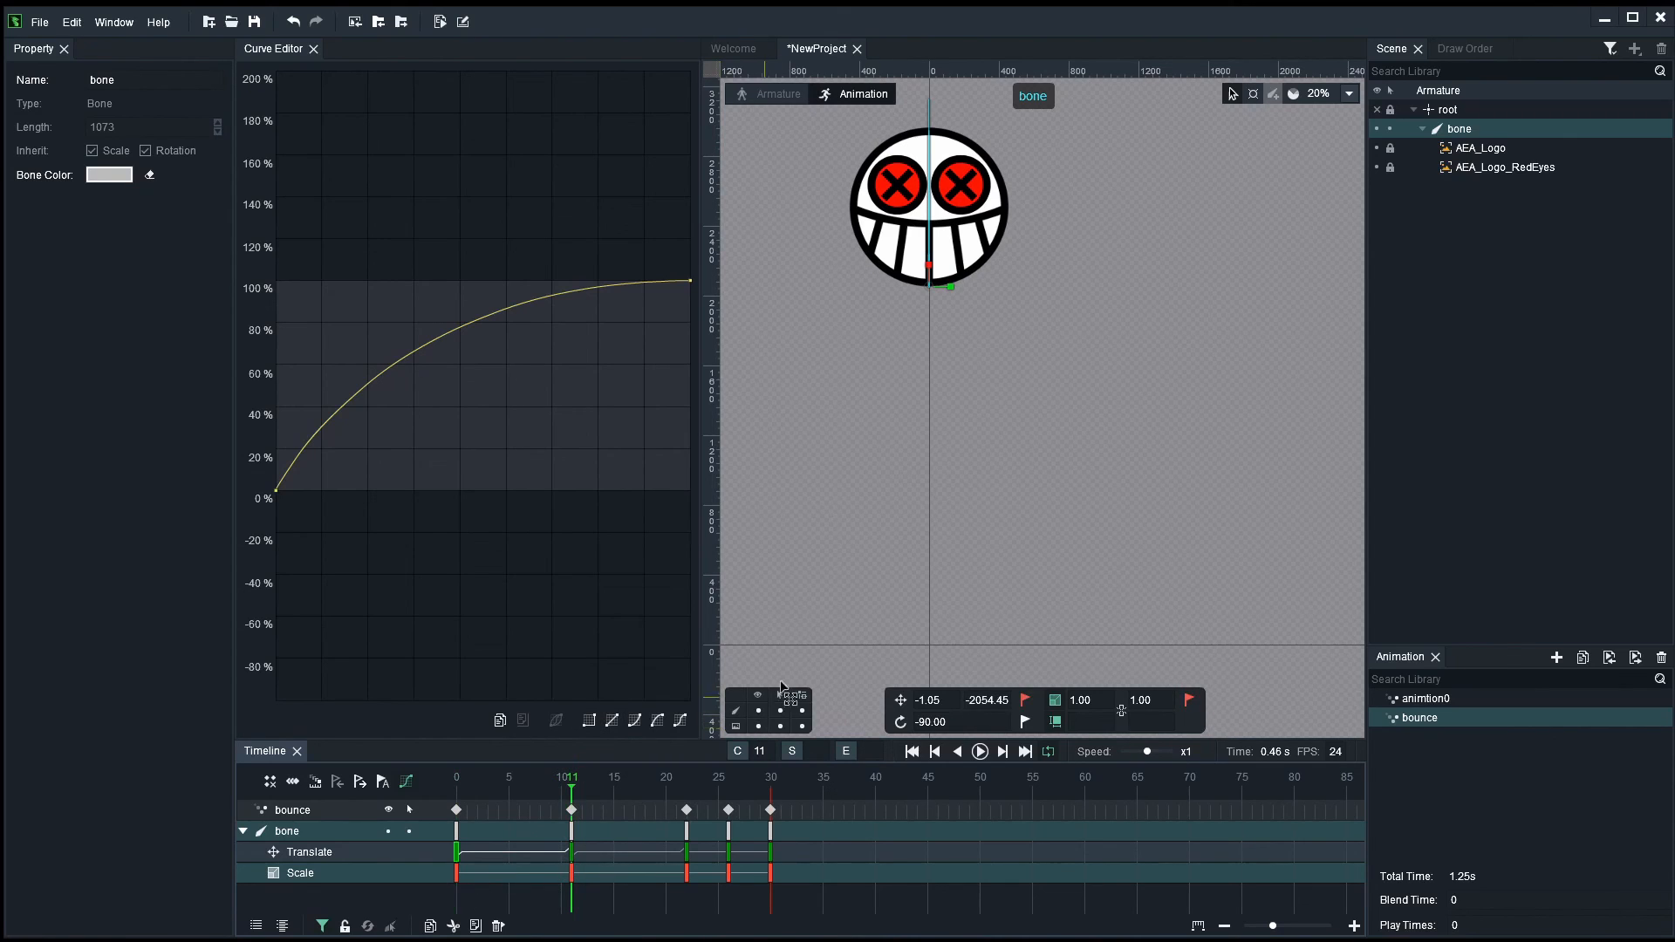
- Shape the falling Translate tween from frame 11 to 22 into an ease-in curve
click(674, 778)
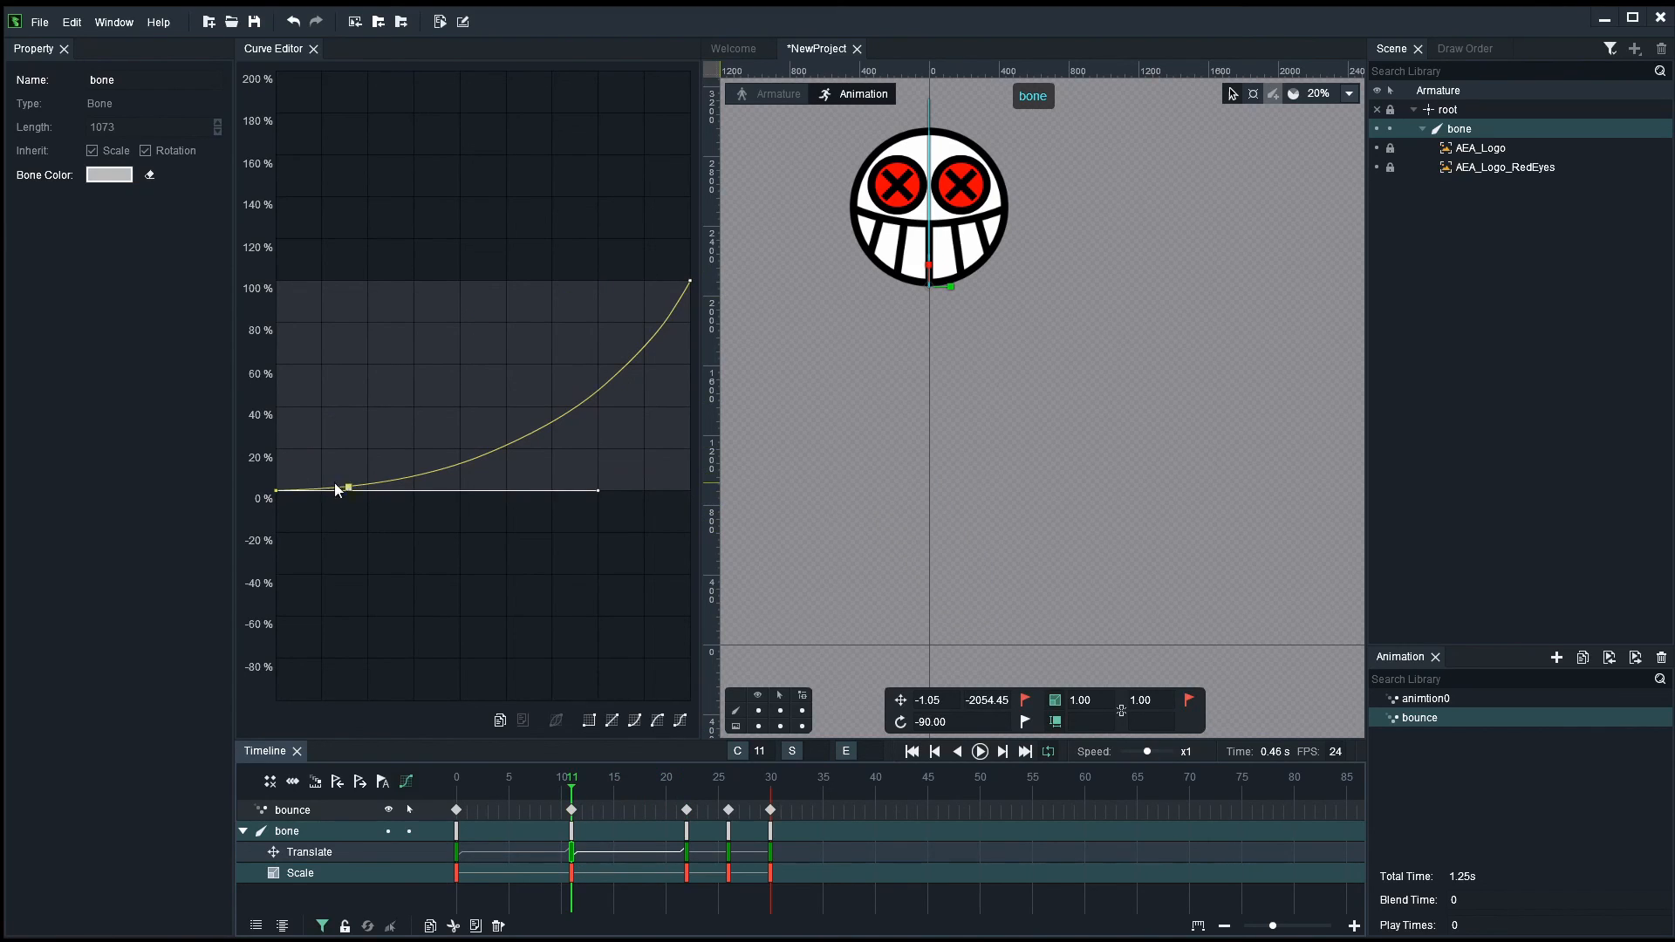
click(633, 721)
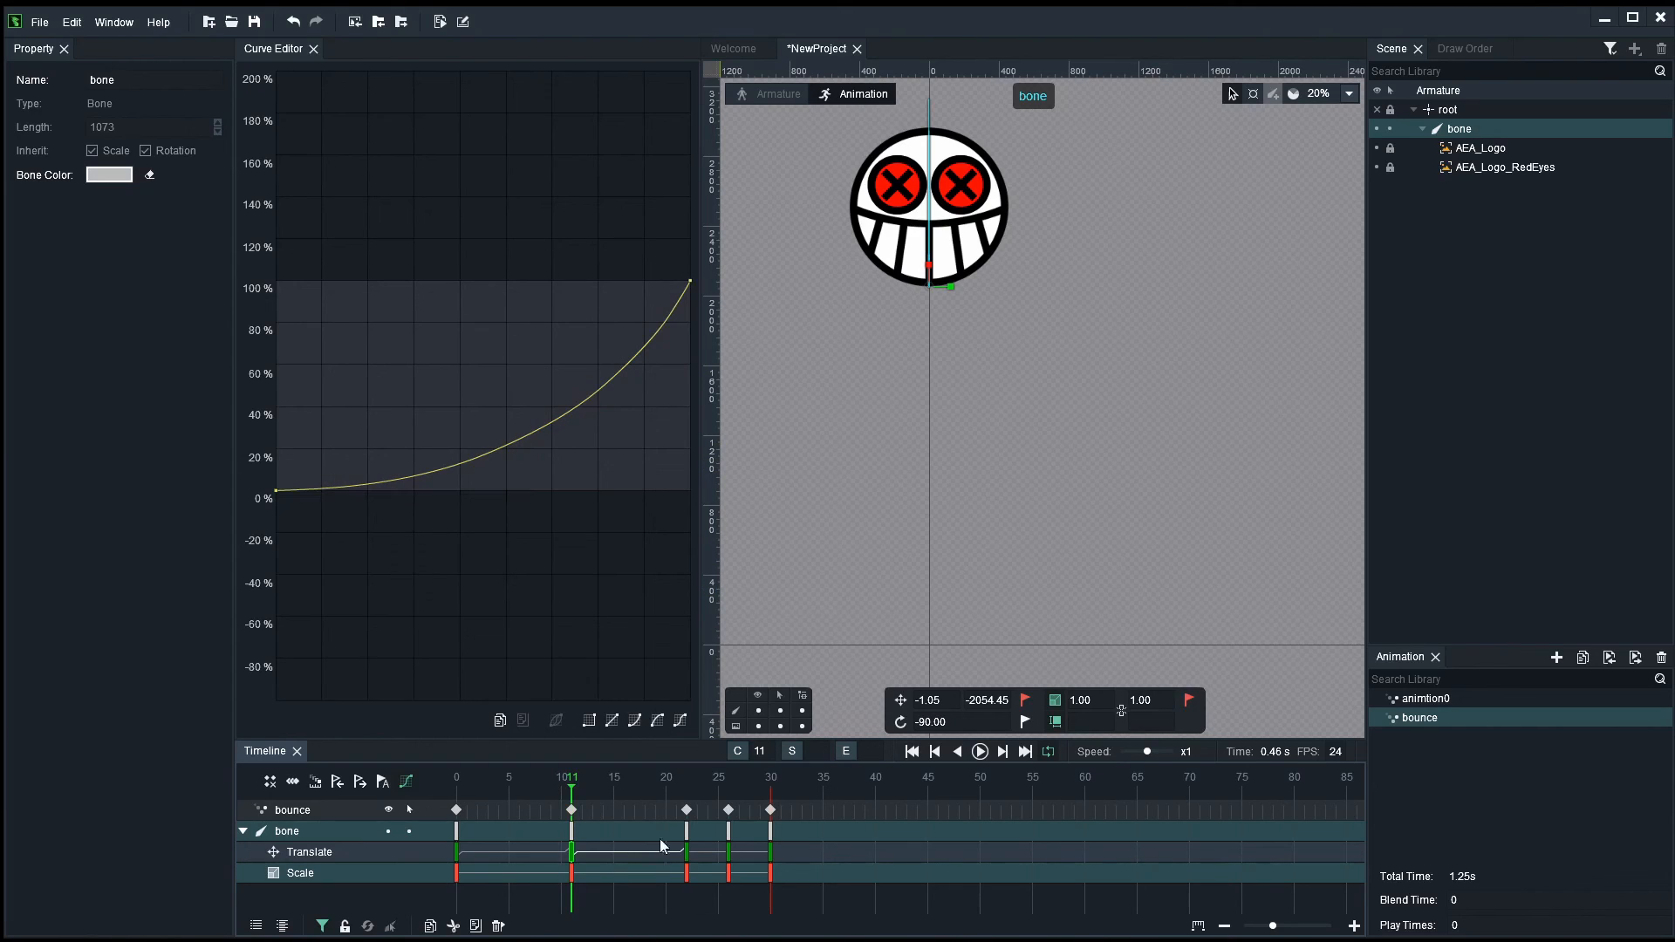
click(688, 779)
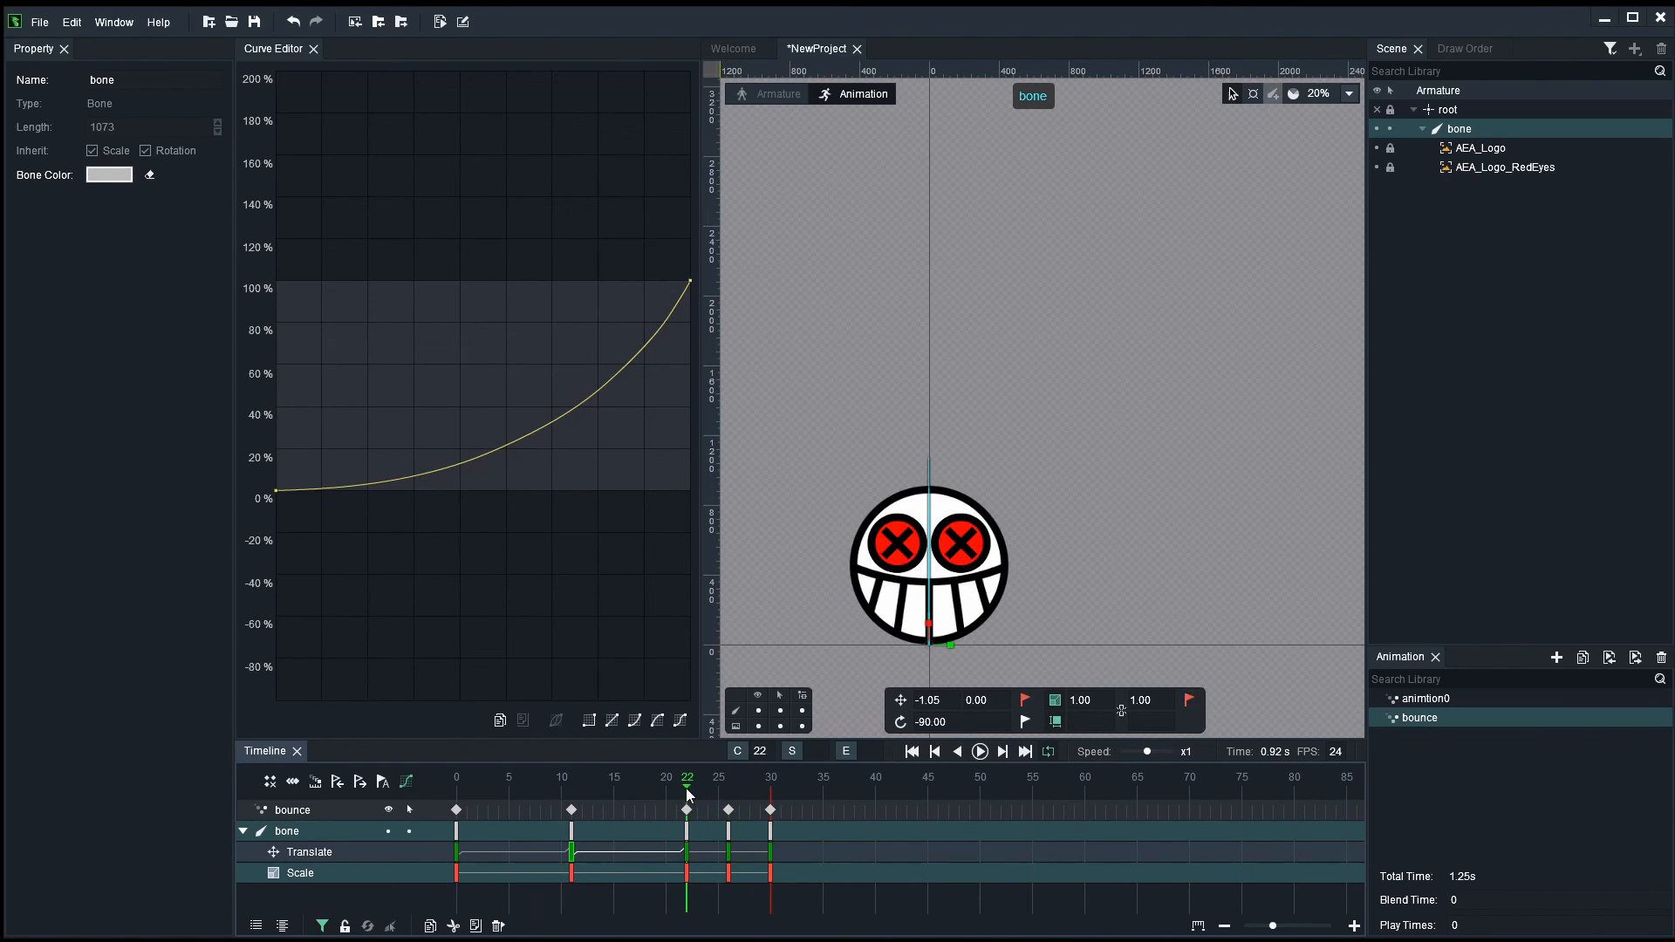
- Play and stop the bounce to check the easing, then select the red eyes slot
click(548, 777)
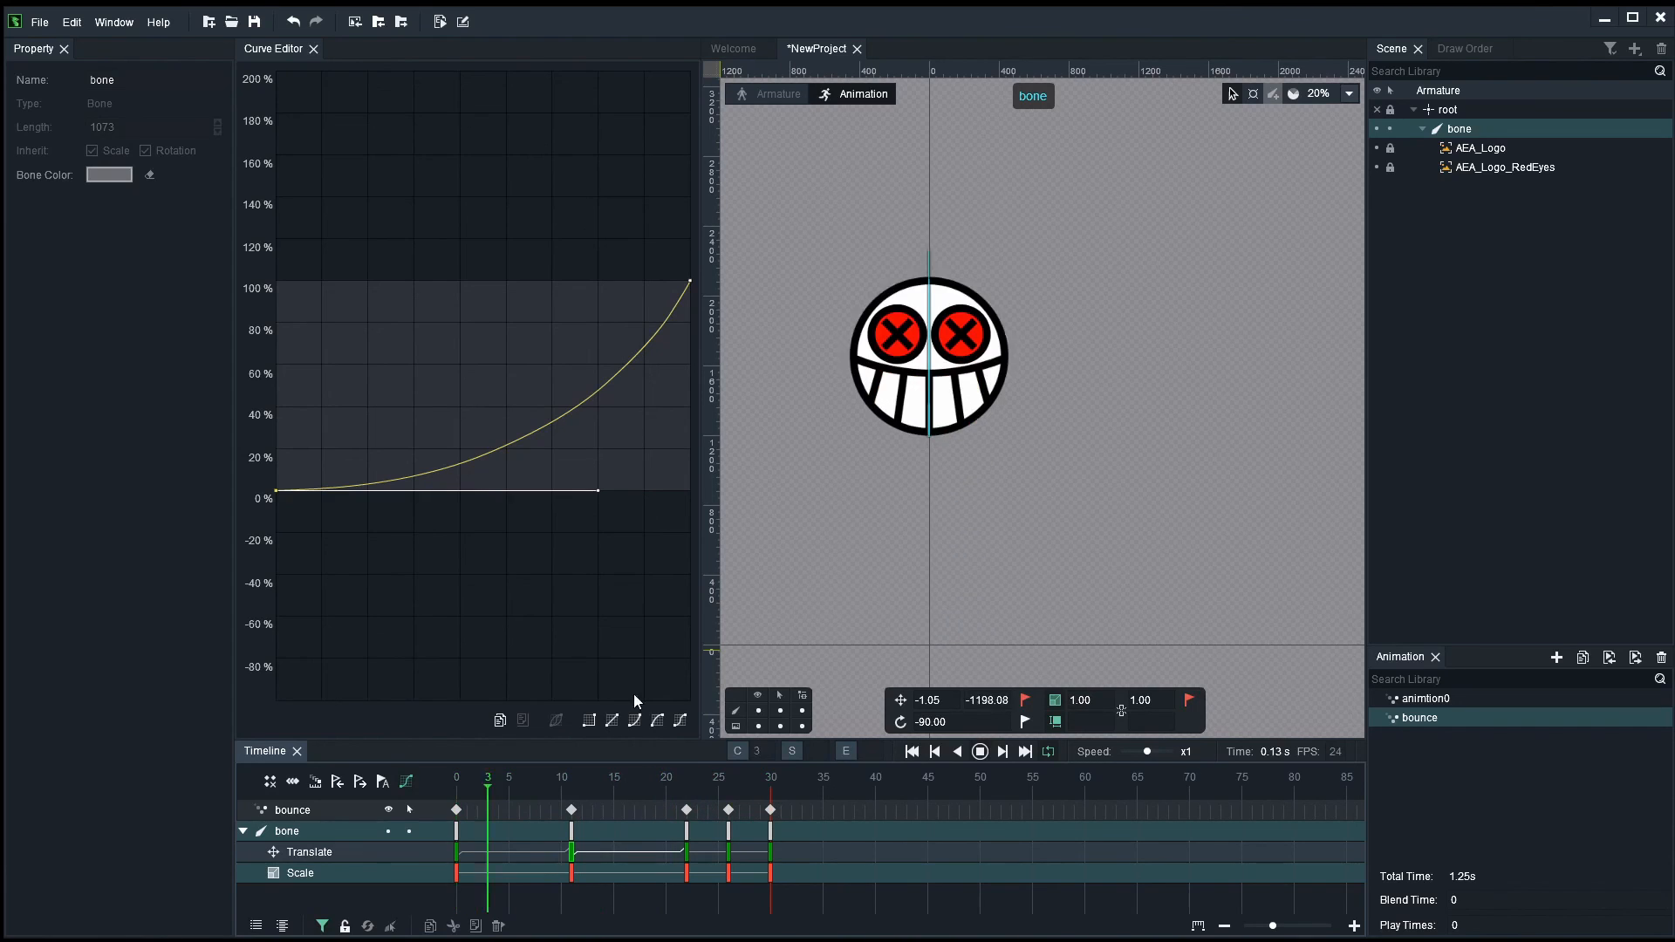
click(977, 750)
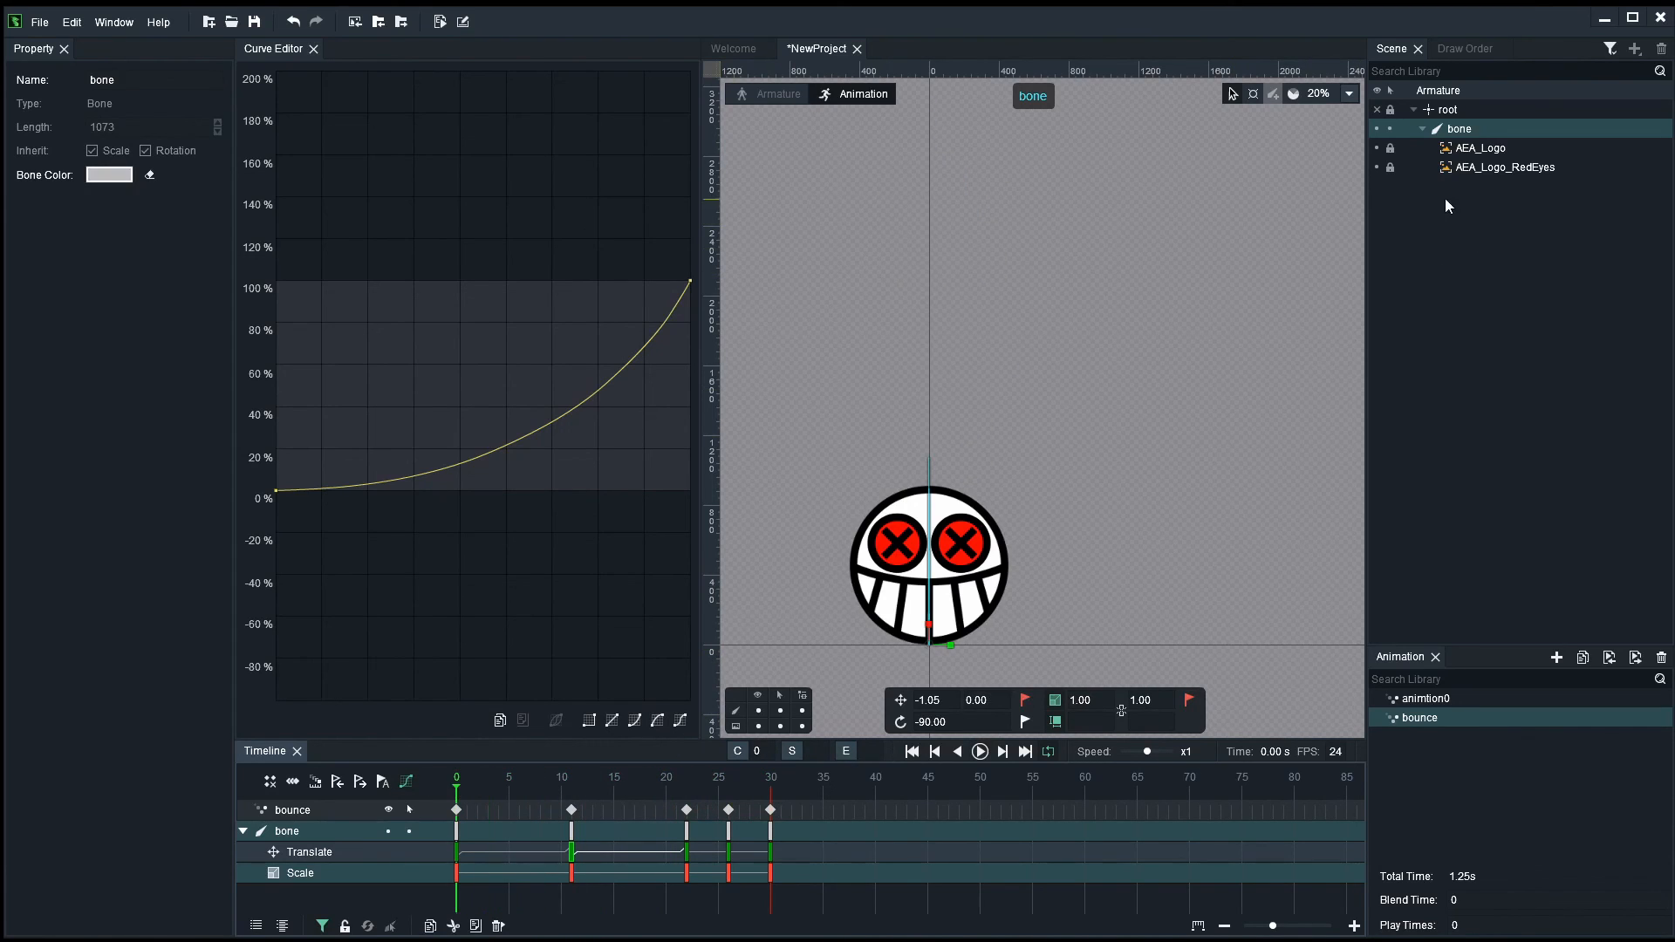
click(1502, 167)
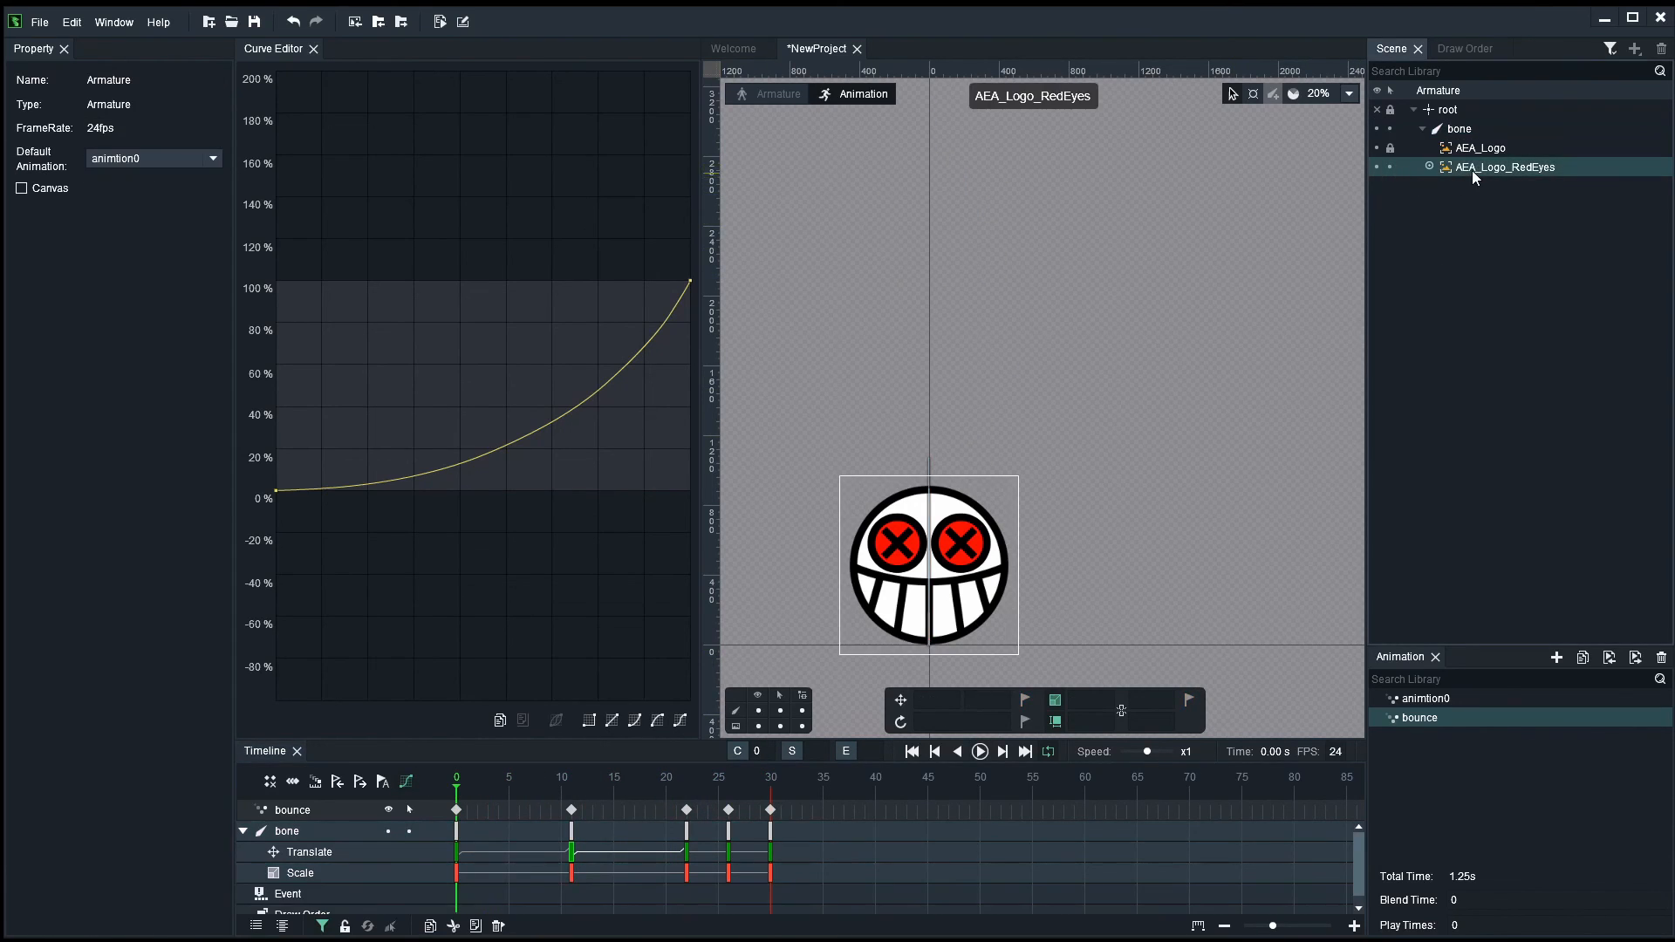
- Set AEA_Logo_RedEyes alpha to 0 at frame 22 and key its transparency at frame 30
click(1504, 168)
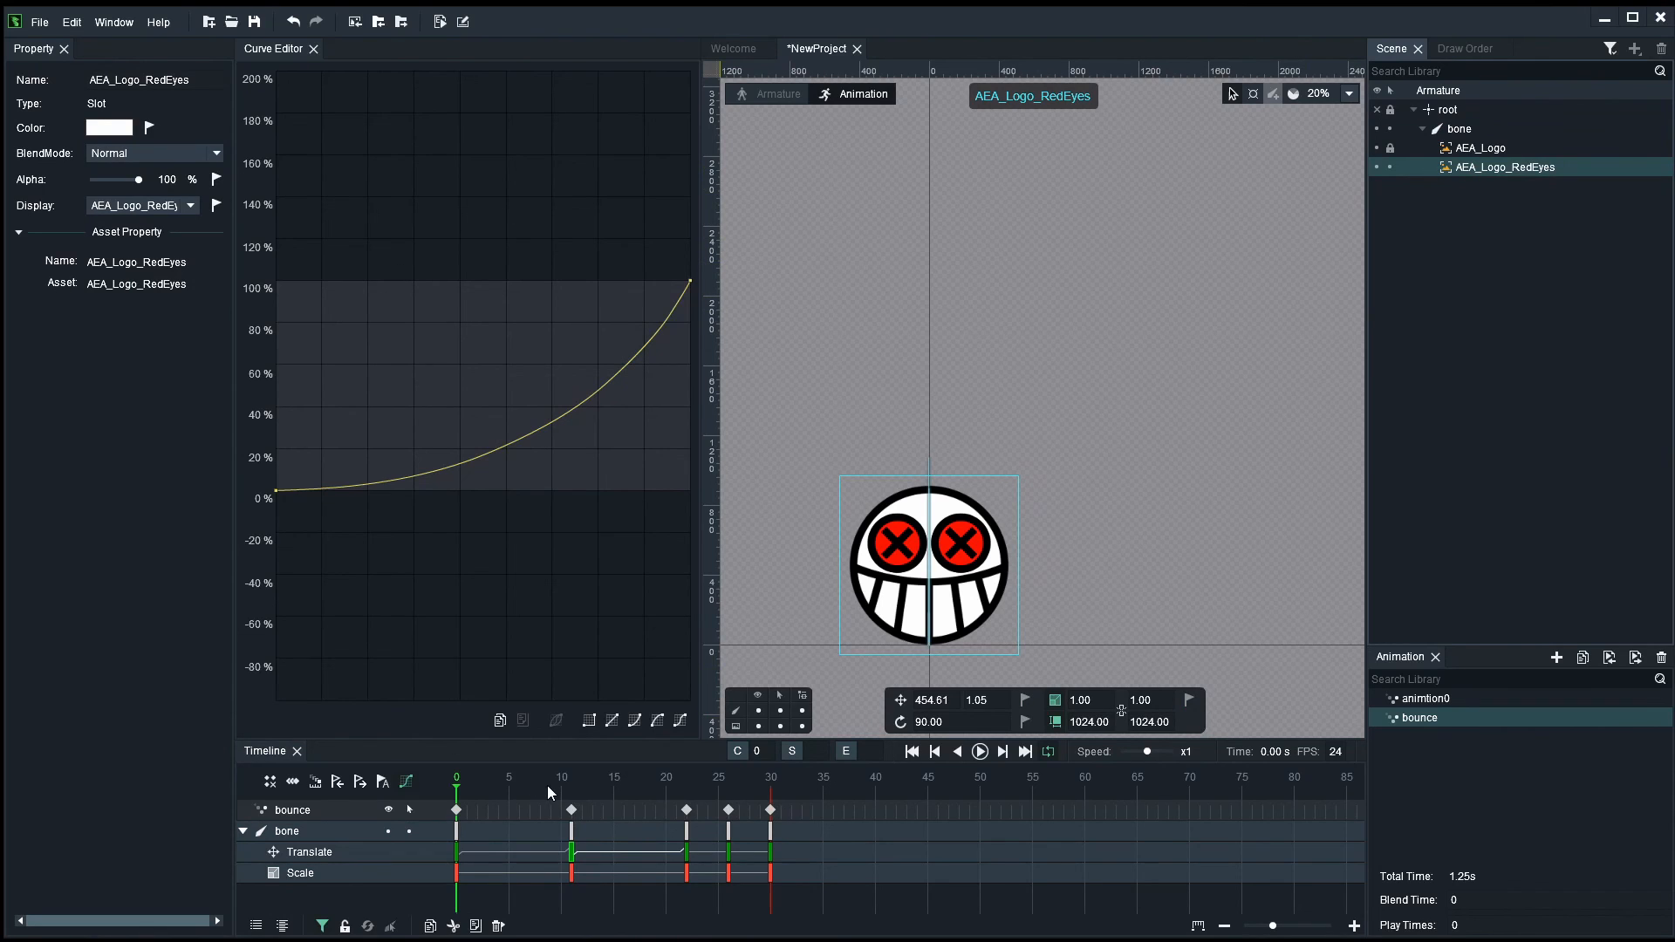
click(688, 777)
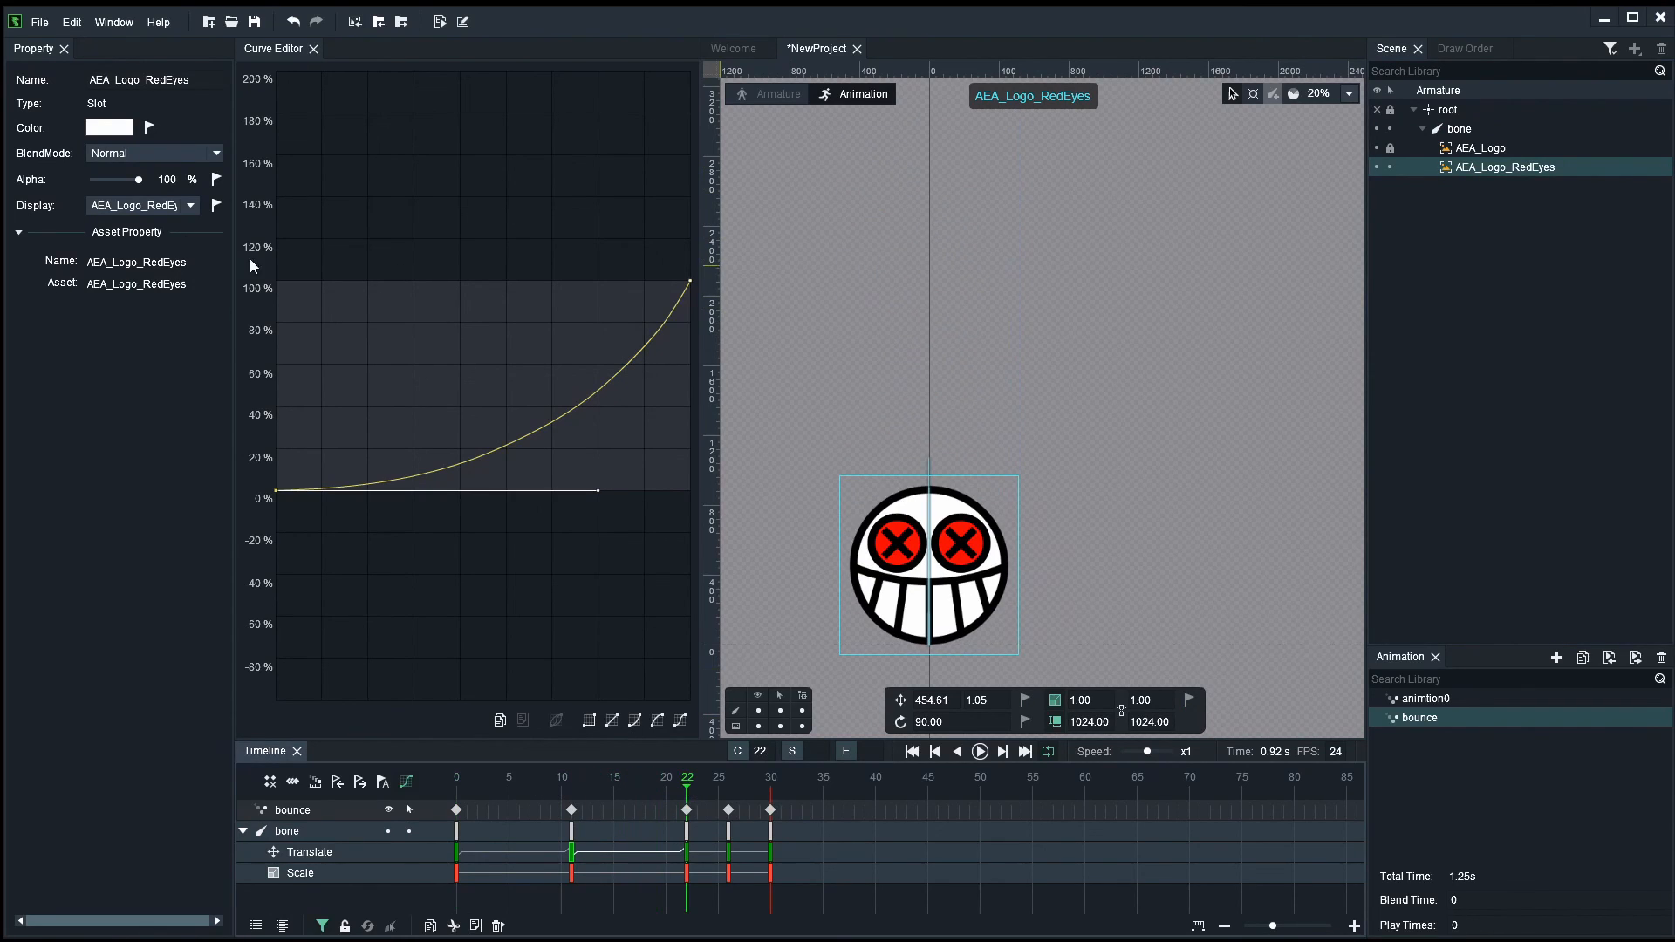
drag(136, 178, 101, 177)
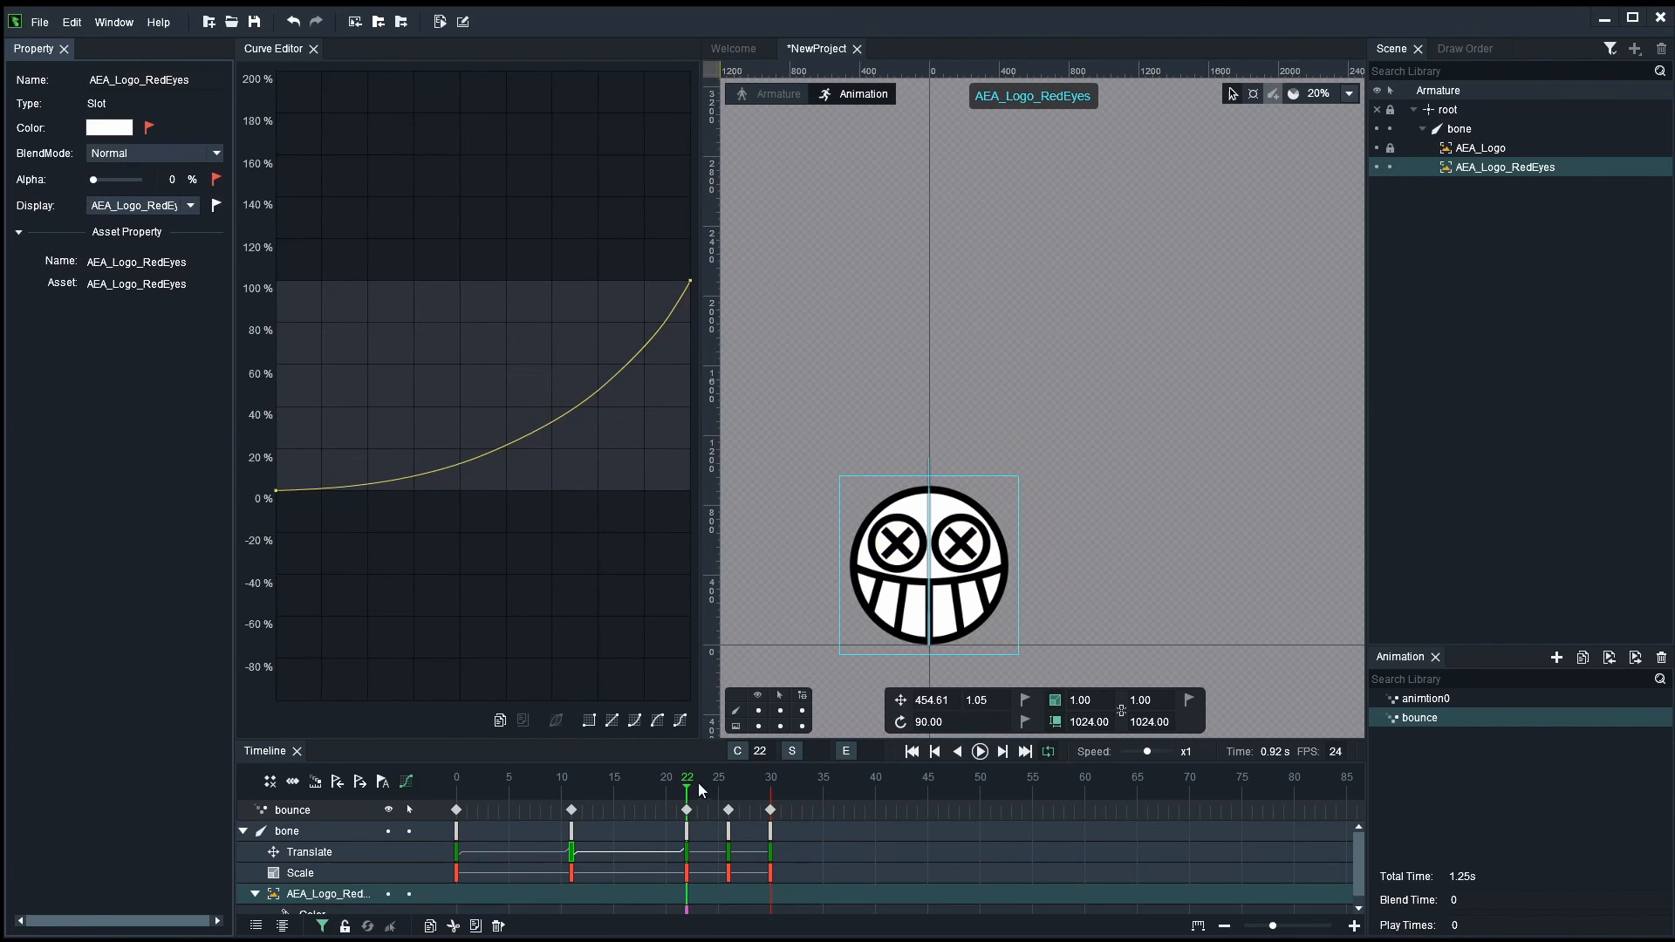
click(769, 777)
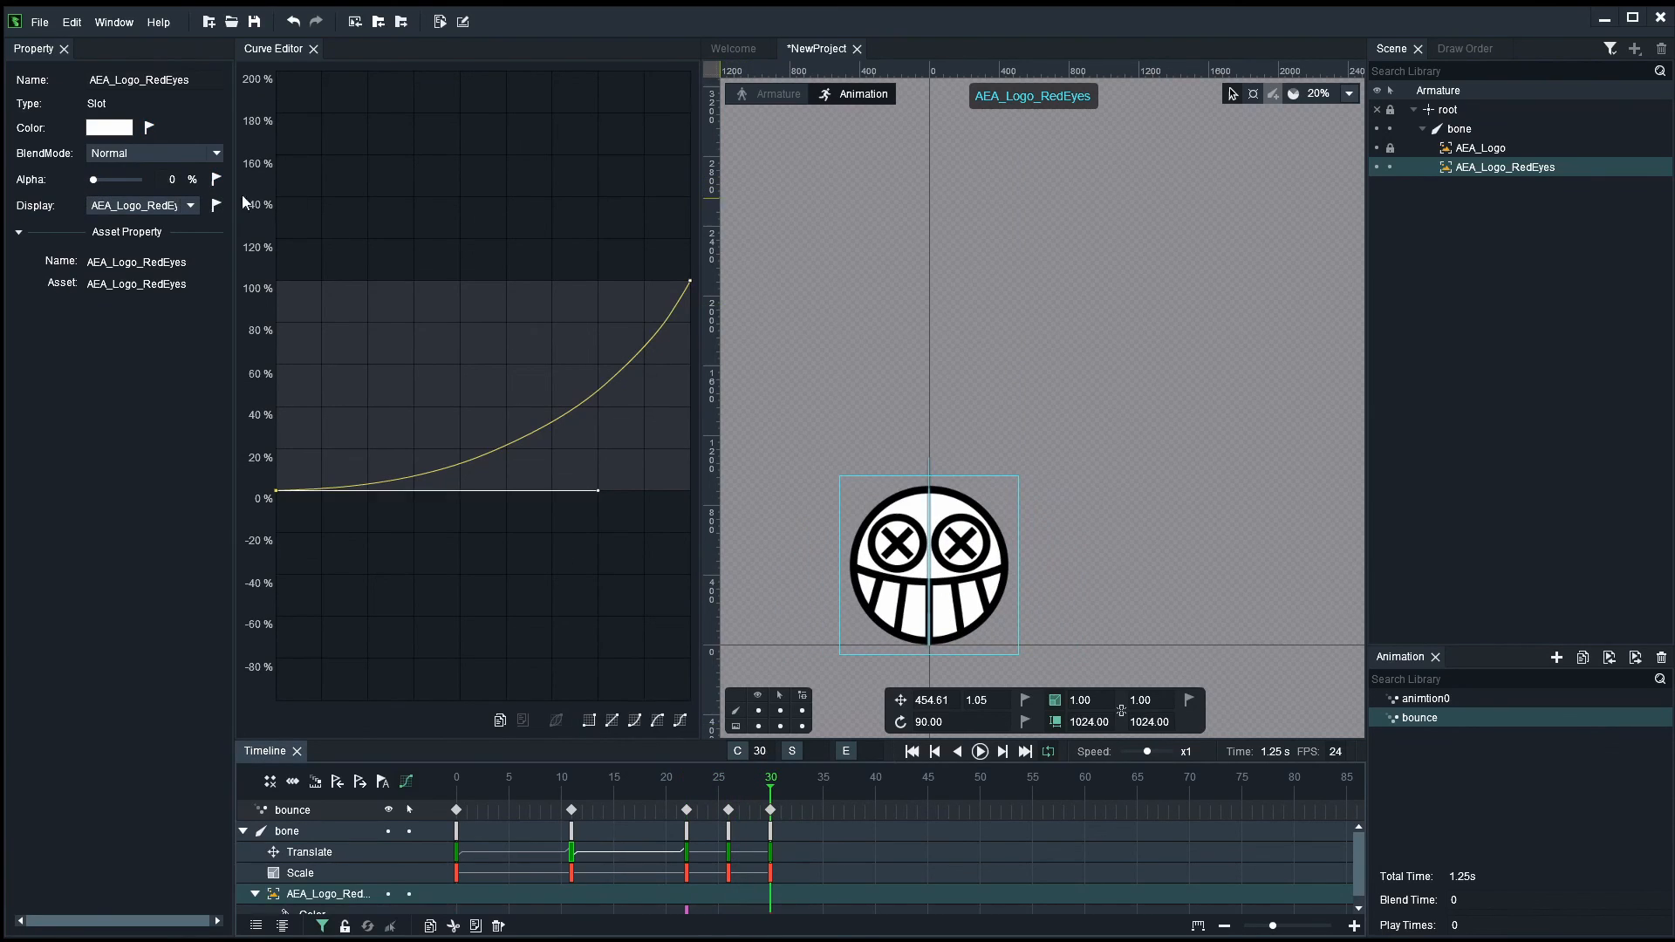
click(728, 779)
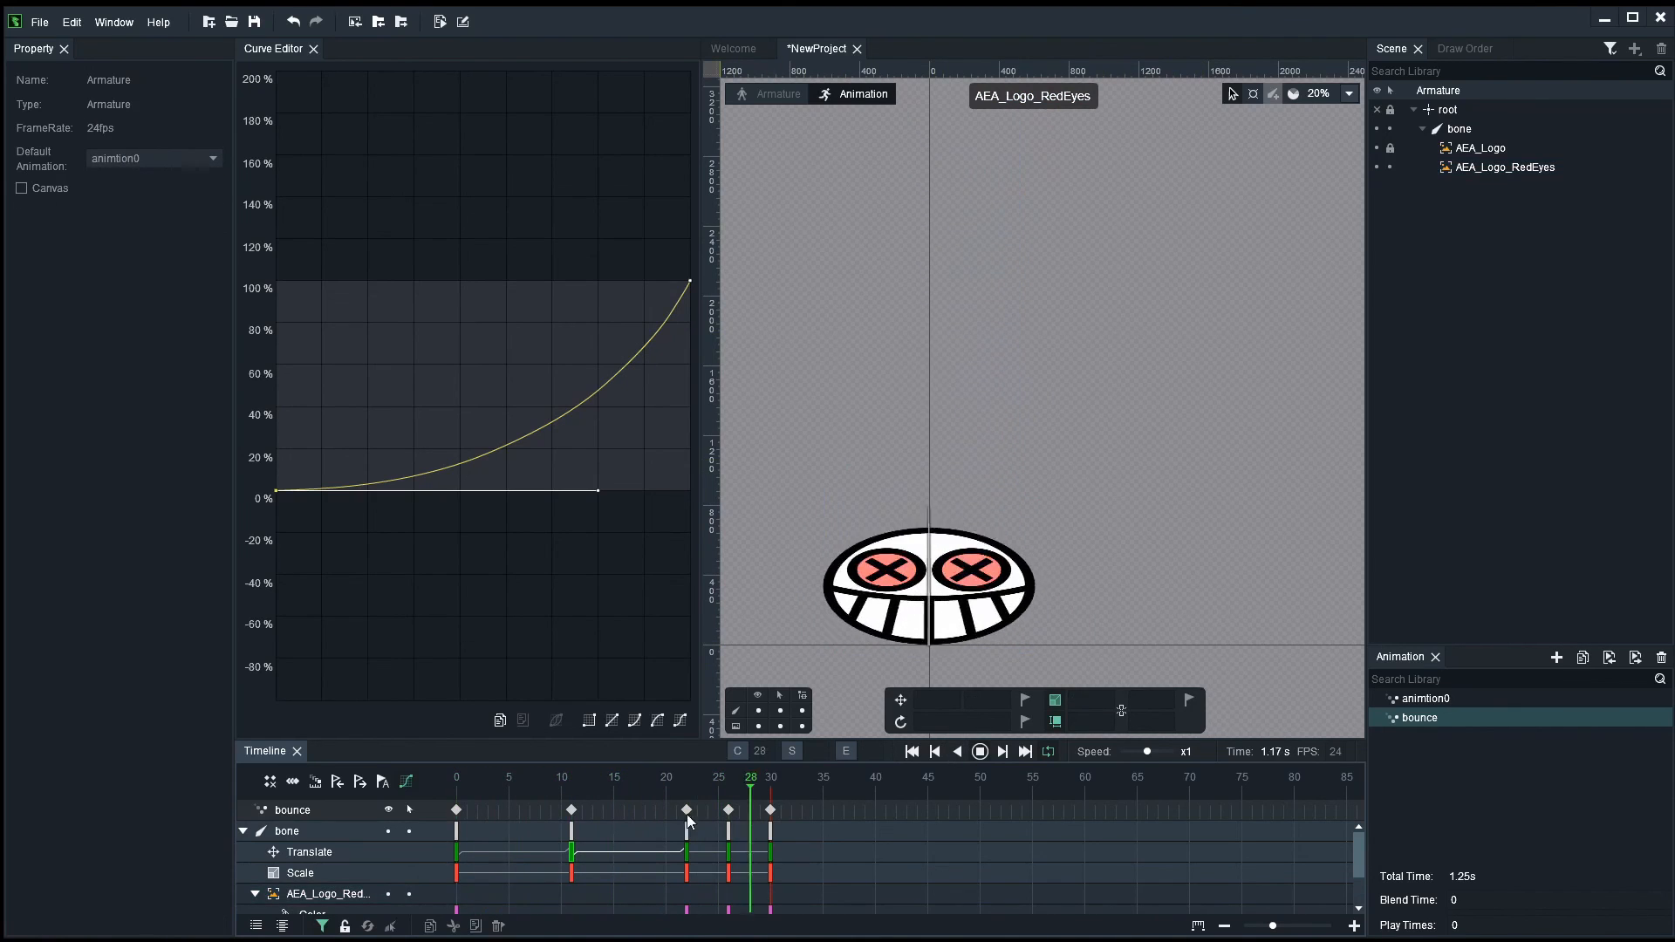
- Play through the finished bounce showing the eyes' Color keys, then stop playback
click(613, 779)
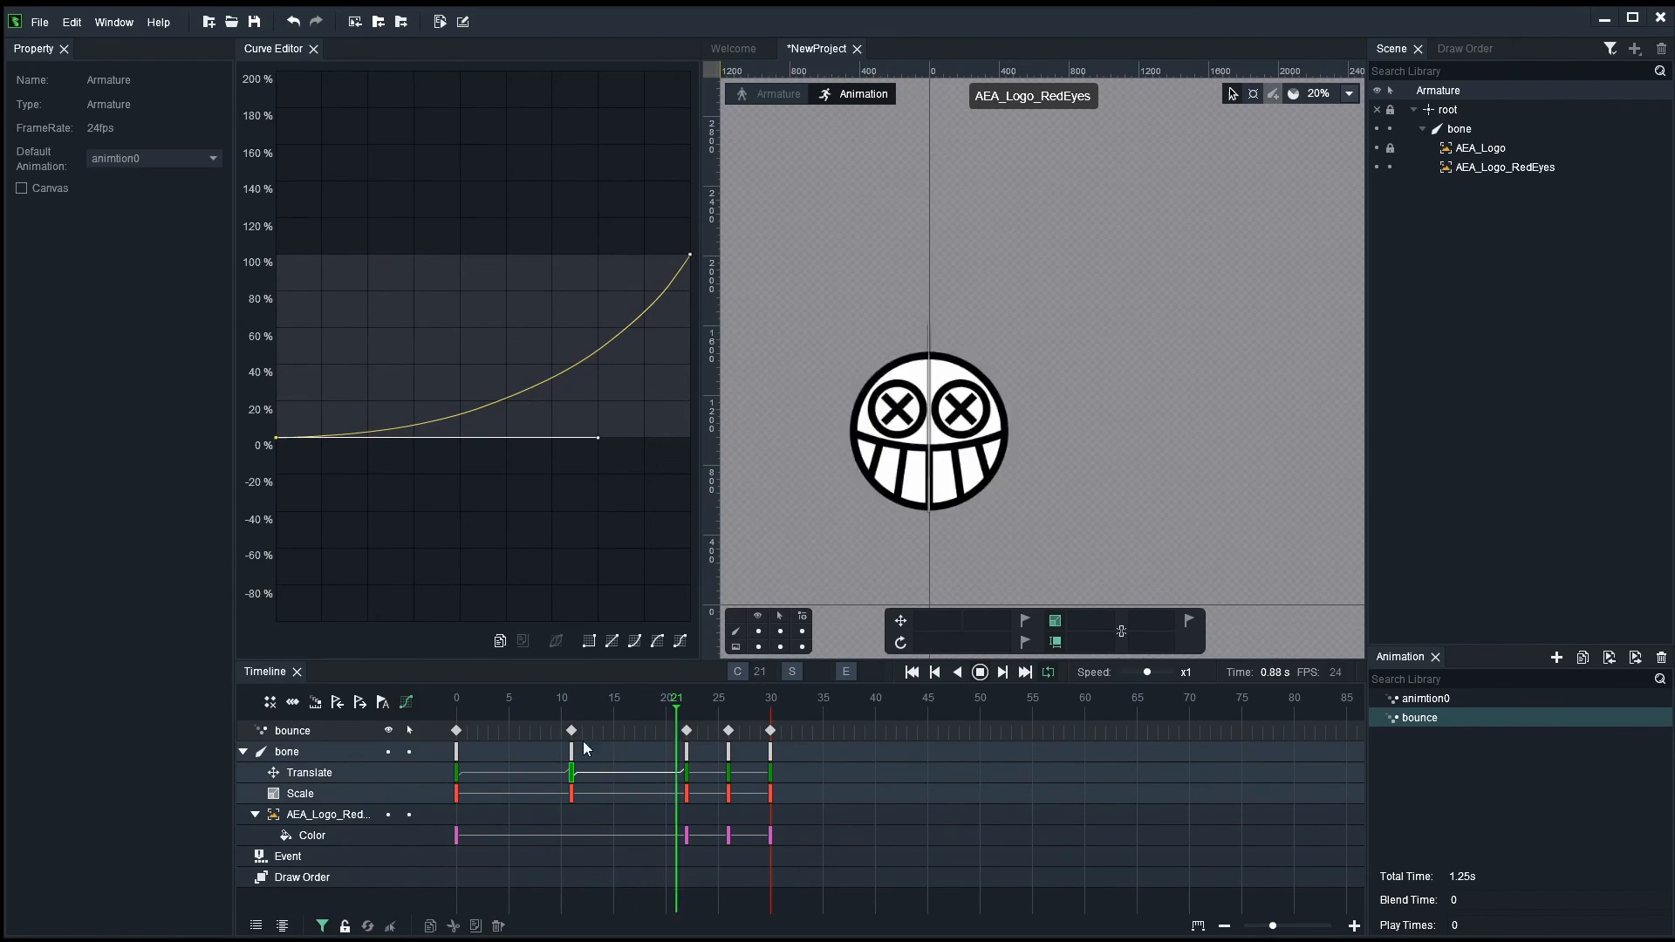
click(541, 698)
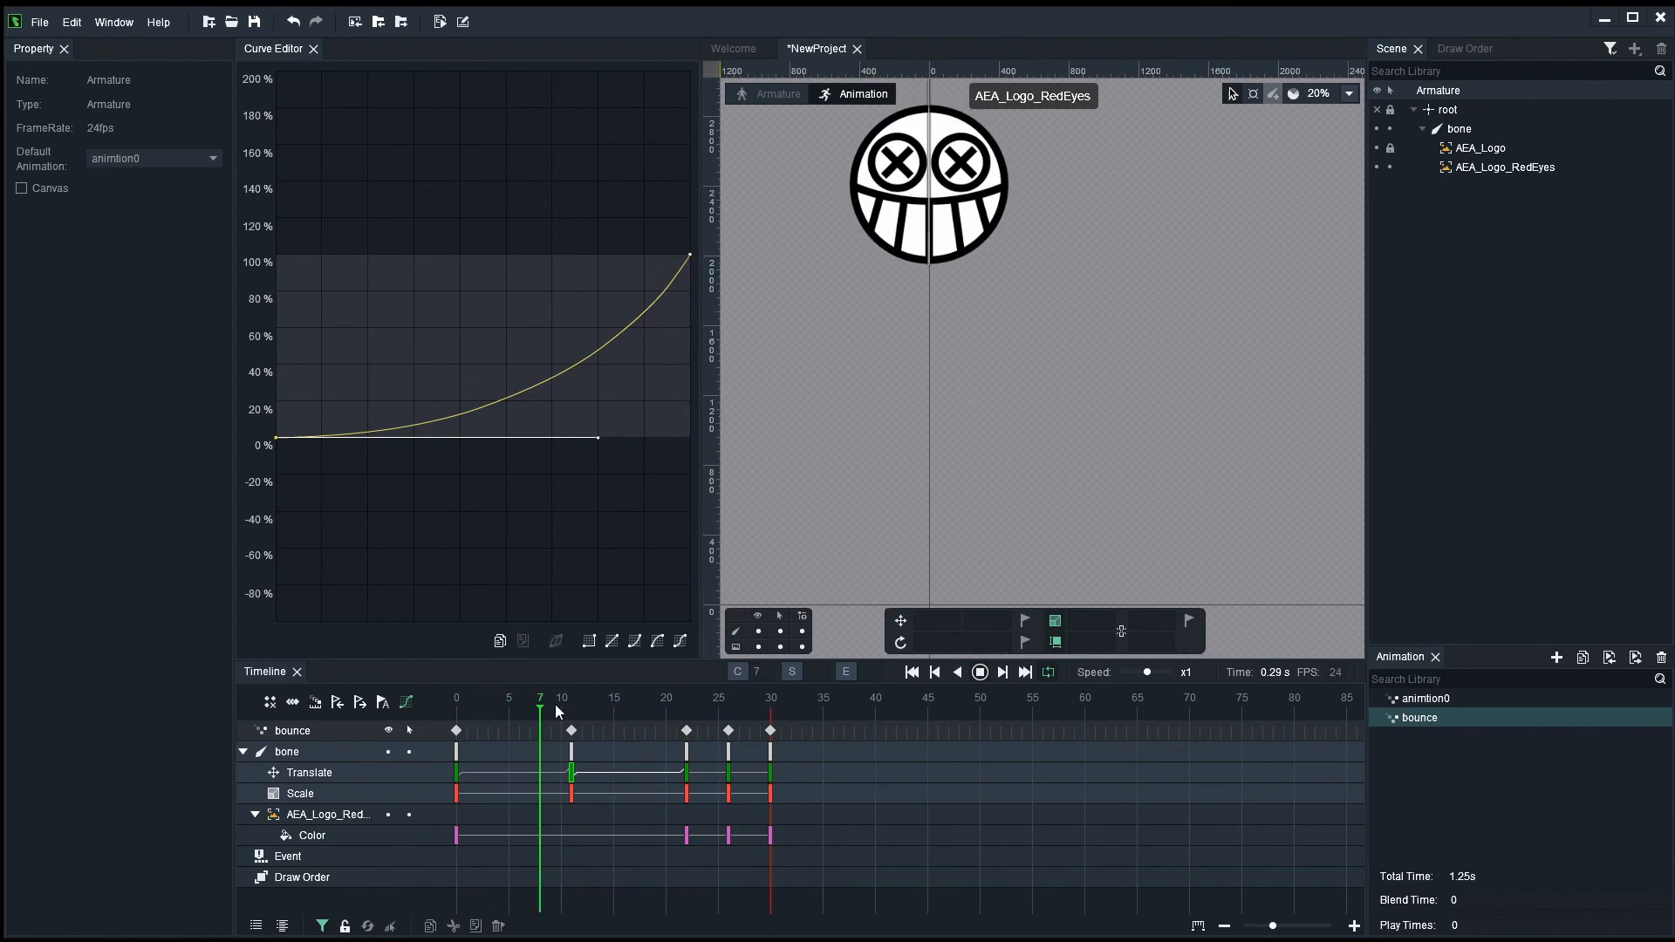
click(719, 698)
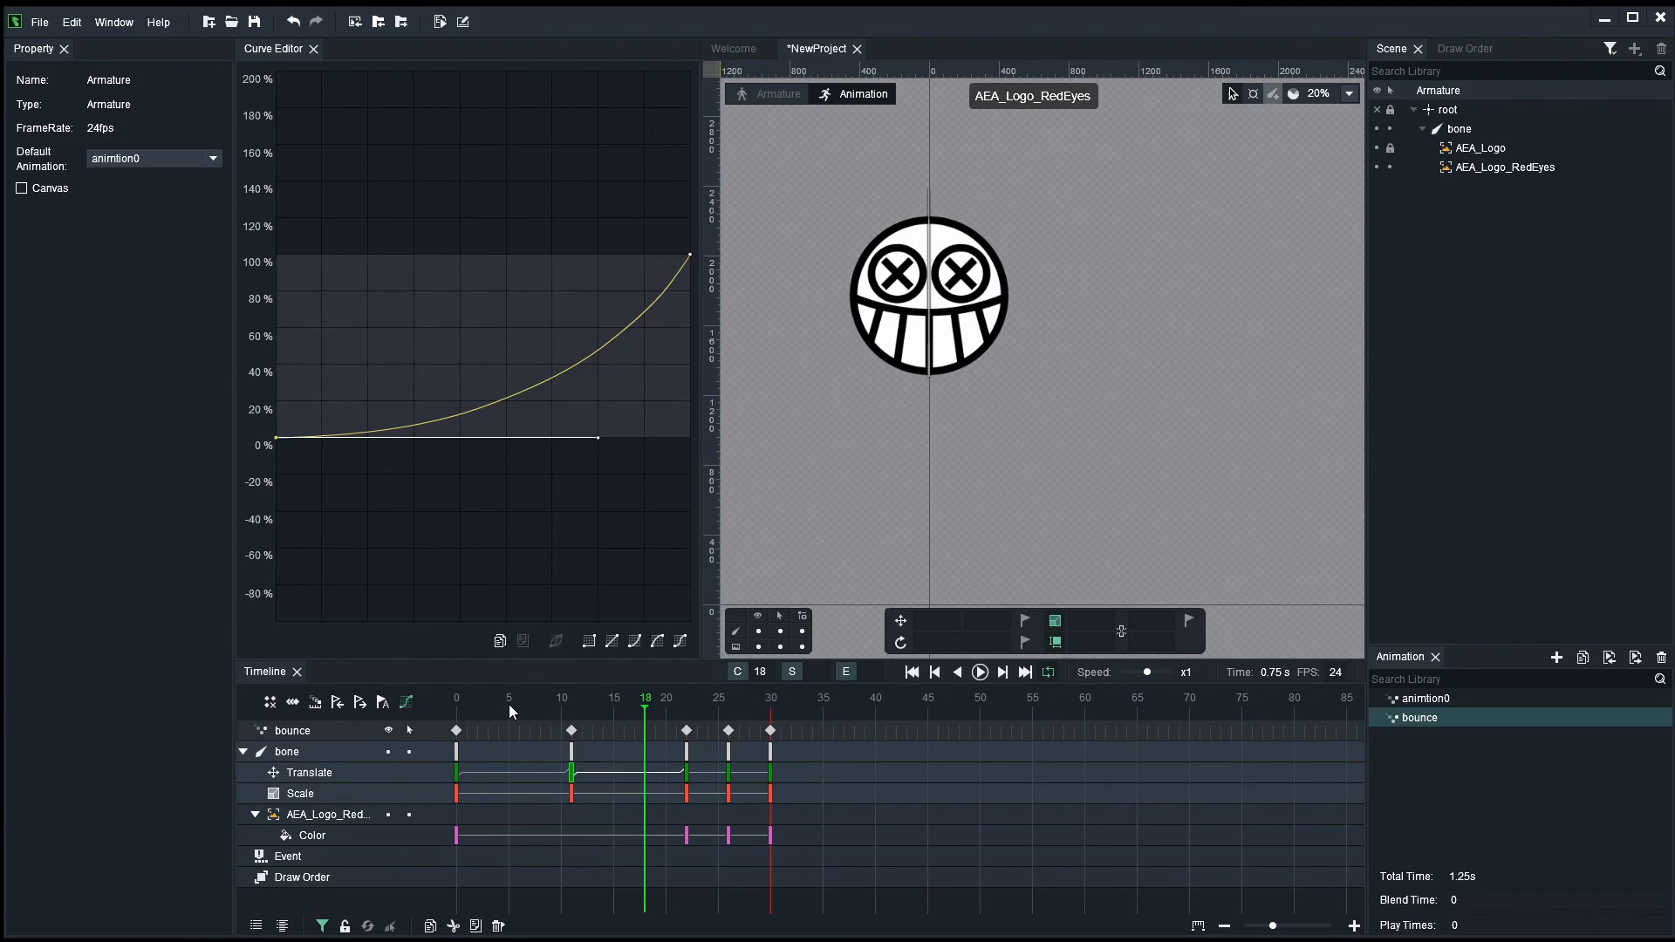
mouse_move(876, 415)
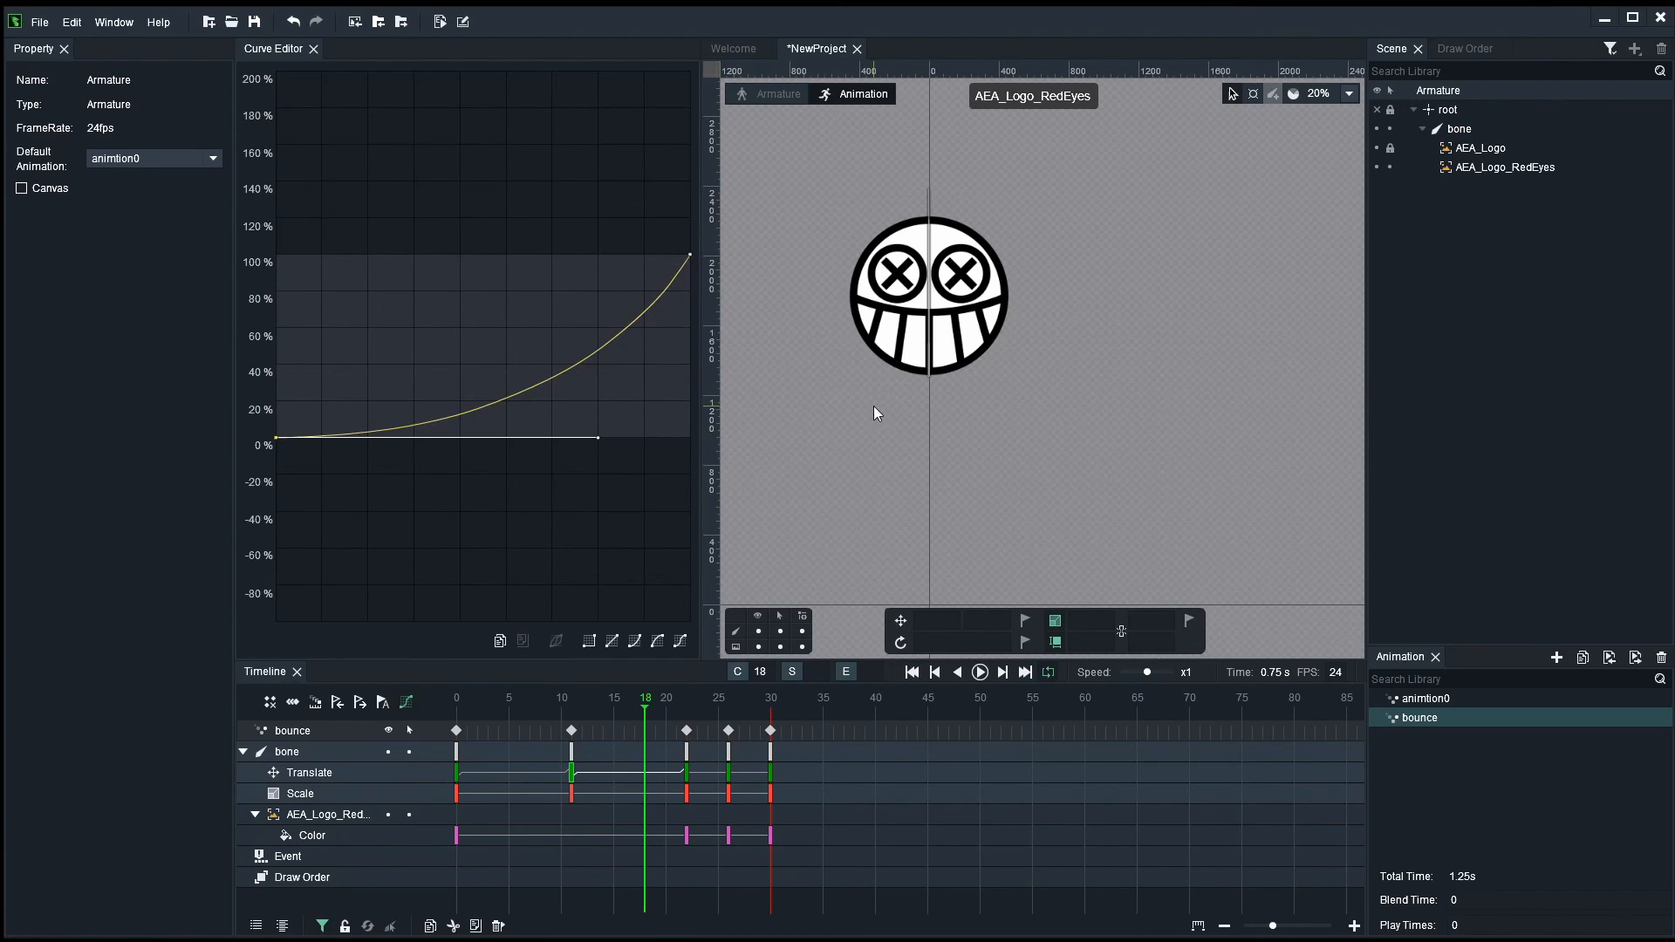